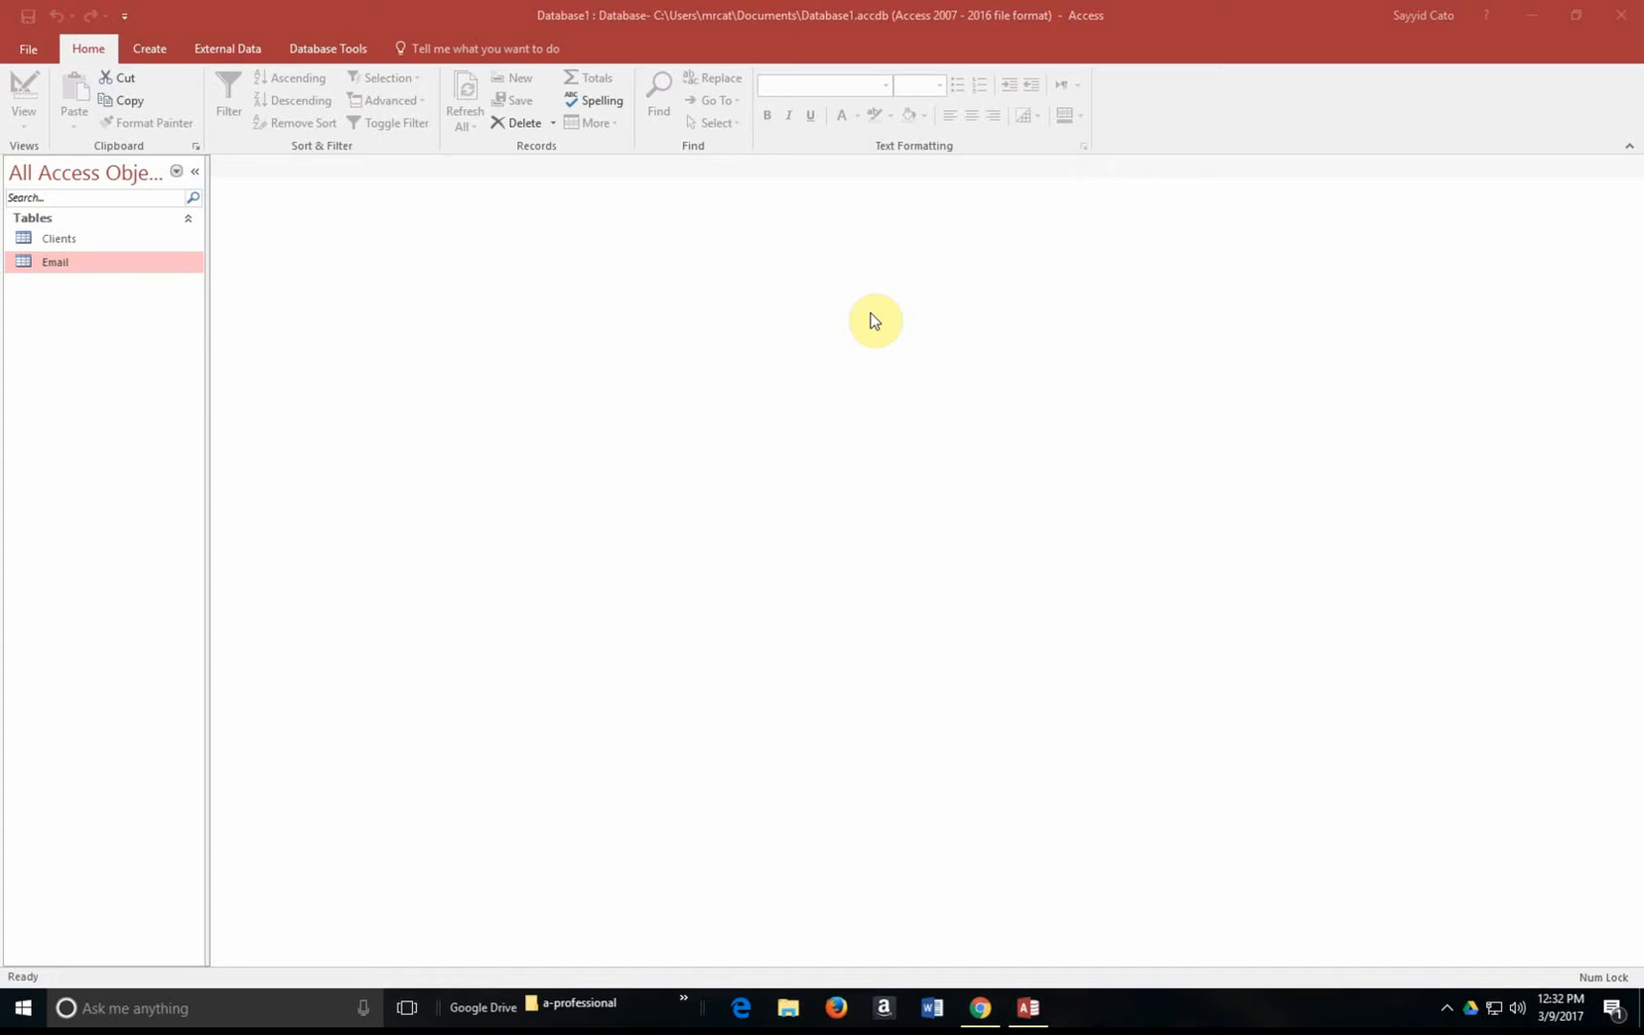
mouse_move(295, 327)
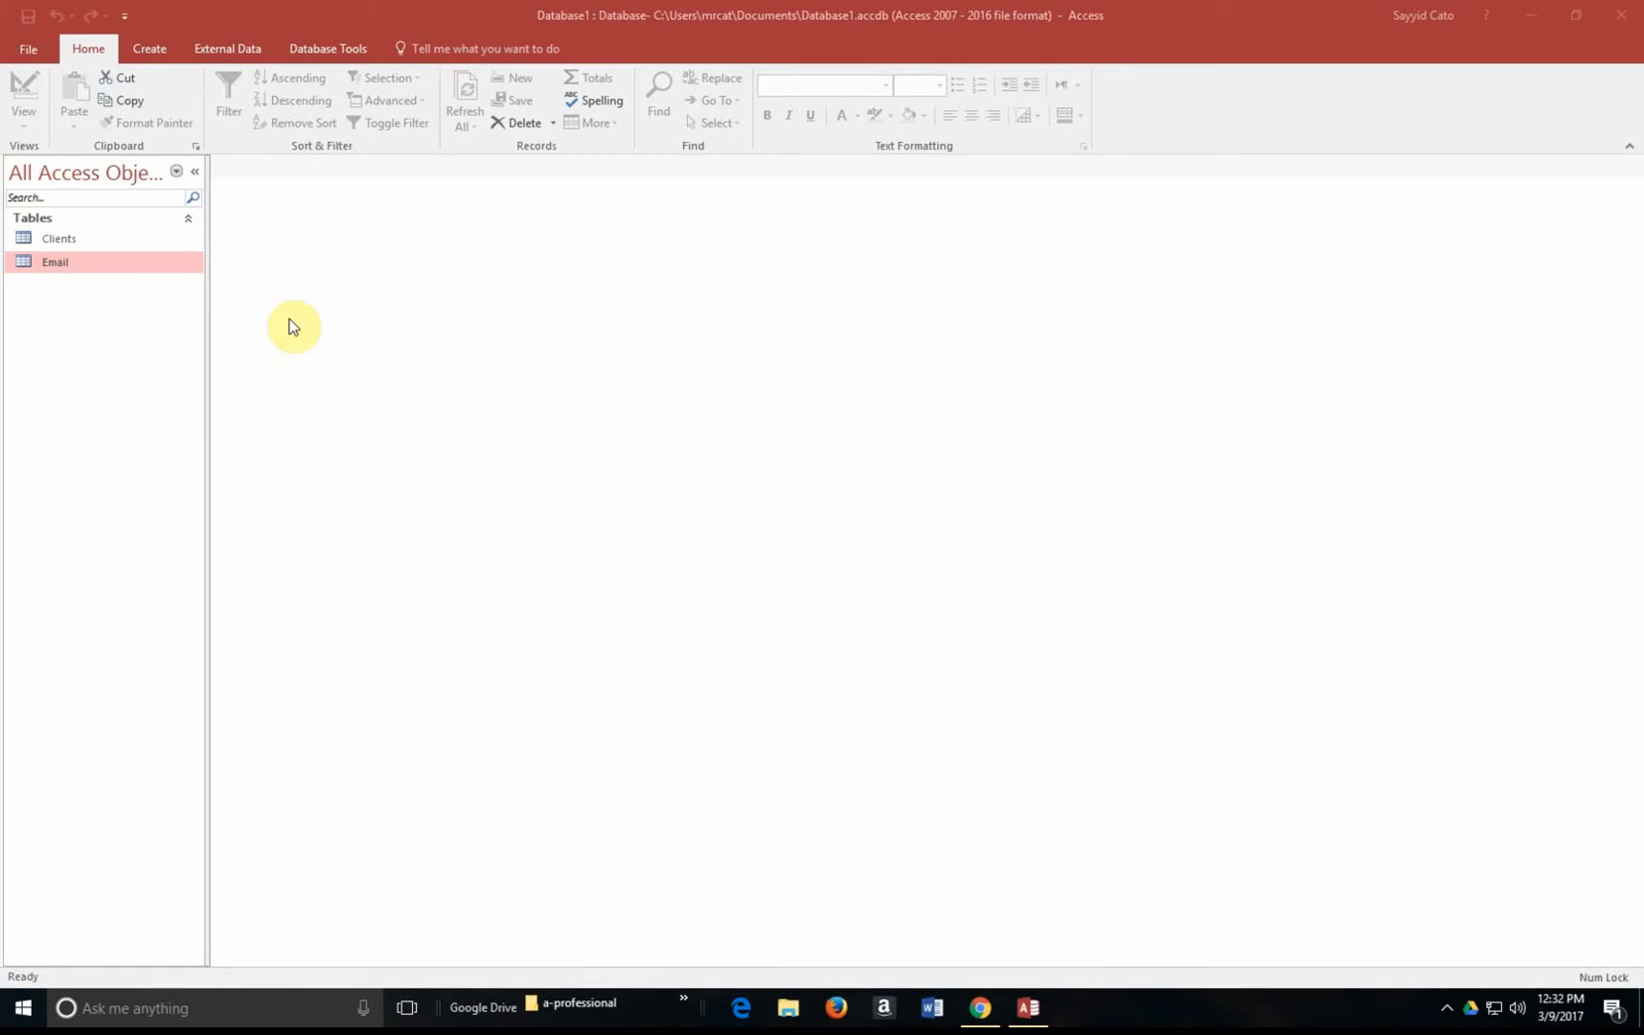
mouse_move(174, 260)
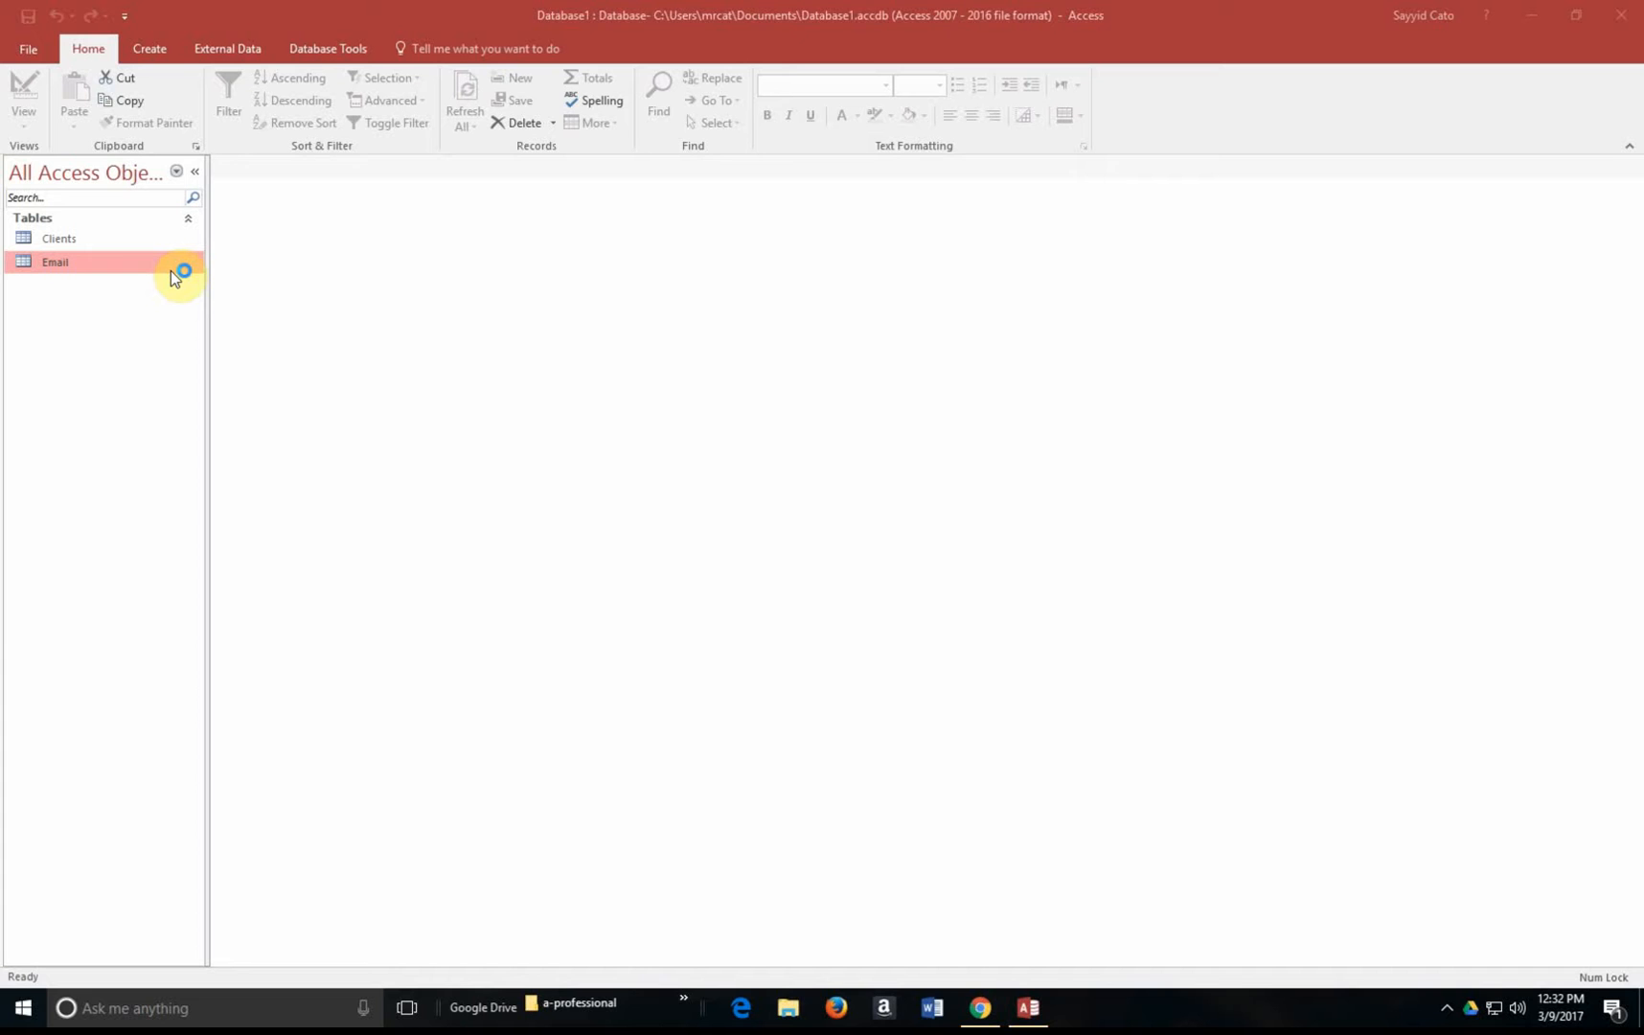
mouse_move(175, 277)
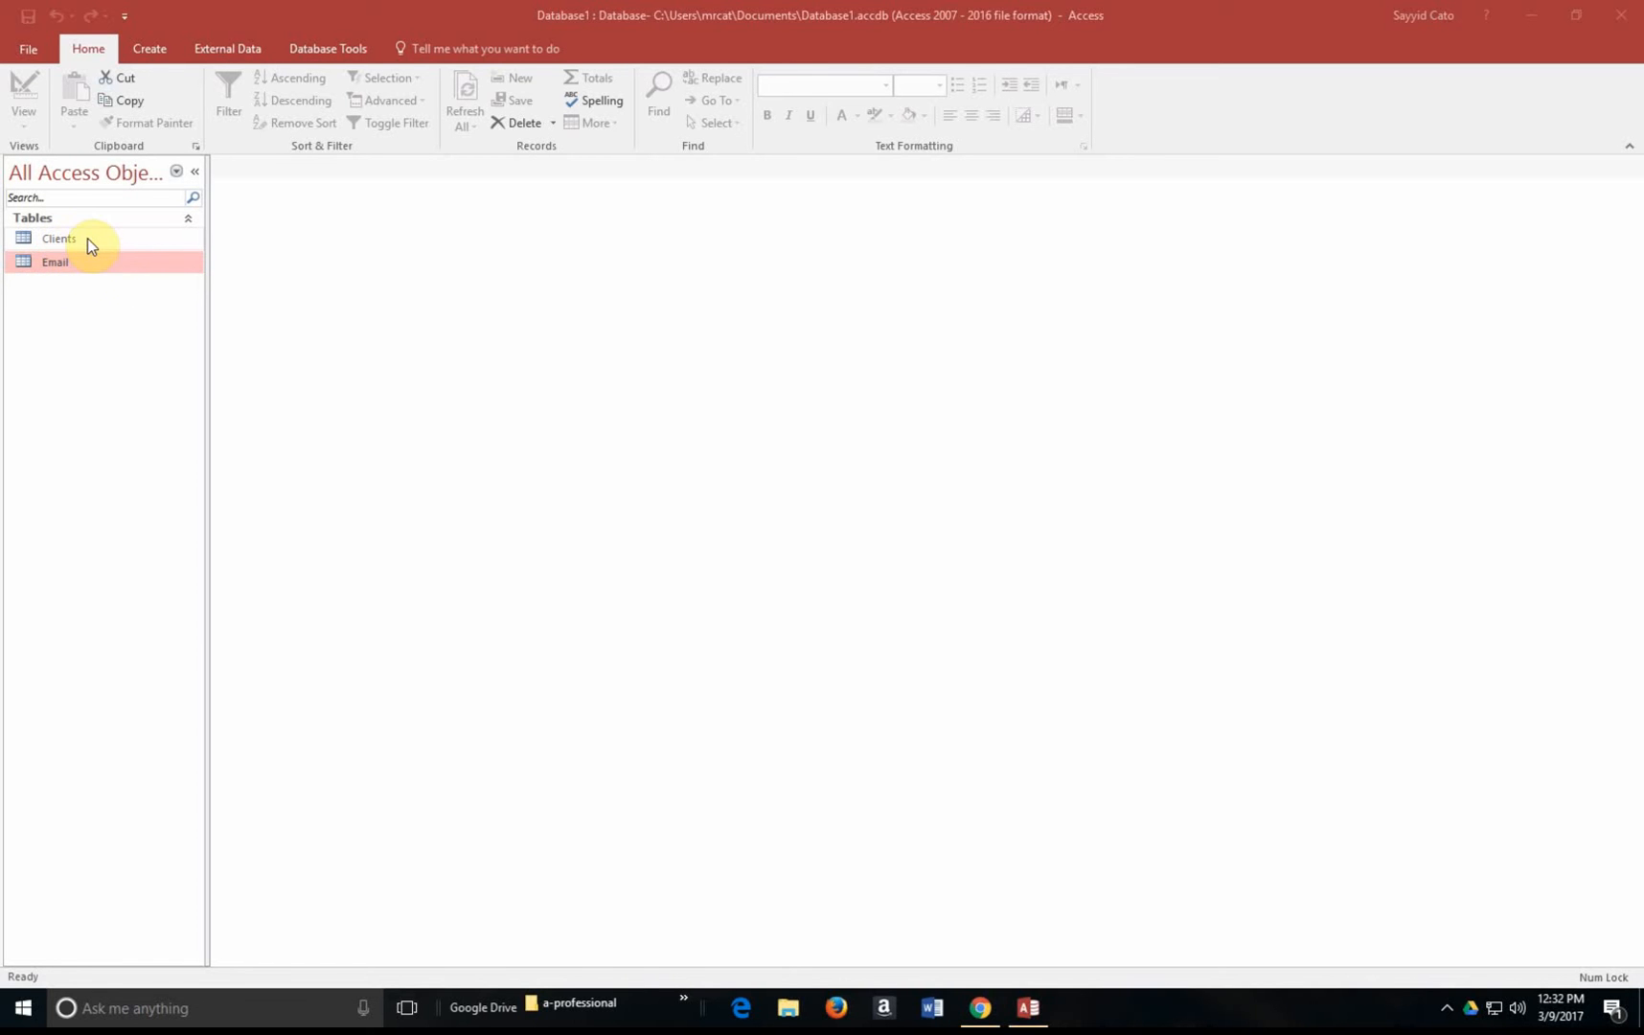
Open the Clients table in Datasheet View to see its single client record
double_click(57, 241)
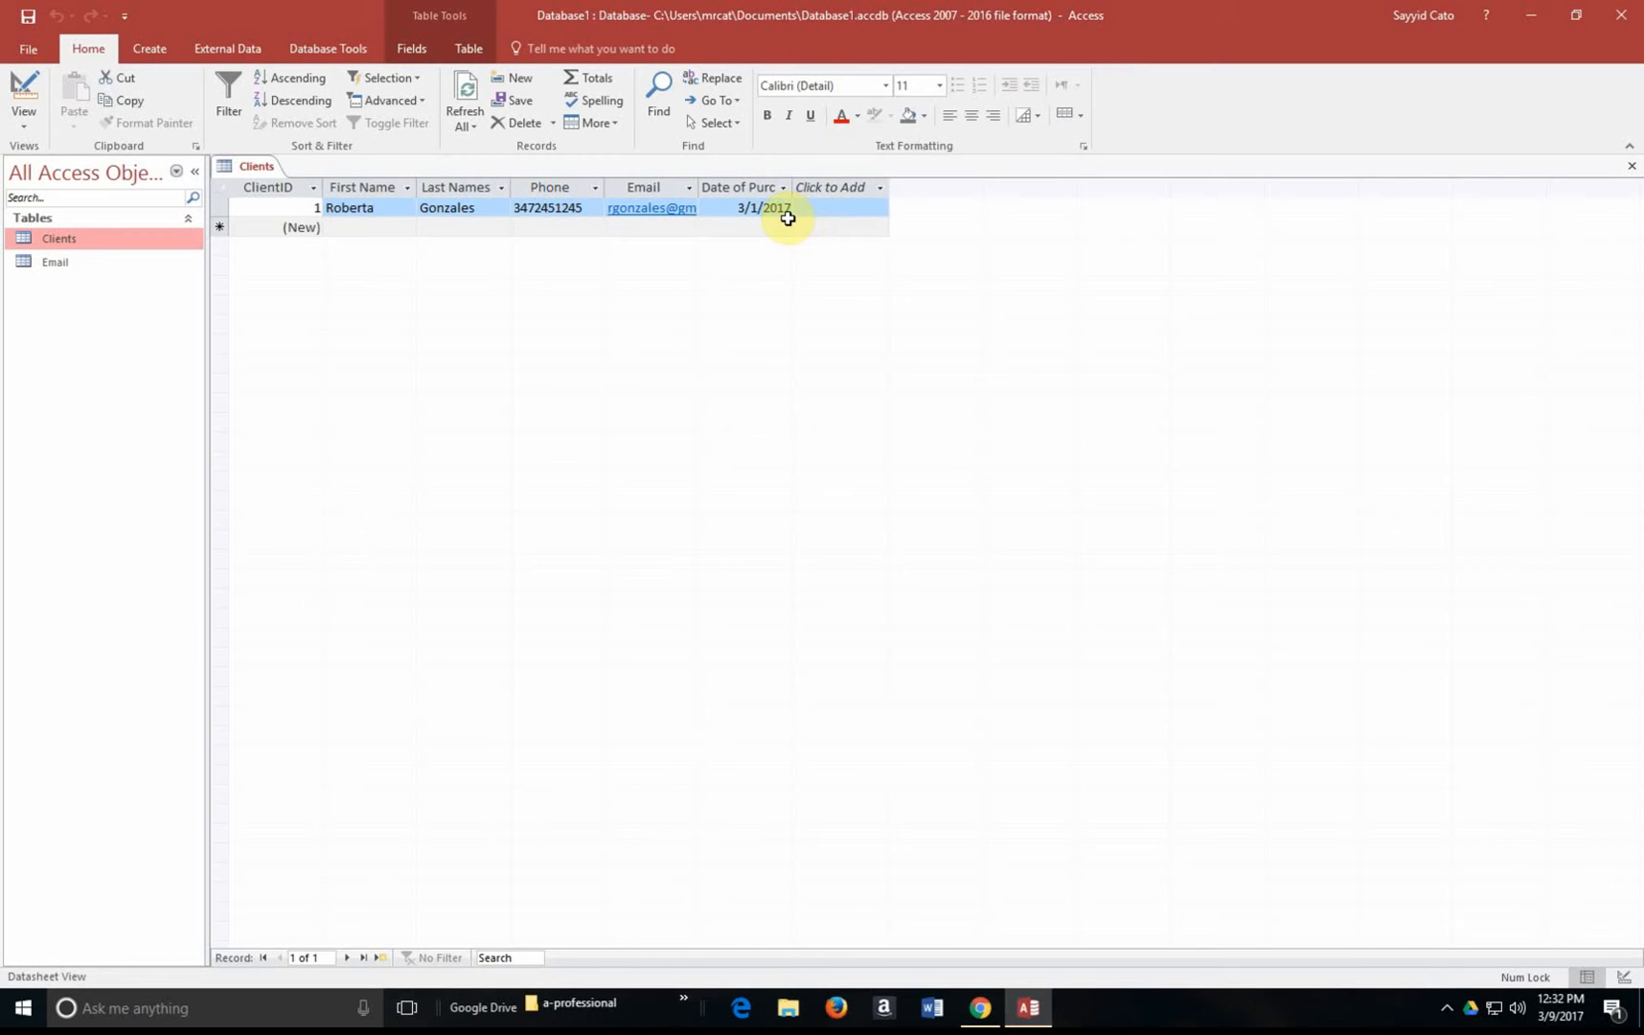
mouse_move(523, 263)
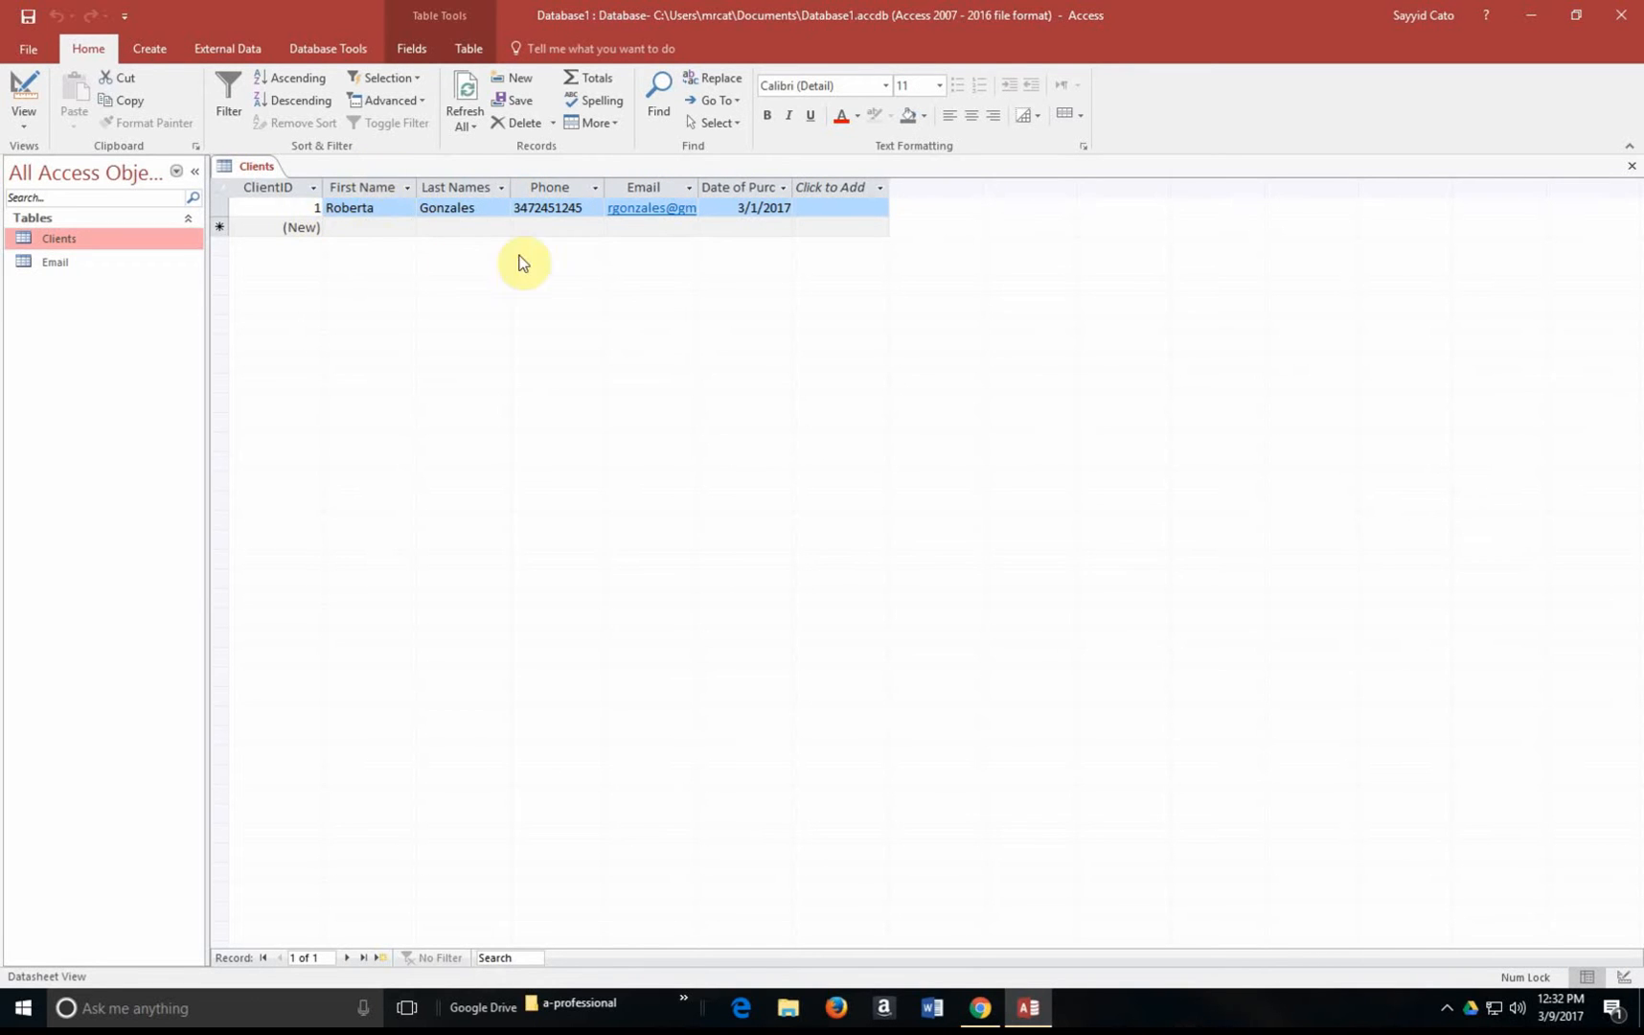
mouse_move(65, 116)
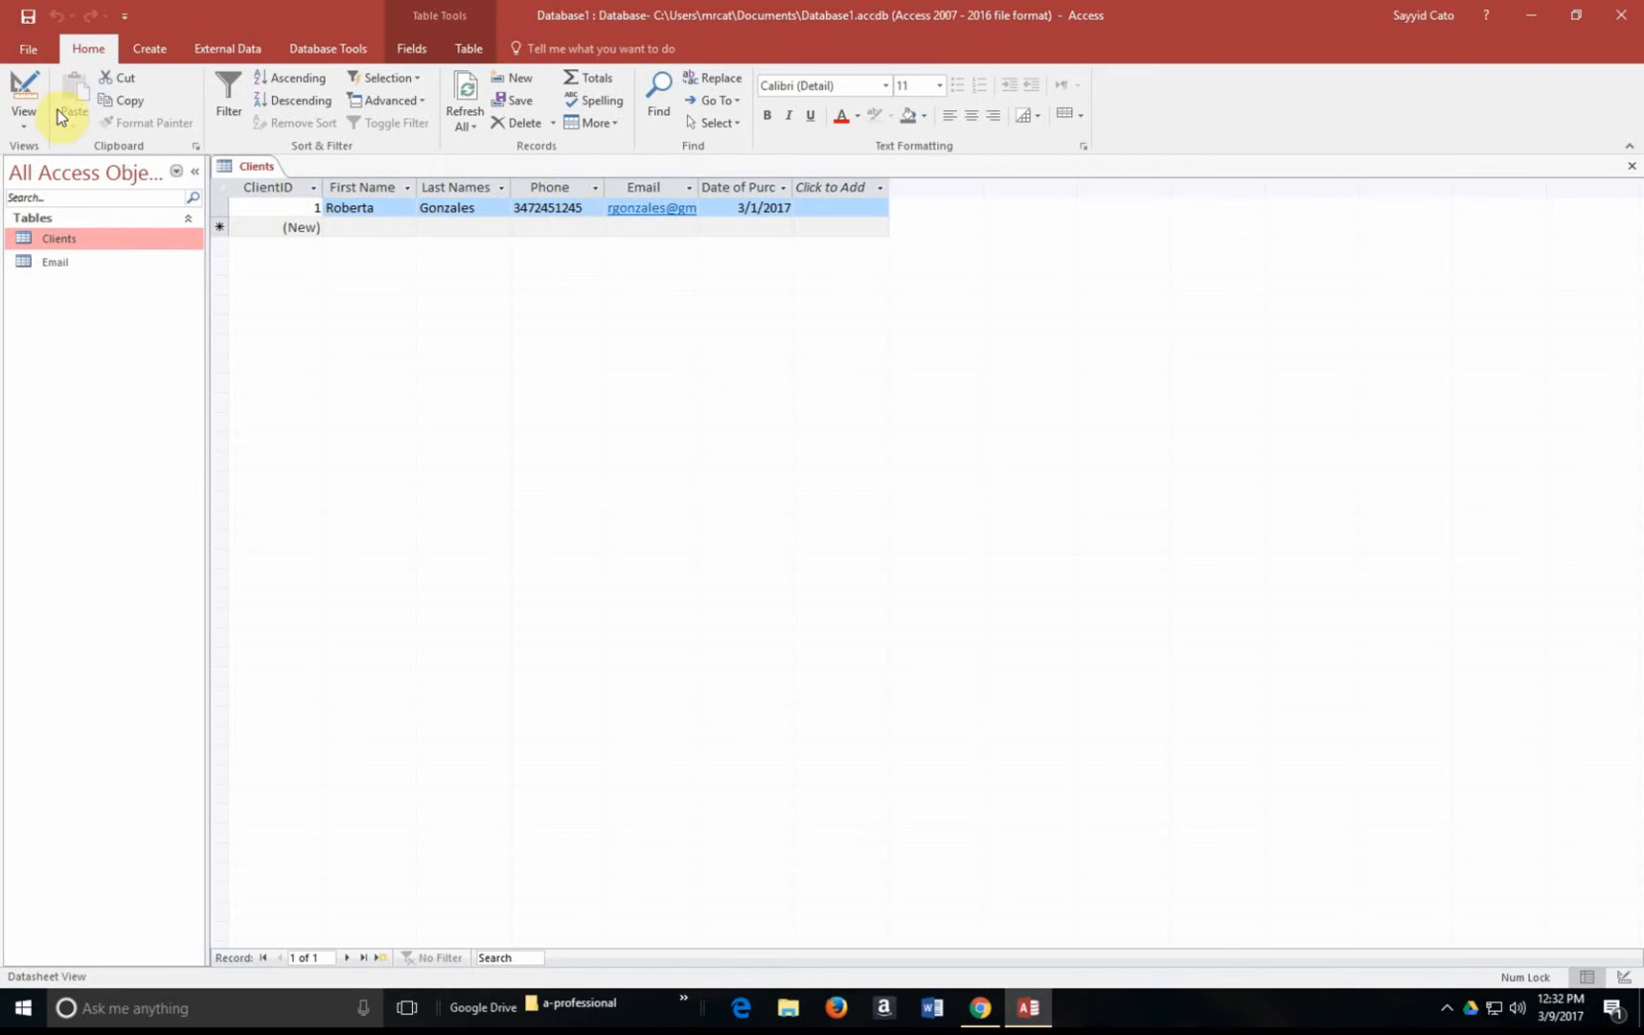
Switch Clients to Design View and inspect its six fields, including Date of Purchase
click(22, 100)
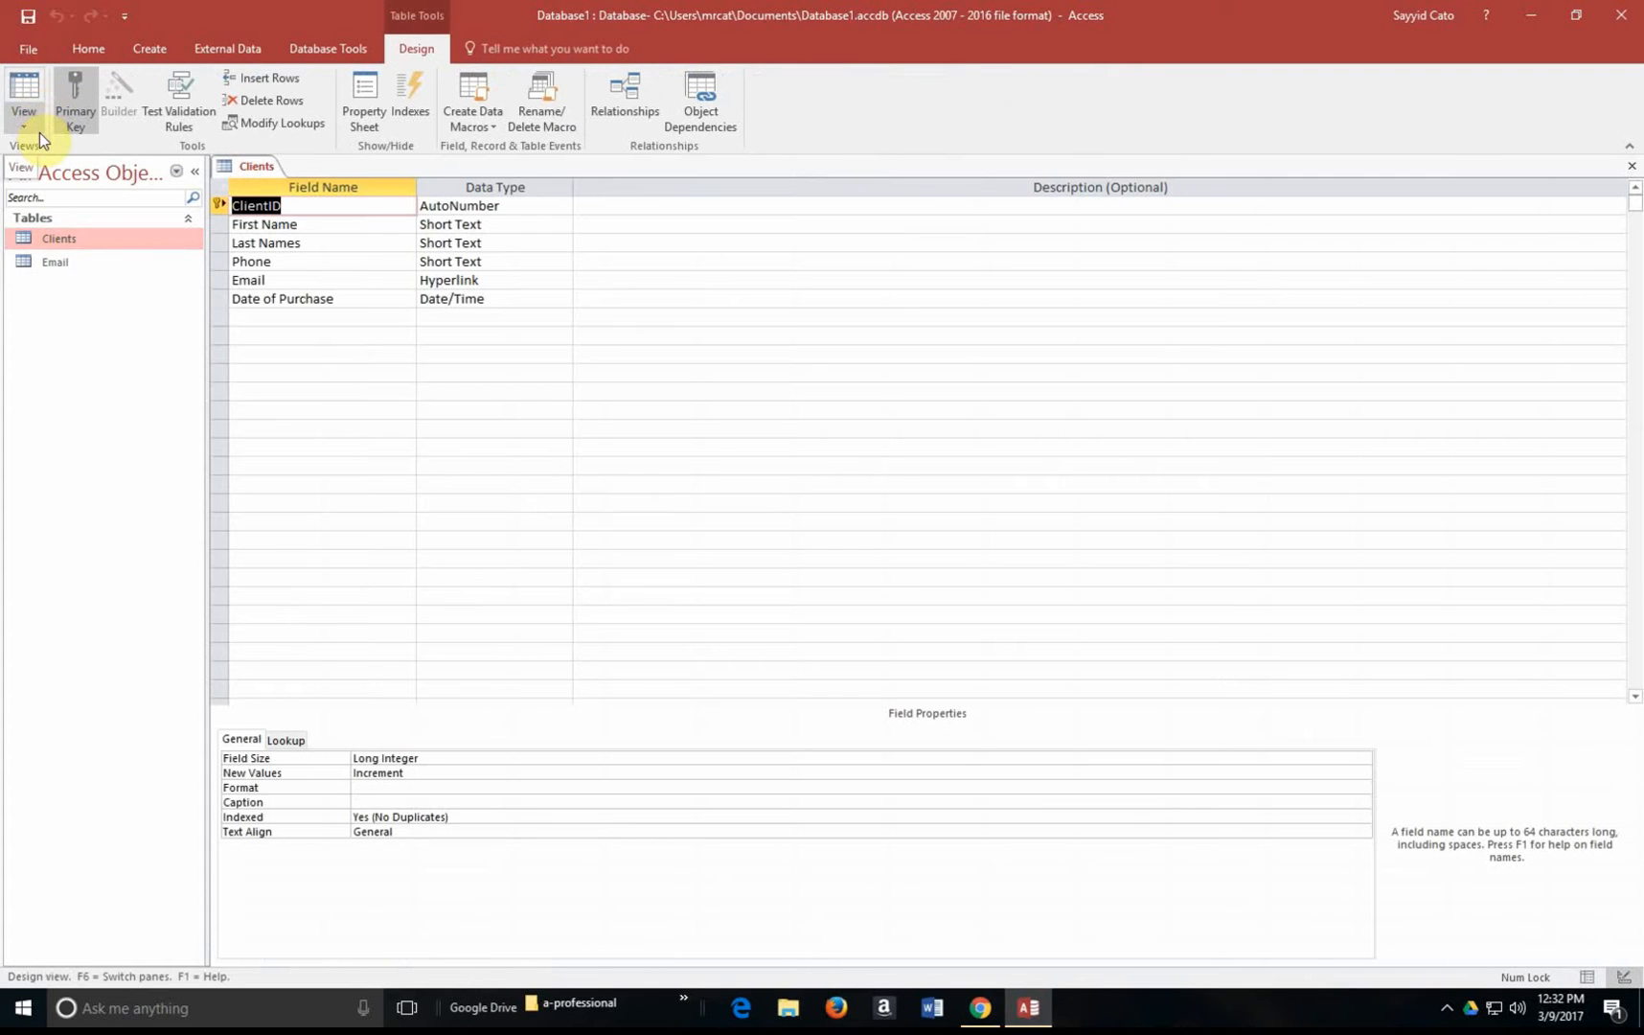
mouse_move(903, 263)
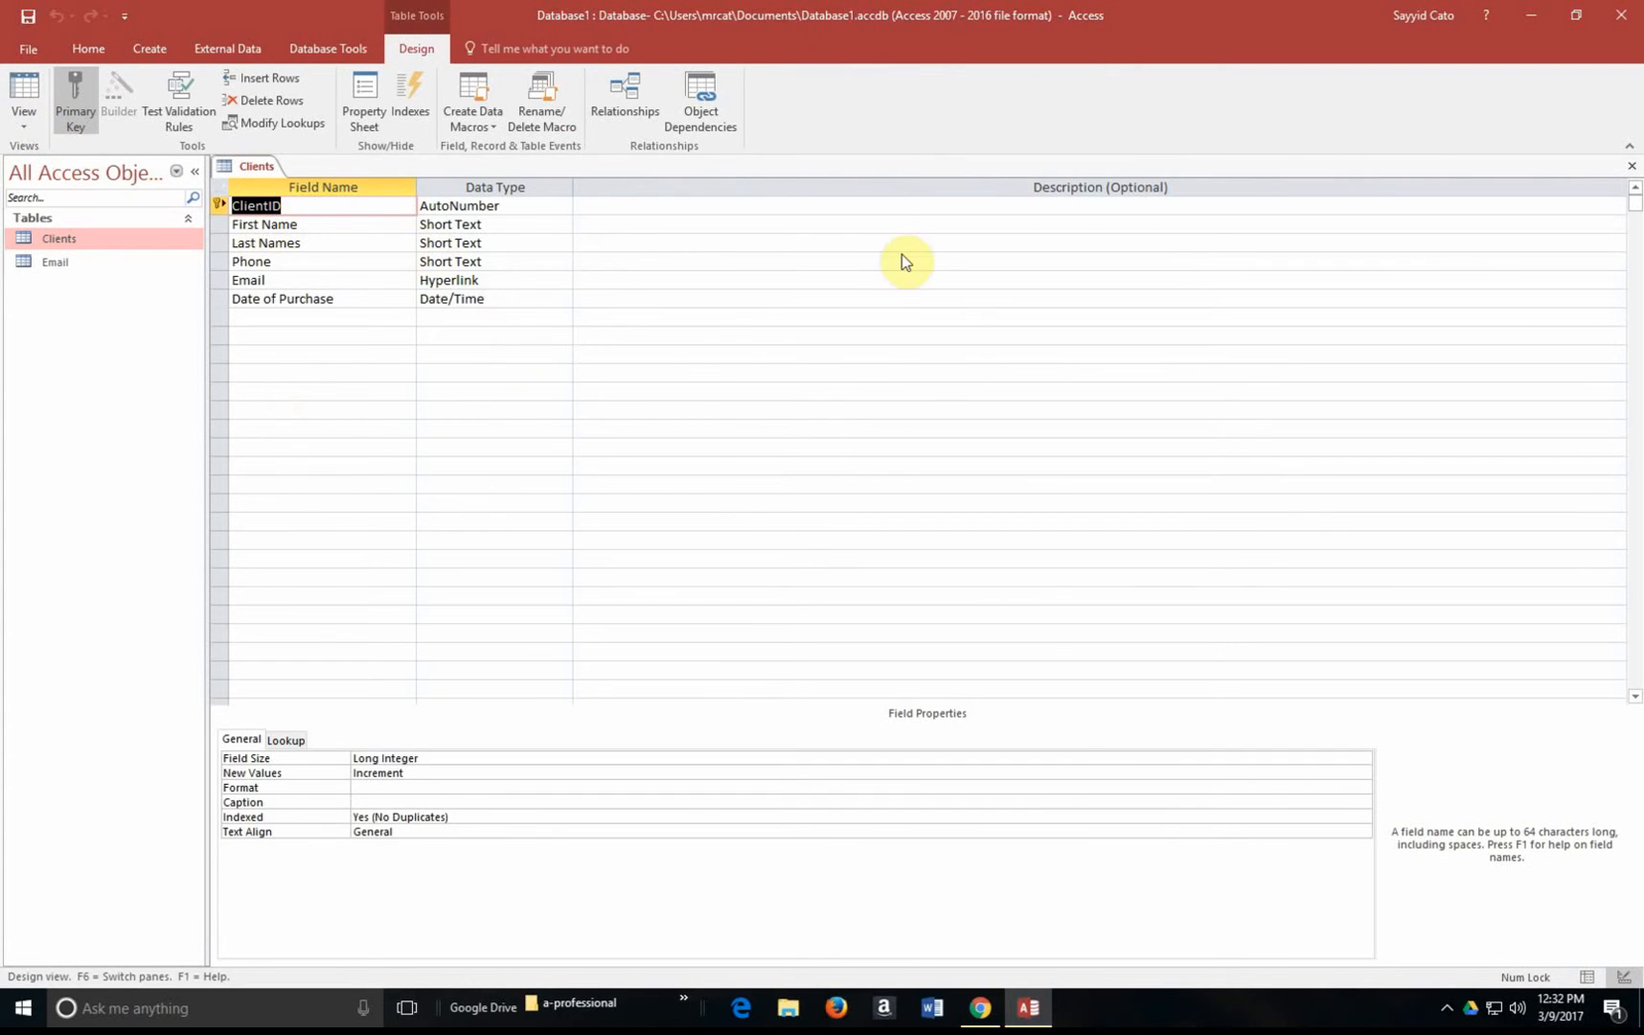
mouse_move(462, 227)
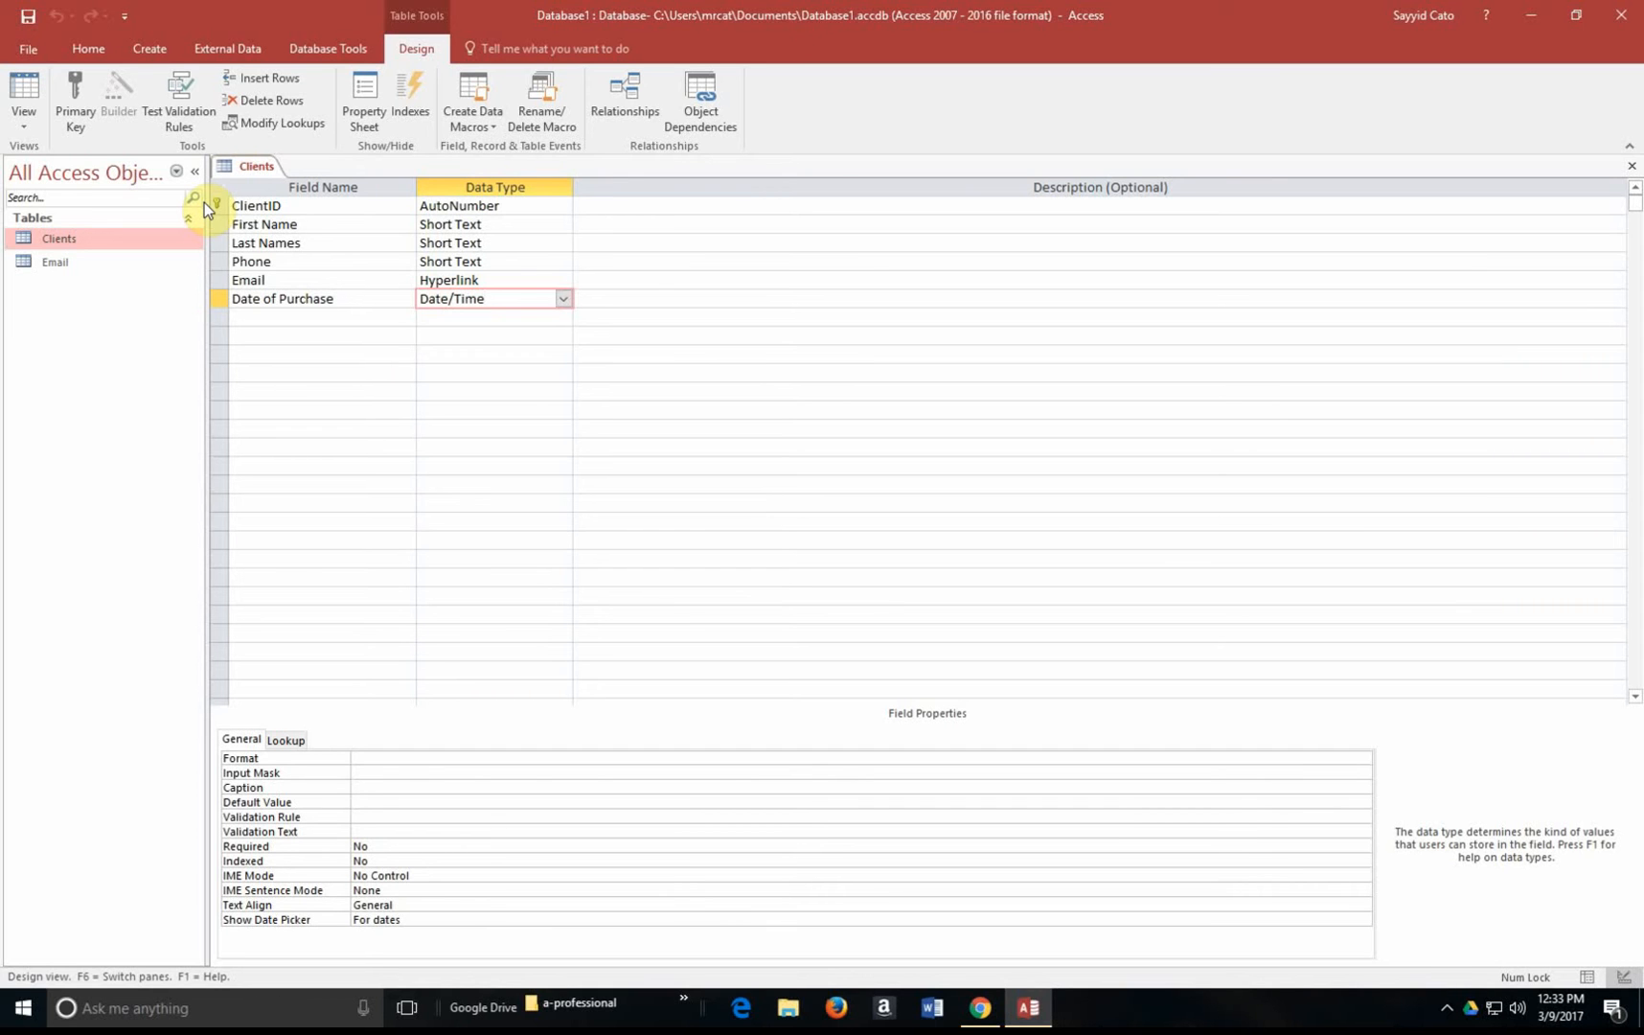
click(488, 298)
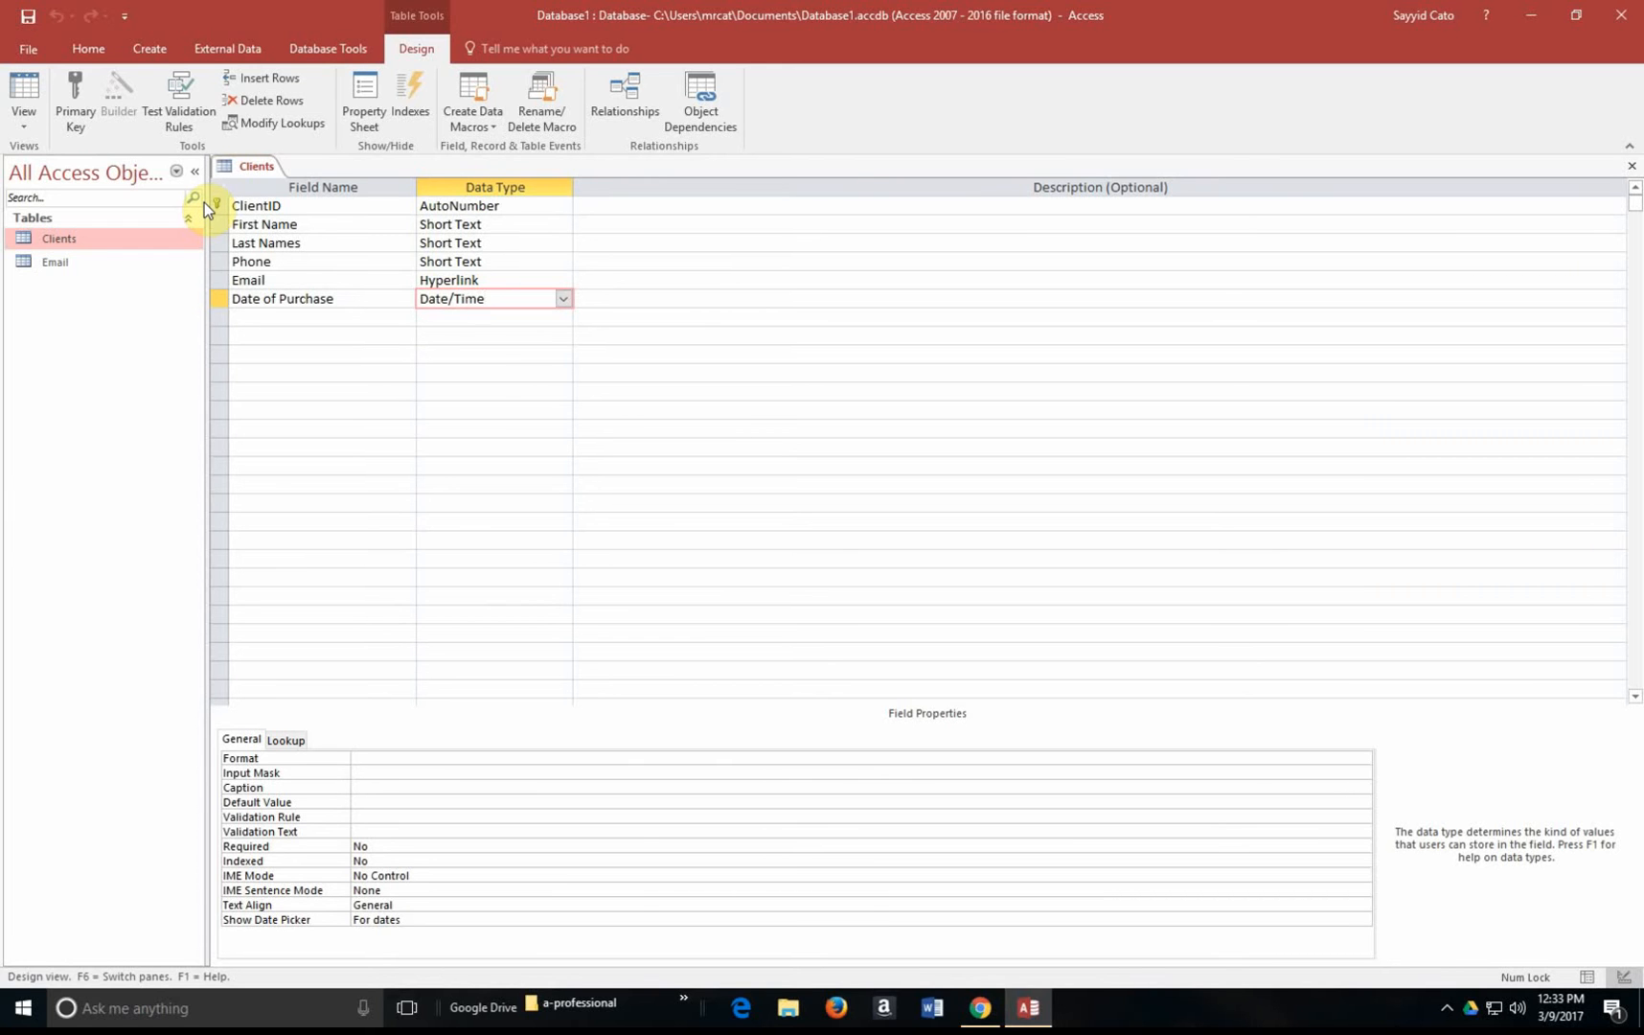
click(488, 297)
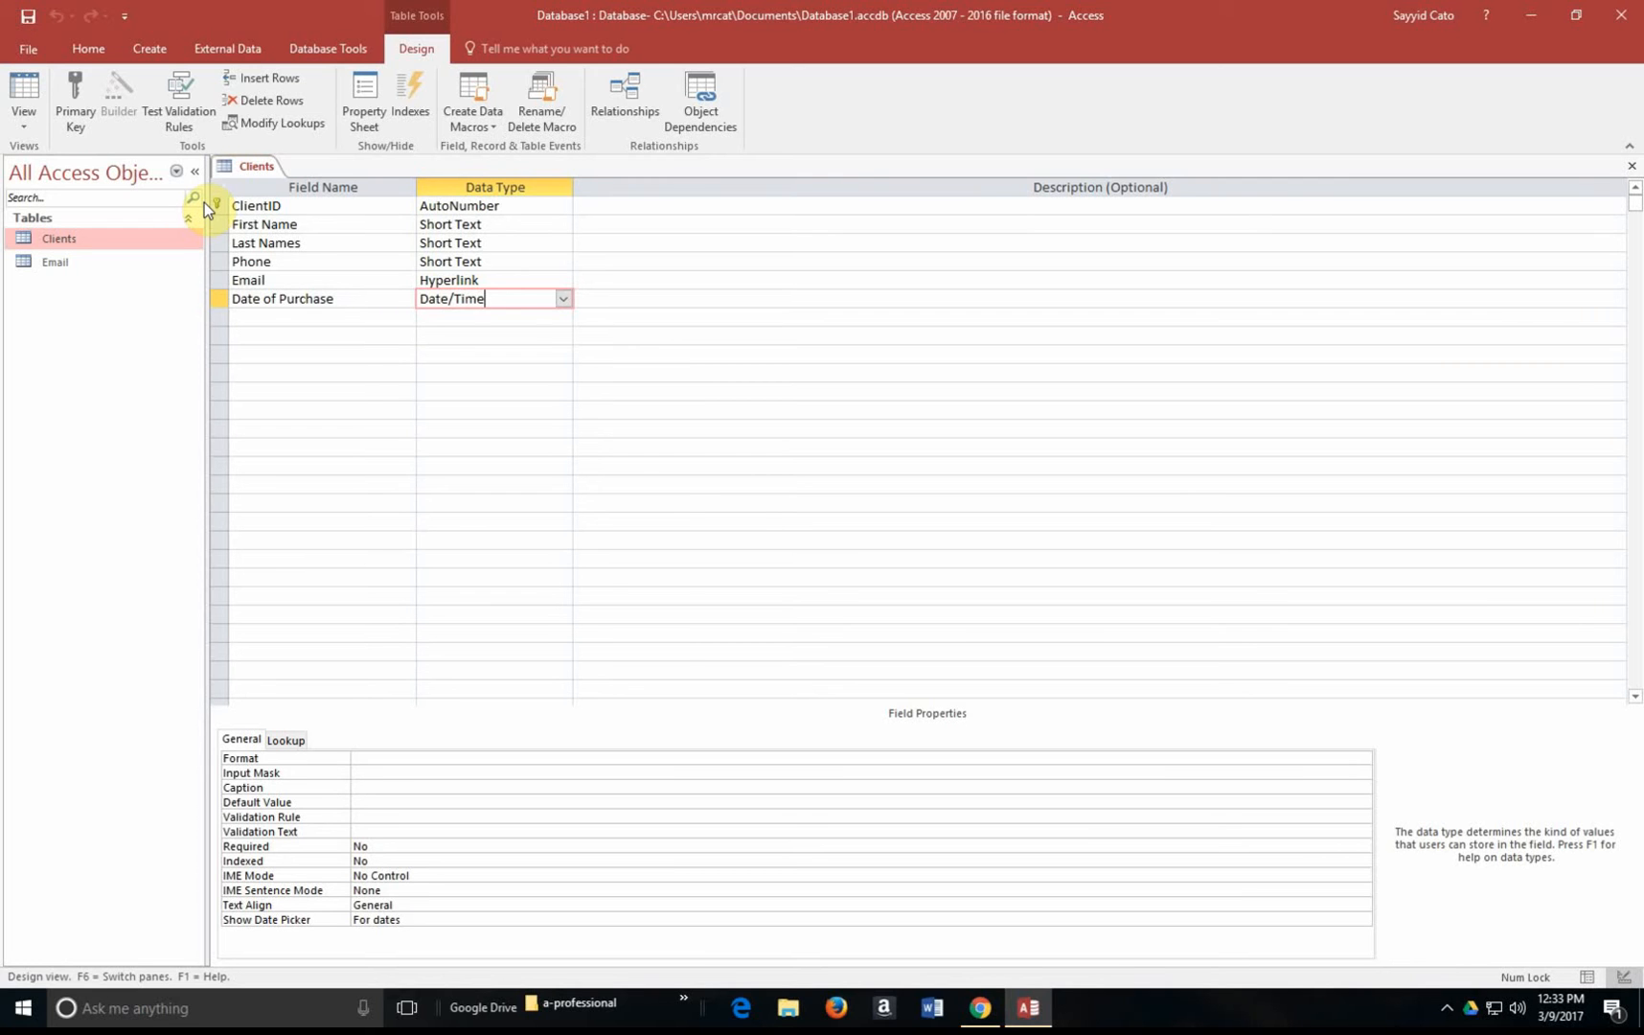
mouse_move(330, 258)
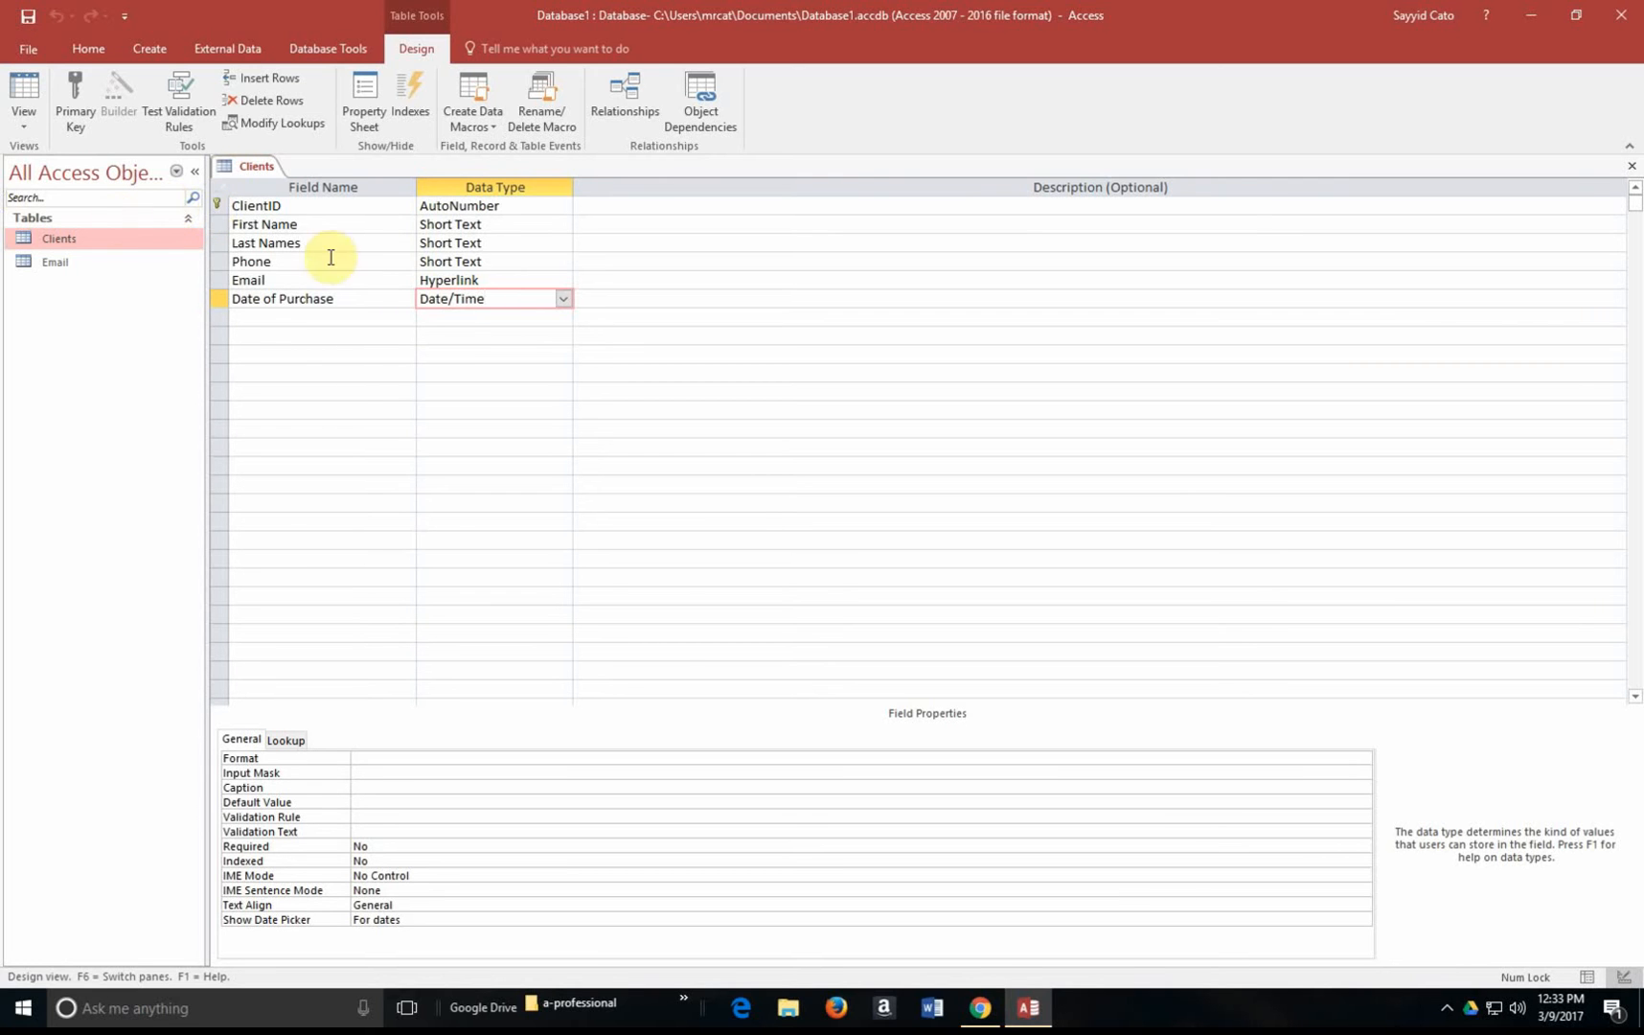
mouse_move(322, 244)
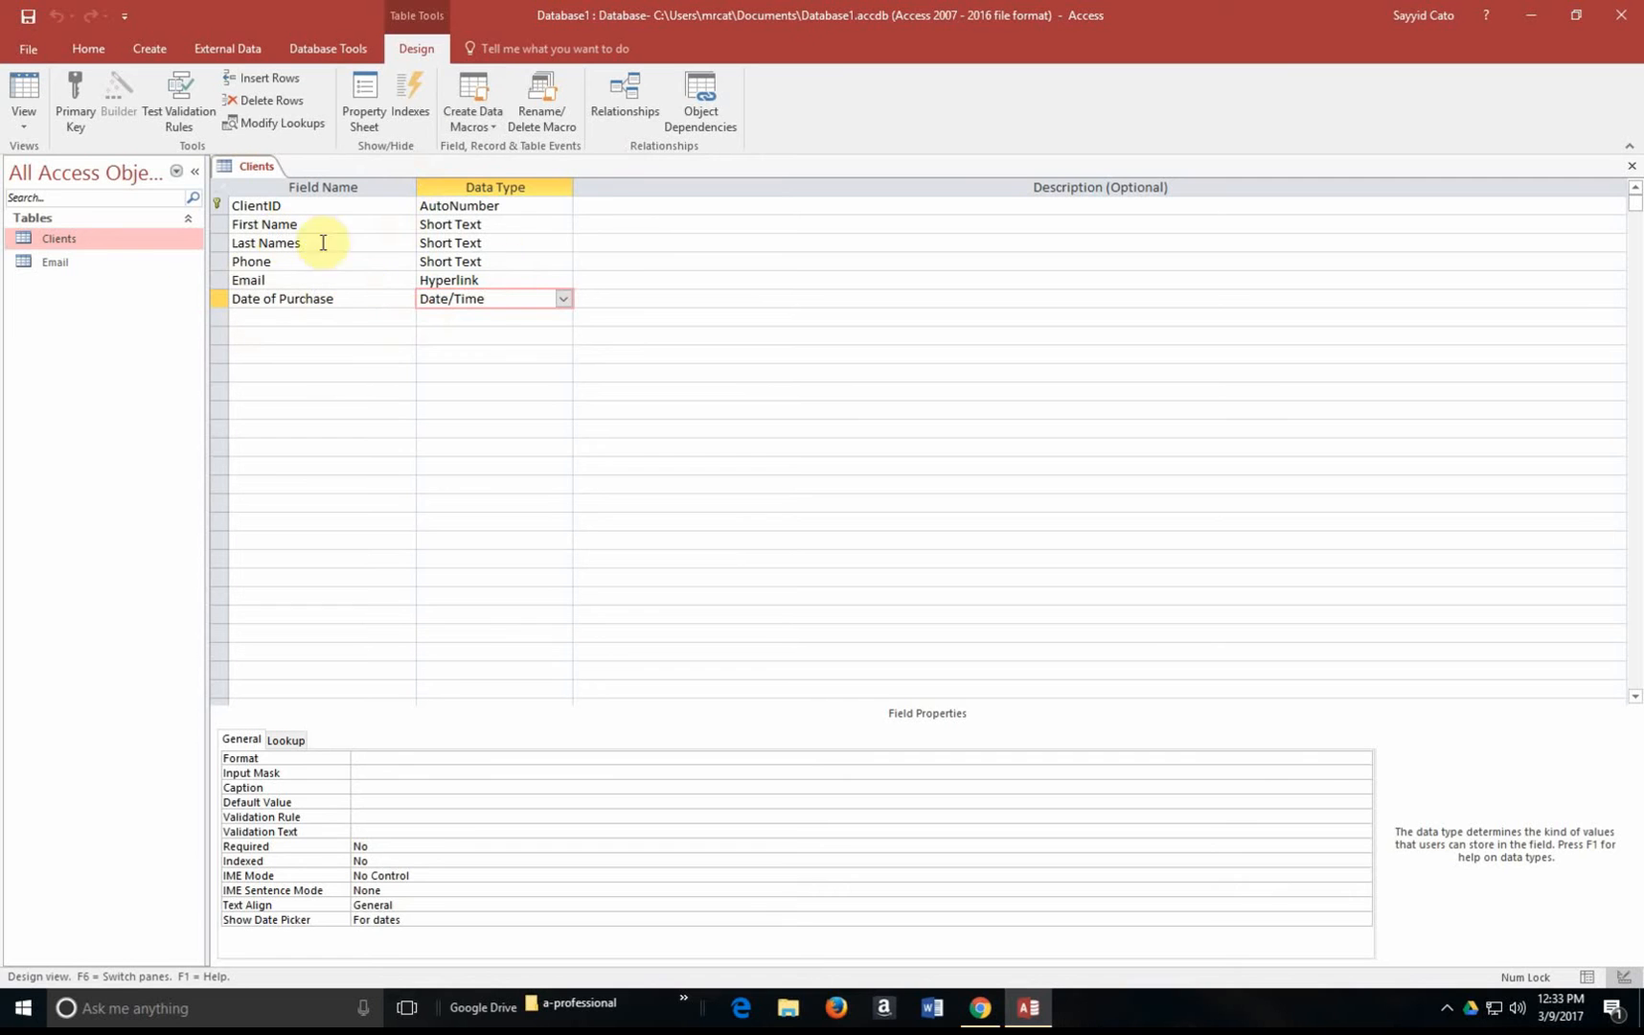
mouse_move(385, 232)
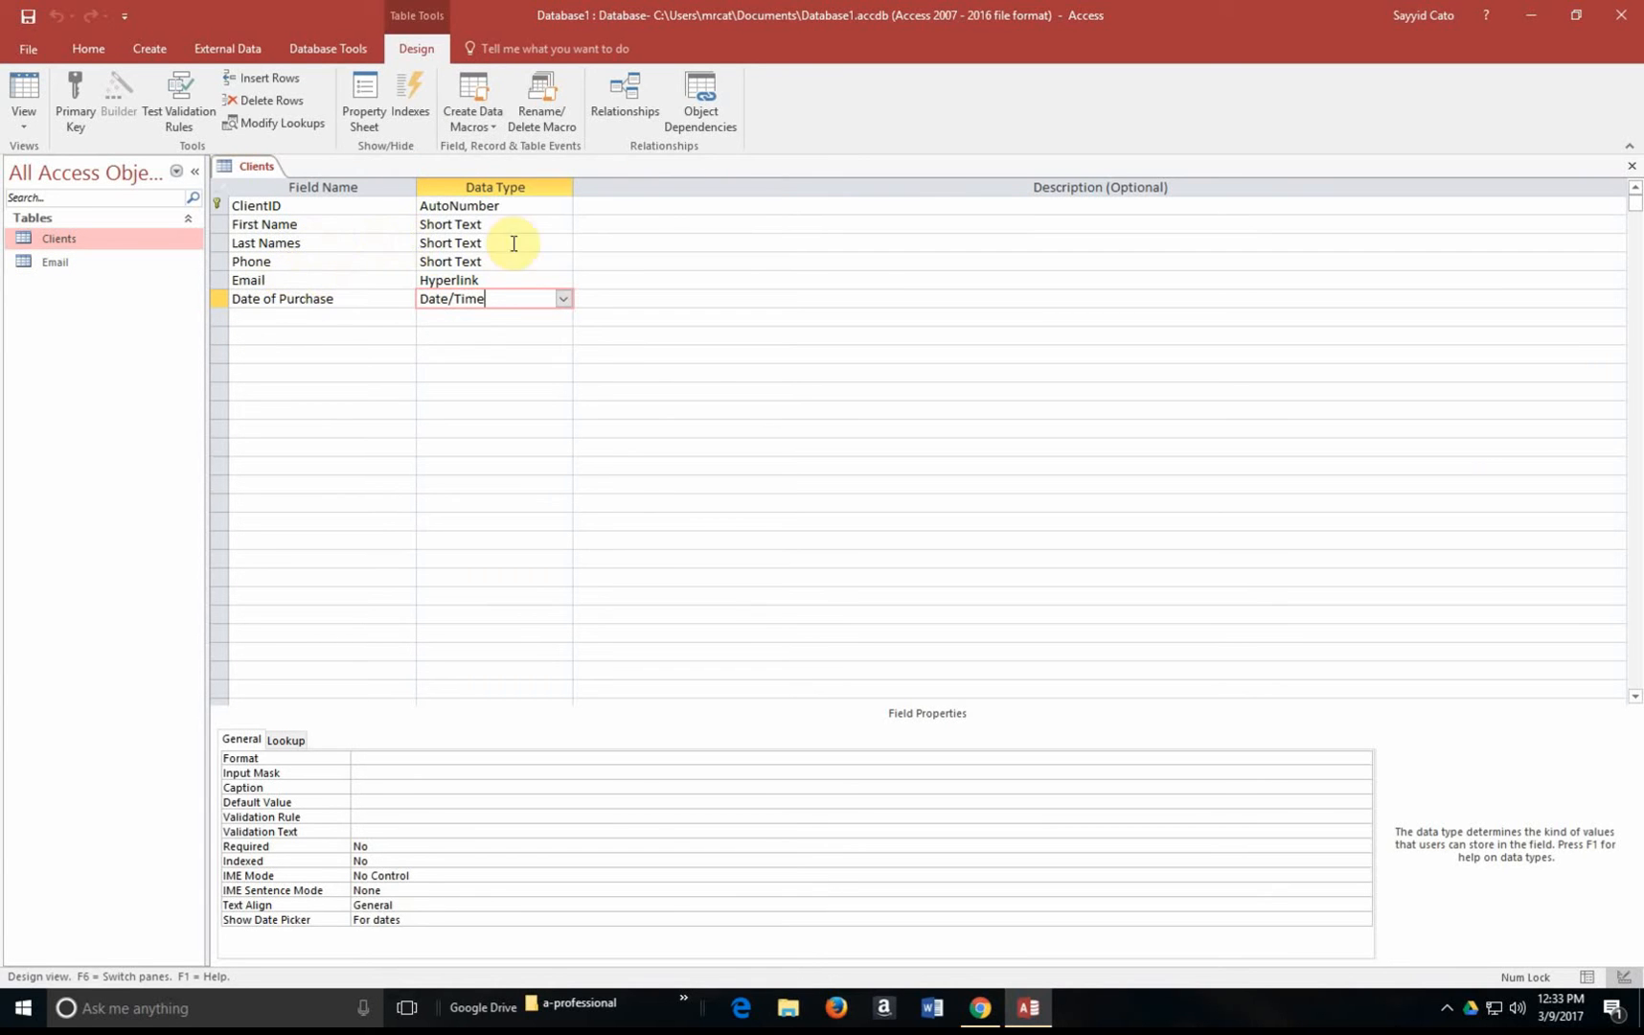
mouse_move(380, 206)
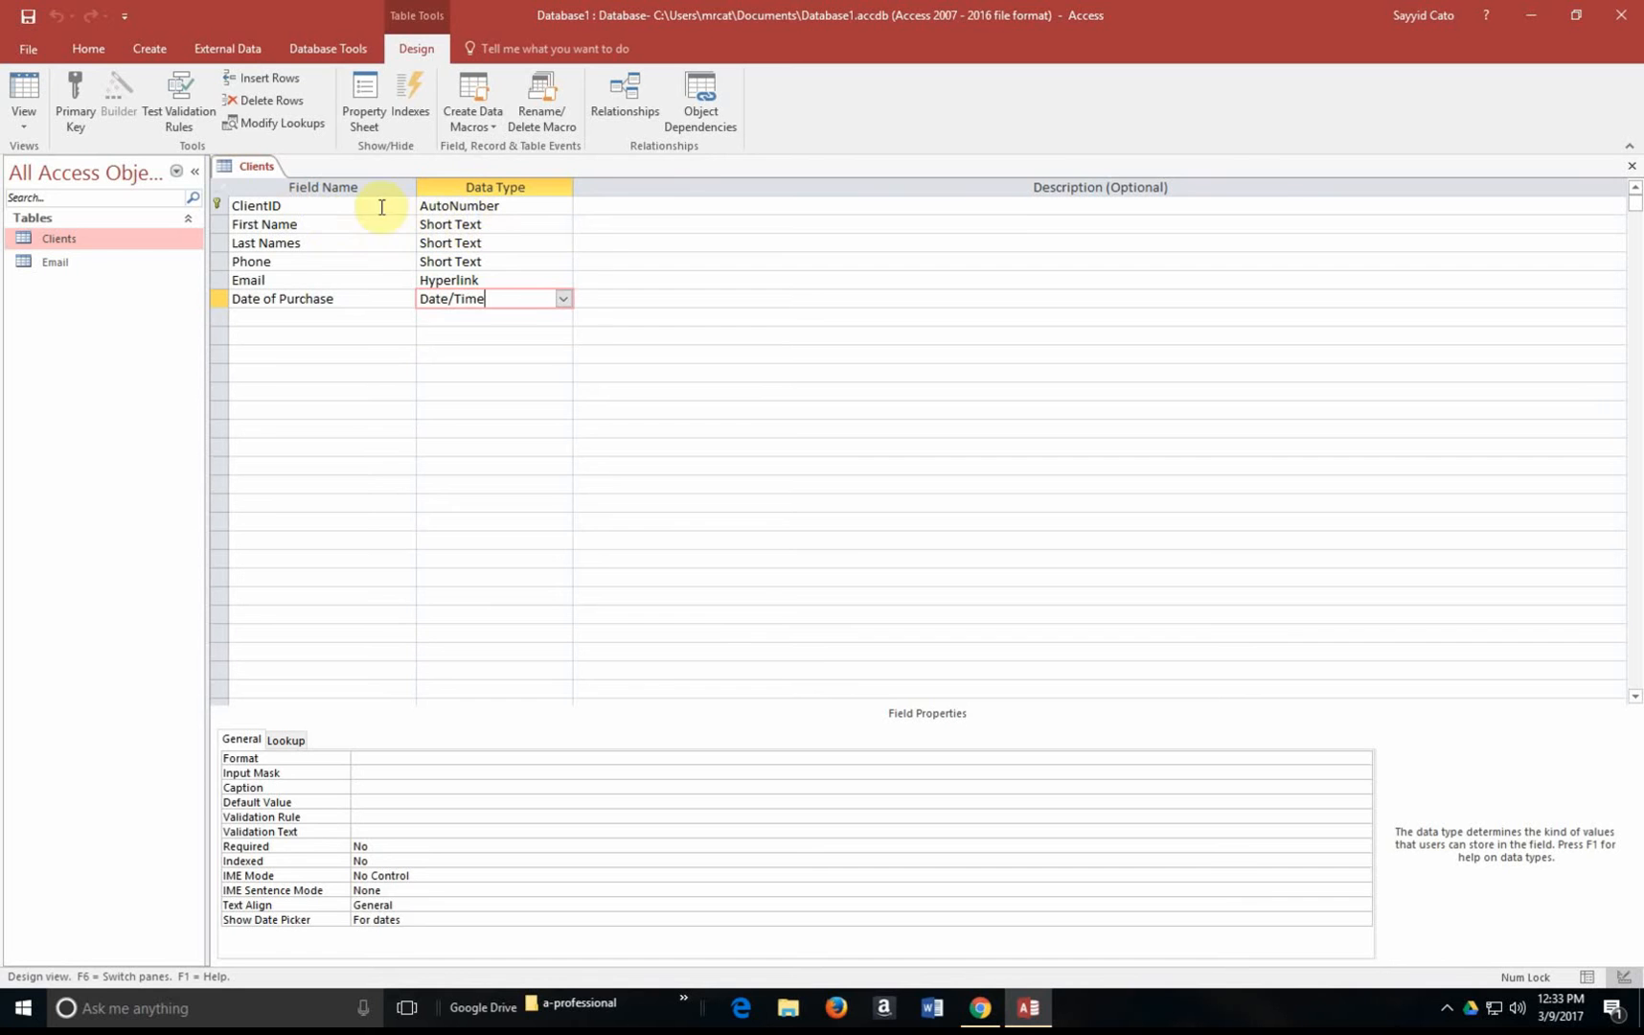
mouse_move(286, 247)
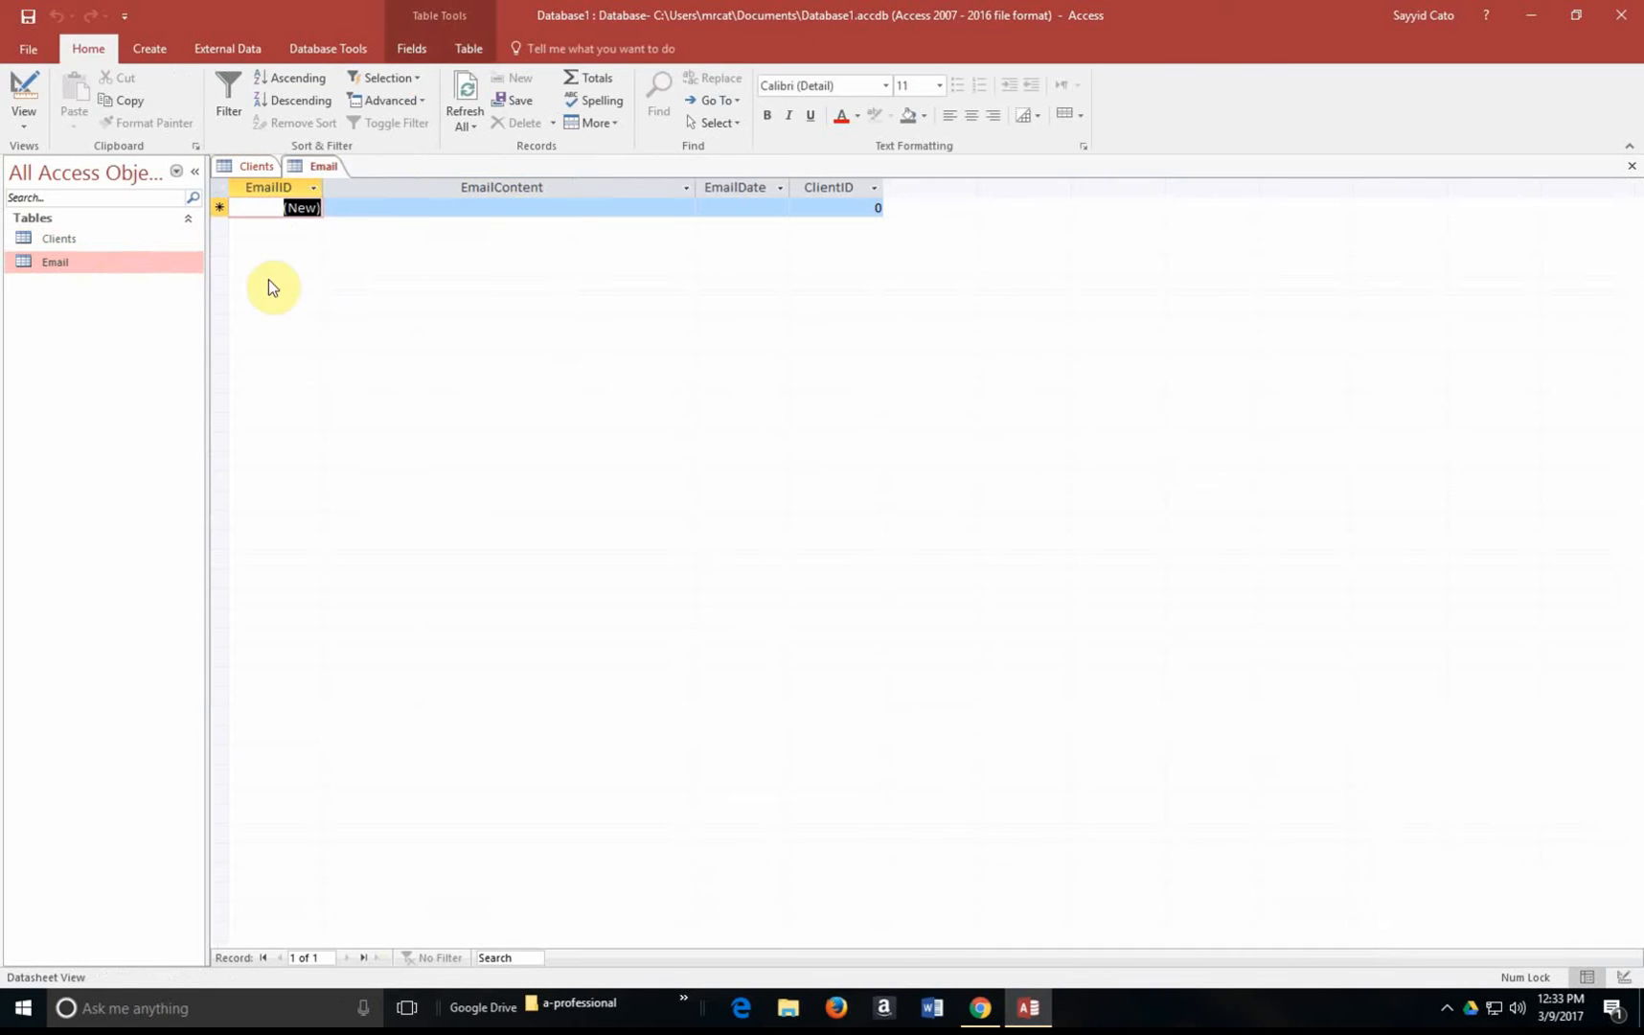
mouse_move(810, 229)
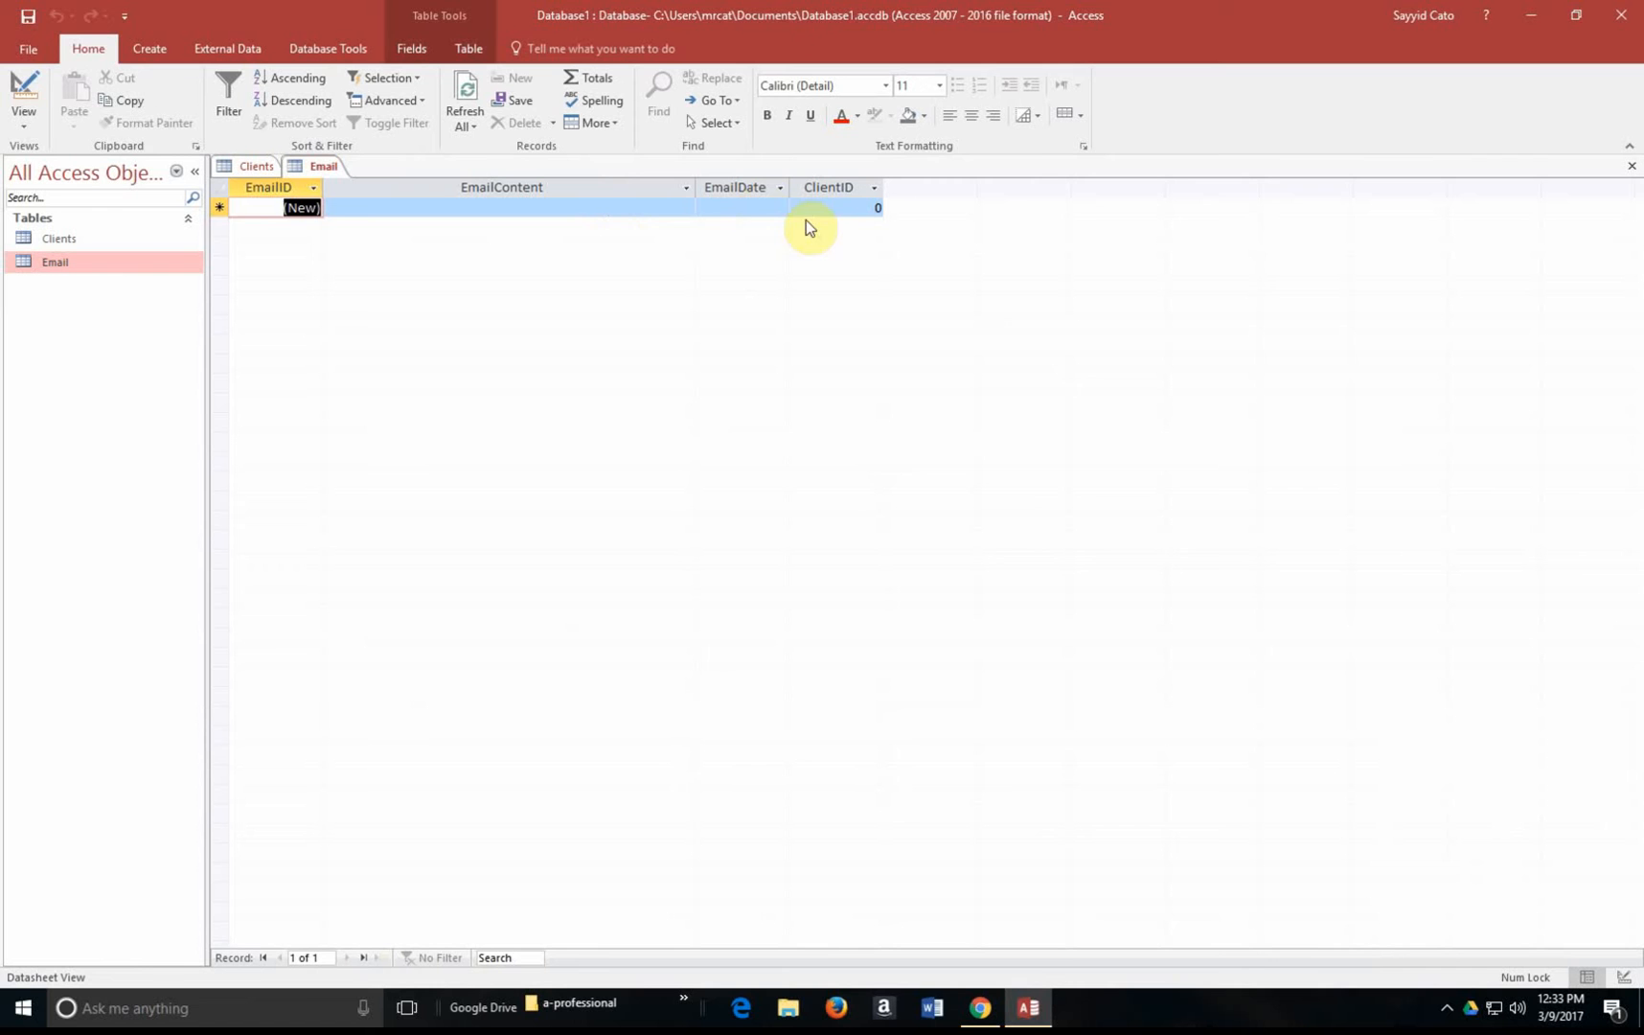
mouse_move(641, 232)
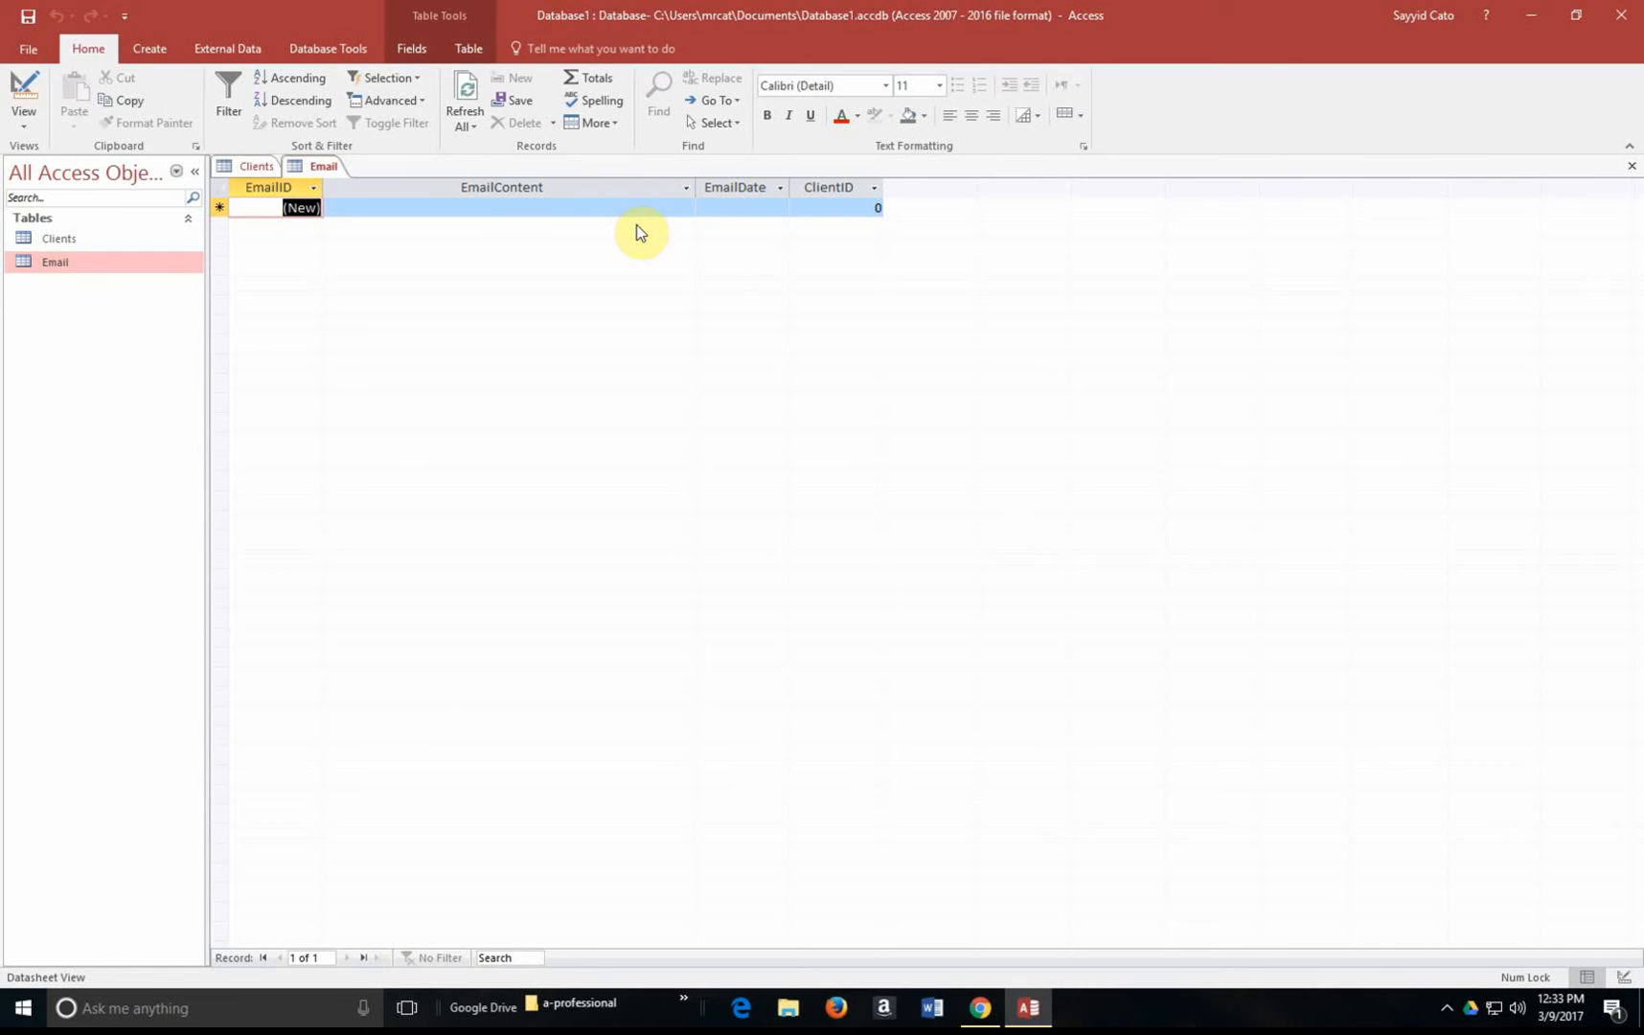
mouse_move(1635, 189)
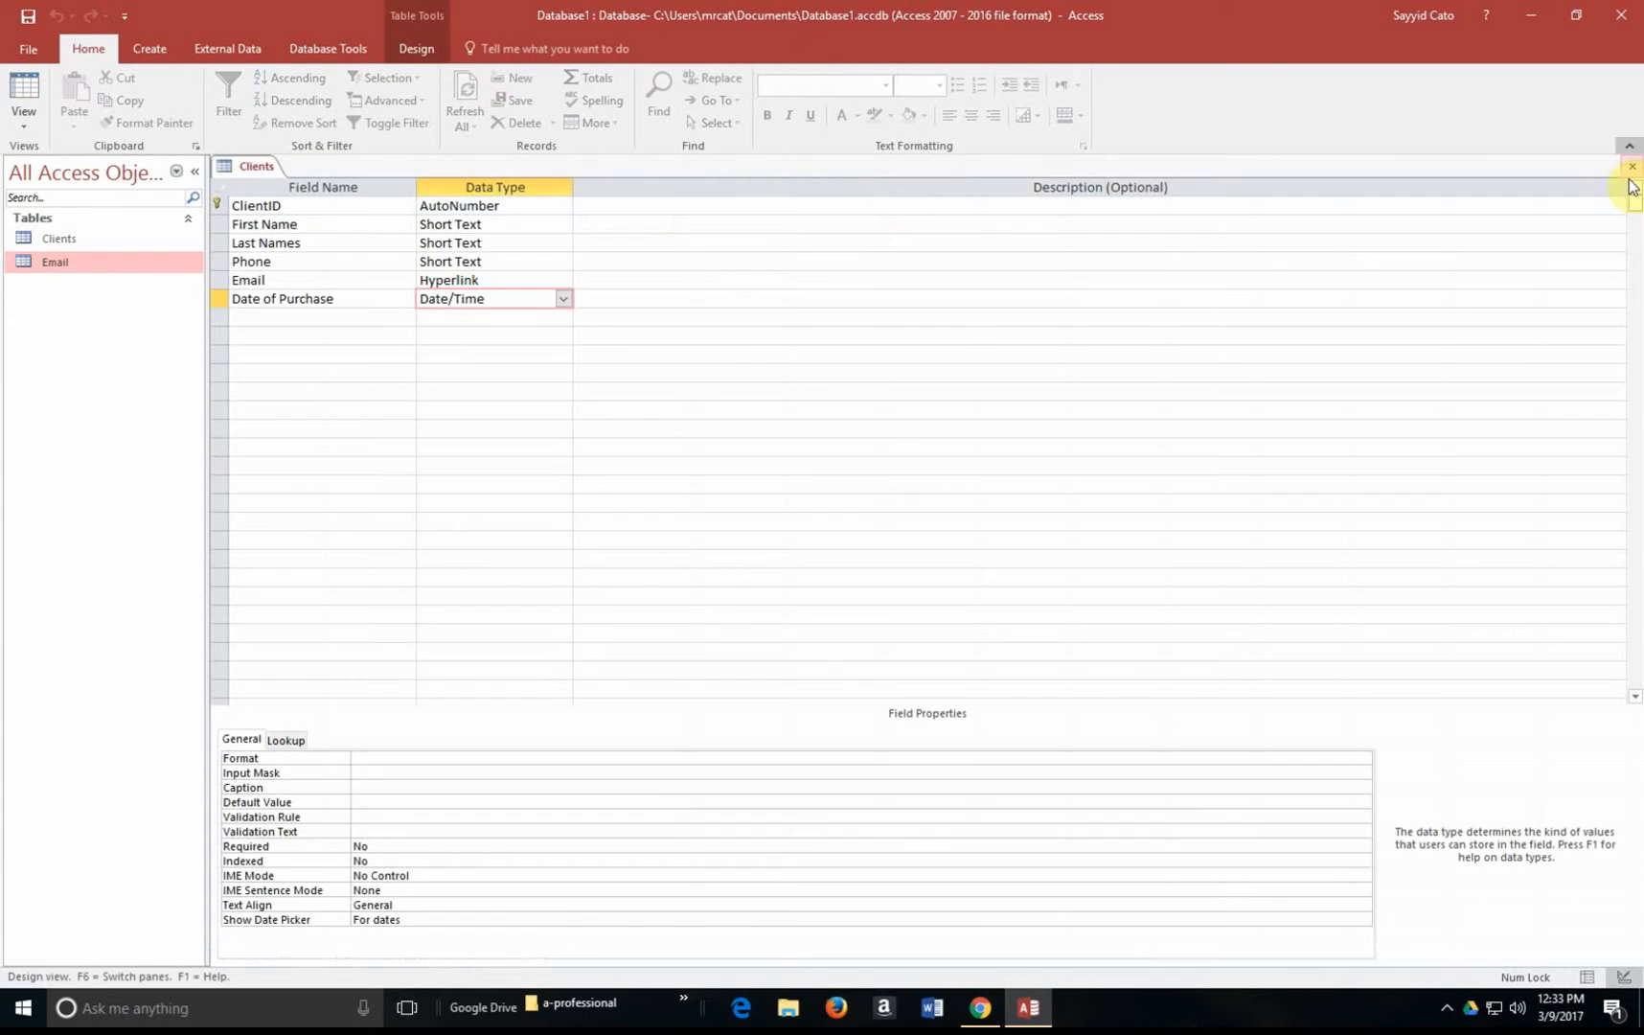
Close the Clients design and Email datasheet tabs
click(1632, 167)
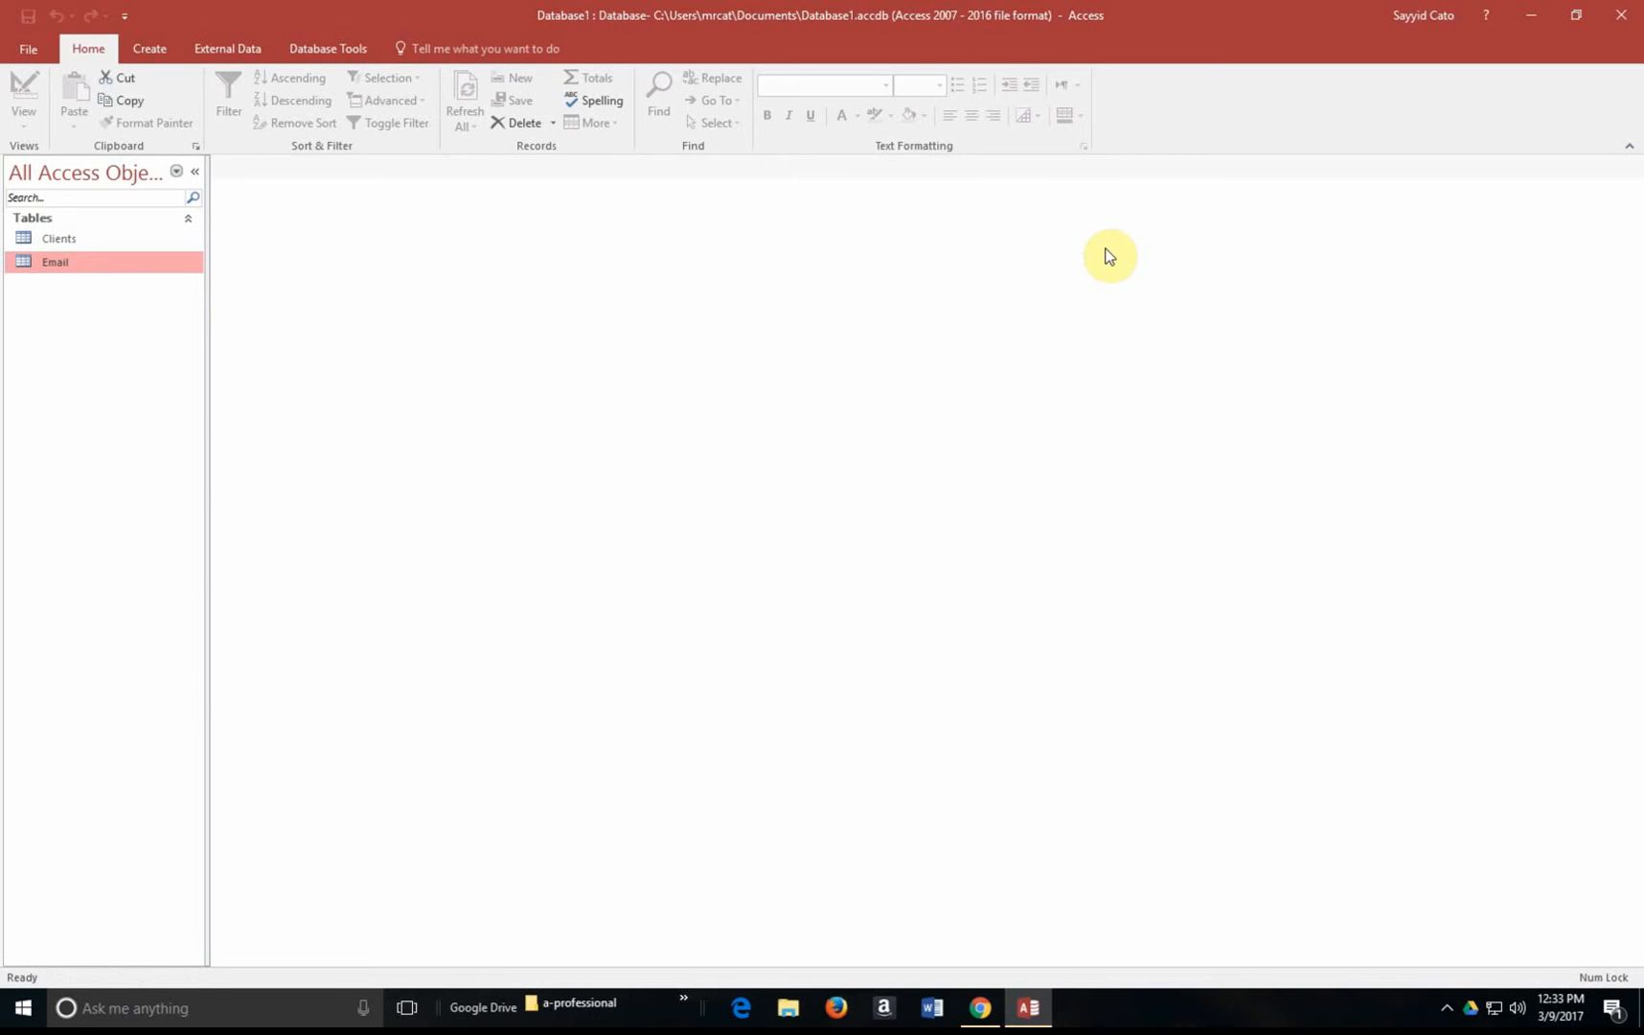
mouse_move(78, 263)
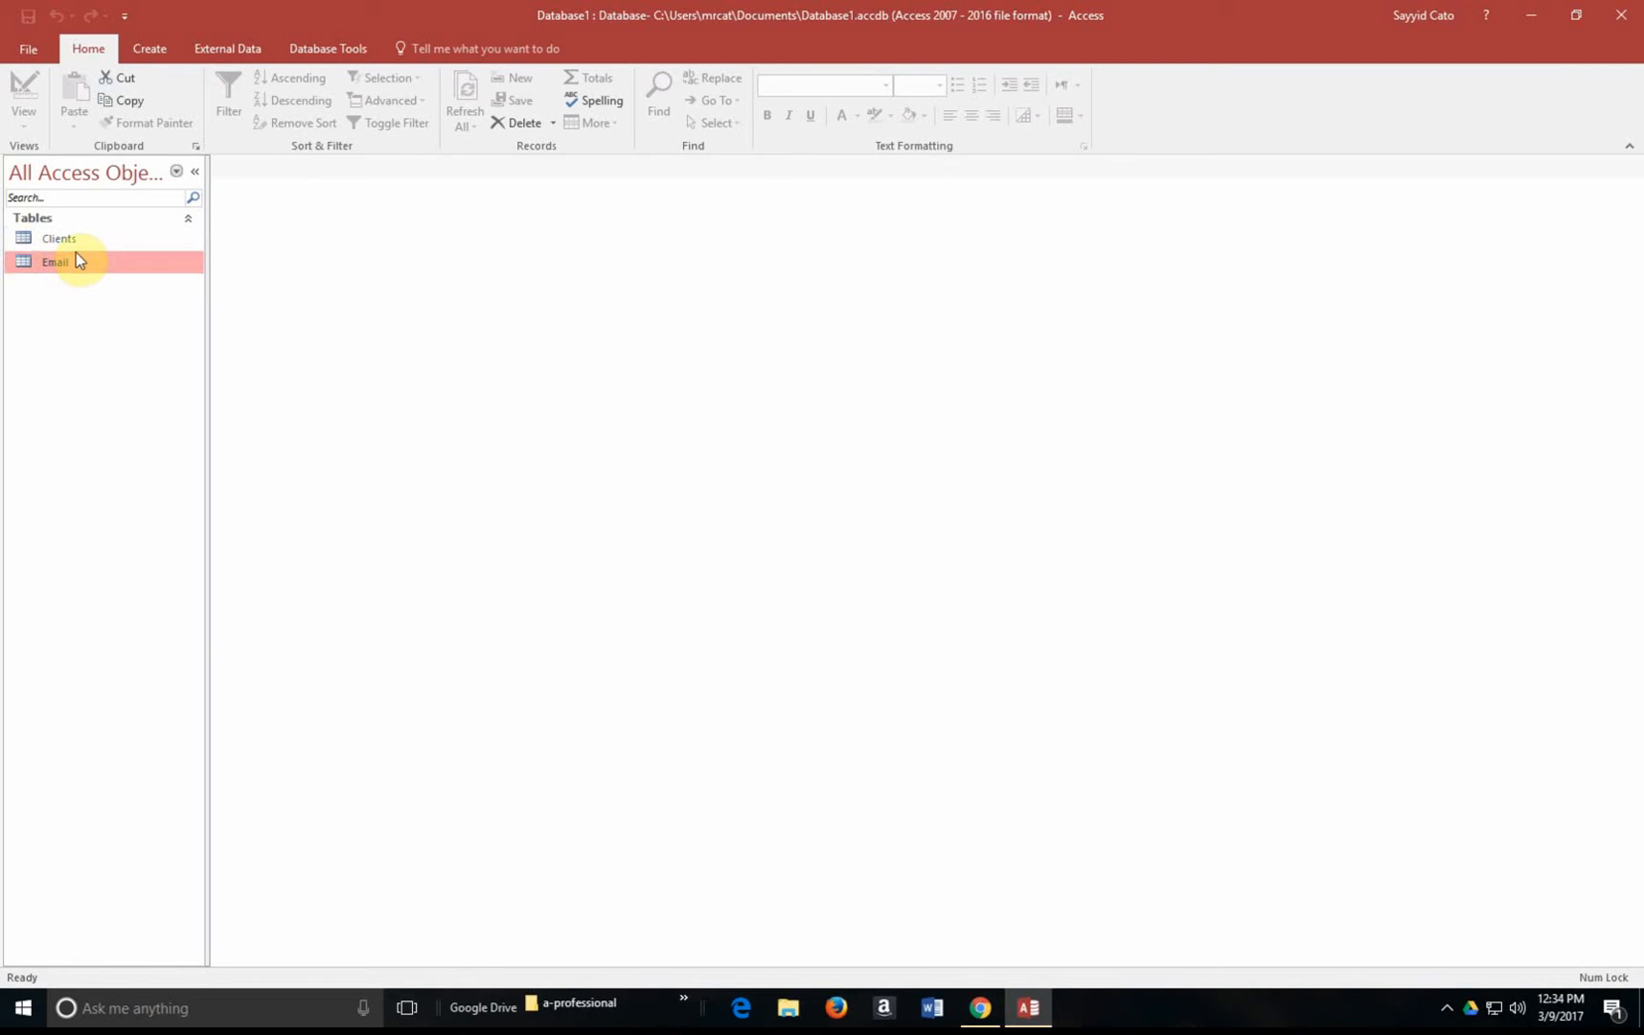
Open the Email table in Design View showing EmailID, EmailContent, EmailDate and ClientID
double_click(55, 262)
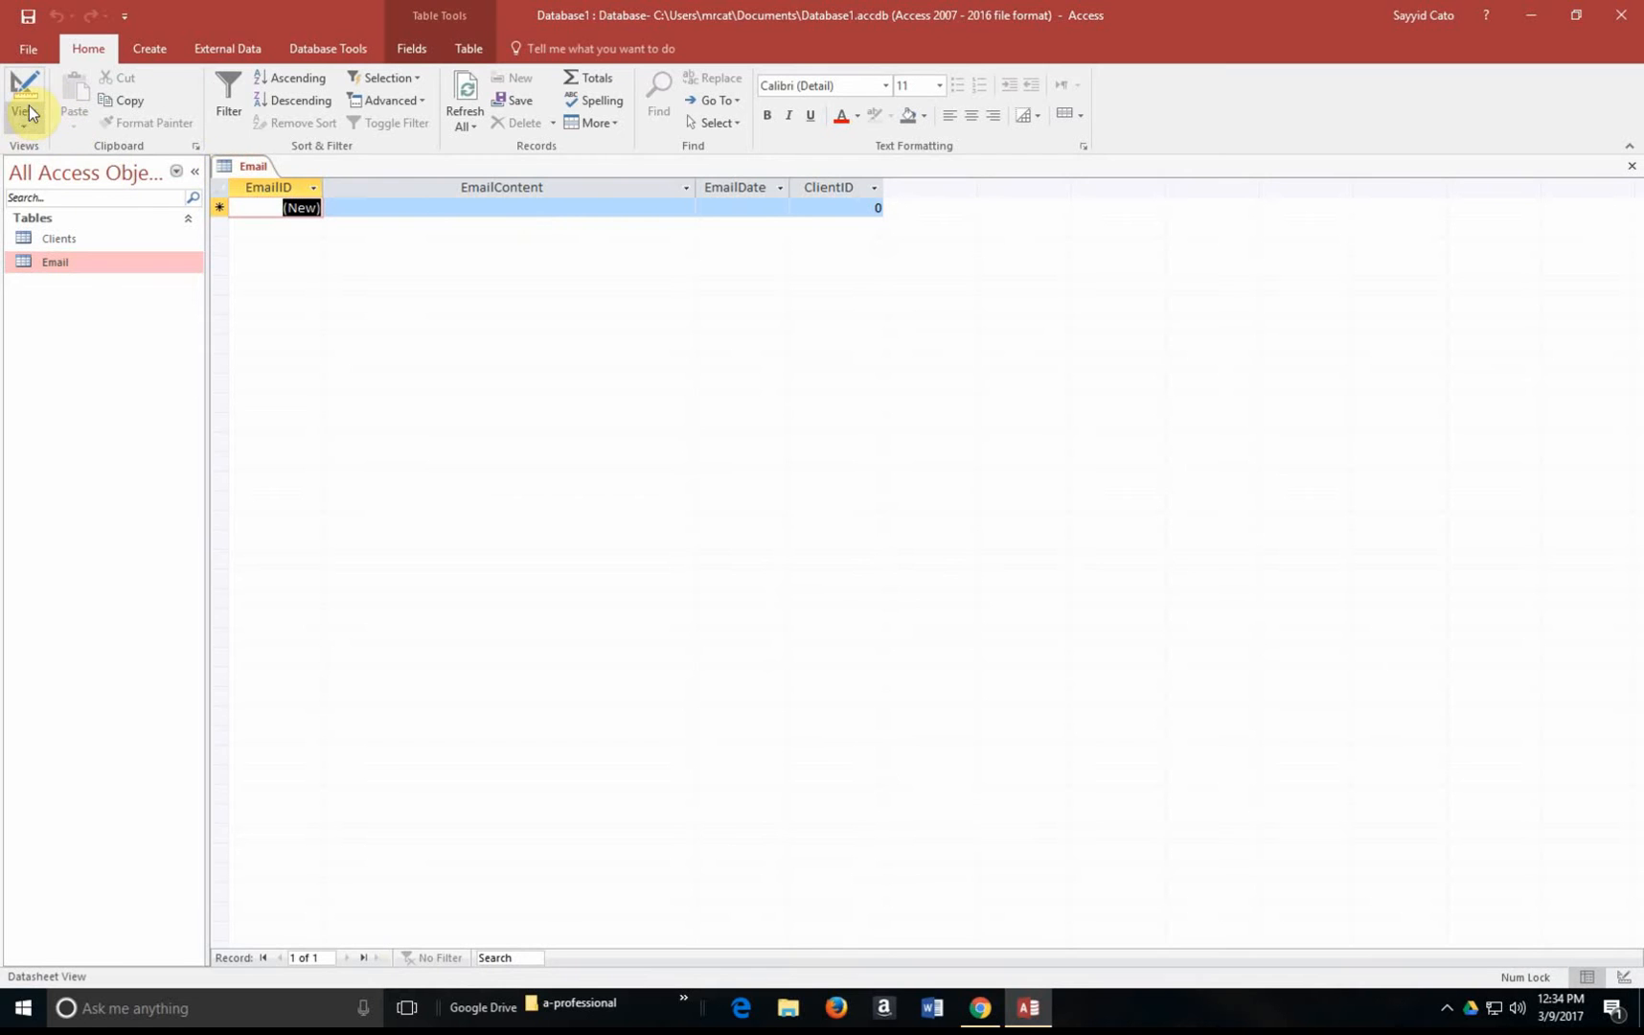
click(23, 94)
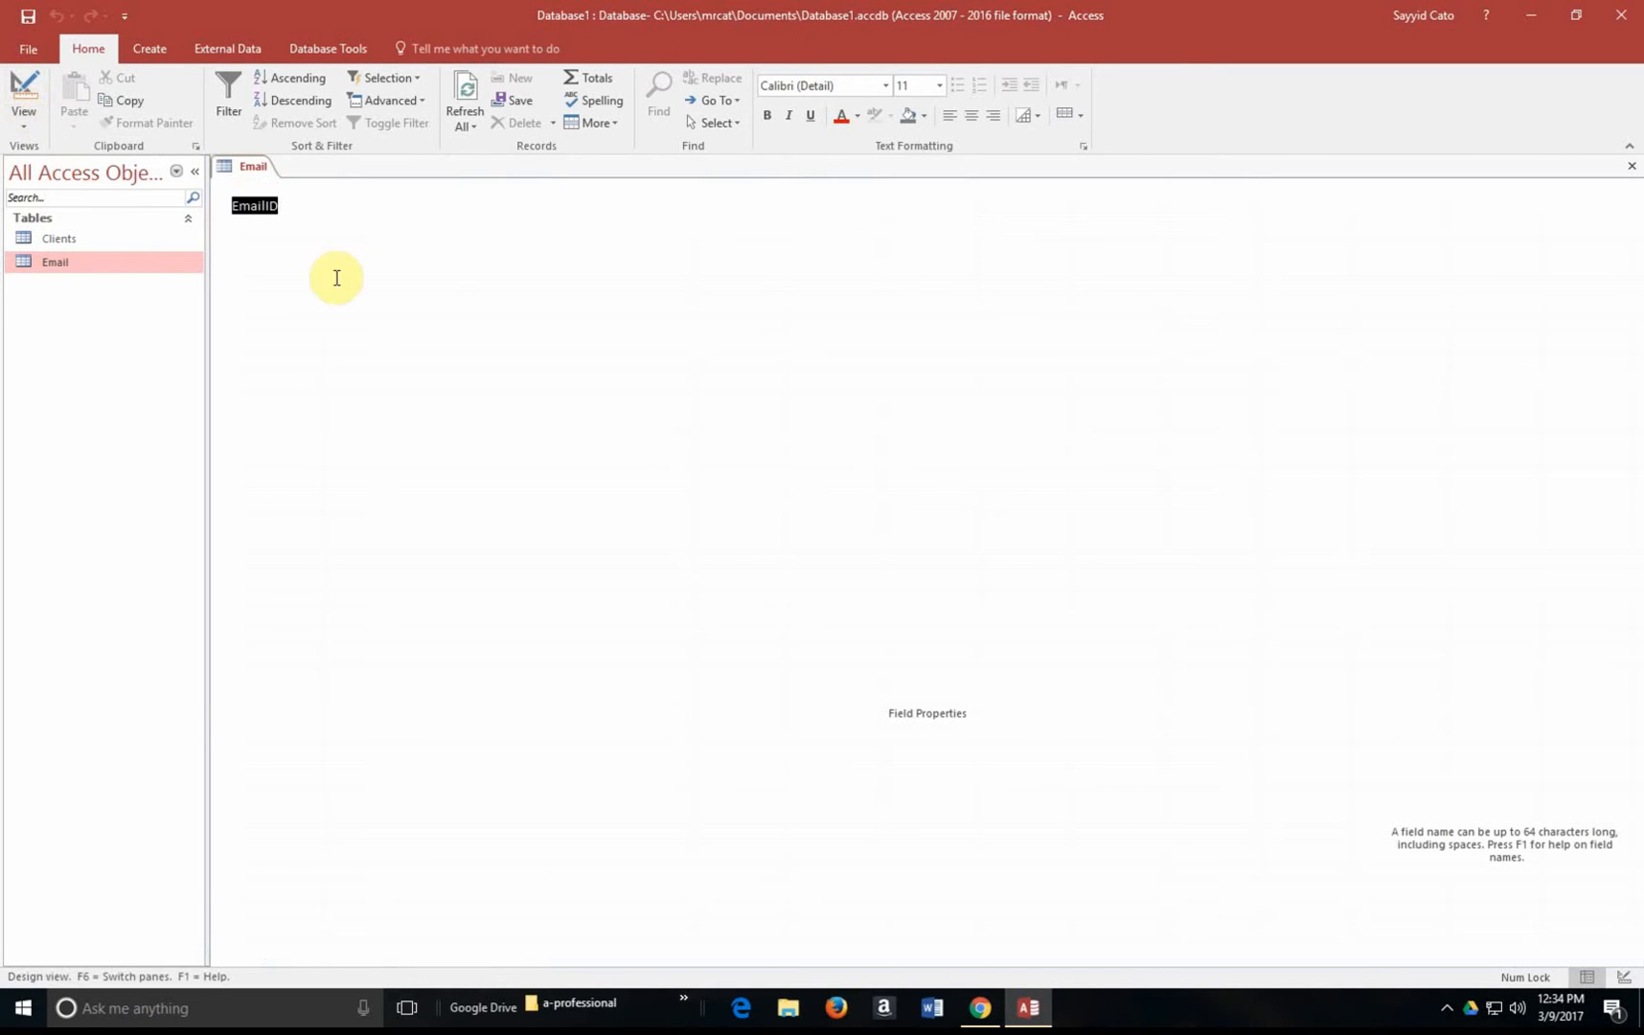
click(23, 94)
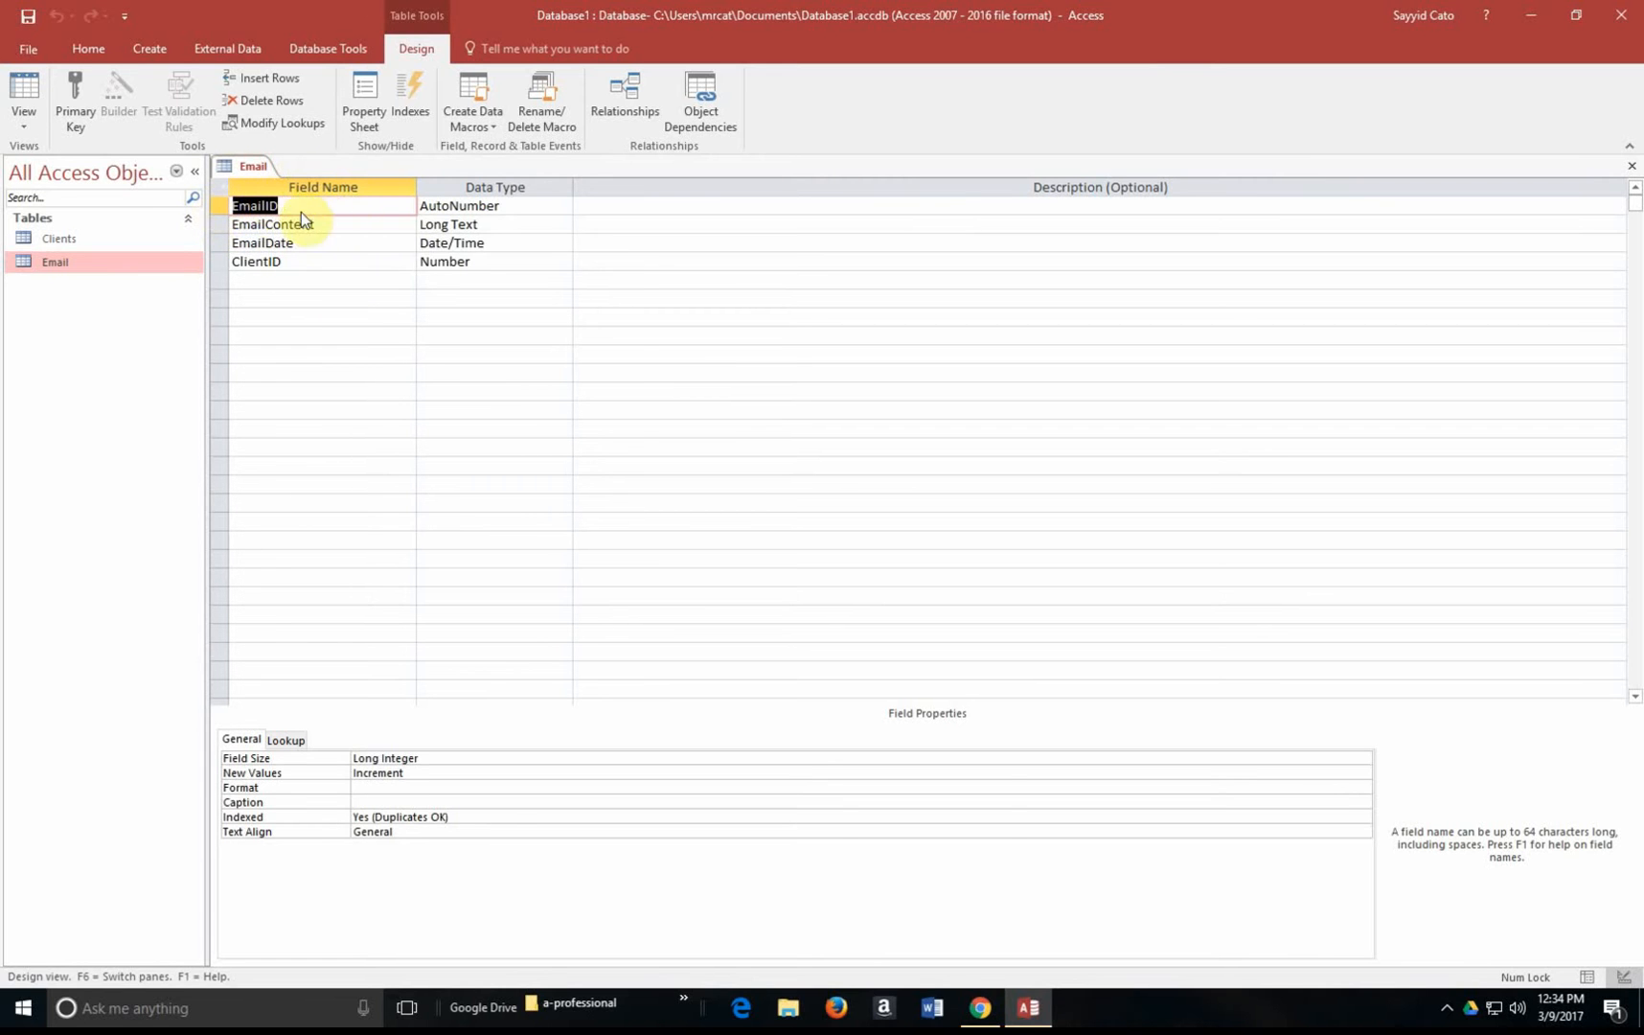
mouse_move(414, 275)
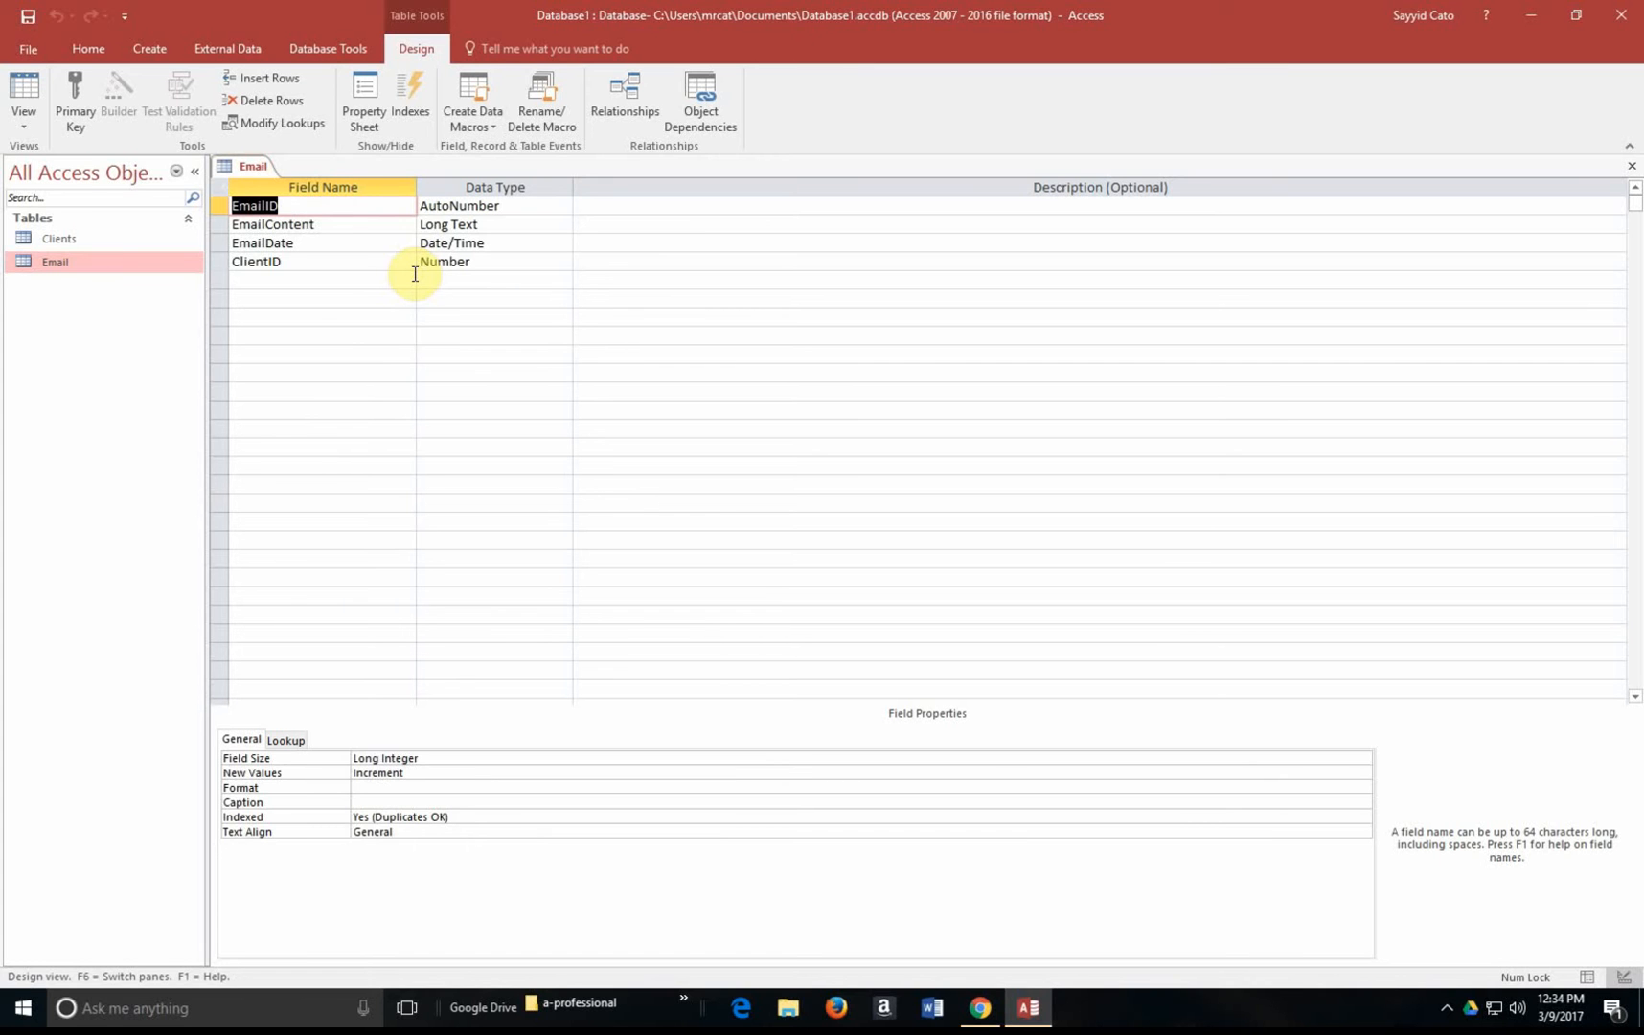
mouse_move(213, 213)
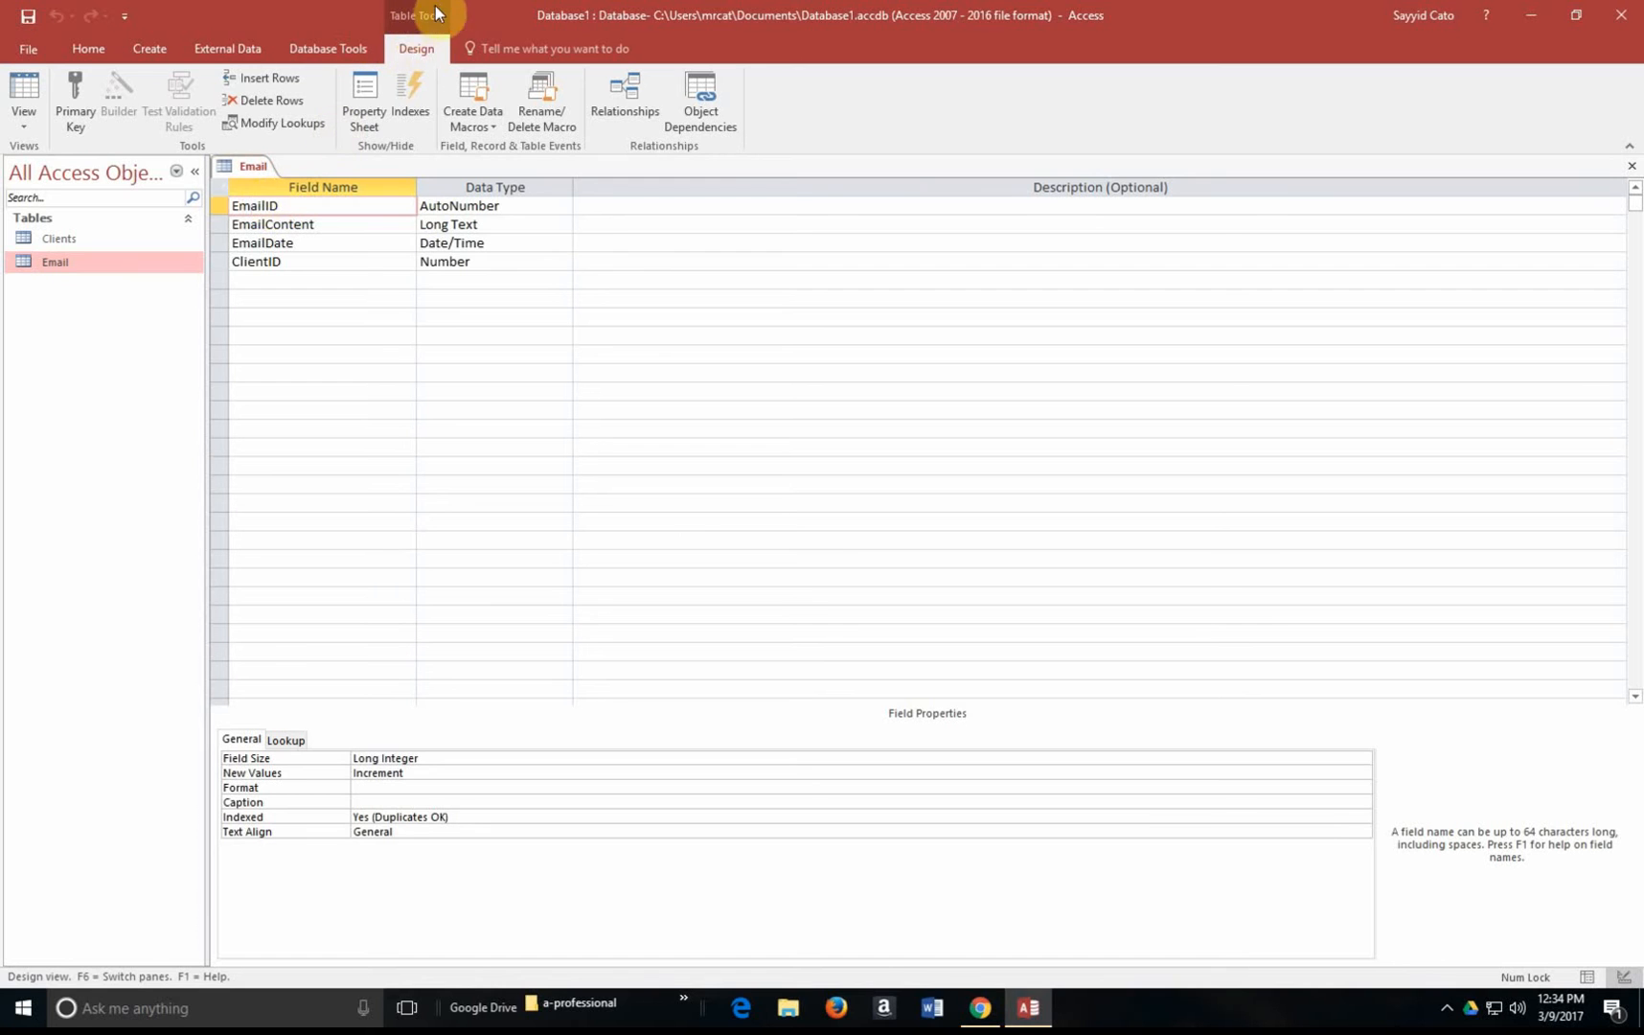
mouse_move(415, 49)
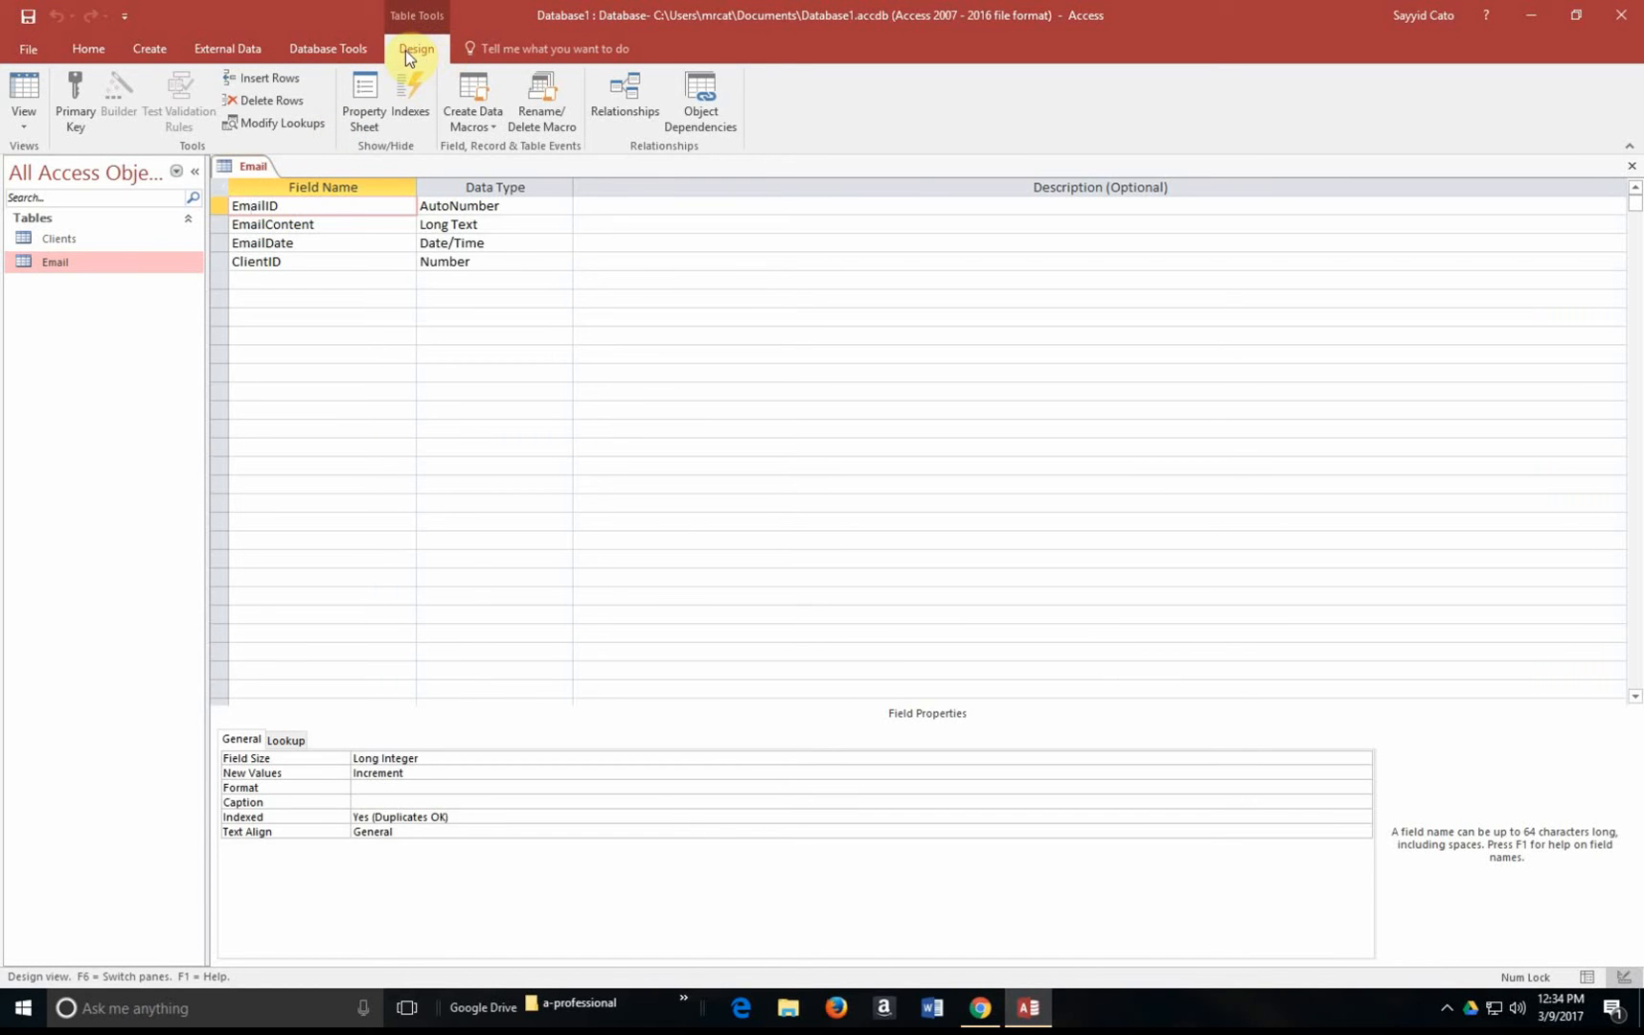
mouse_move(74, 99)
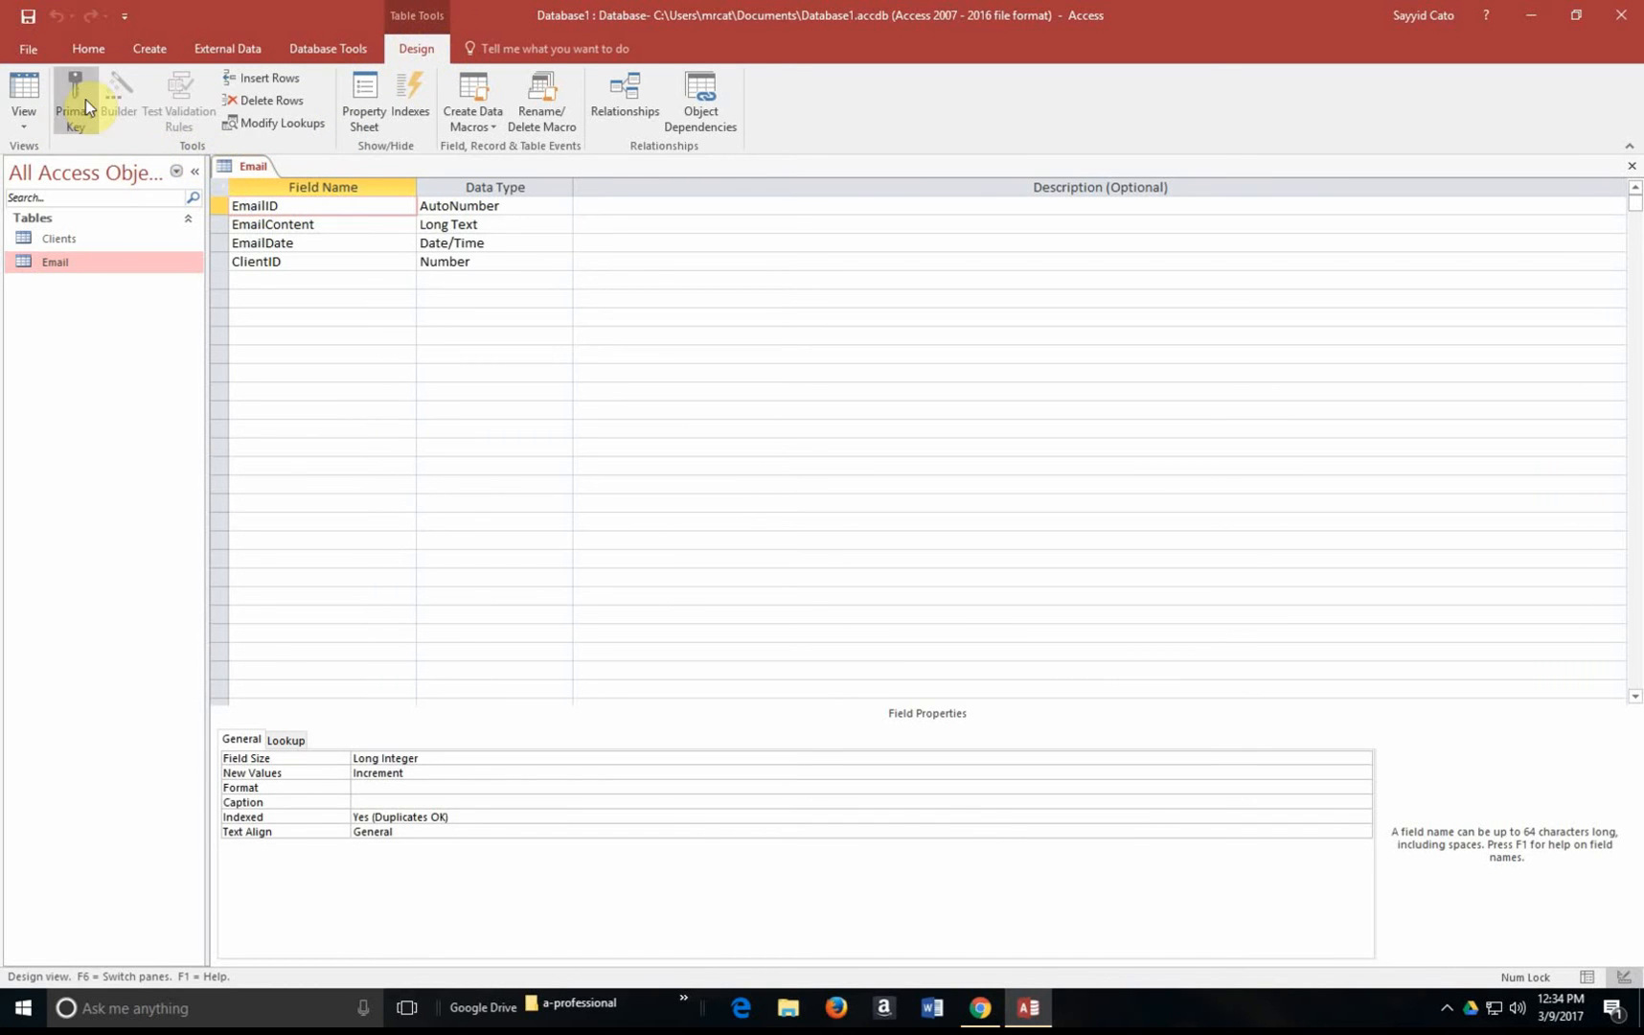
Set ClientID to not required with duplicates OK, and make EmailID the primary key
click(73, 94)
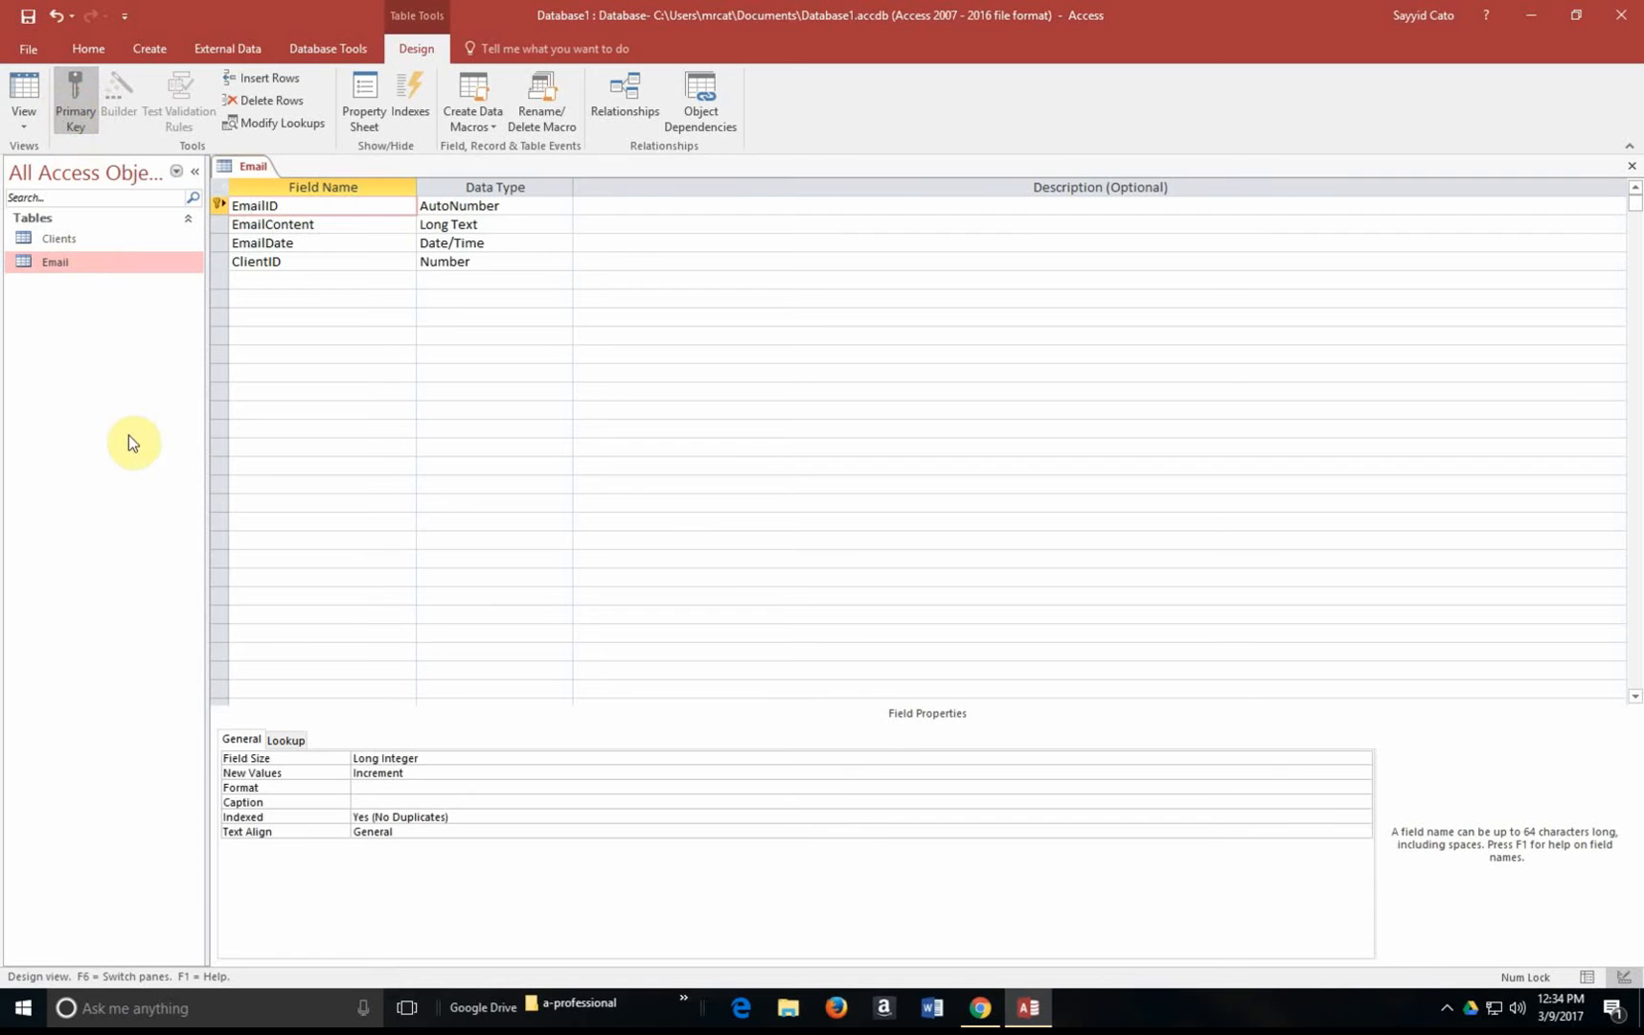
click(259, 205)
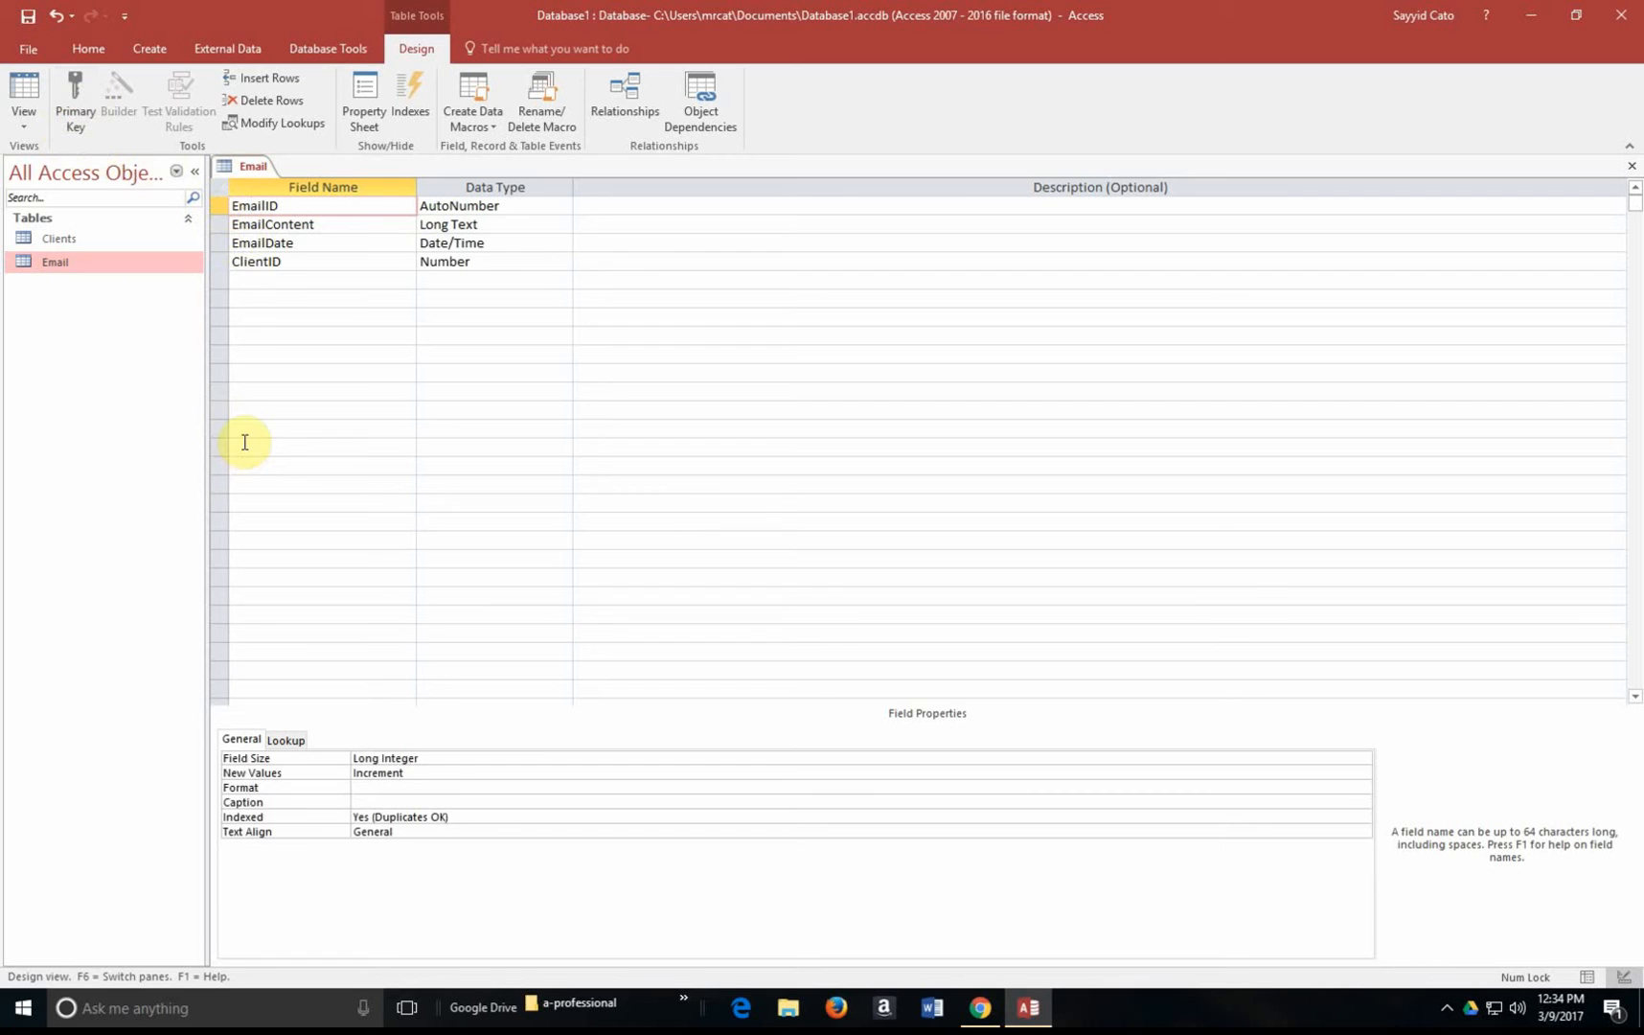
click(255, 261)
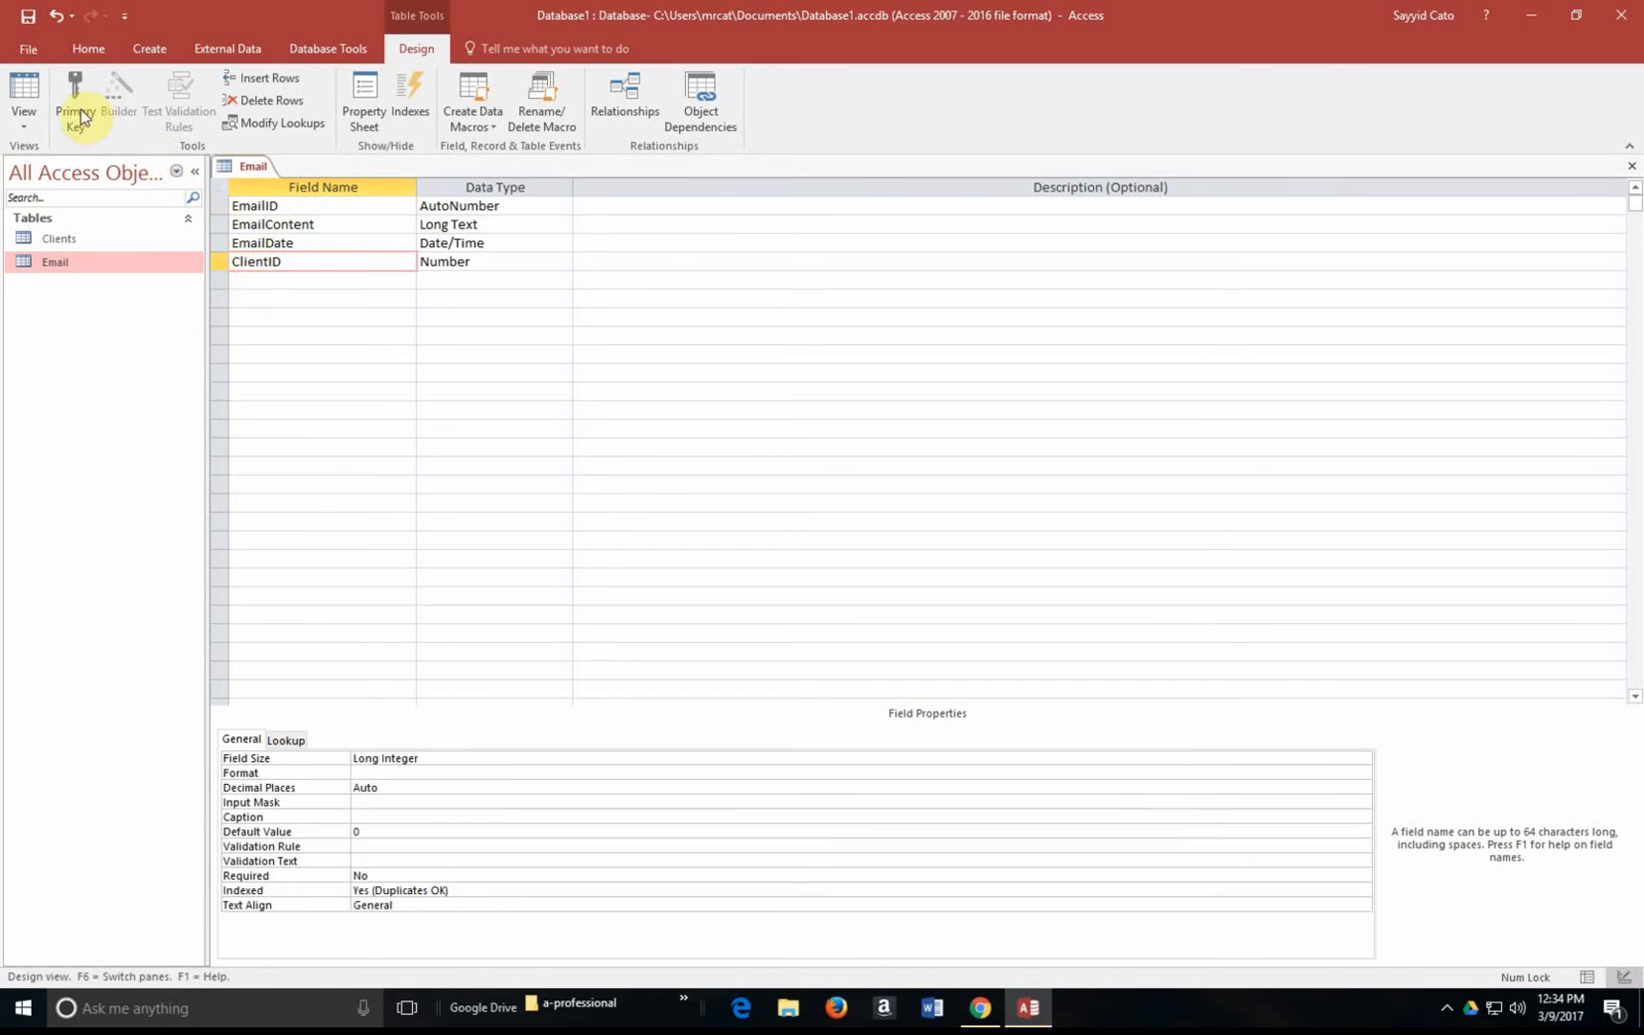
click(74, 99)
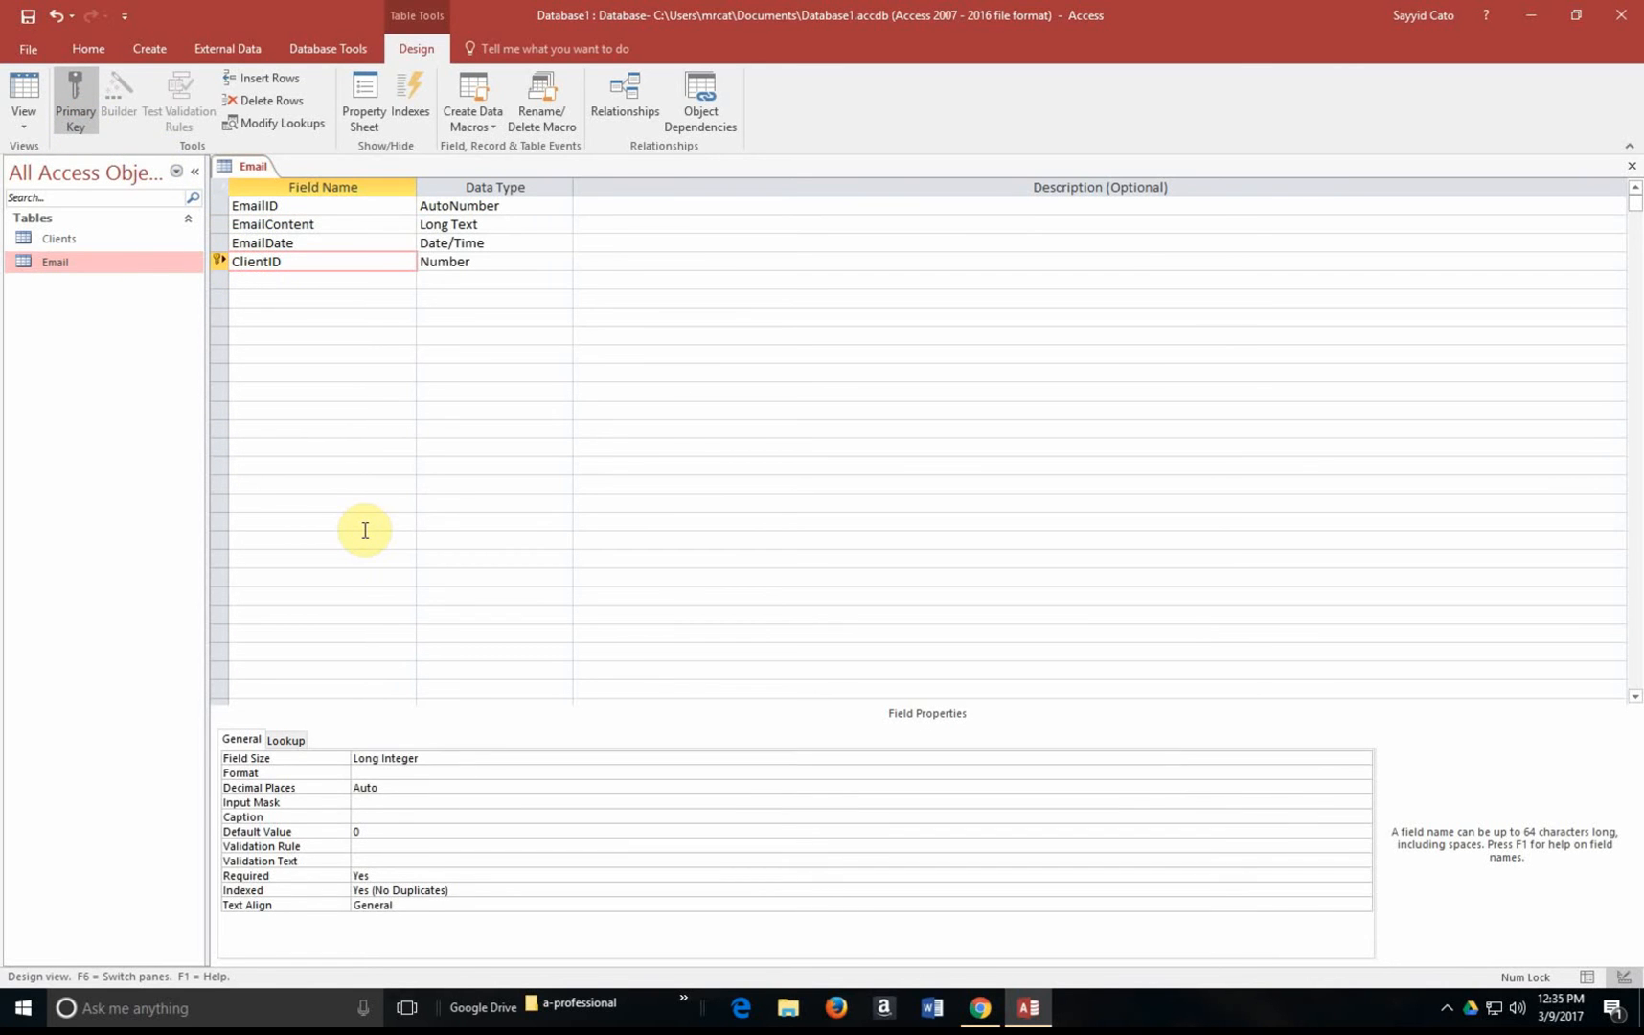
mouse_move(267, 207)
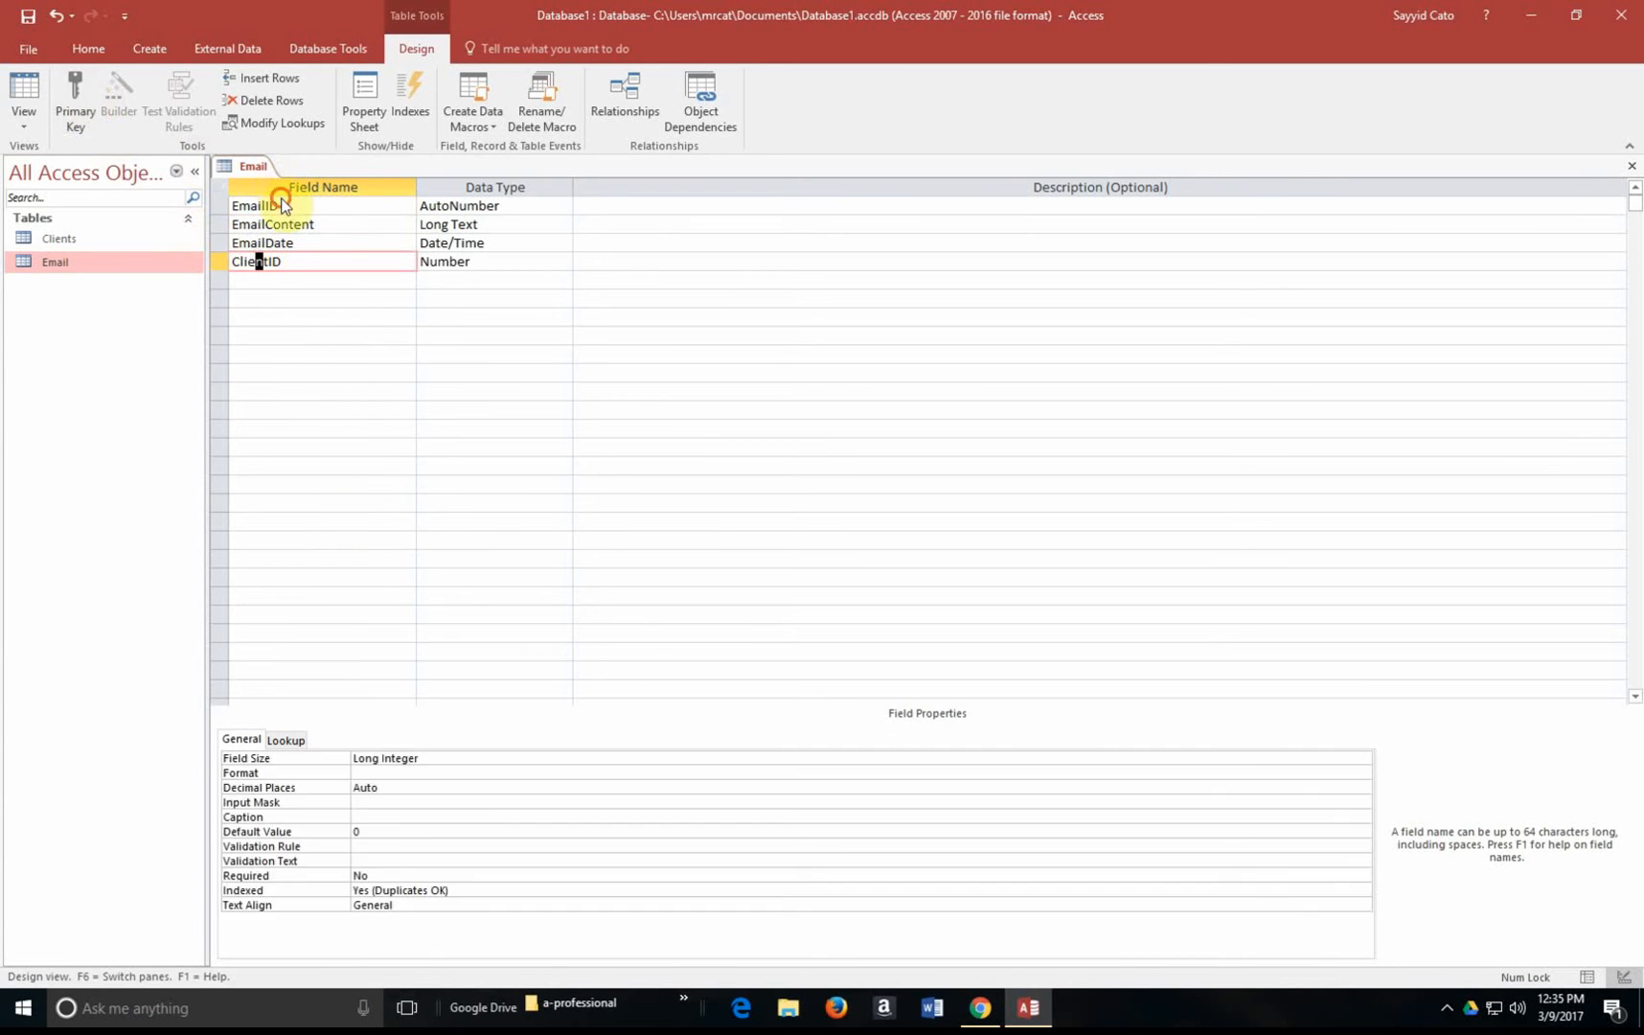
click(74, 99)
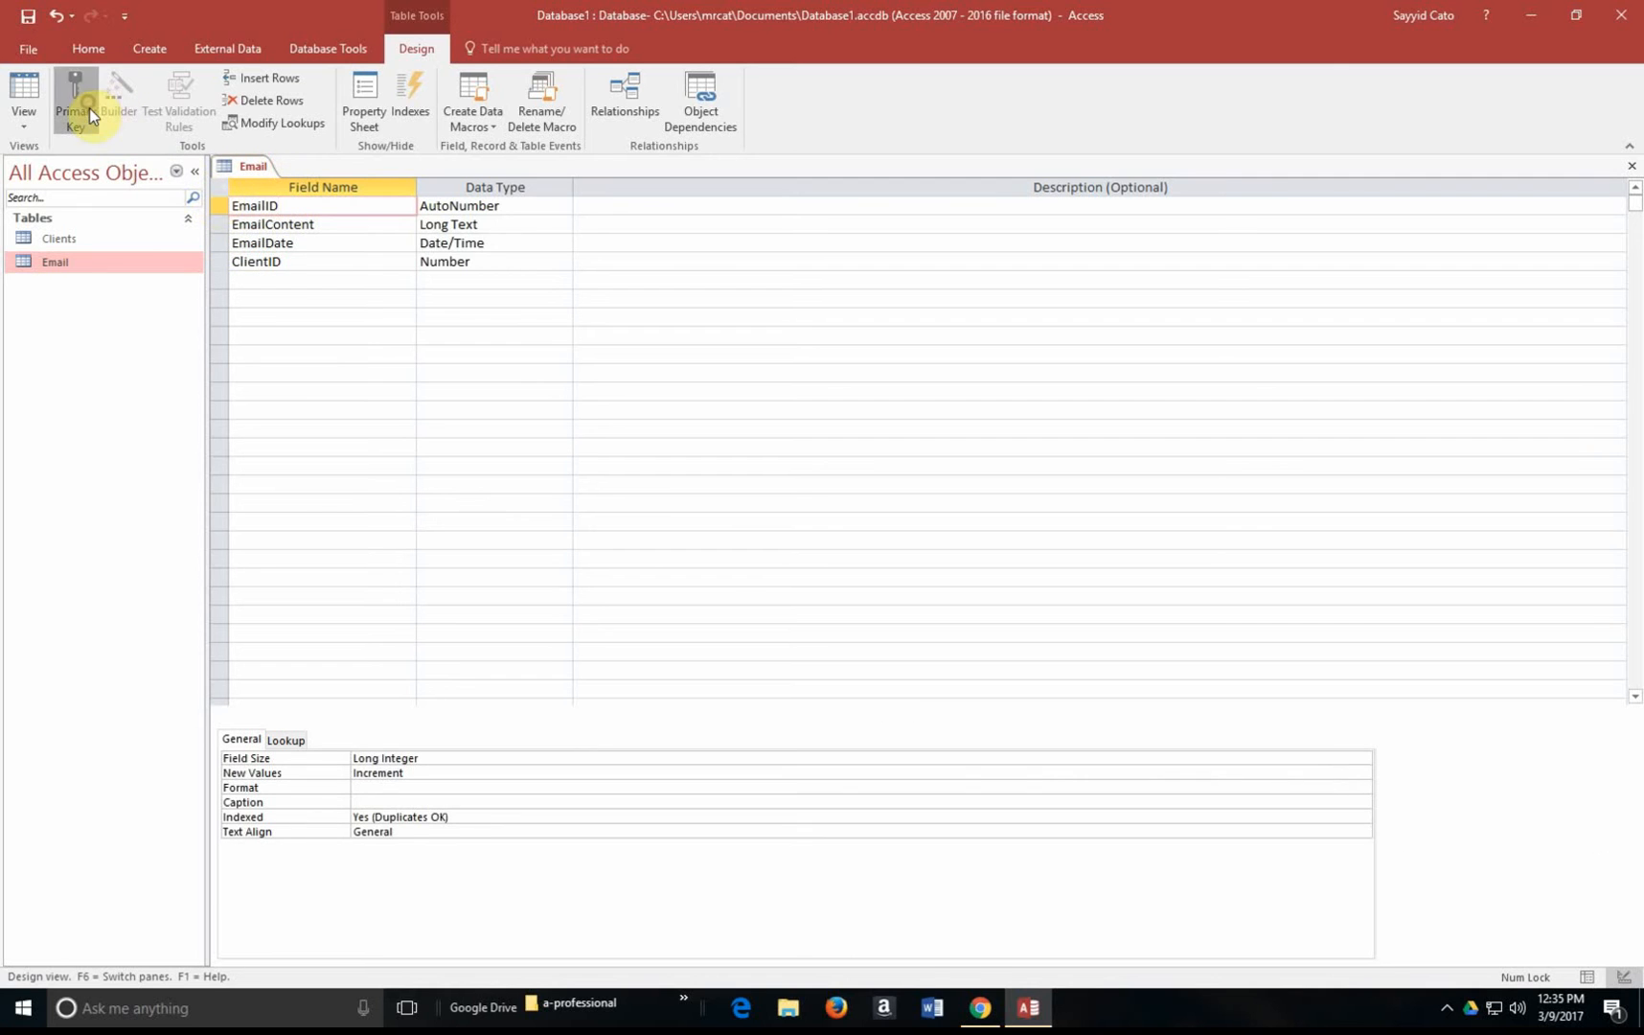
click(73, 100)
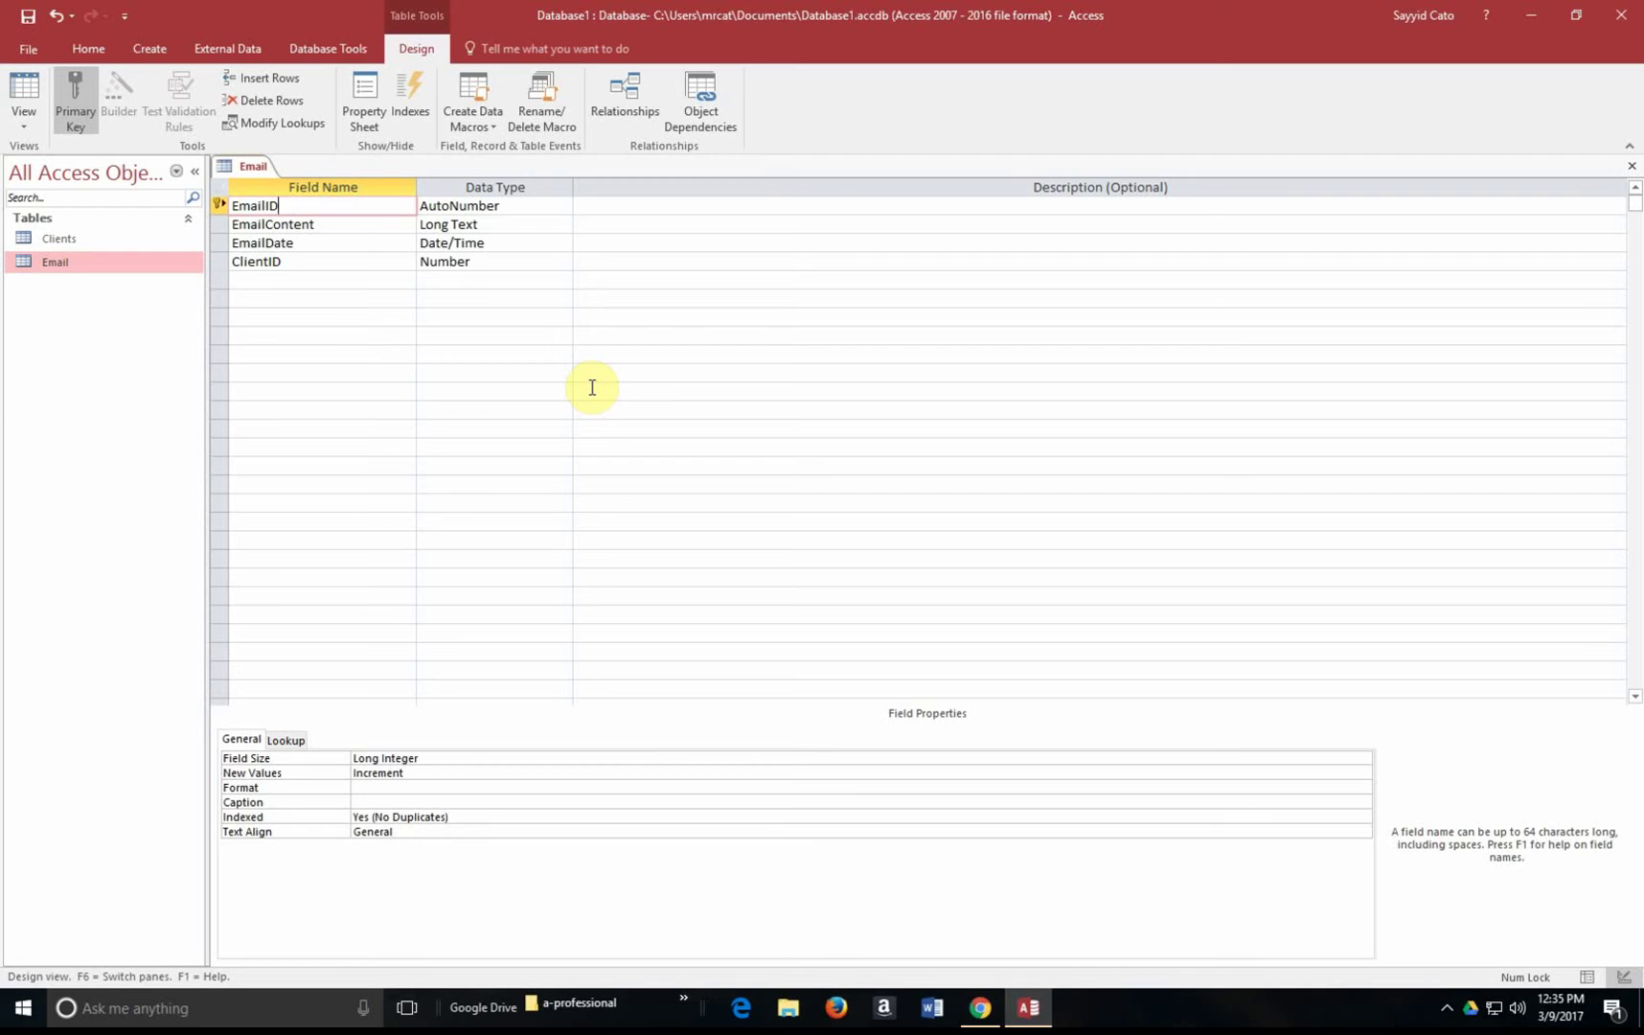
mouse_move(1629, 152)
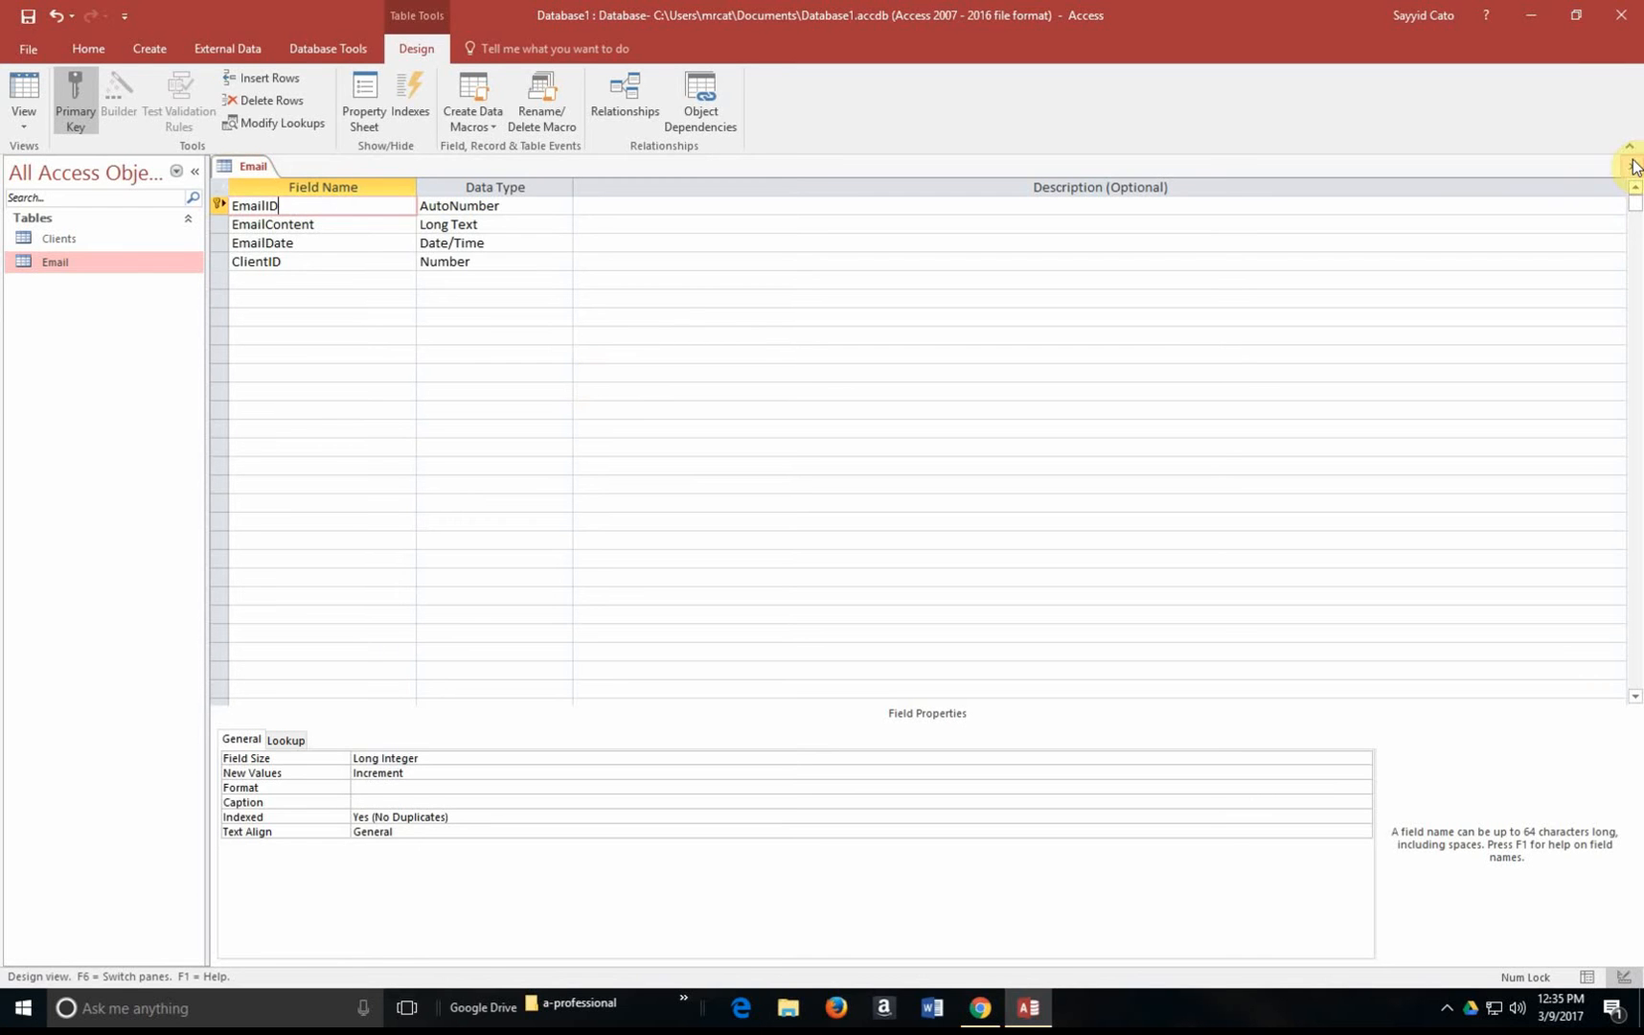
mouse_move(1632, 162)
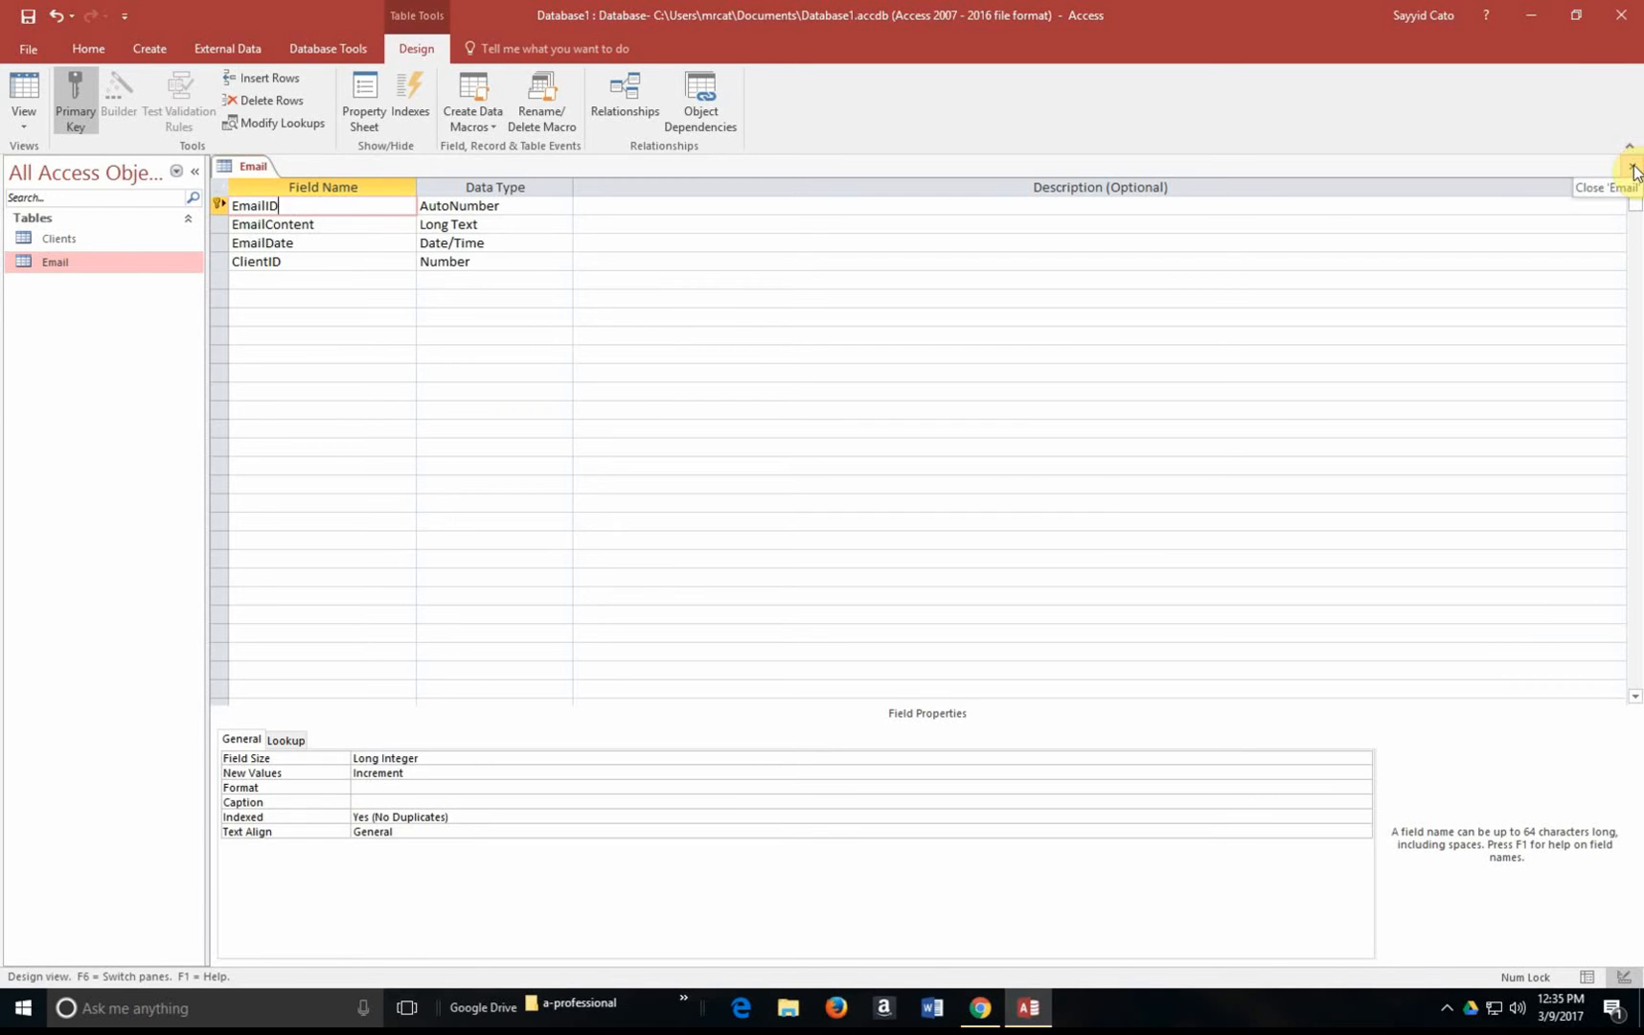
Close the Email design and save its changes
click(1631, 167)
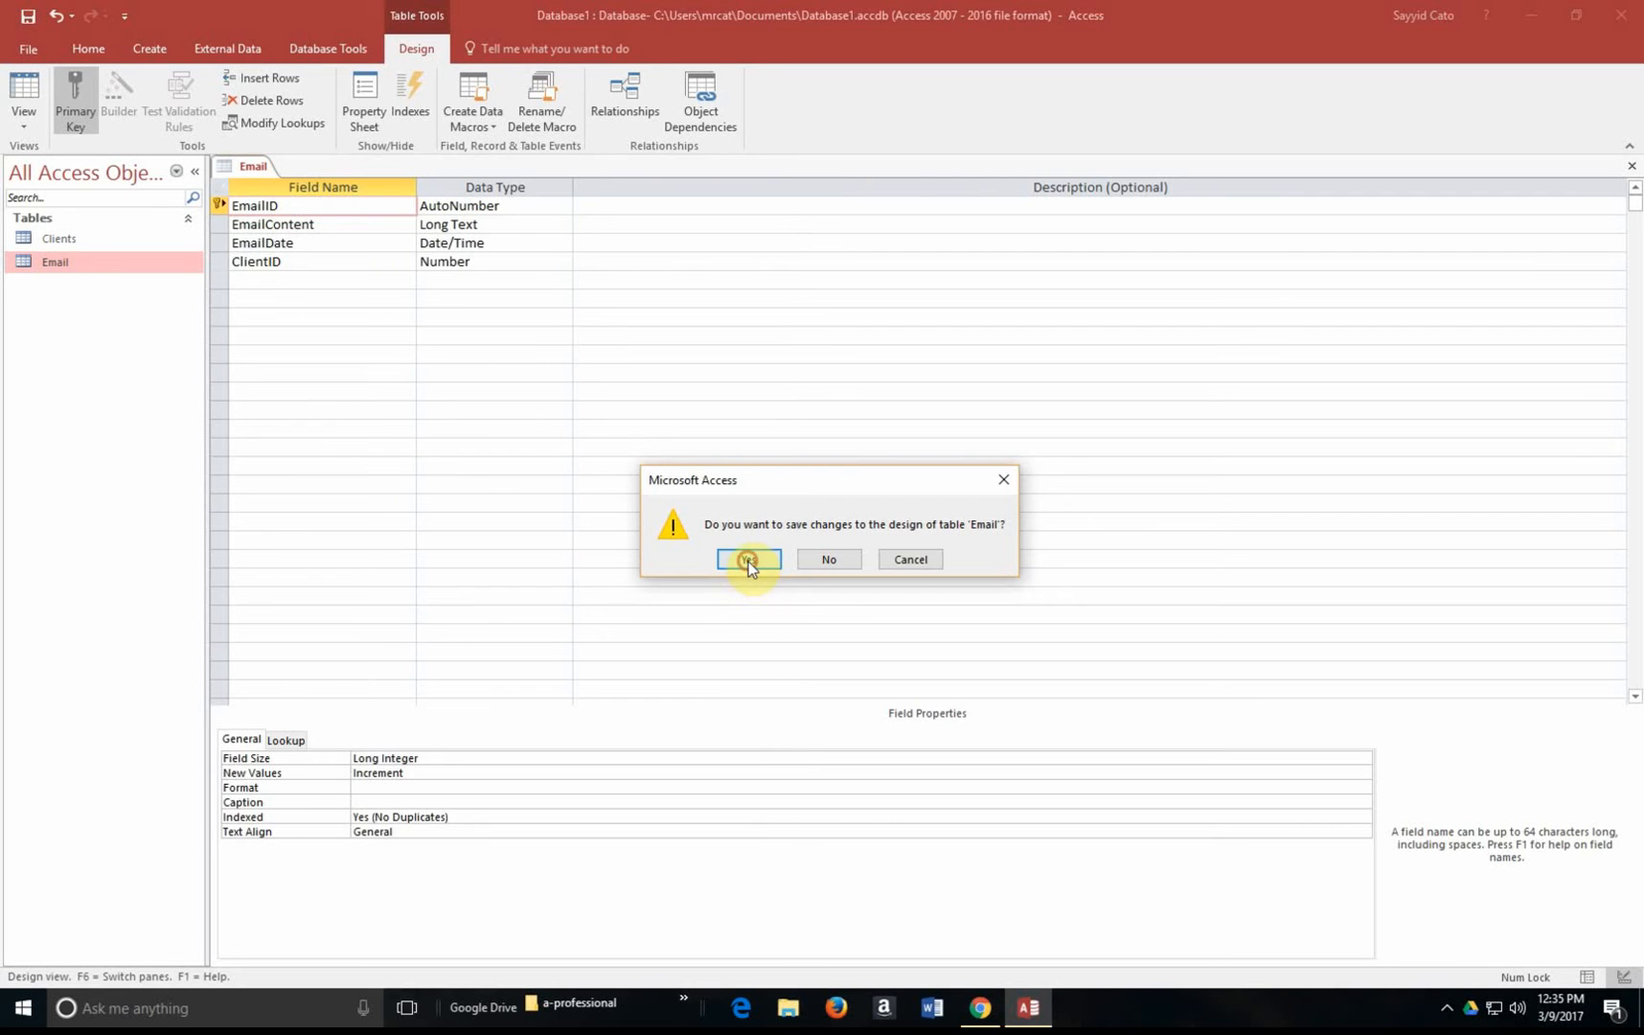
click(748, 559)
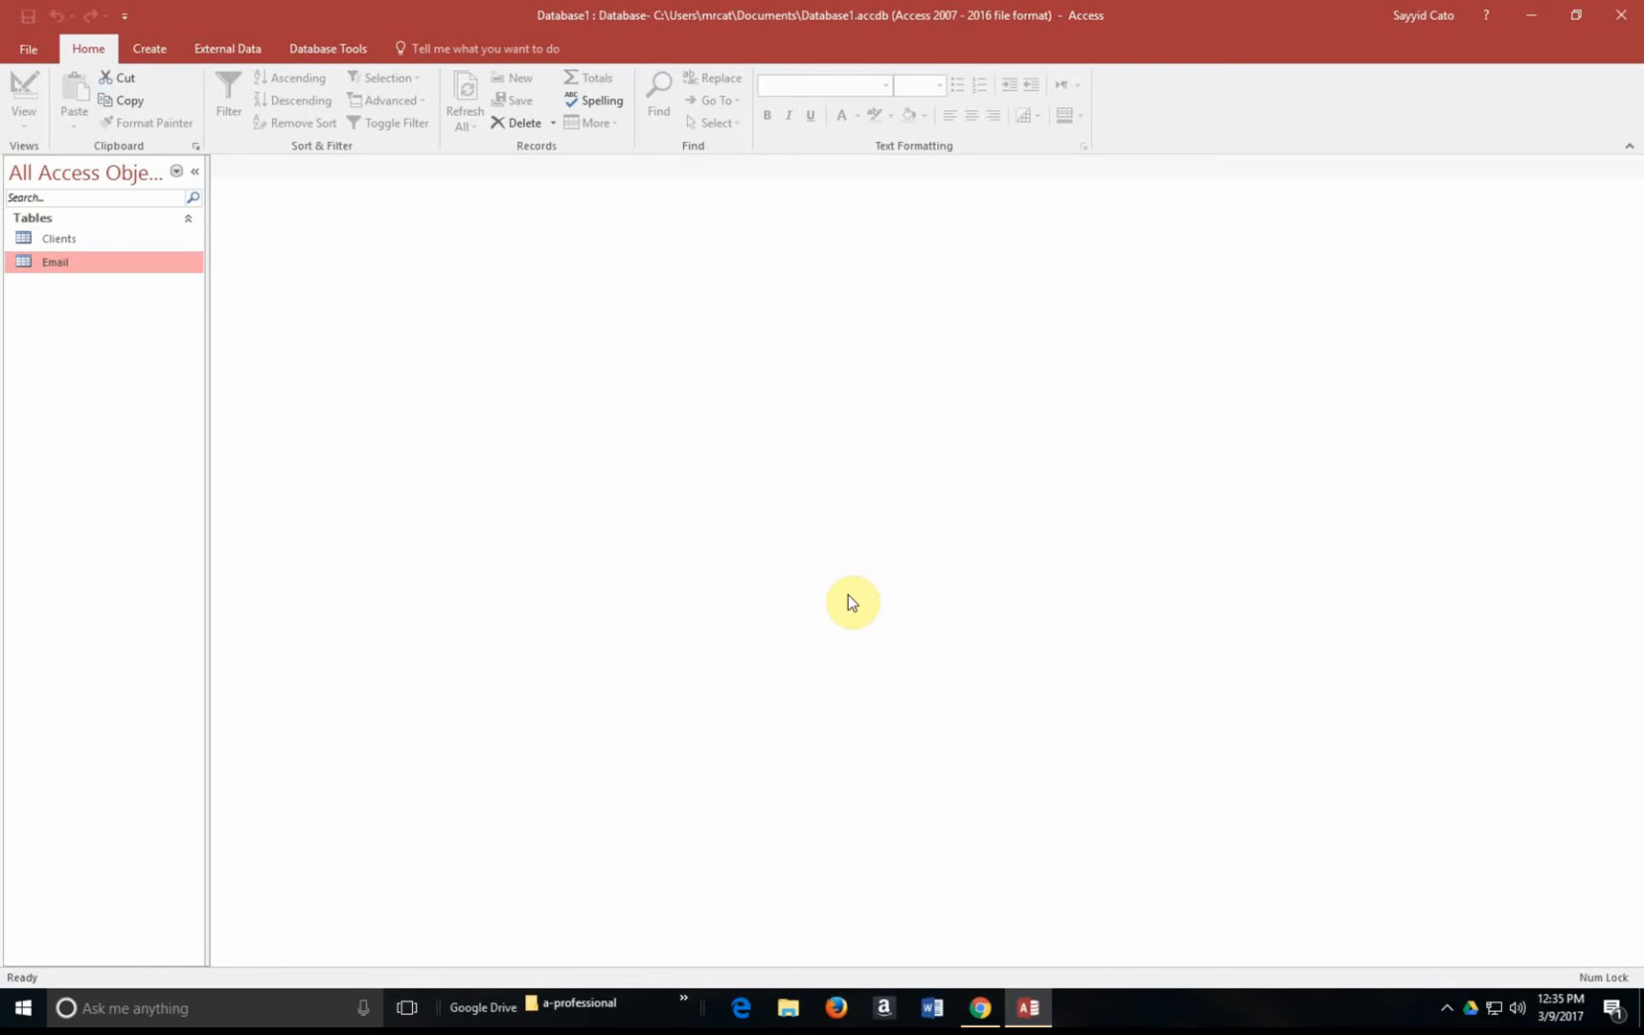
mouse_move(698, 61)
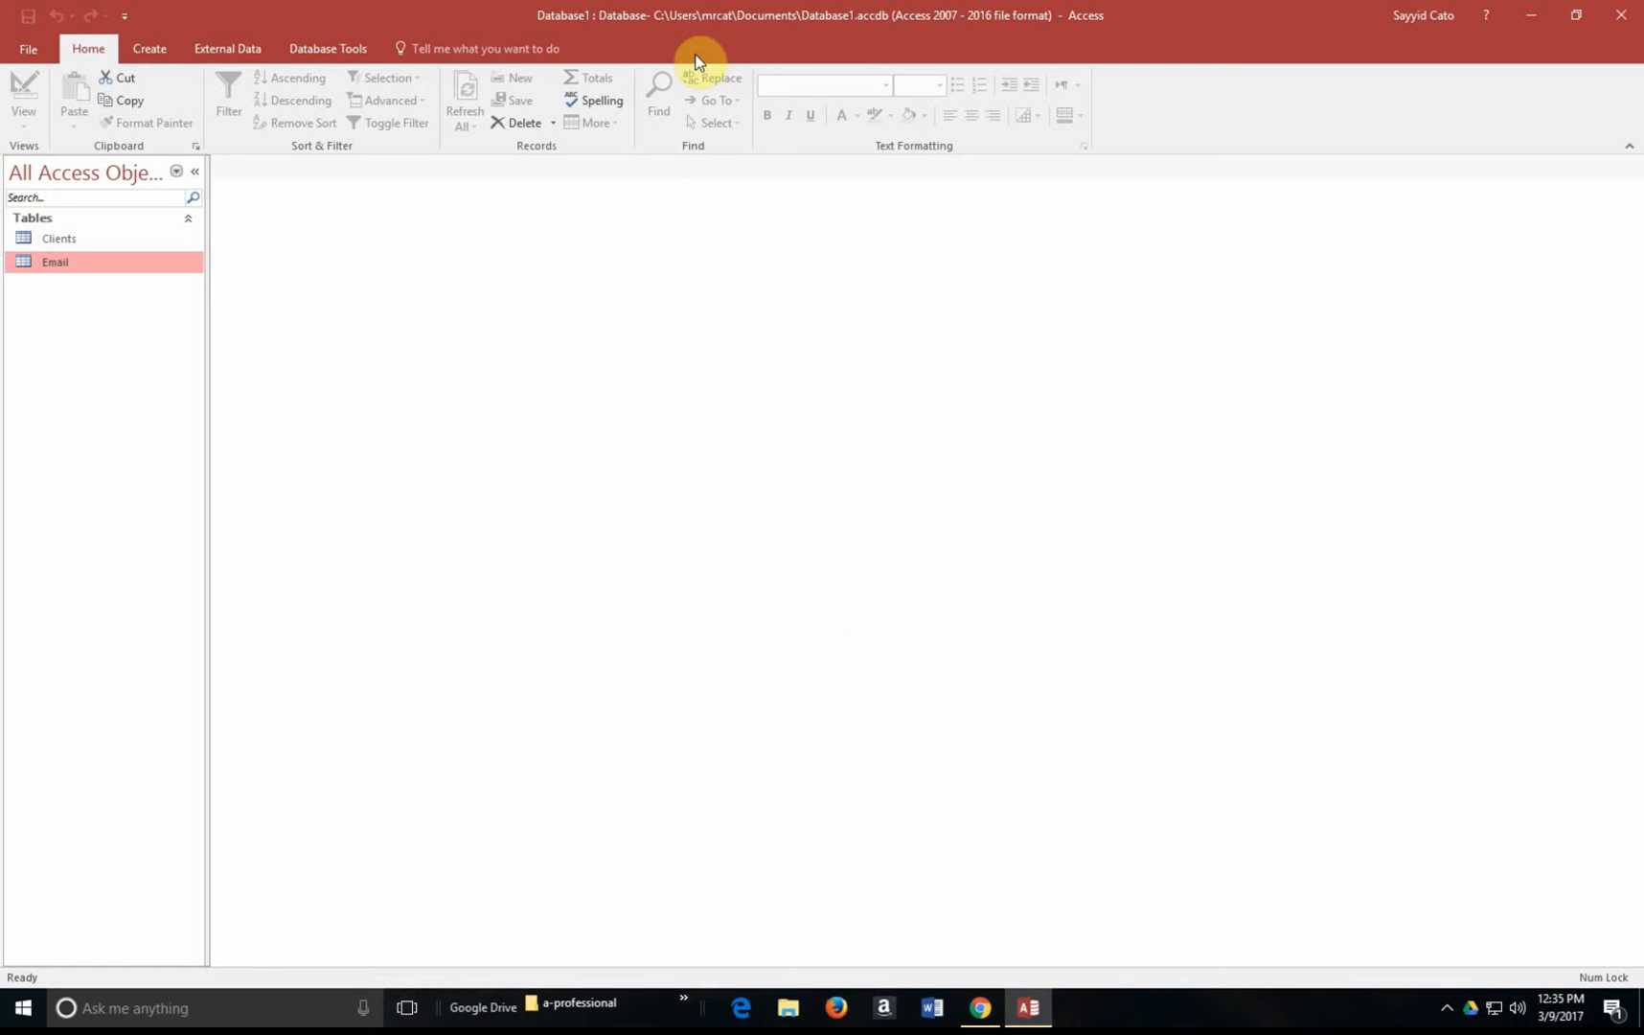
Open the Relationships window from Database Tools with Clients and Email added
click(327, 48)
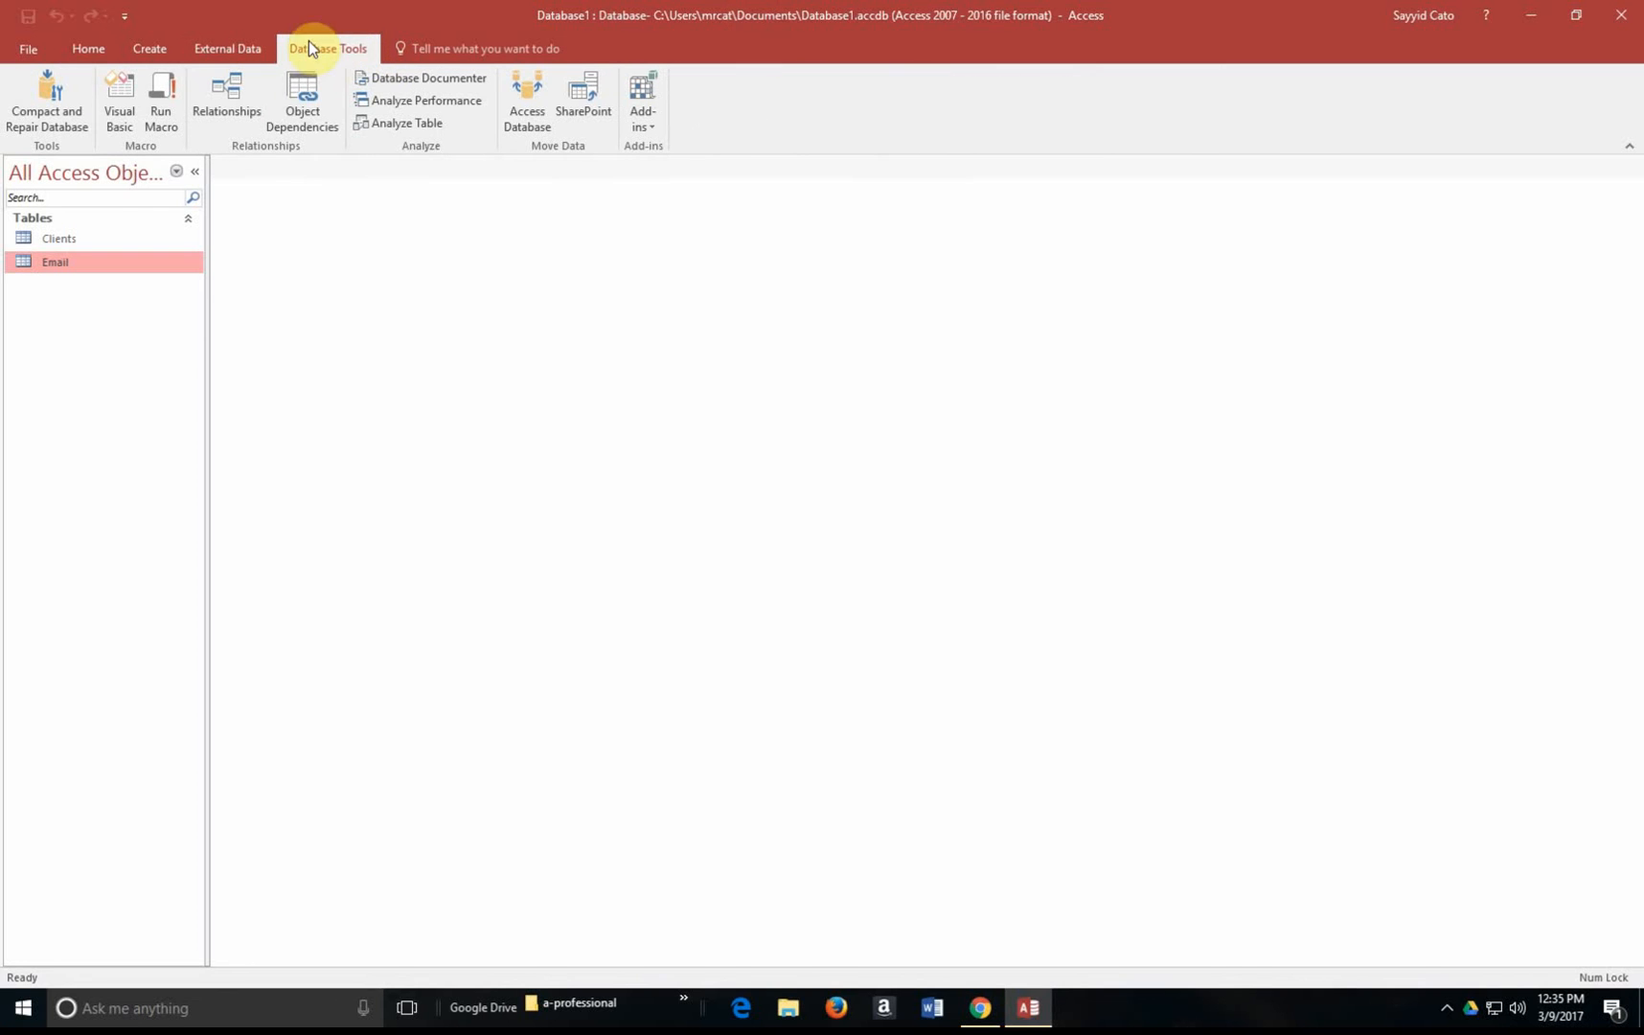
mouse_move(252, 152)
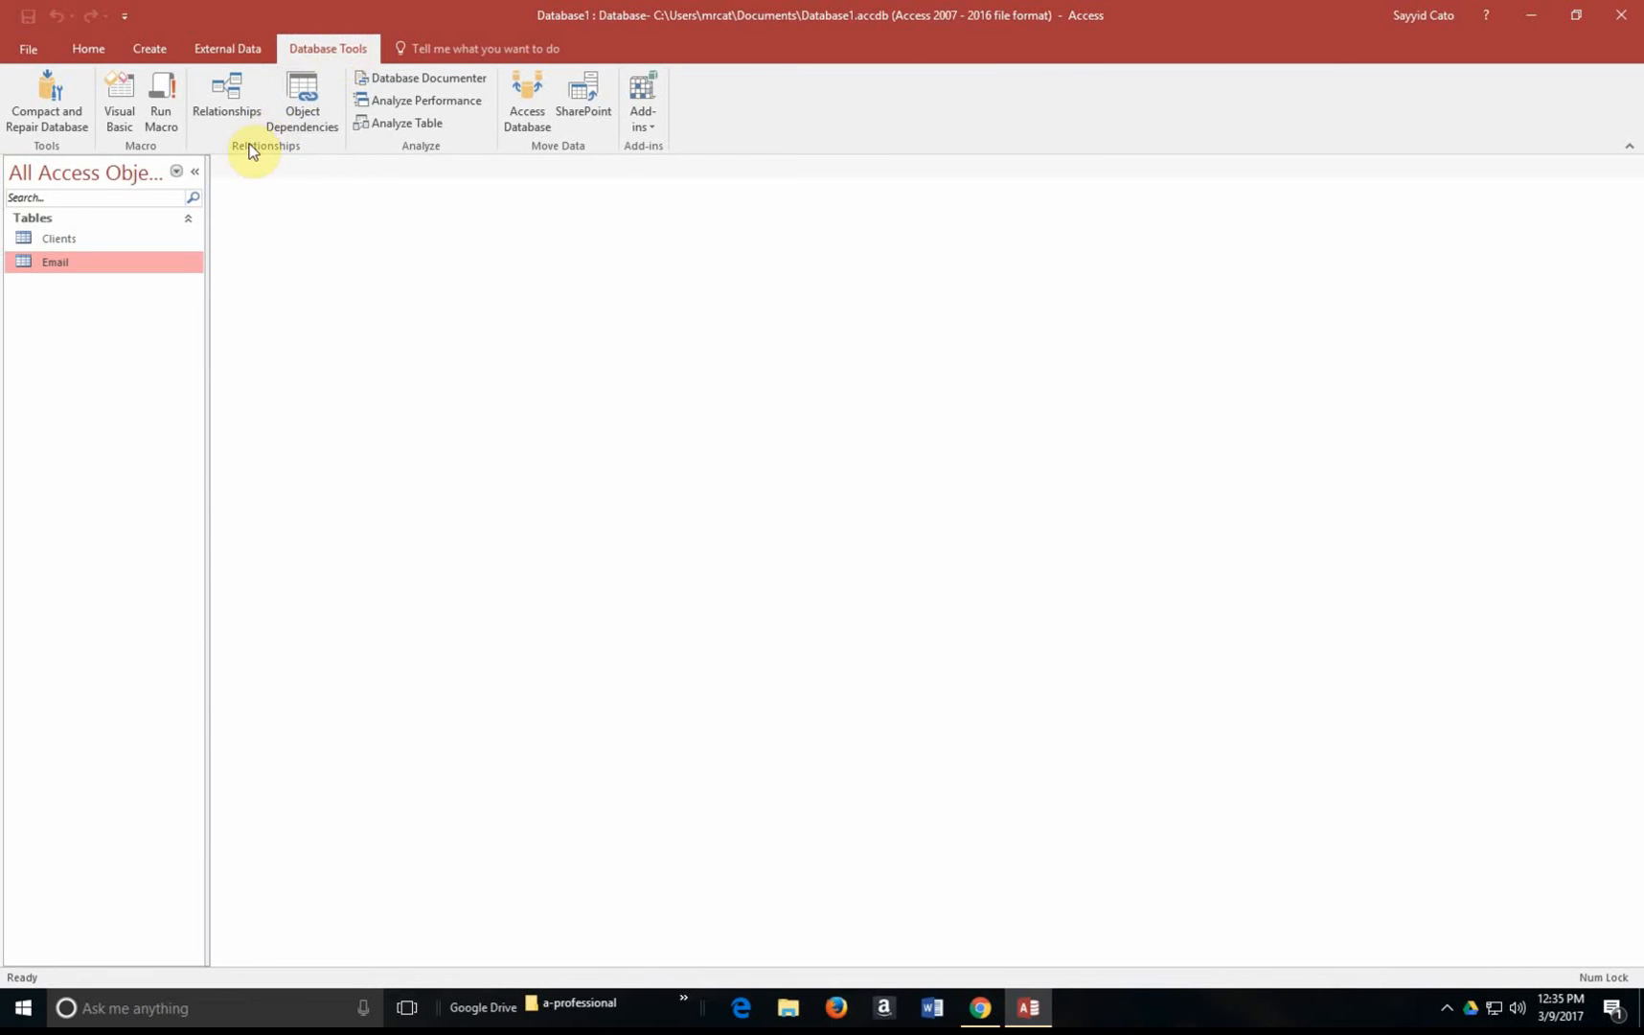
mouse_move(225, 101)
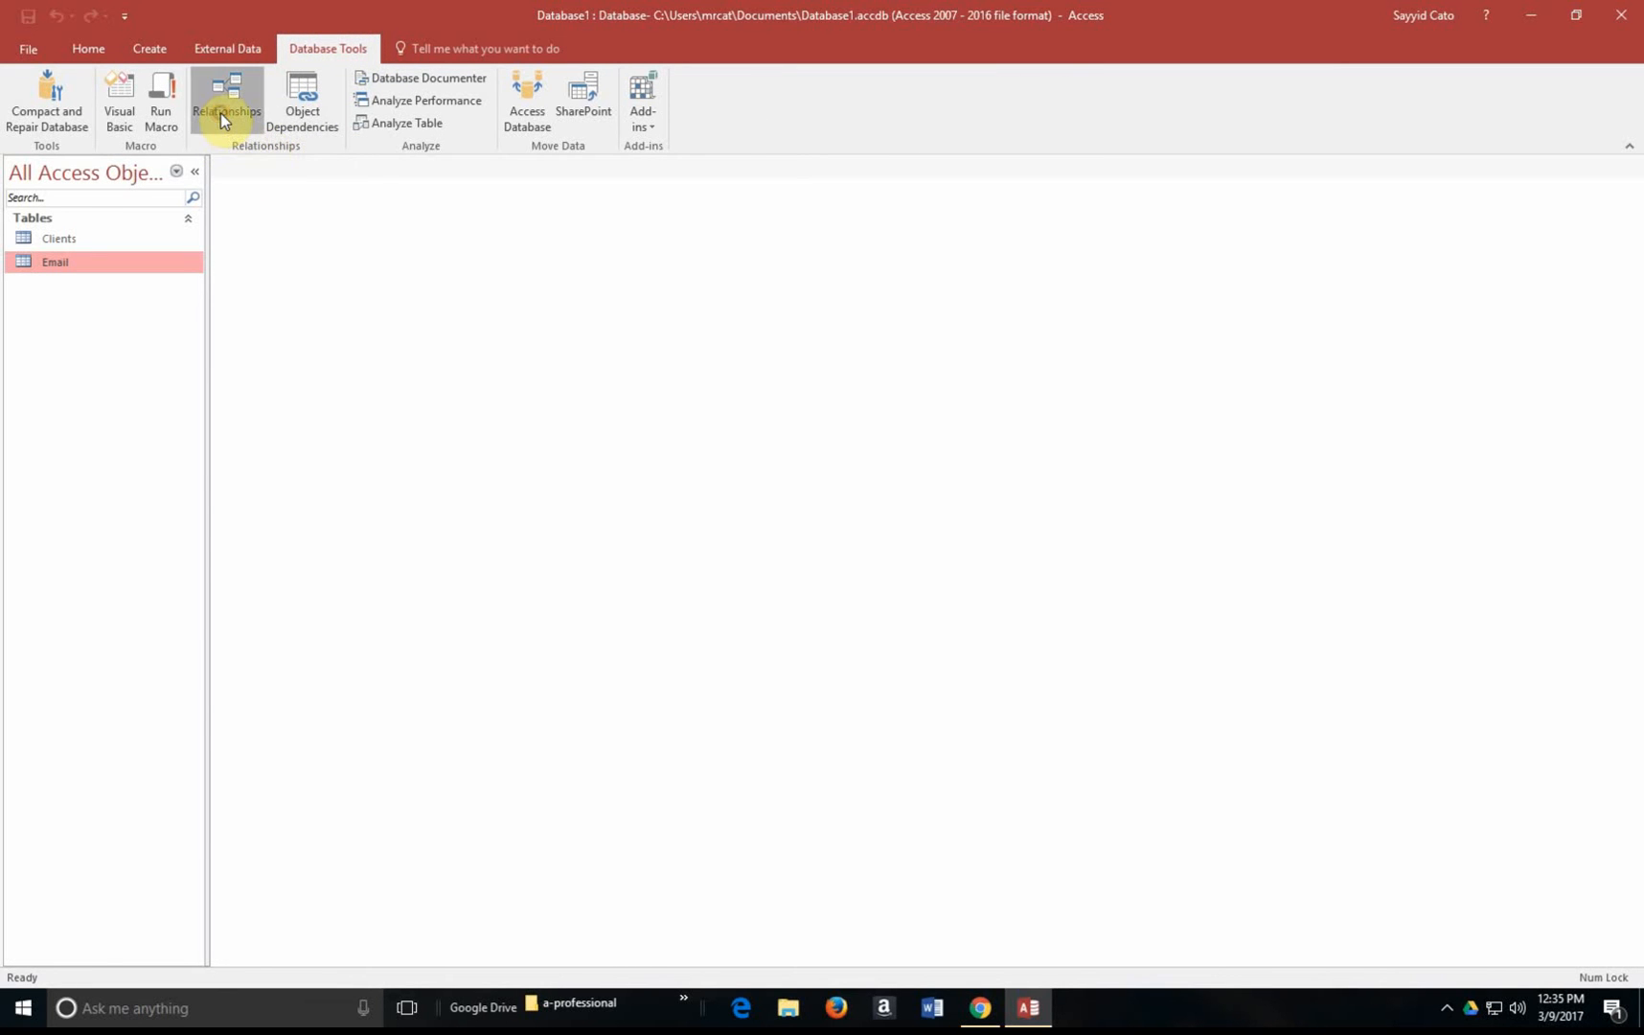
click(224, 102)
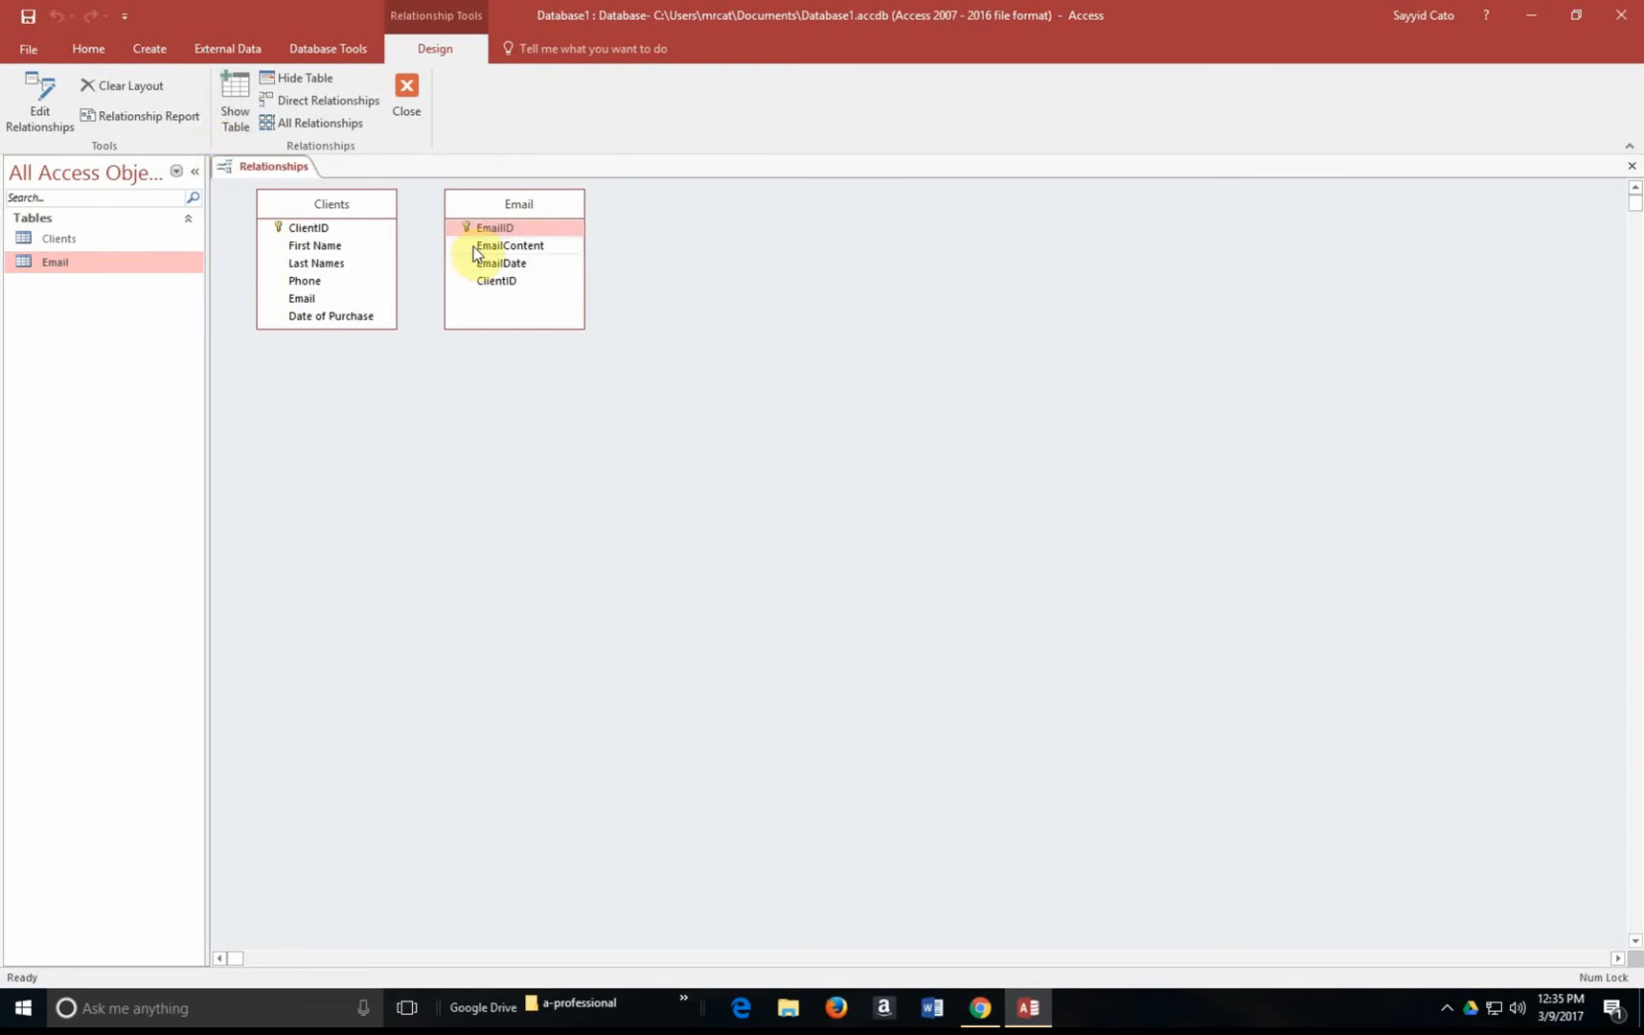
click(499, 229)
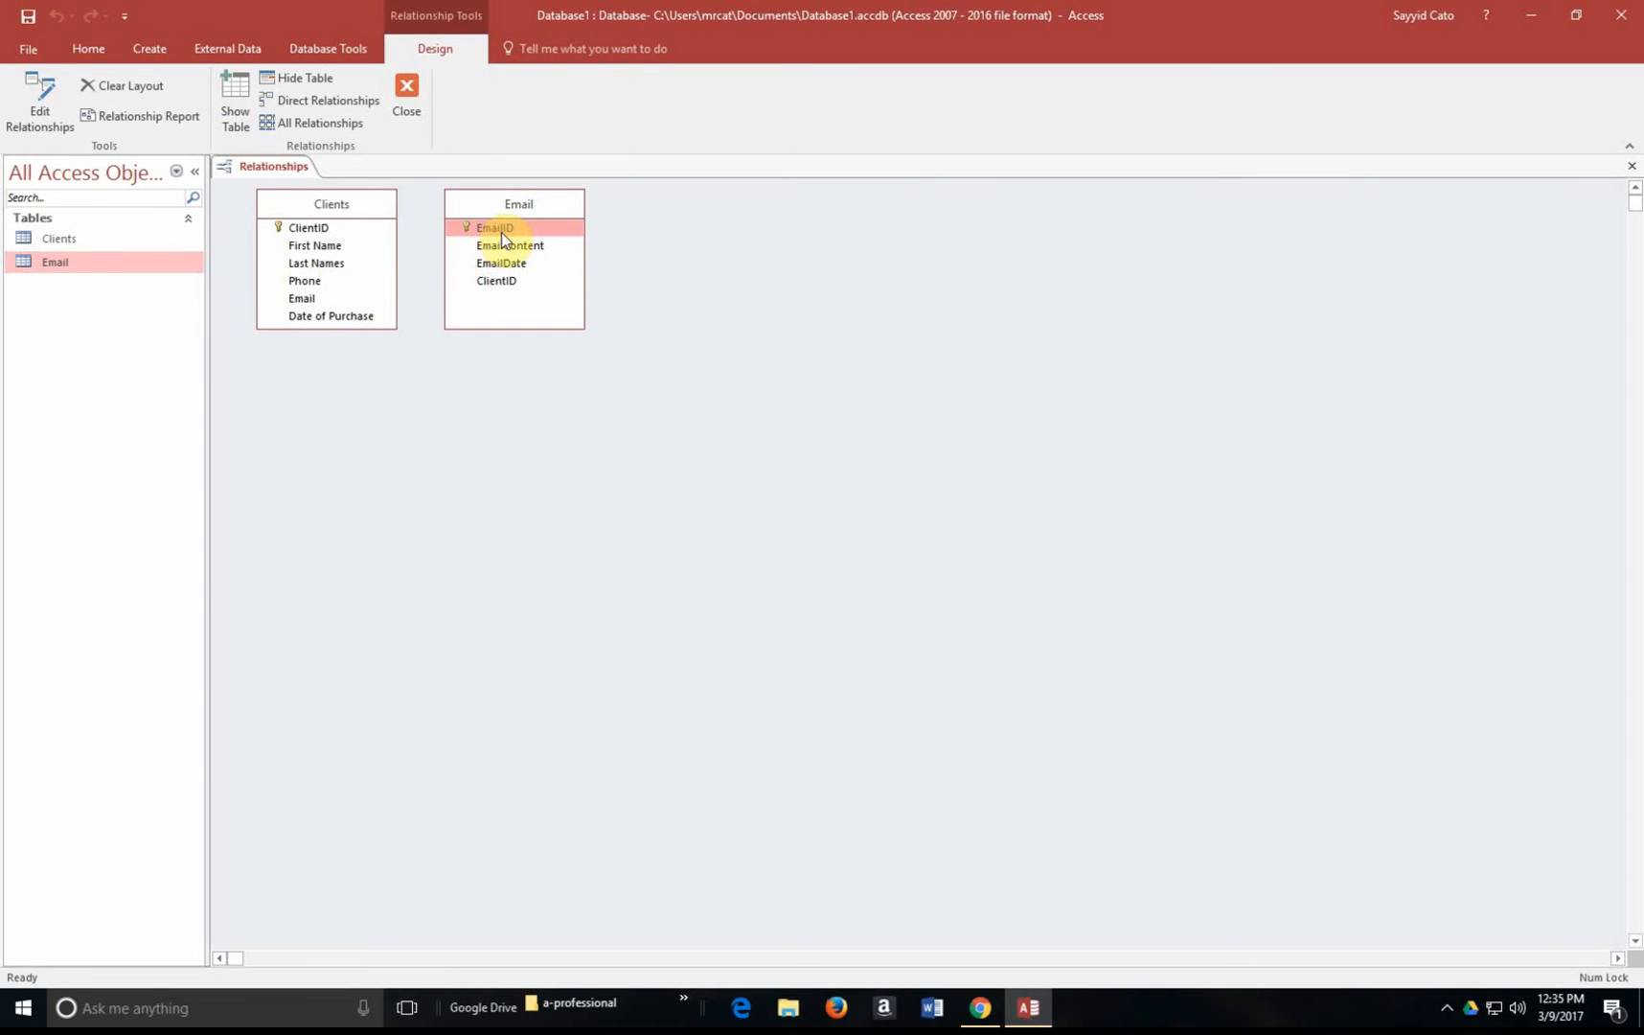
mouse_move(462, 257)
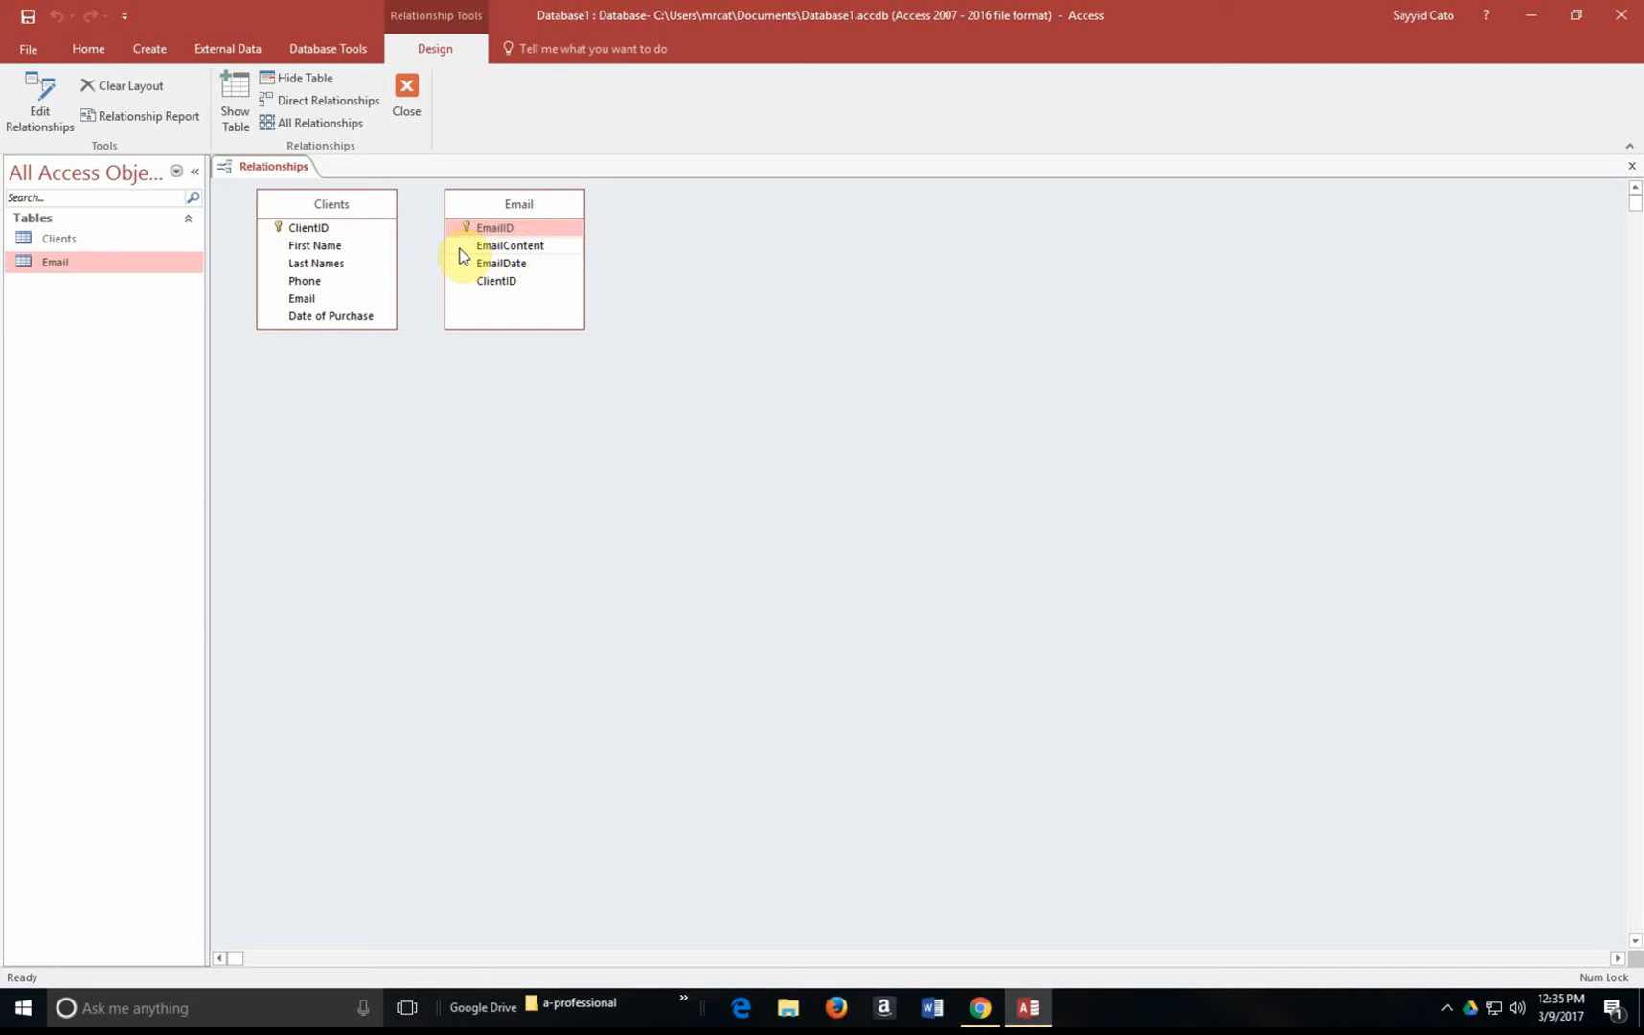
mouse_move(771, 149)
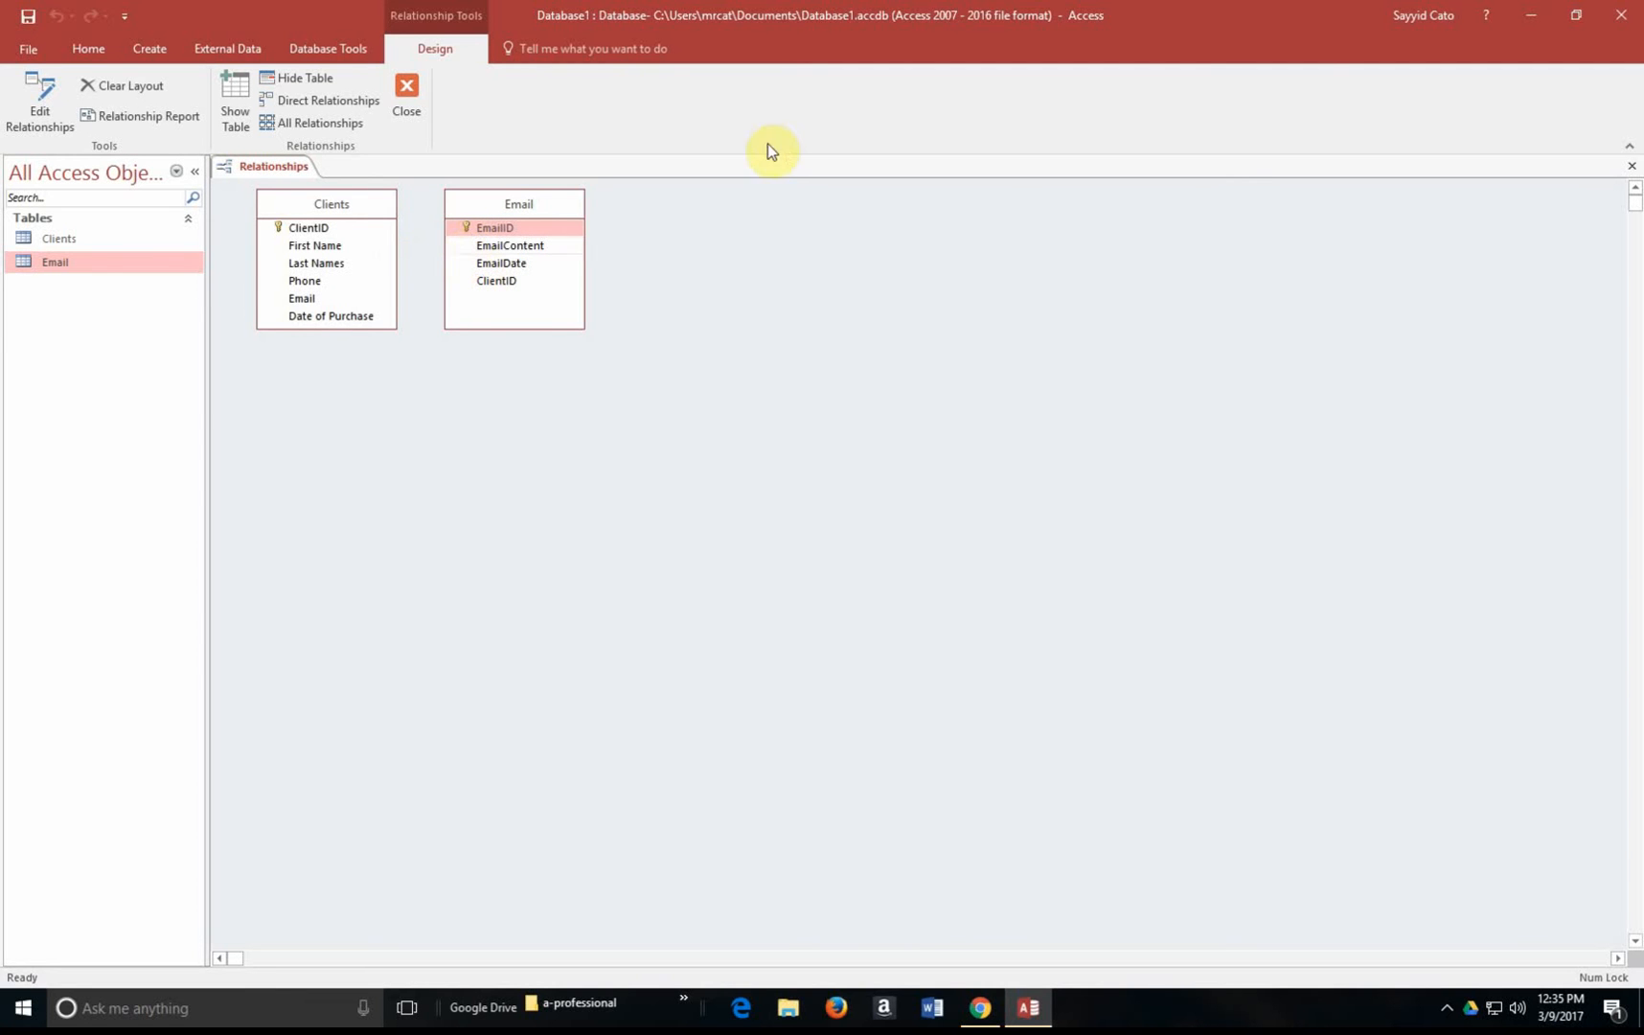
mouse_move(758, 347)
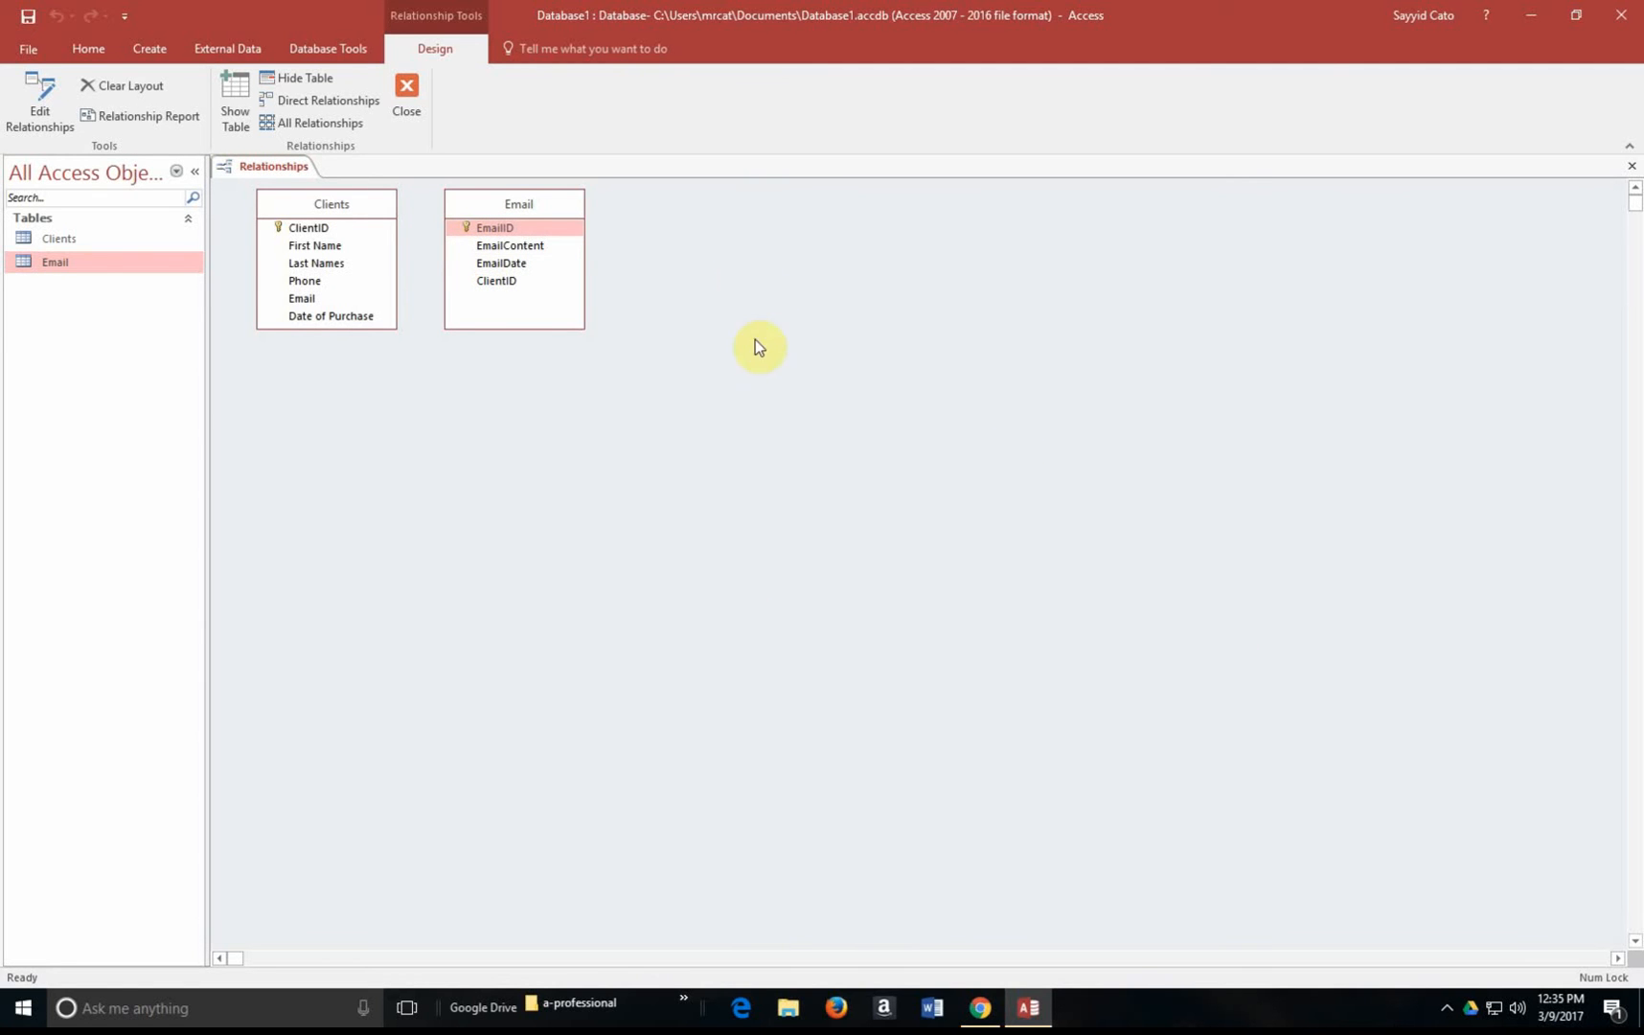
mouse_move(936, 349)
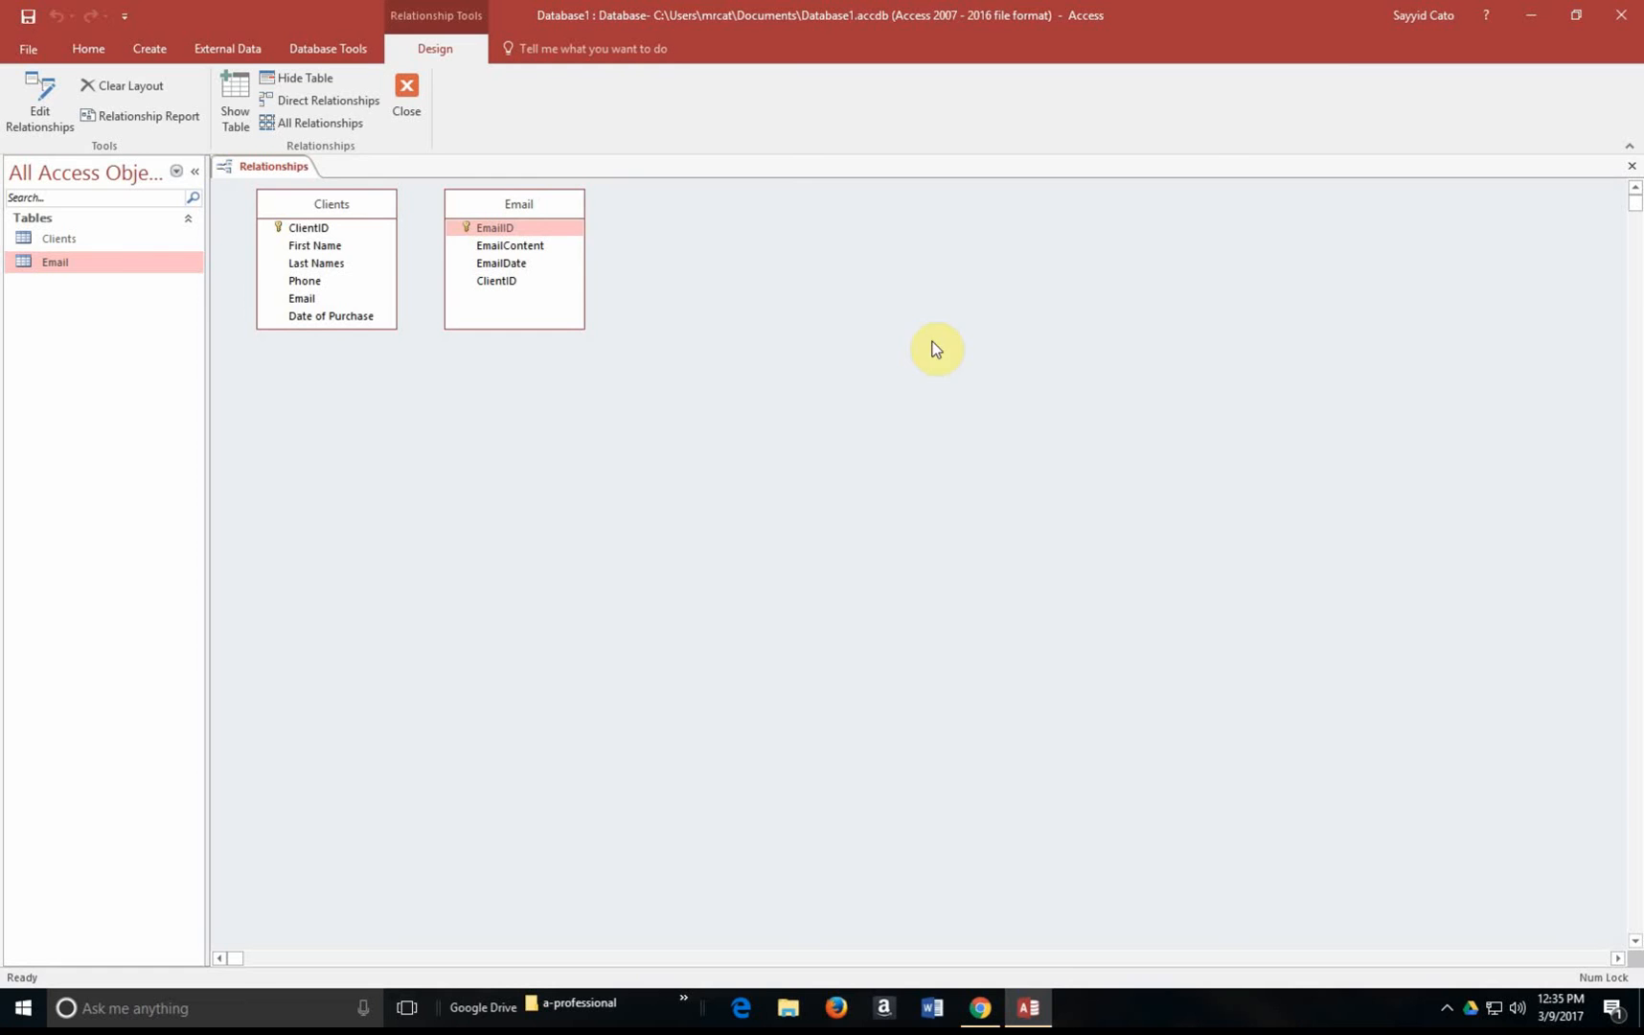
mouse_move(435, 229)
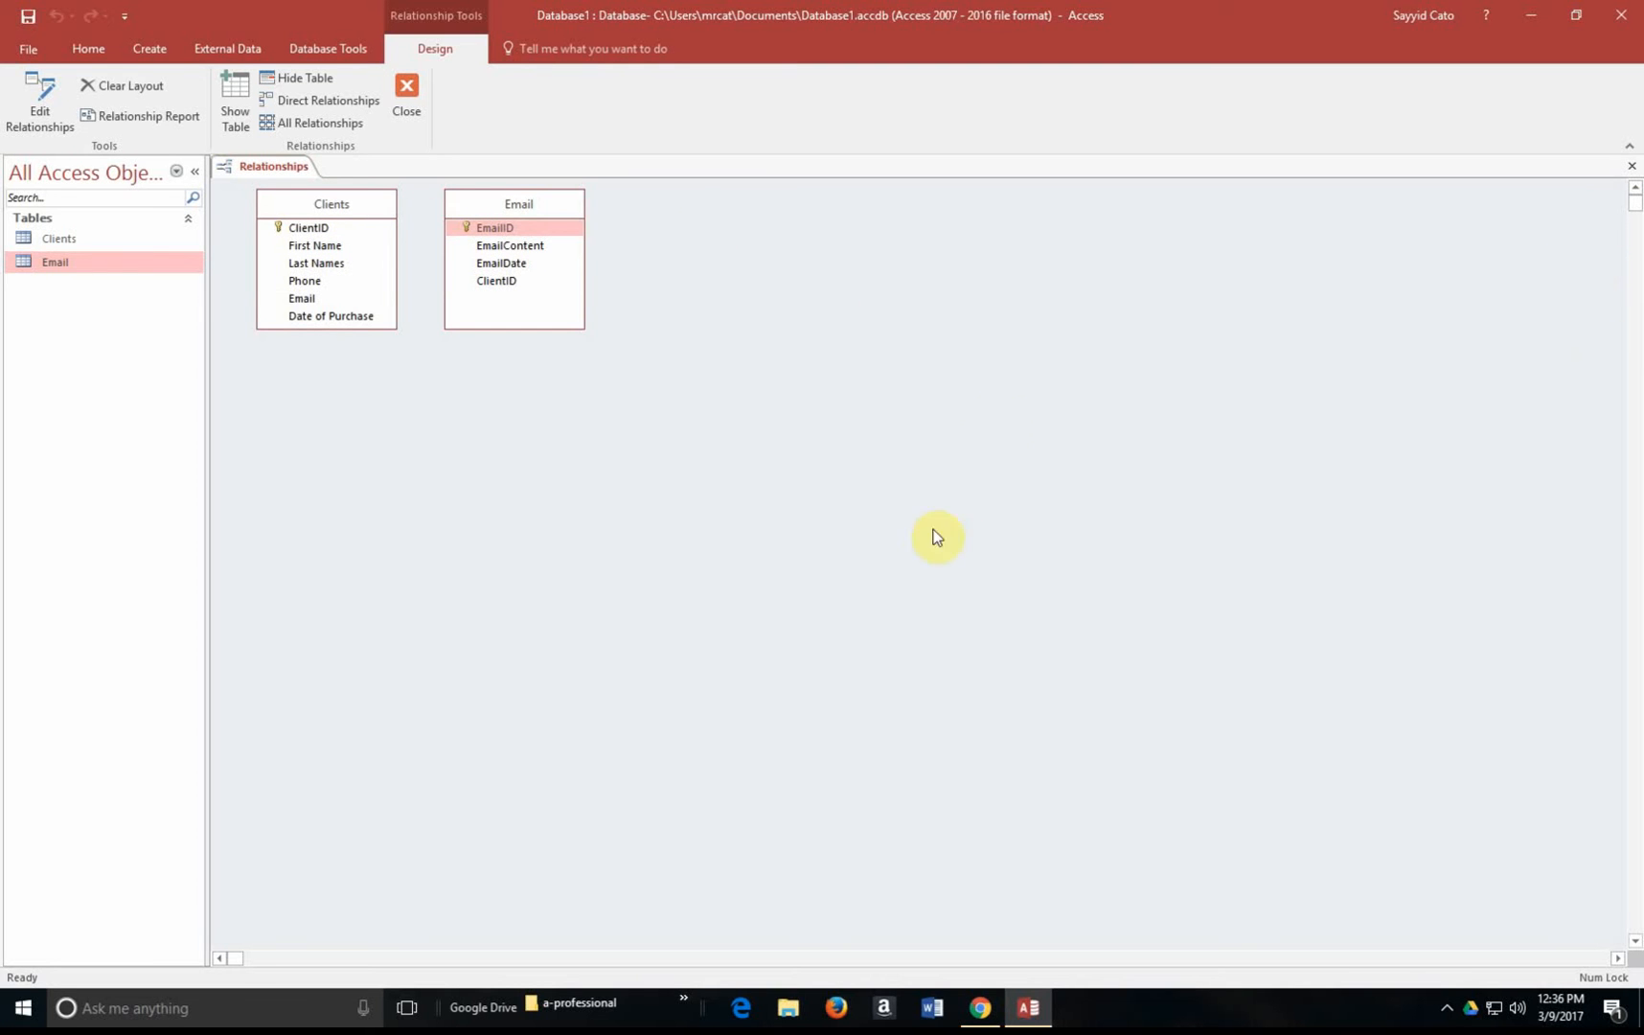
mouse_move(362, 272)
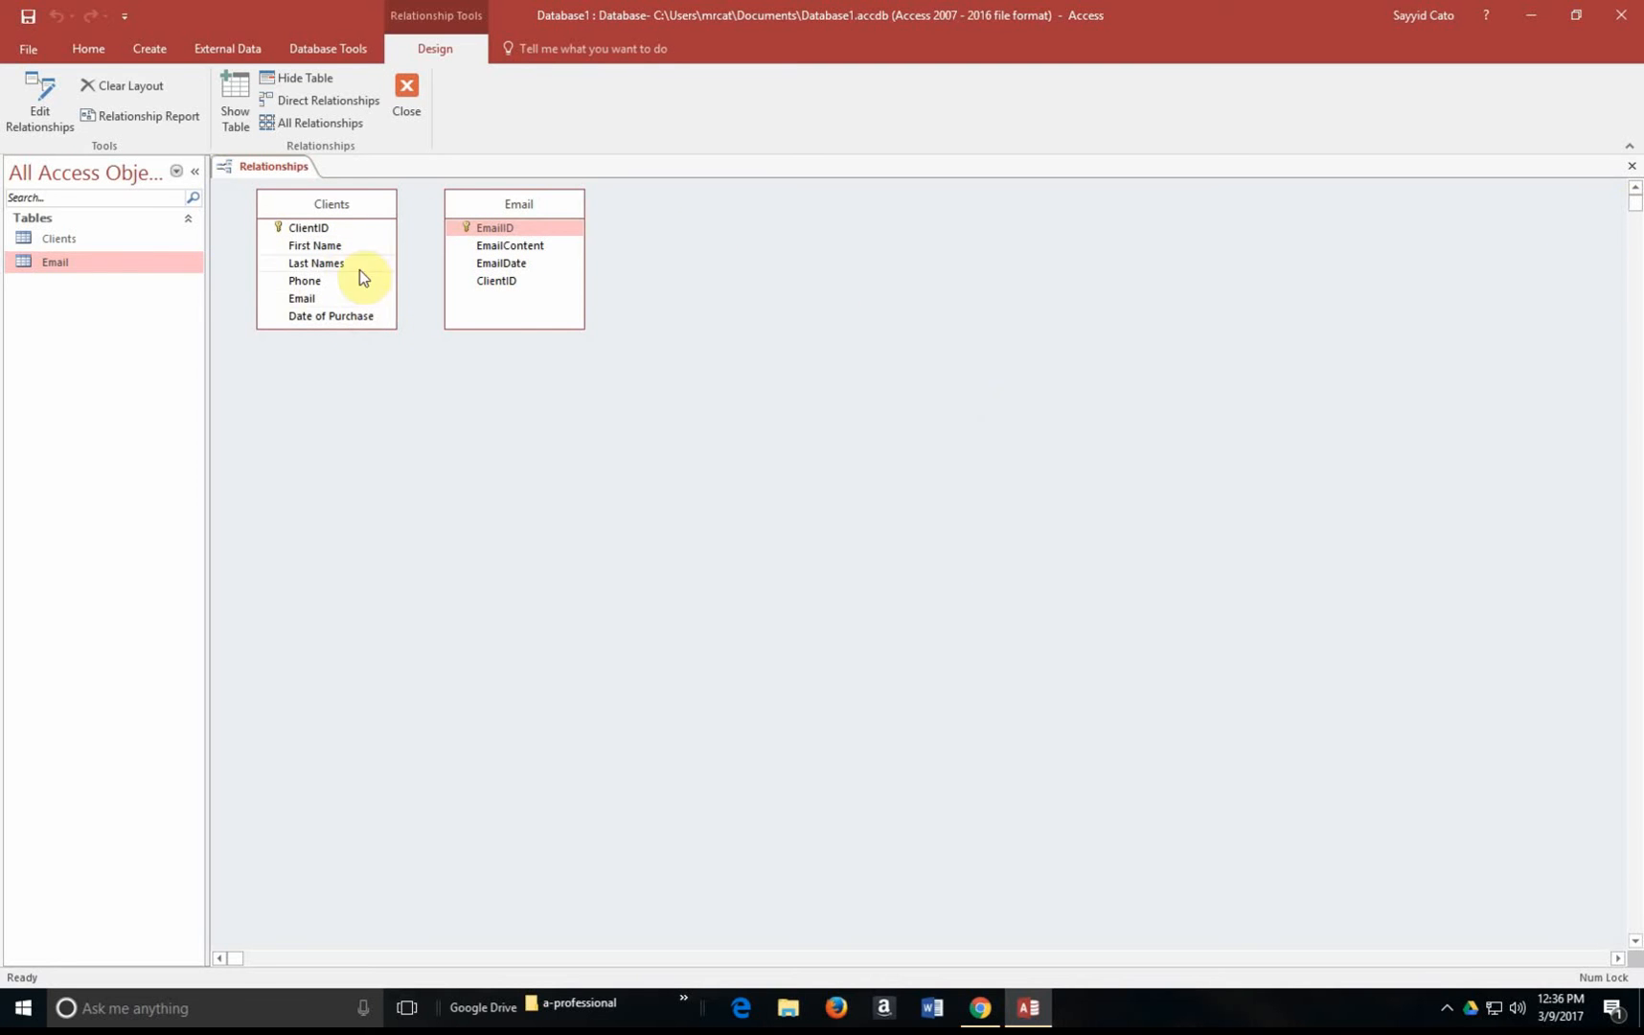
mouse_move(407, 252)
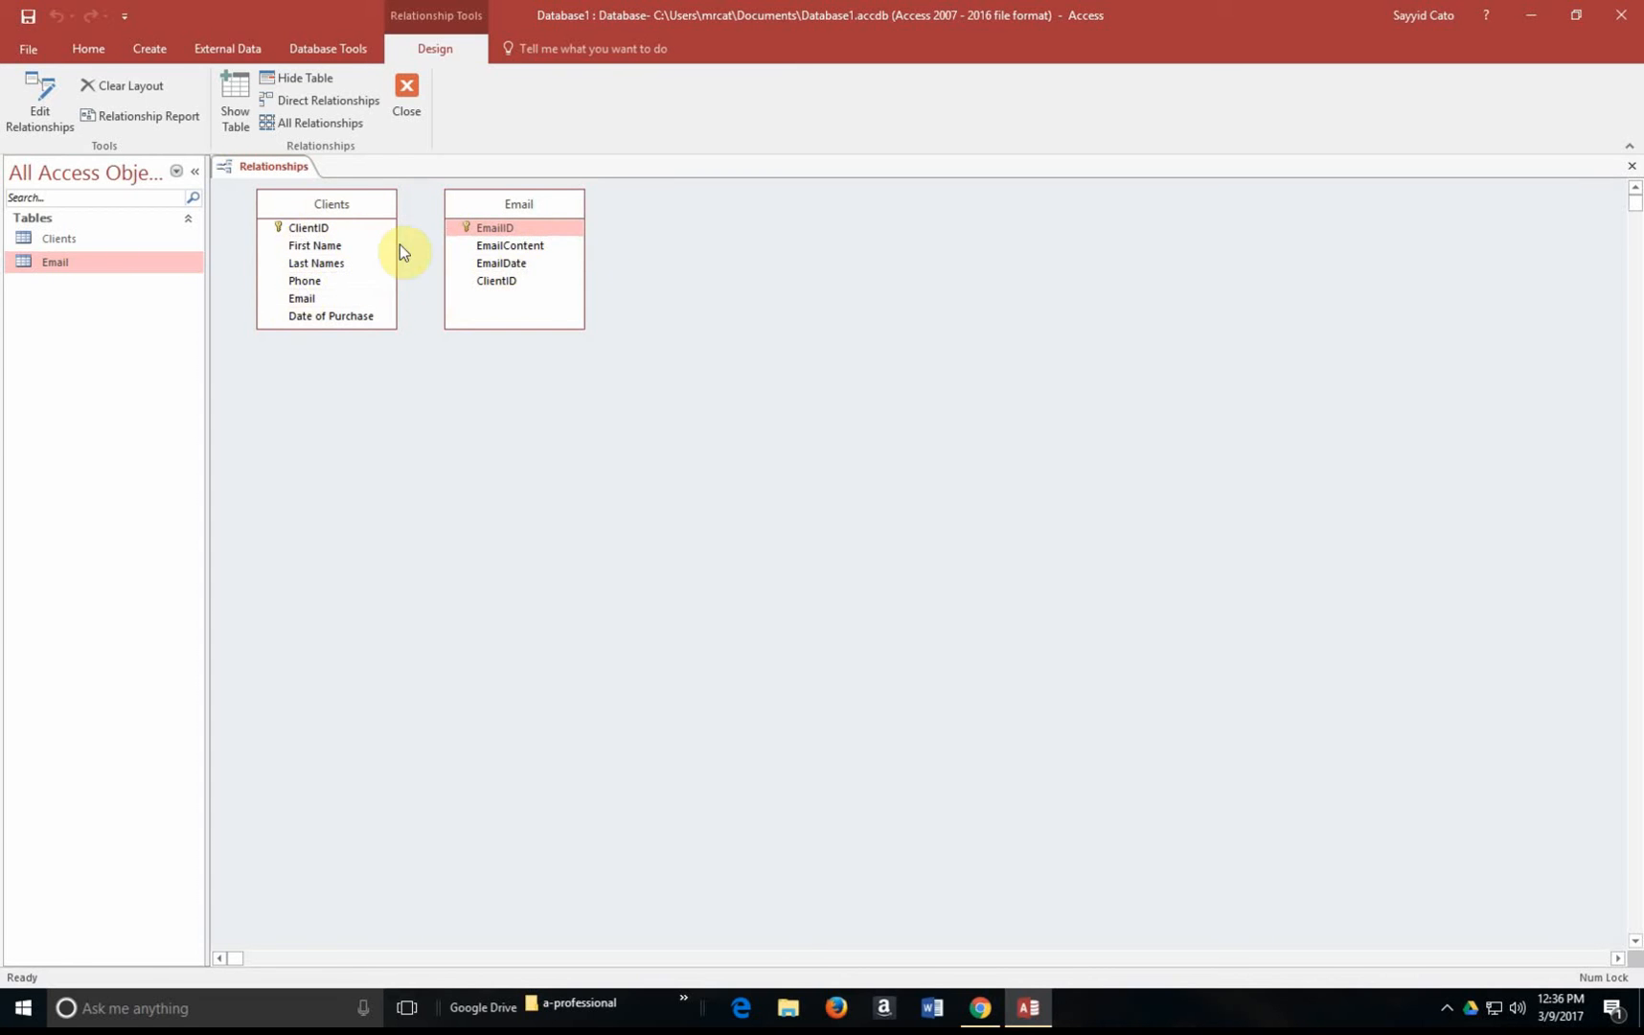
click(406, 94)
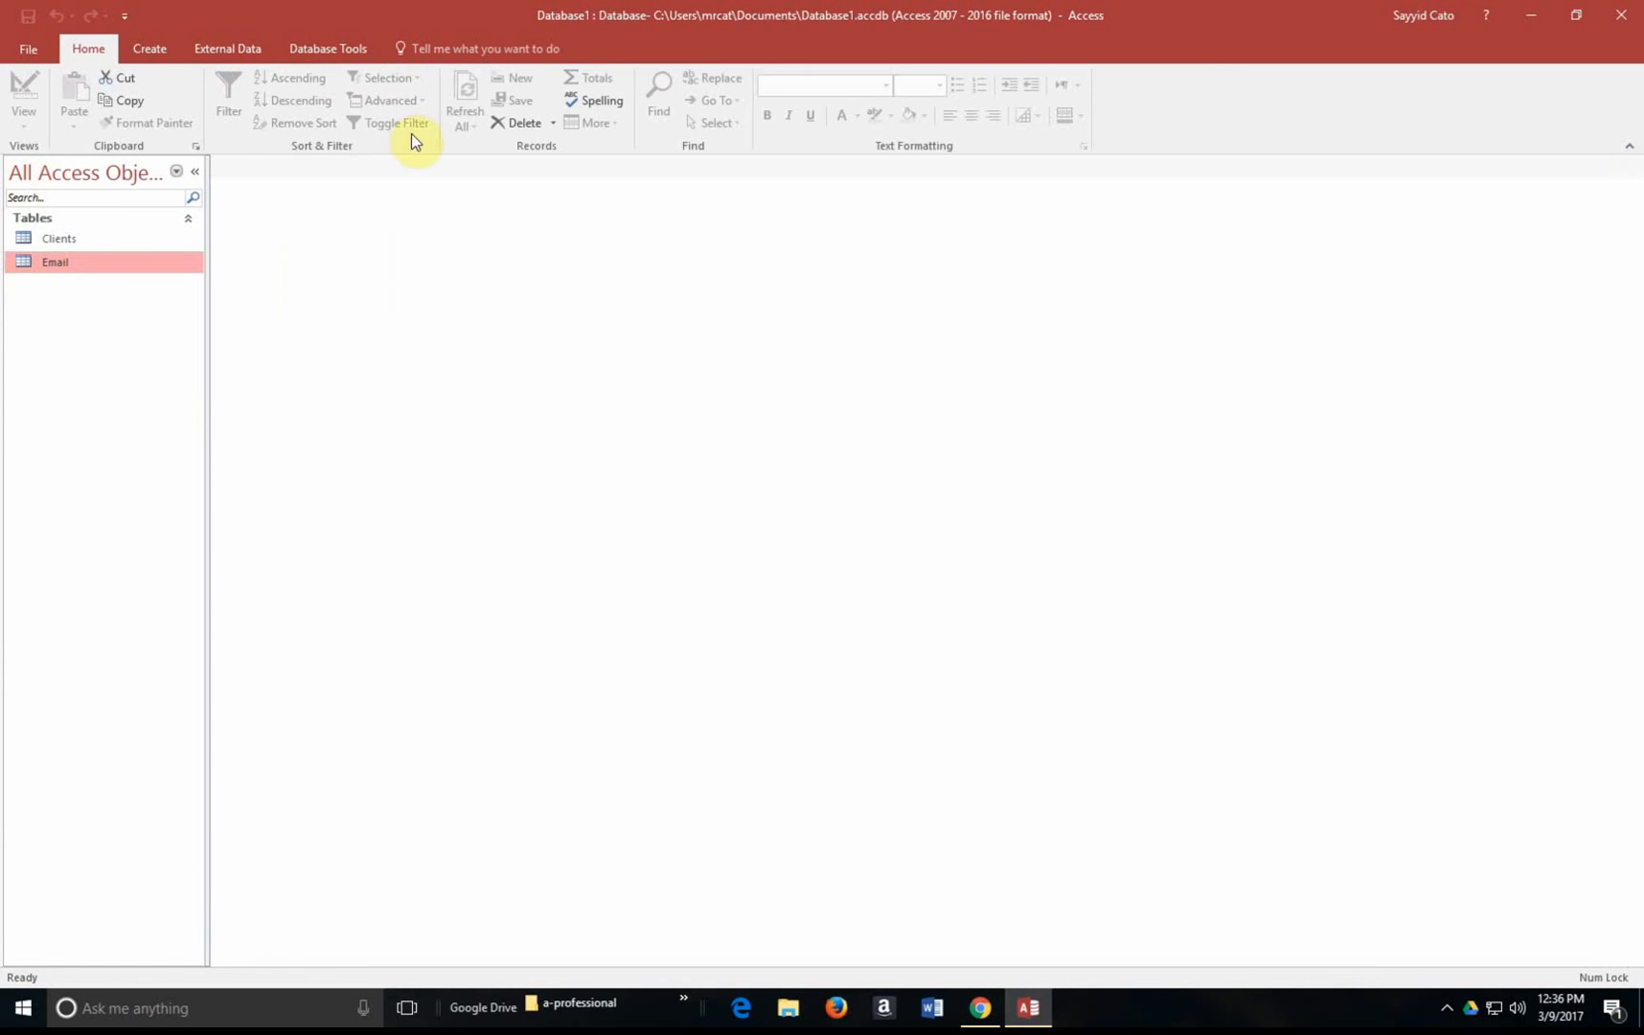
click(325, 48)
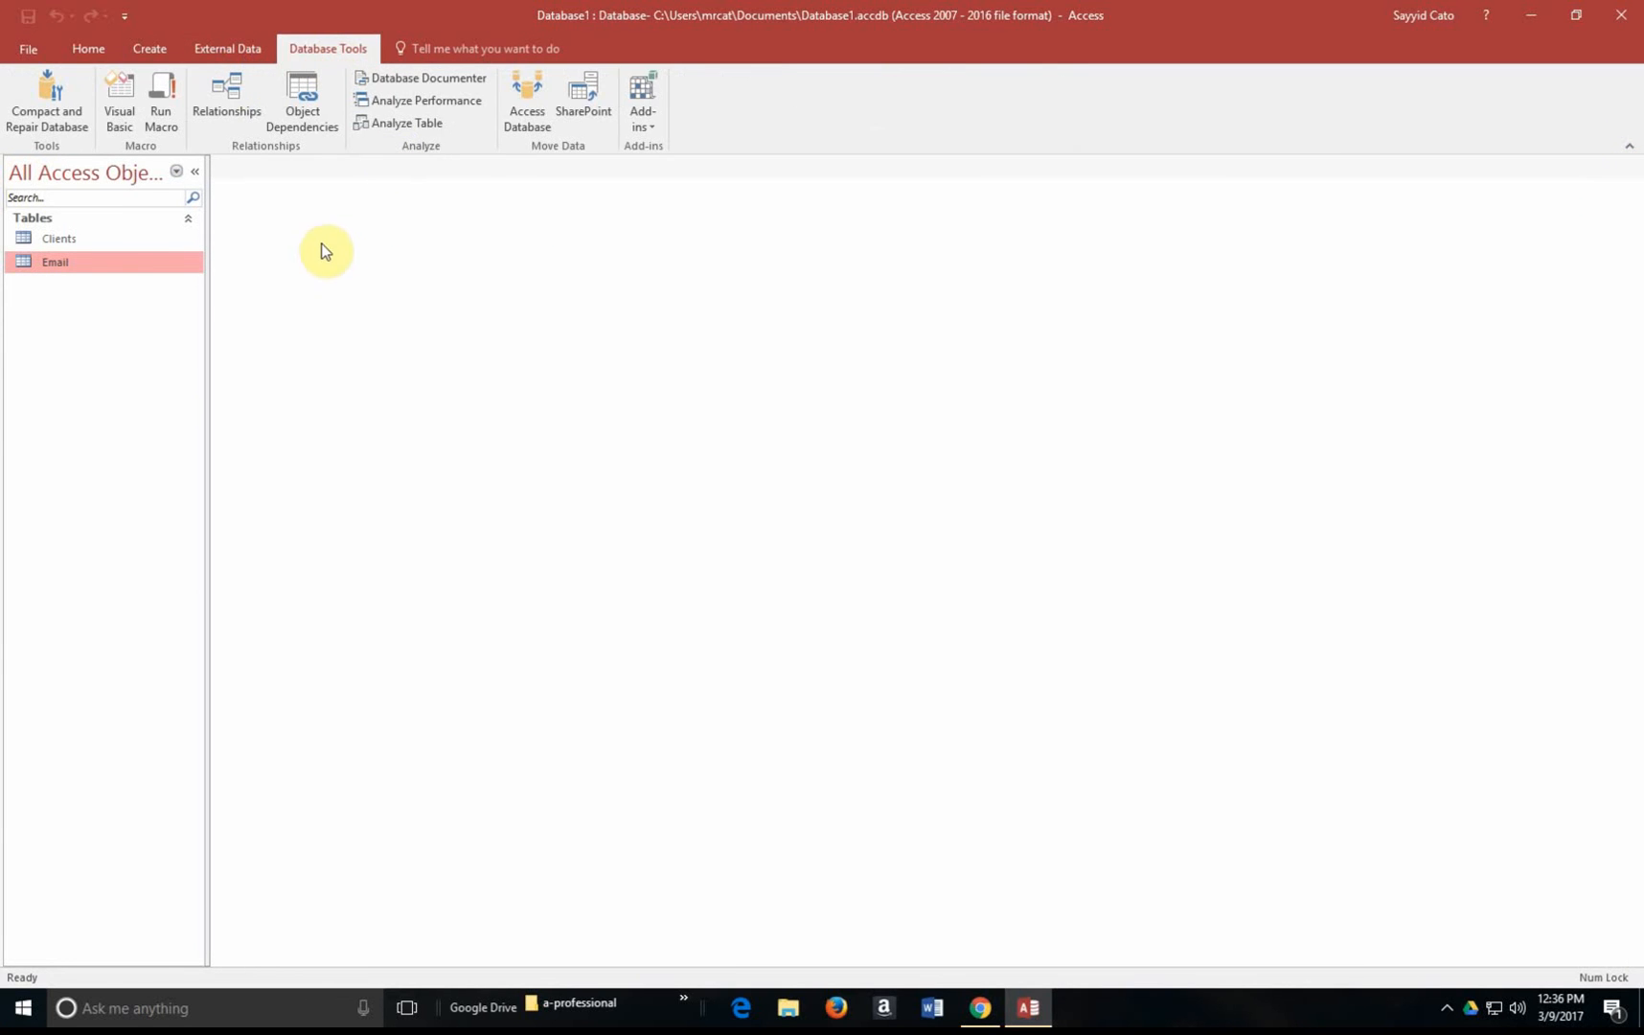
click(226, 102)
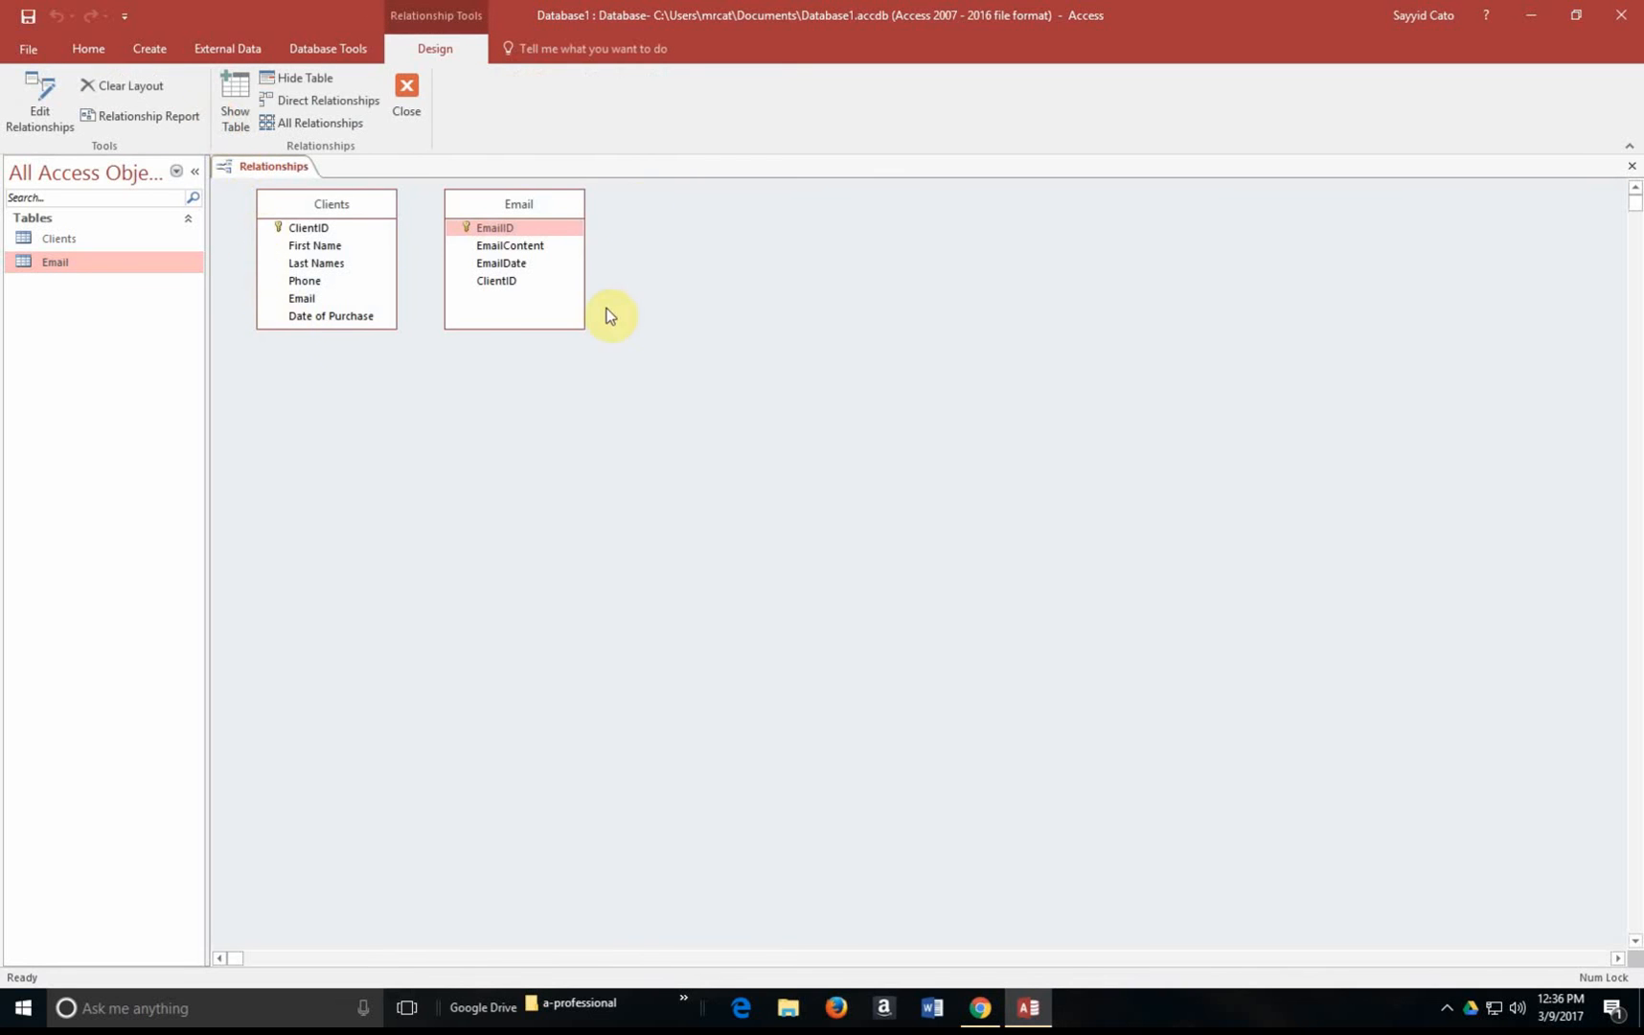
mouse_move(455, 315)
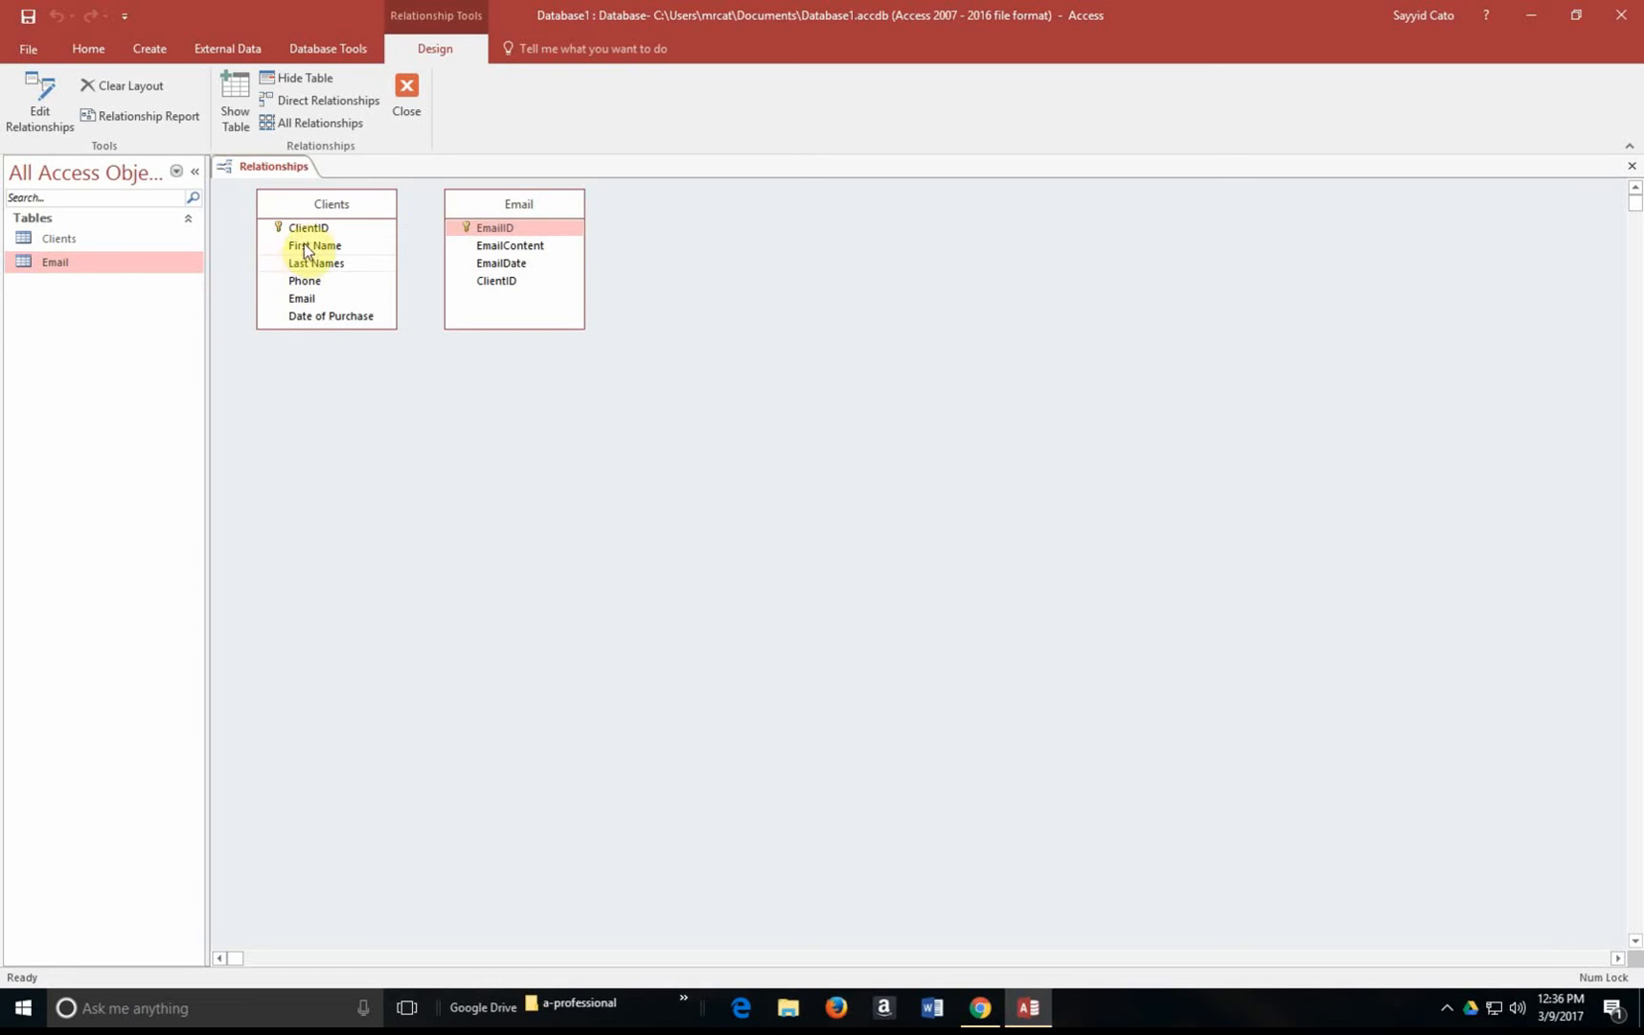
Link Clients.ClientID to Email.ClientID with Enforce Referential Integrity ticked
click(309, 227)
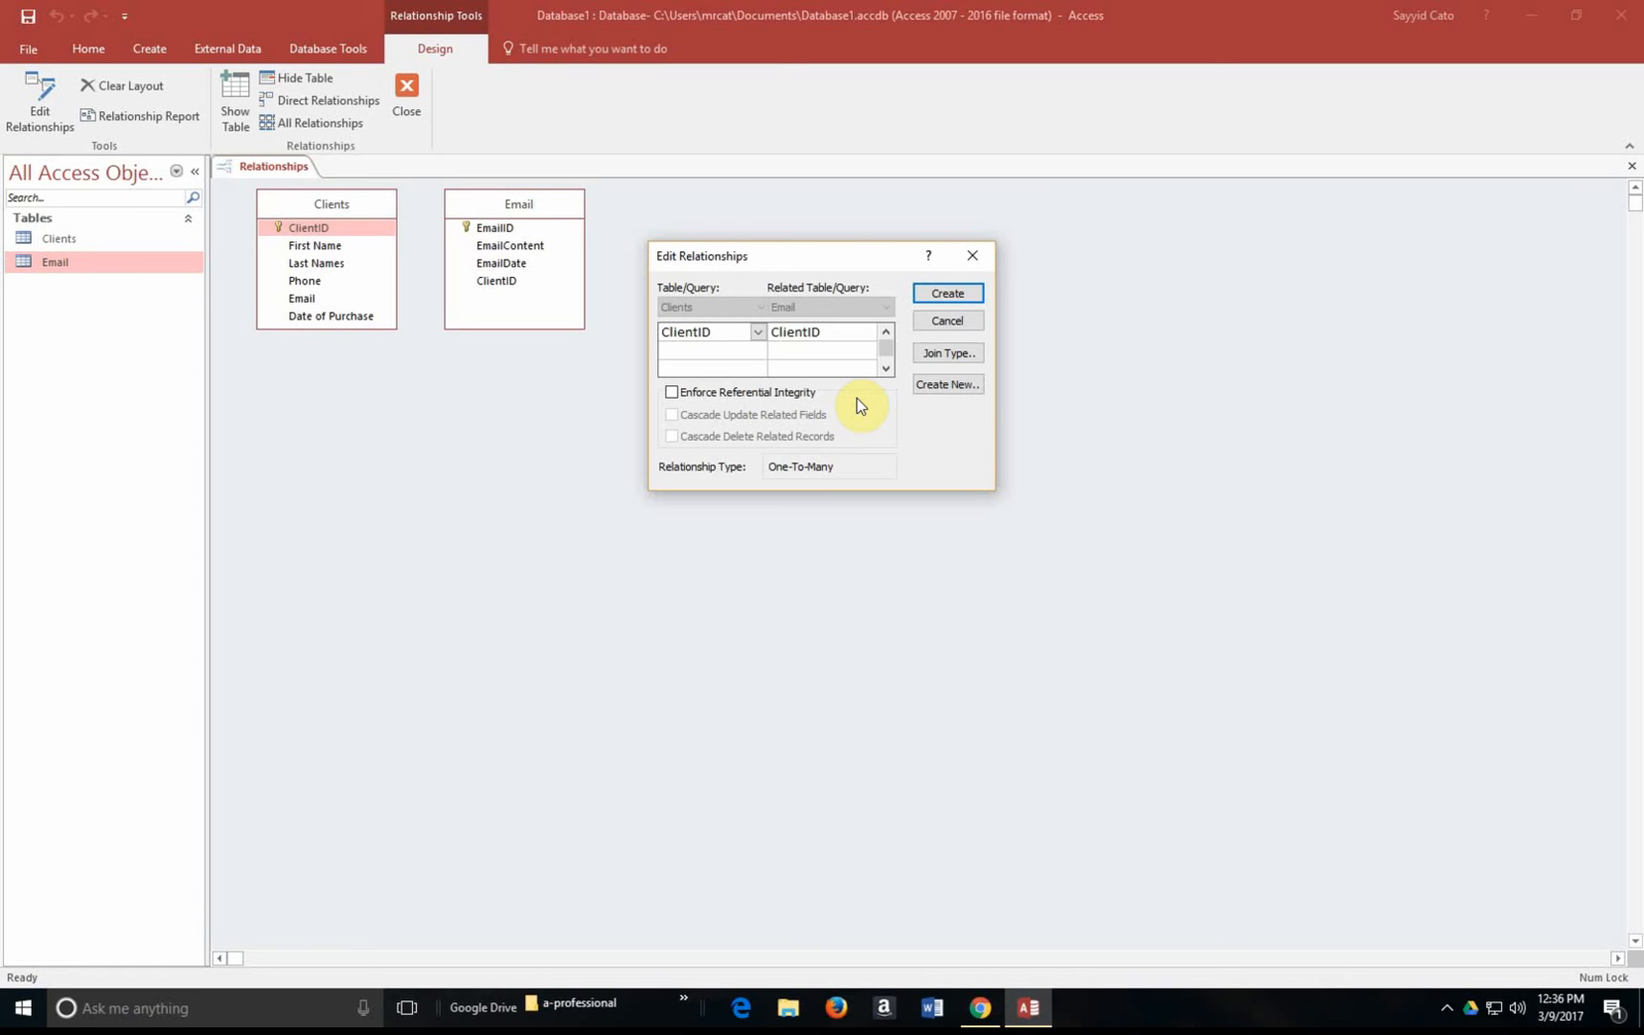
mouse_move(721, 399)
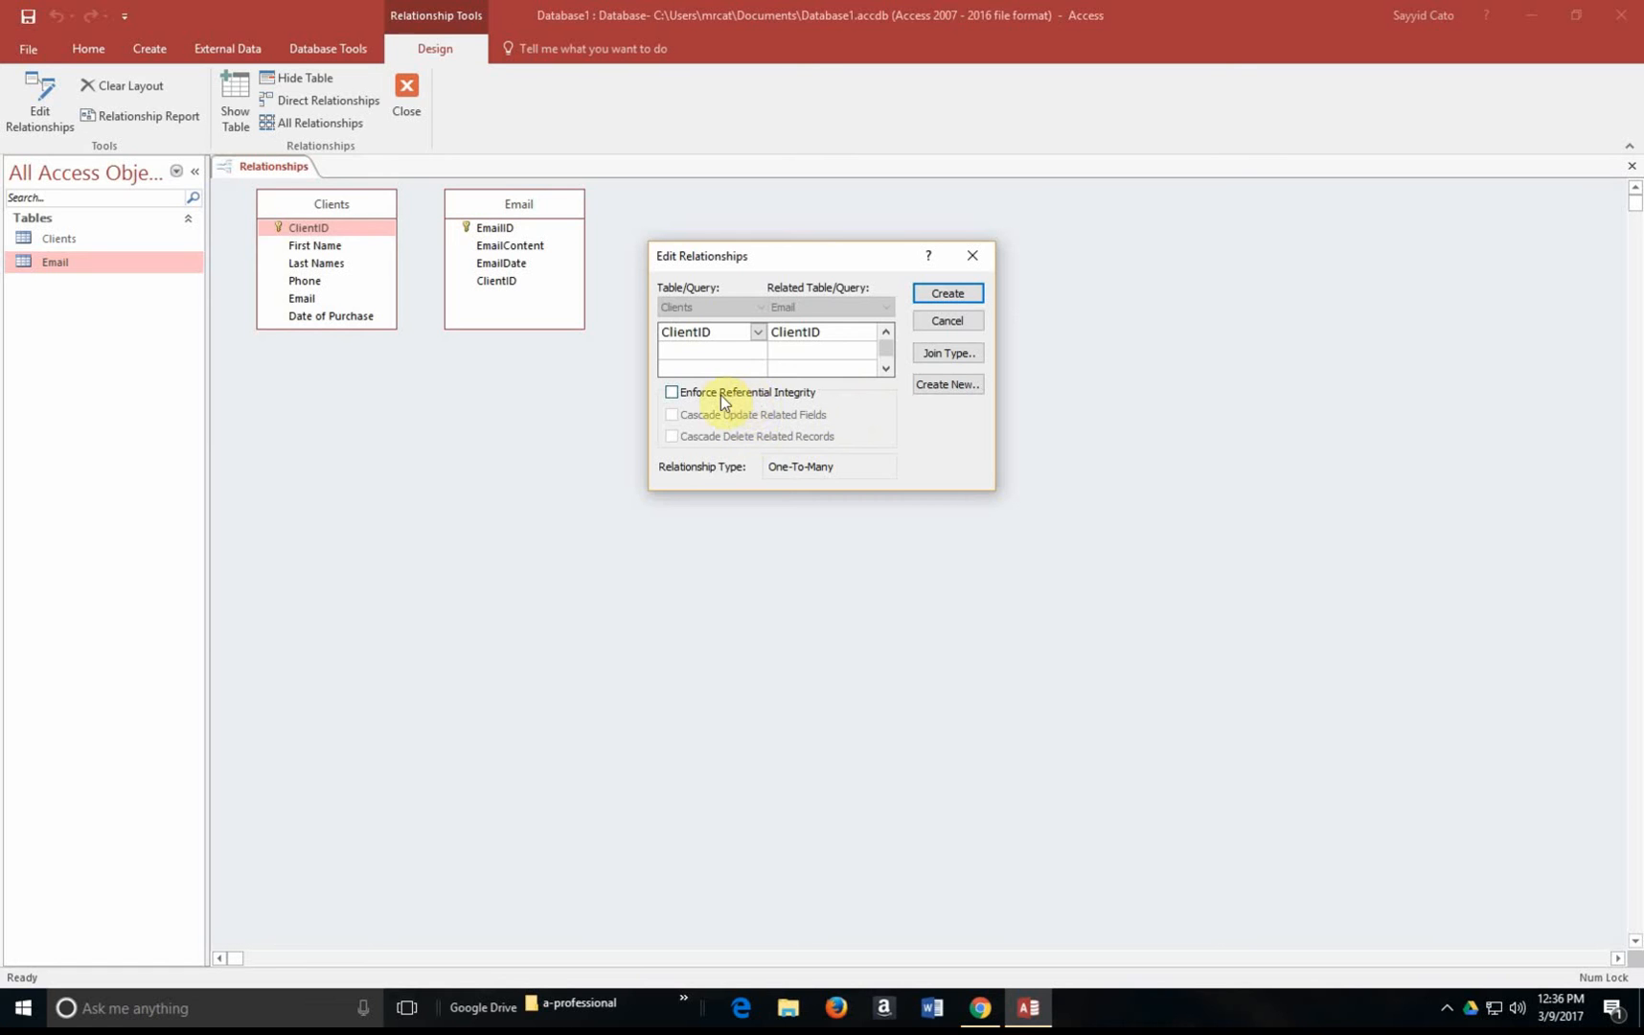
click(671, 391)
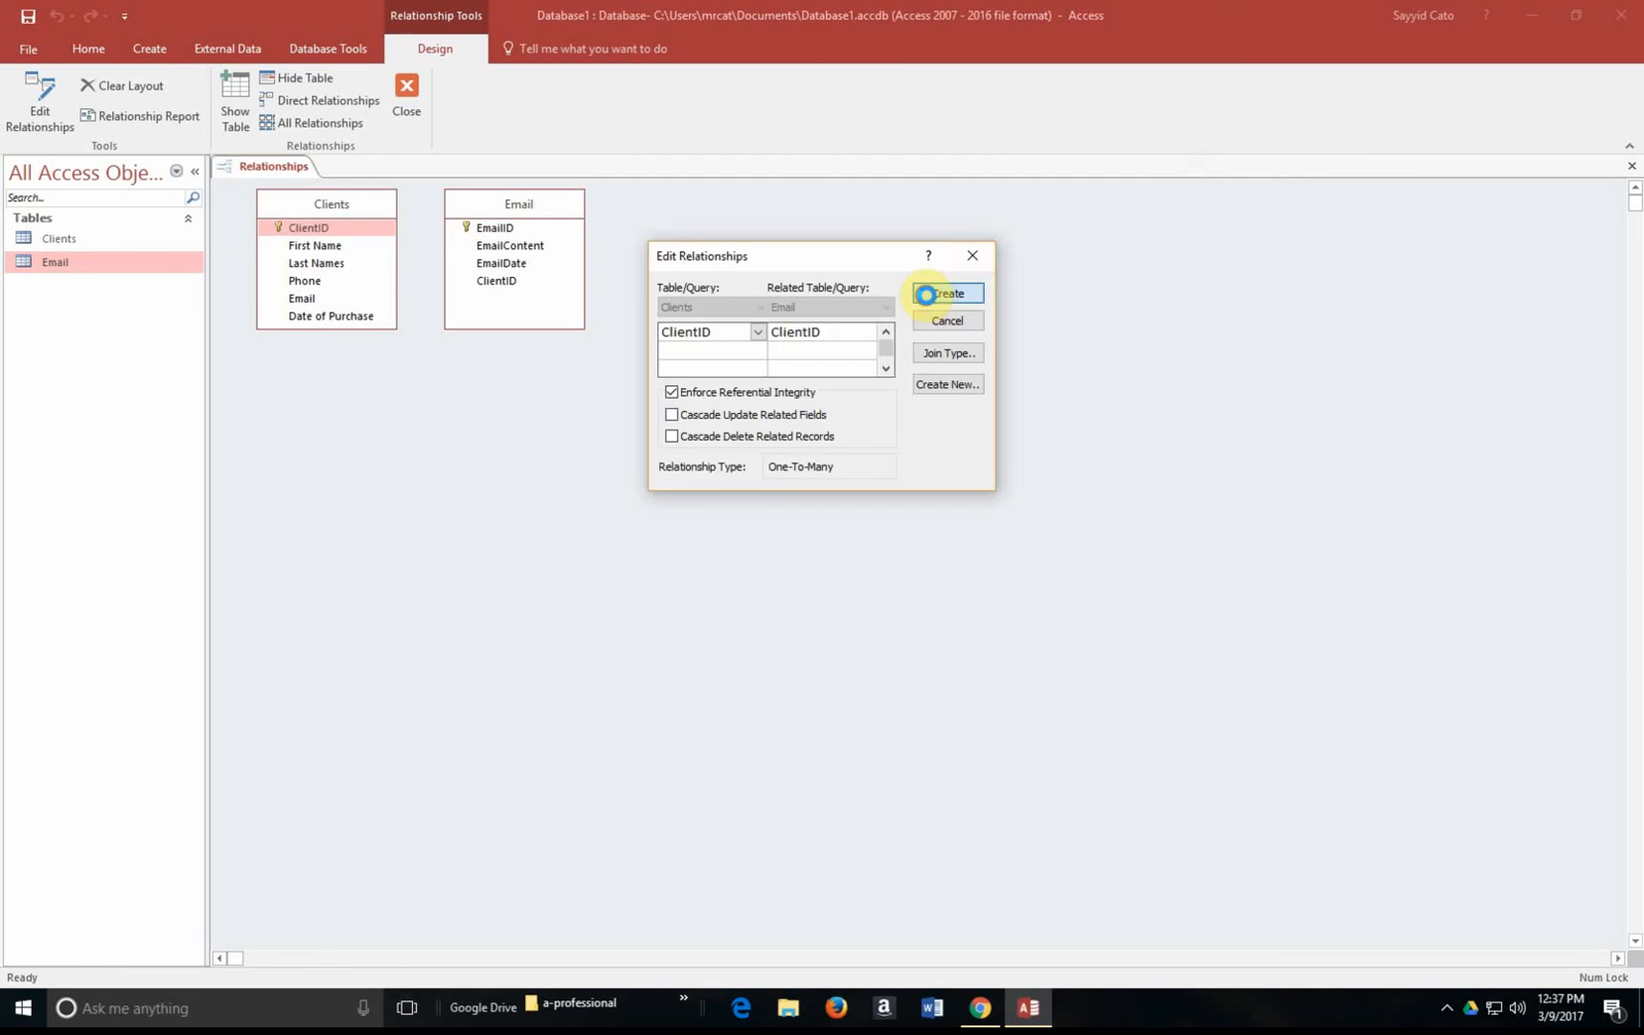
click(944, 293)
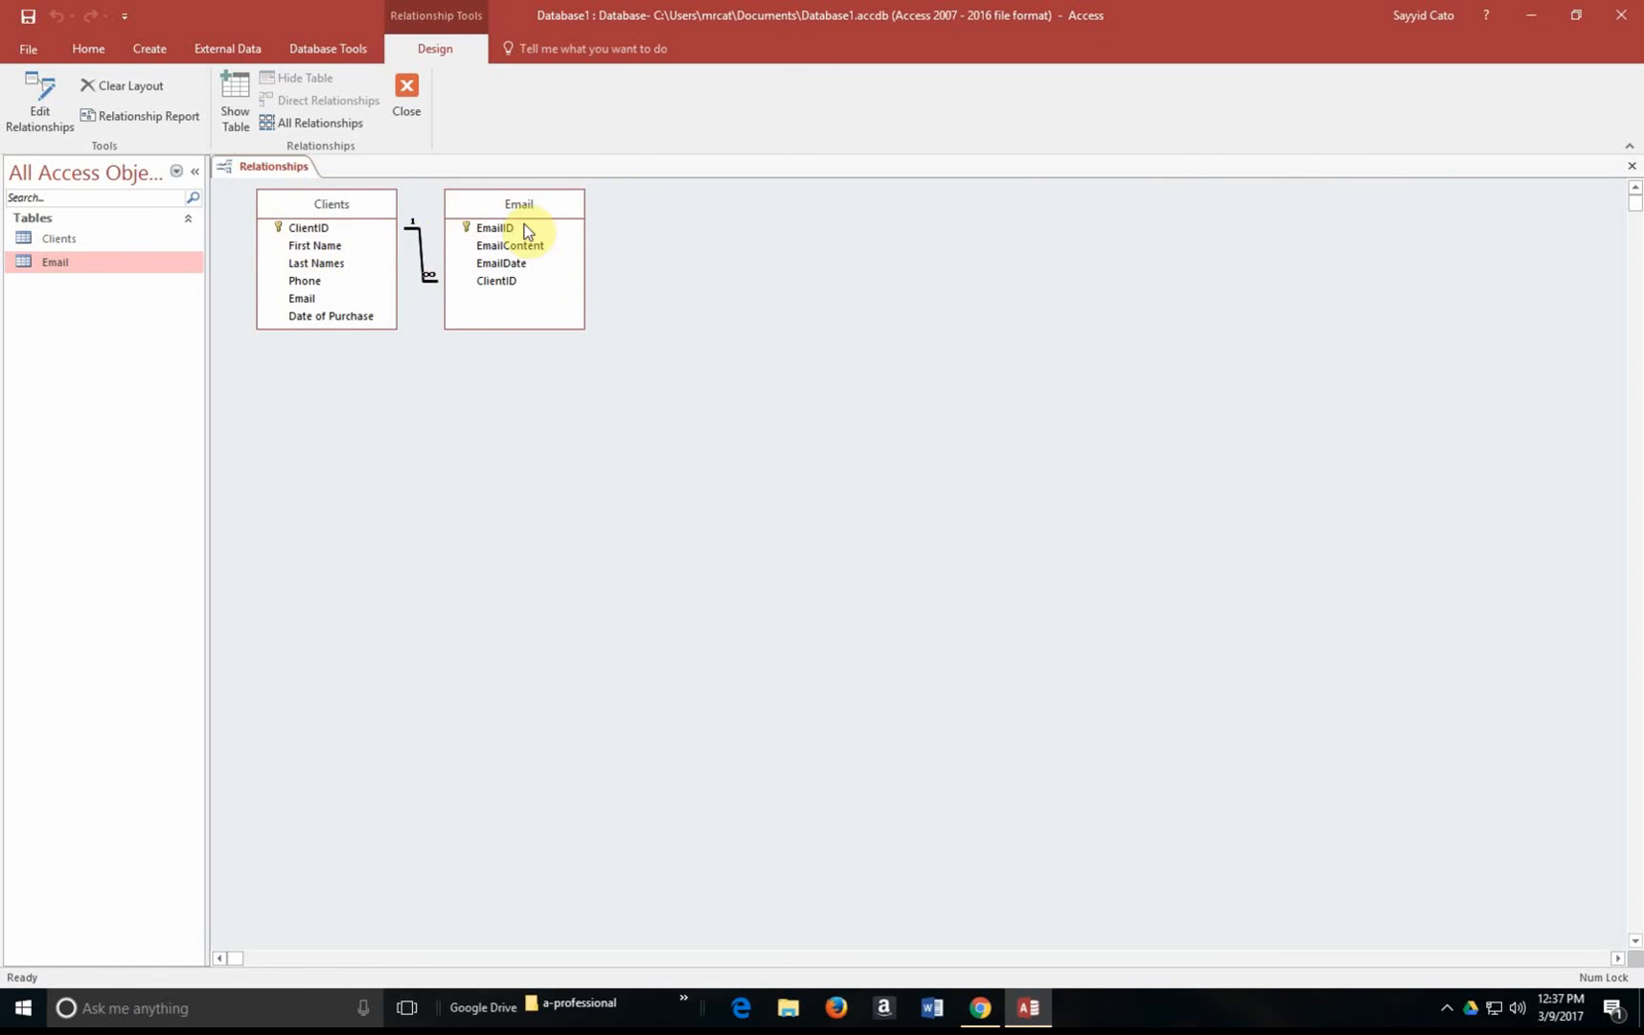
mouse_move(329, 246)
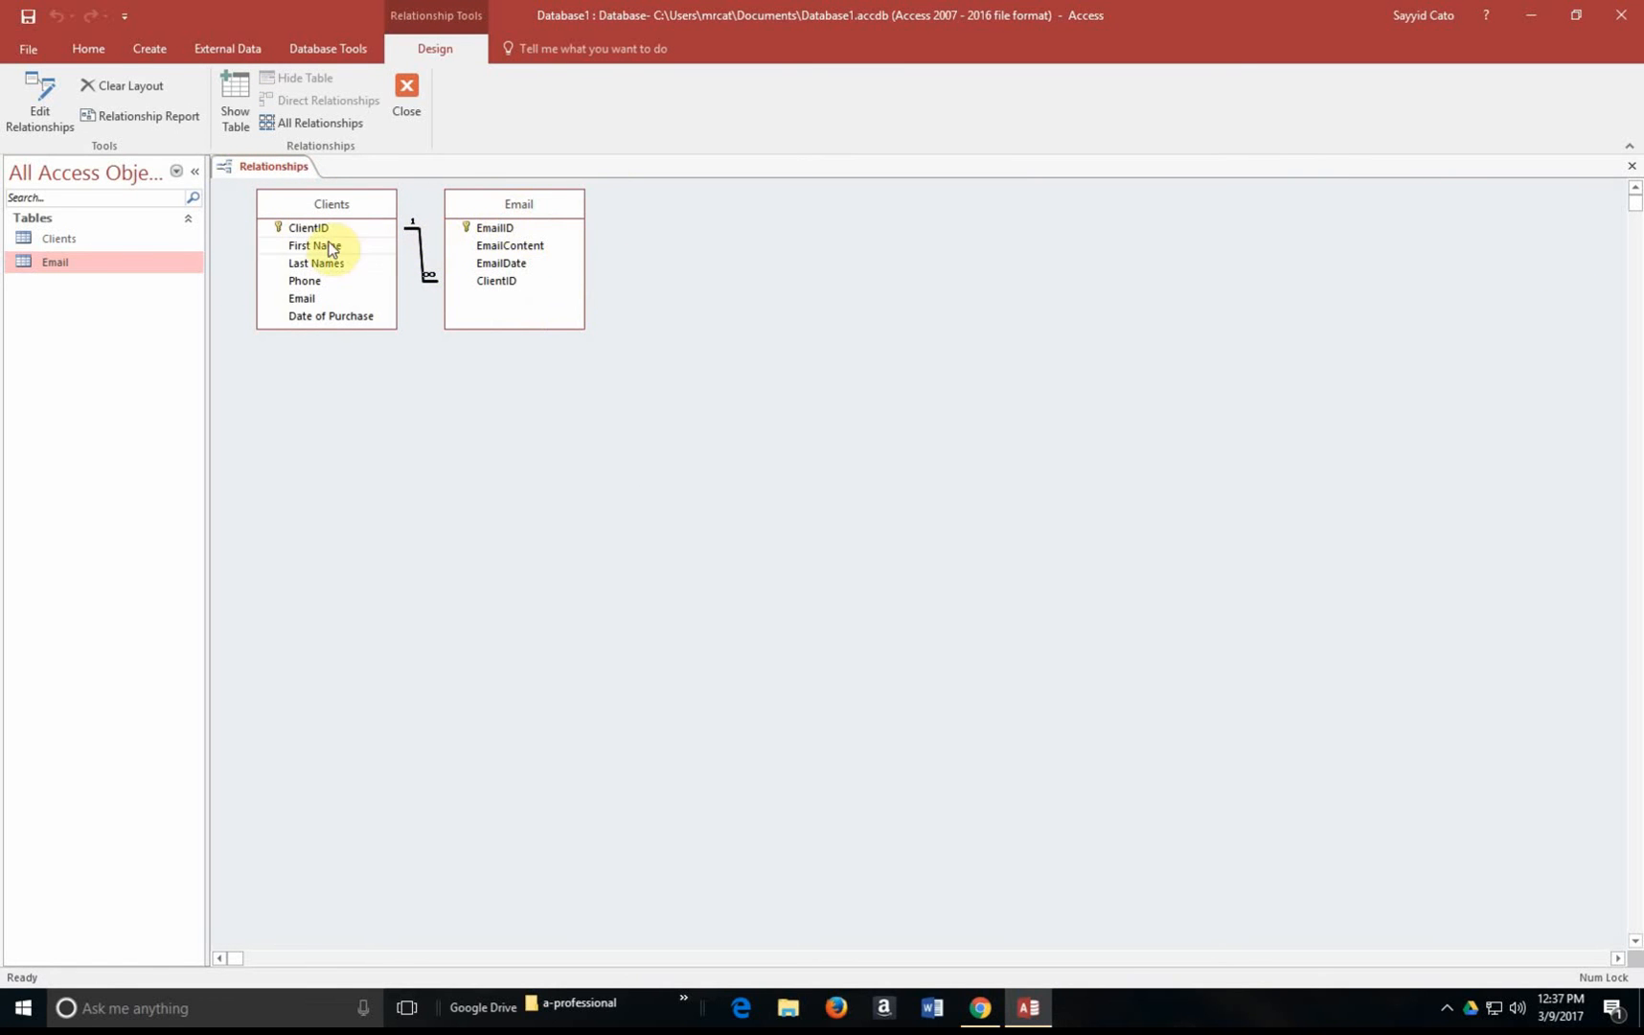
mouse_move(454, 297)
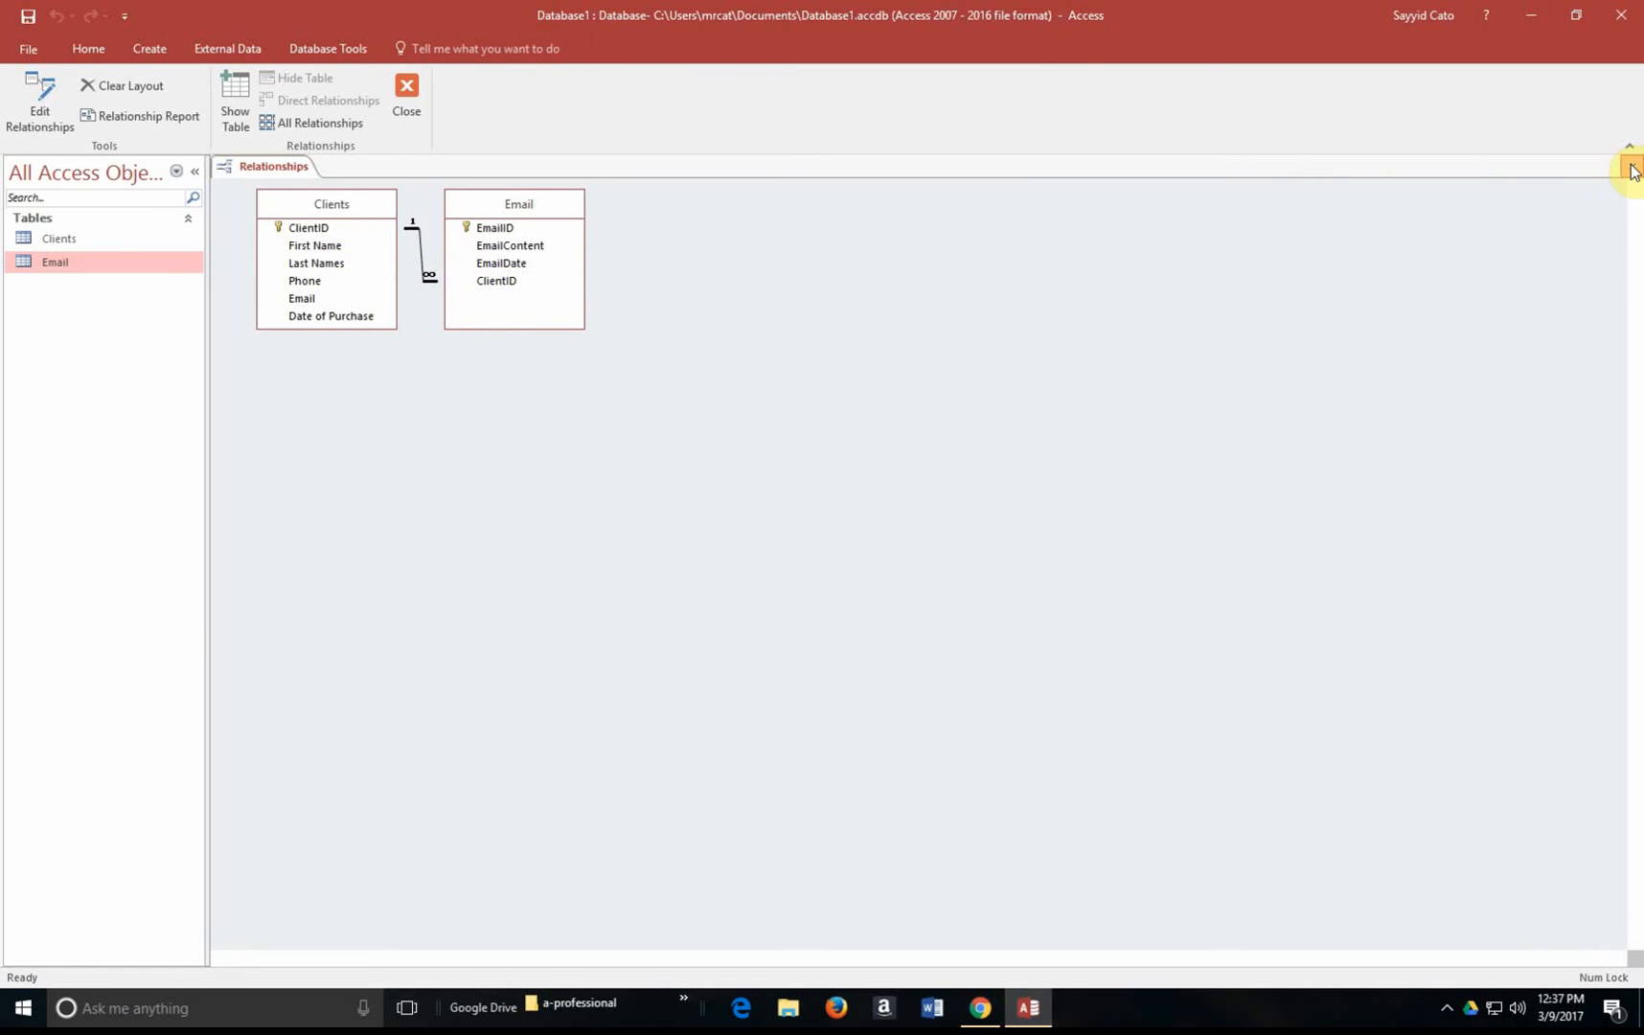
Close the Relationships window, leaving no objects open
click(408, 92)
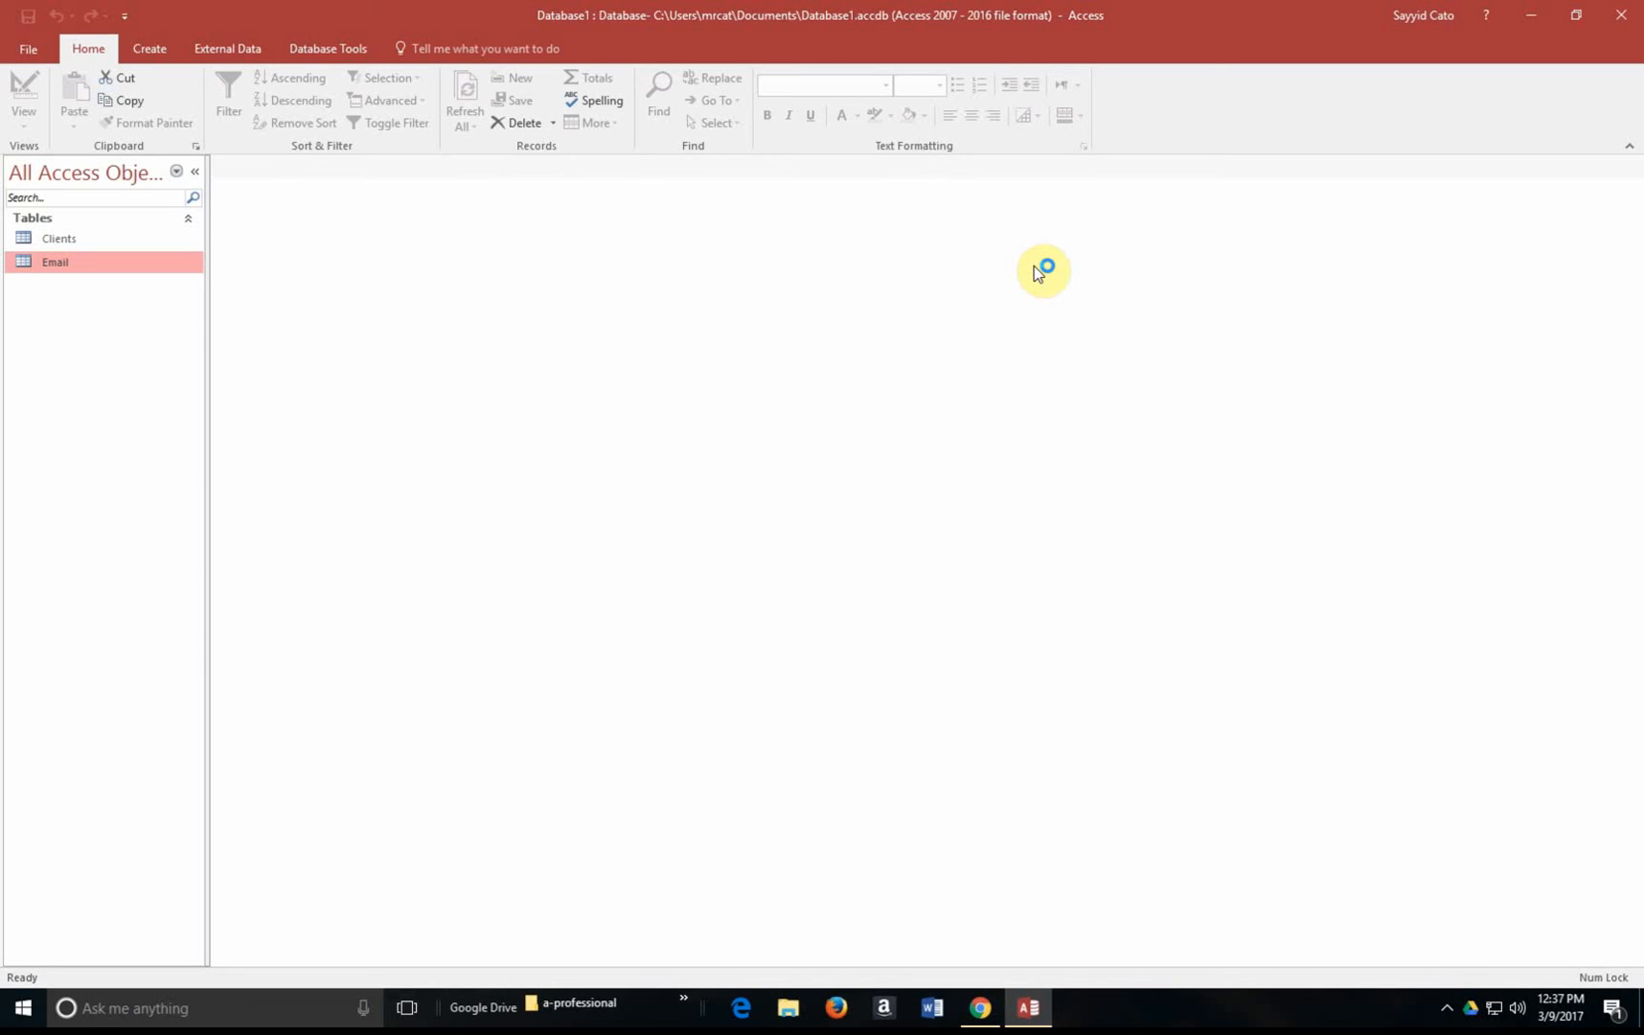
mouse_move(1035, 274)
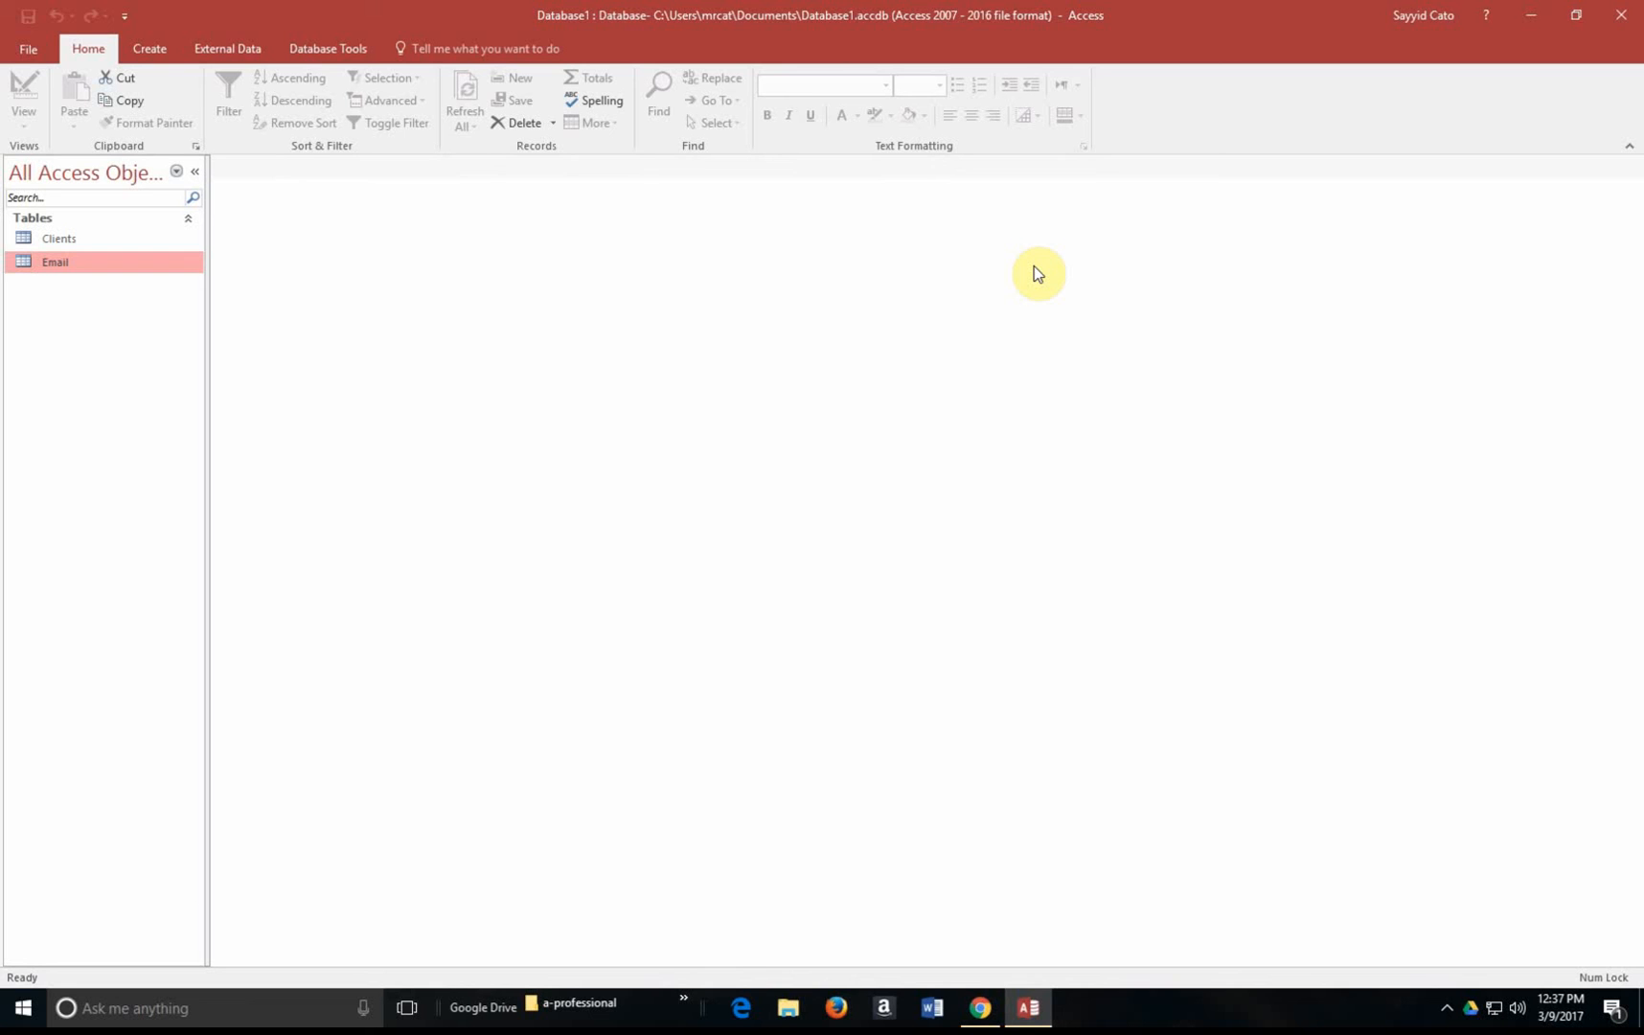
Open the Email datasheet and enter ClientID 1 in a new record
double_click(55, 266)
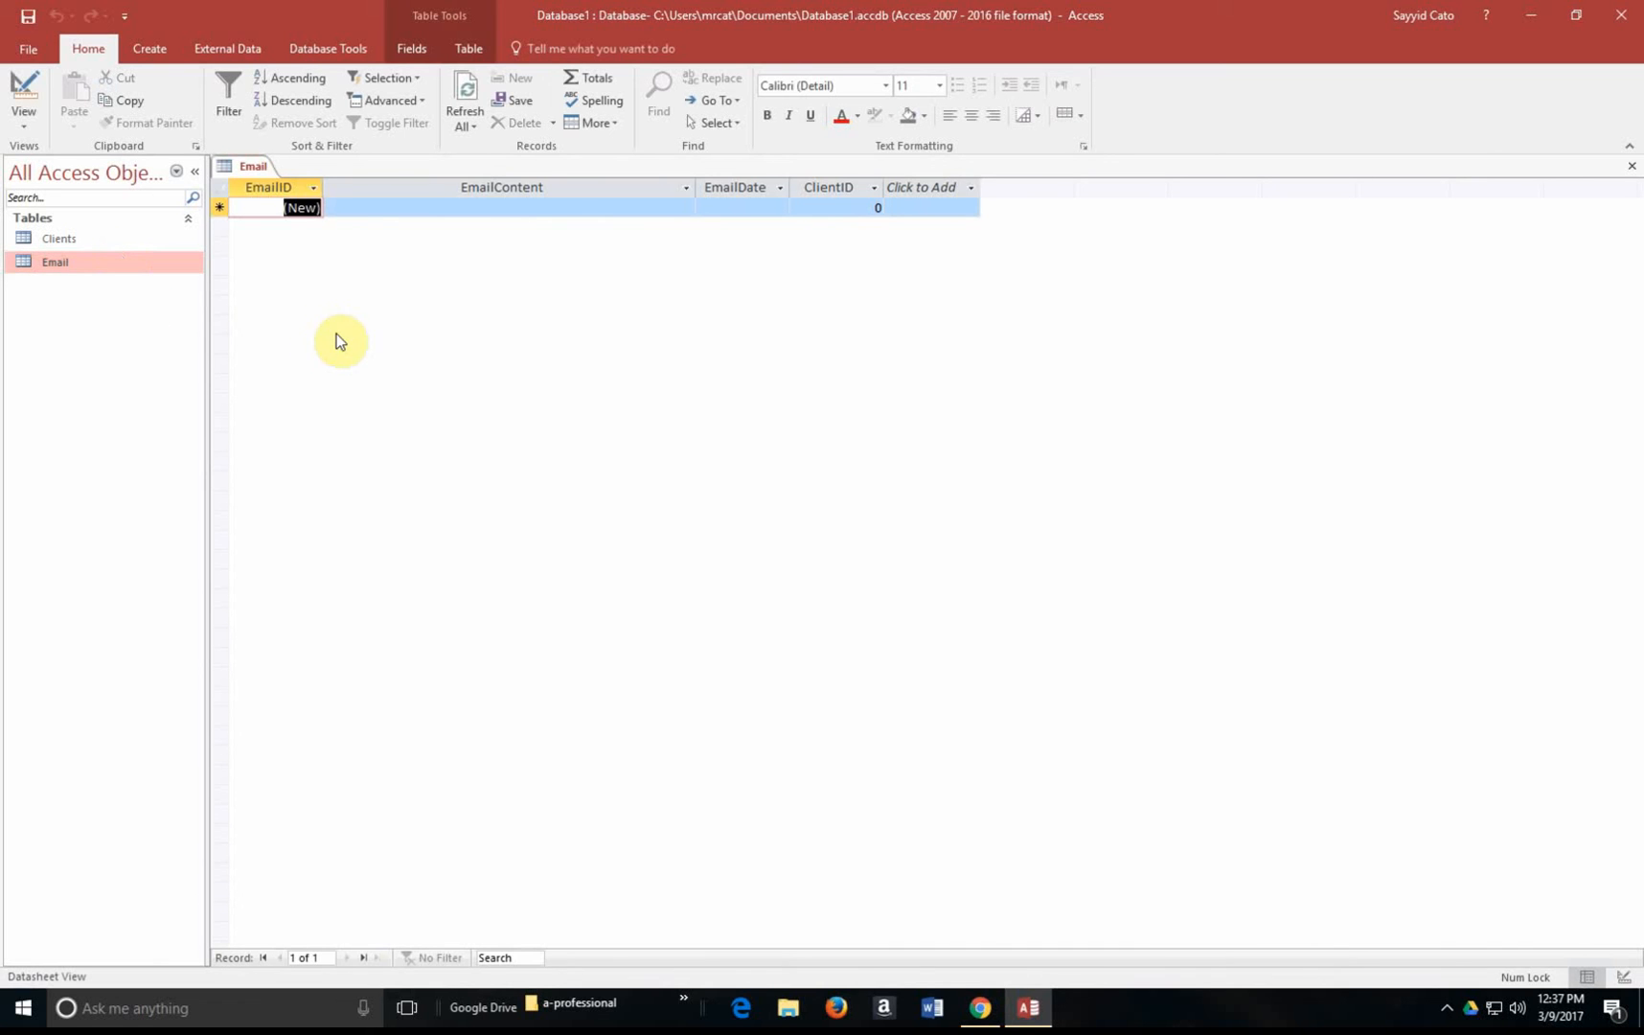
click(508, 208)
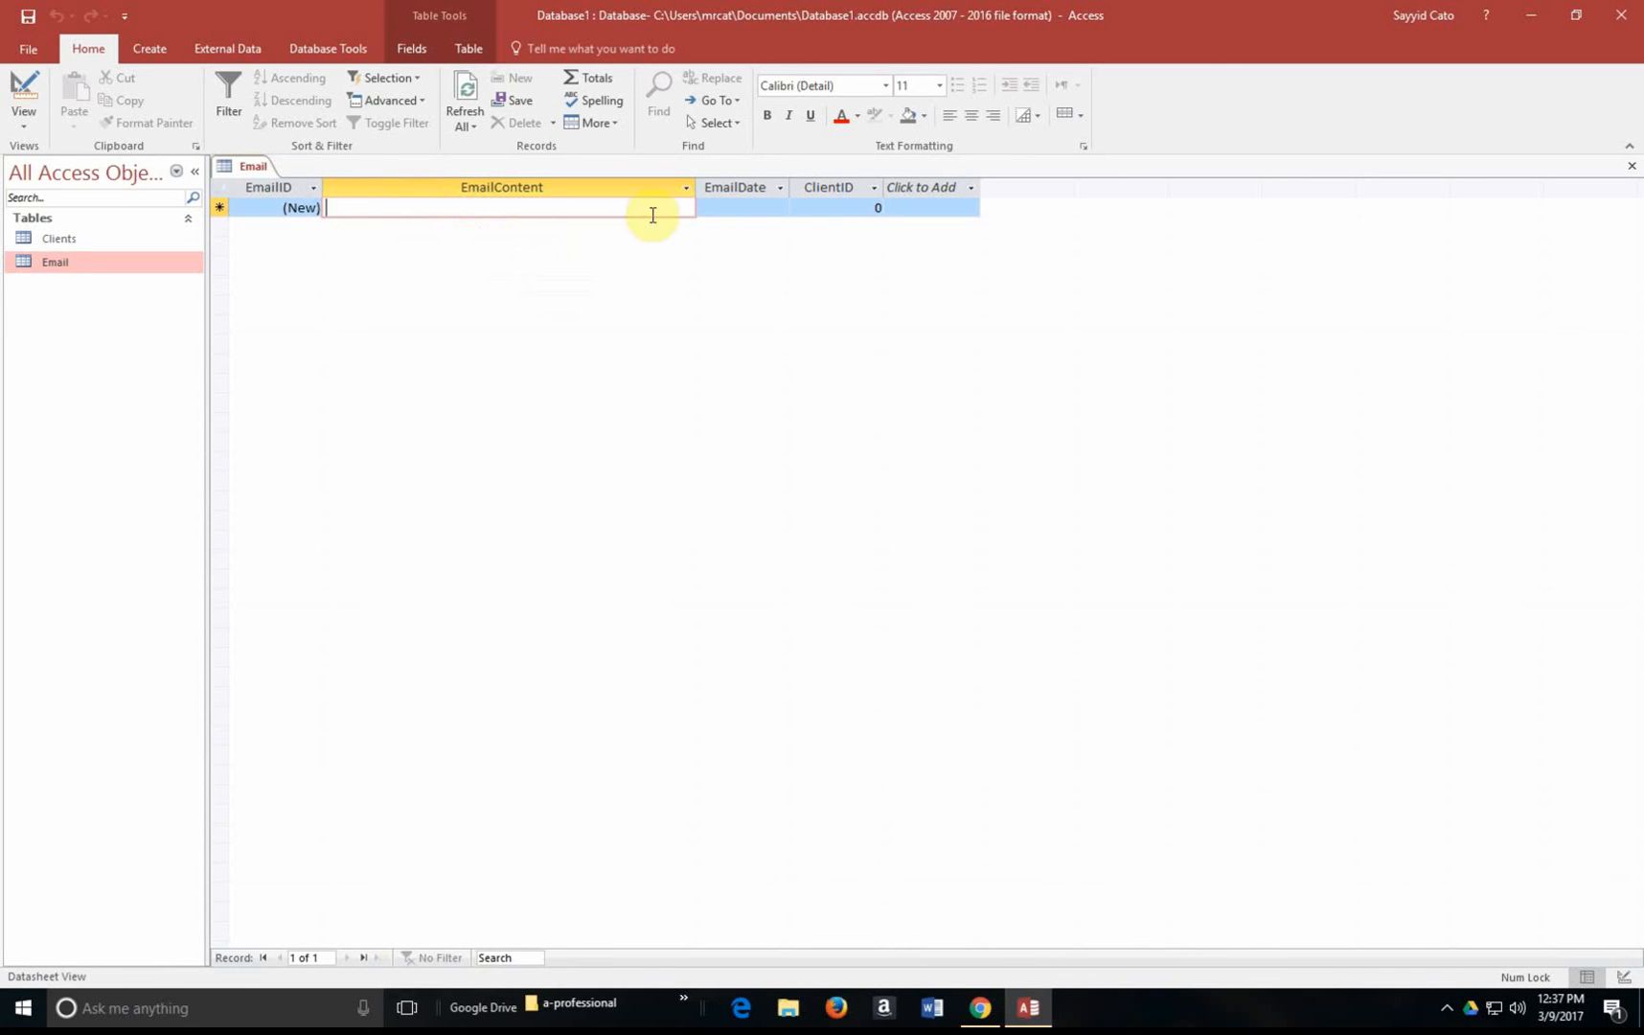
click(831, 208)
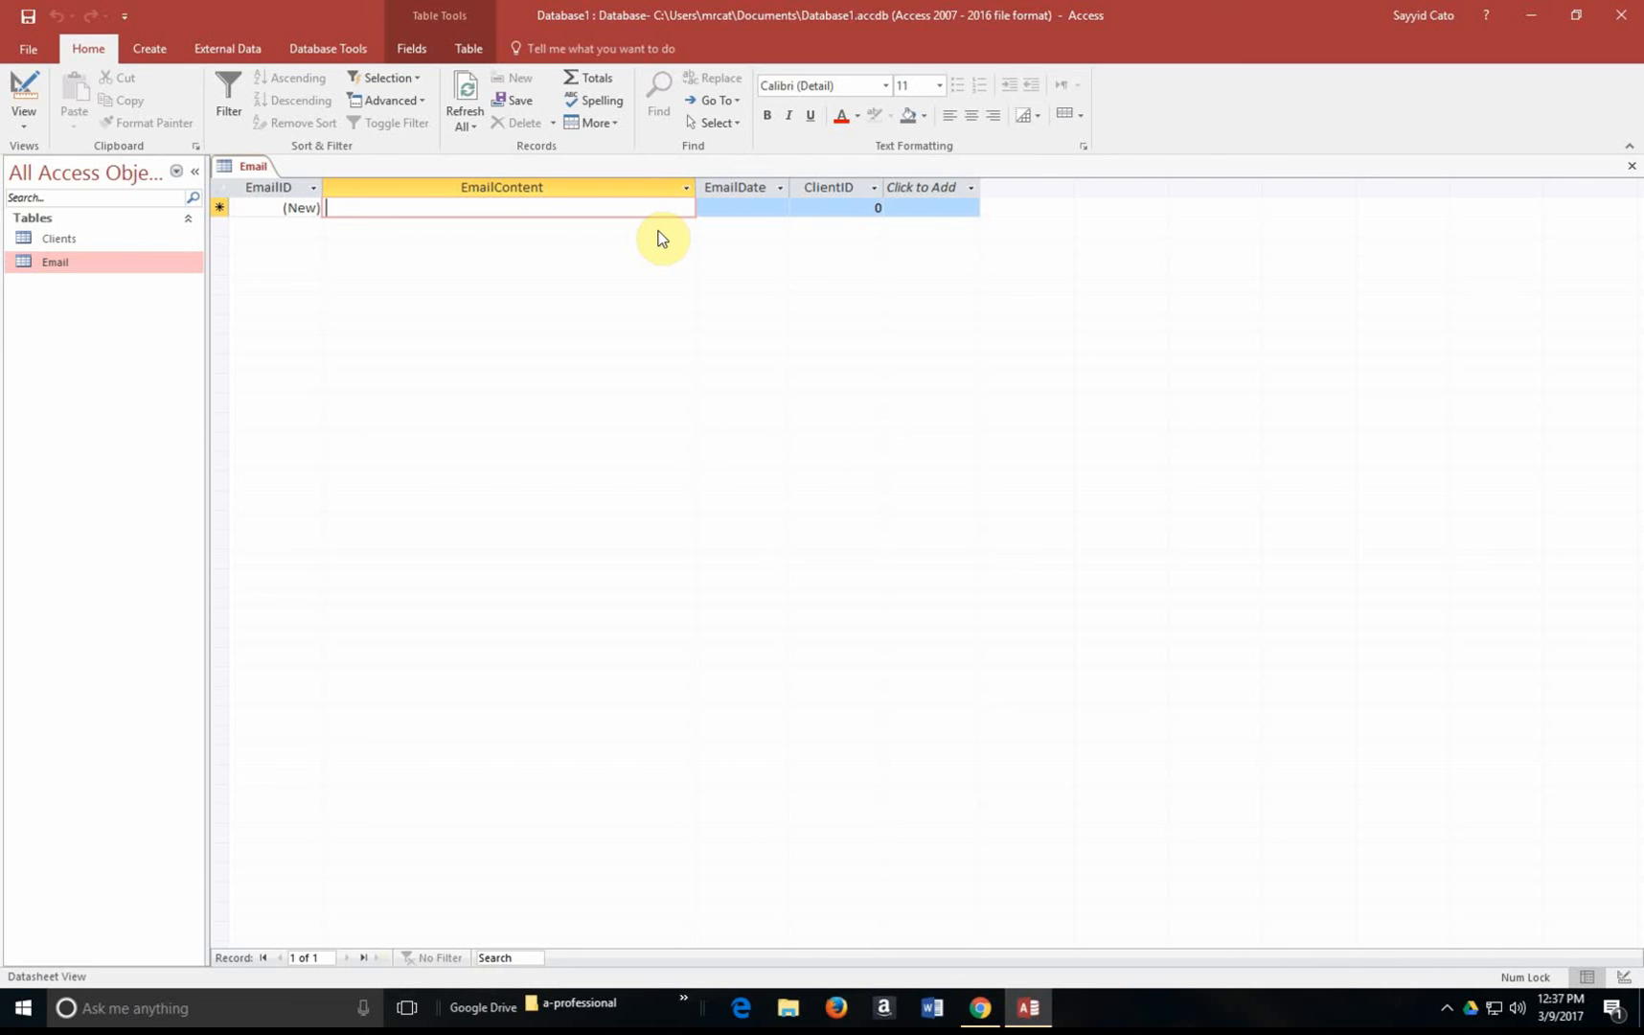
click(831, 208)
text(1)
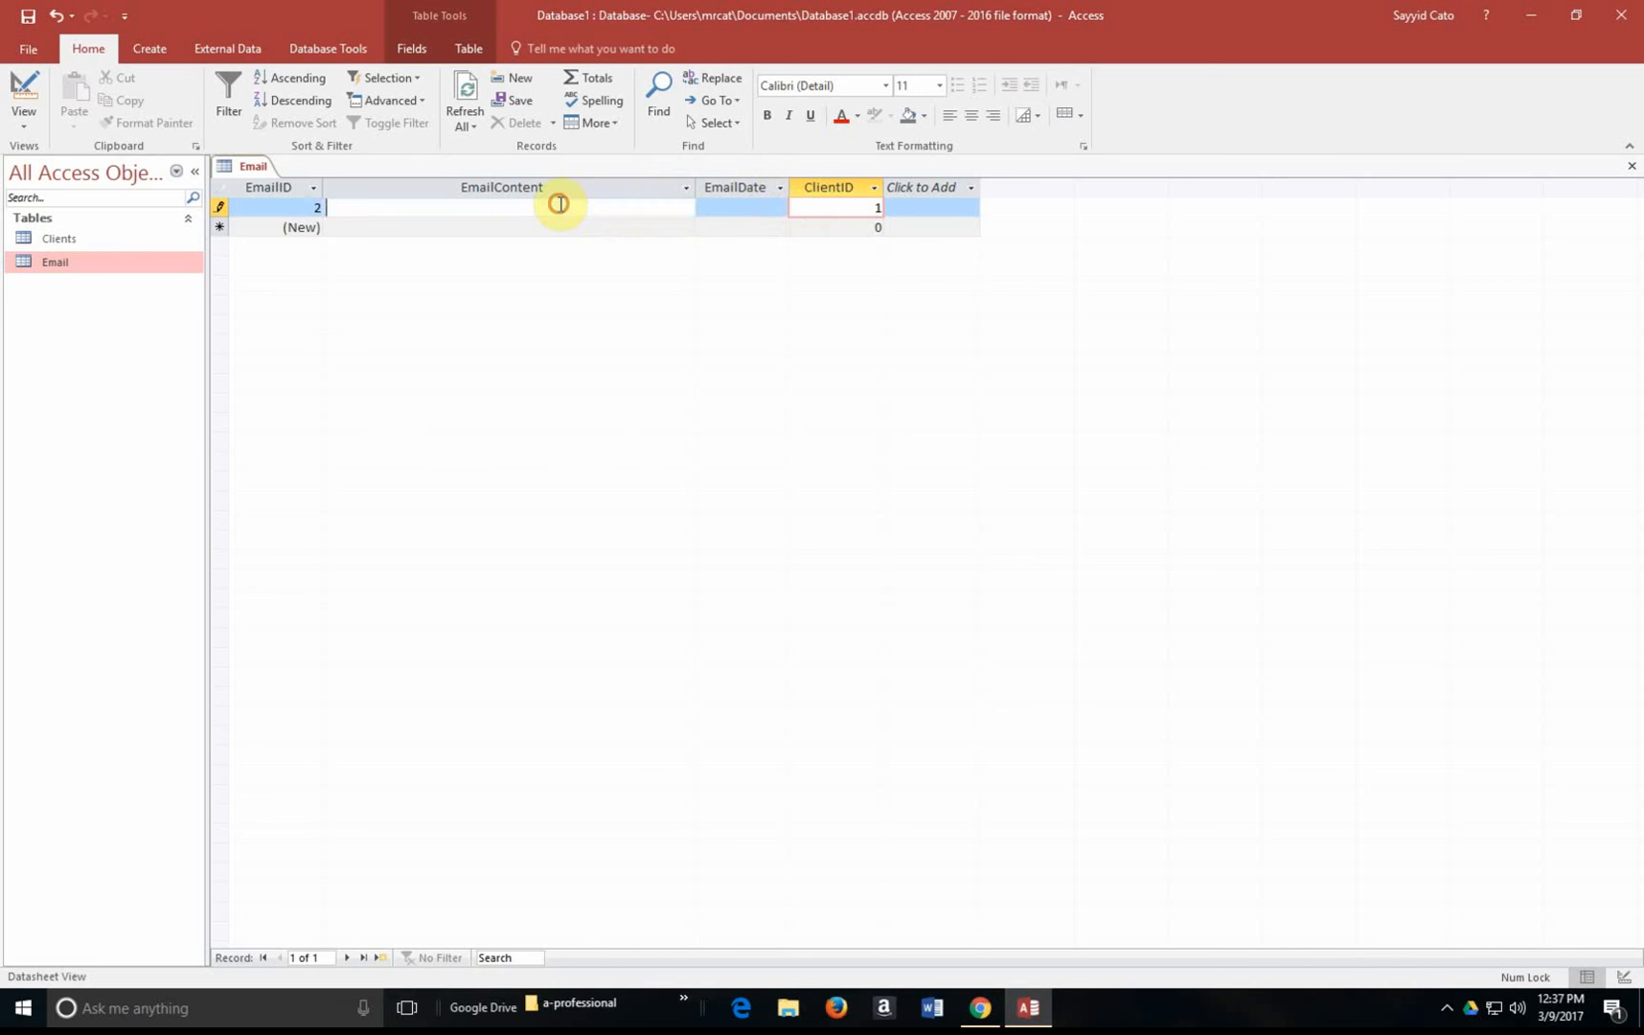
click(501, 187)
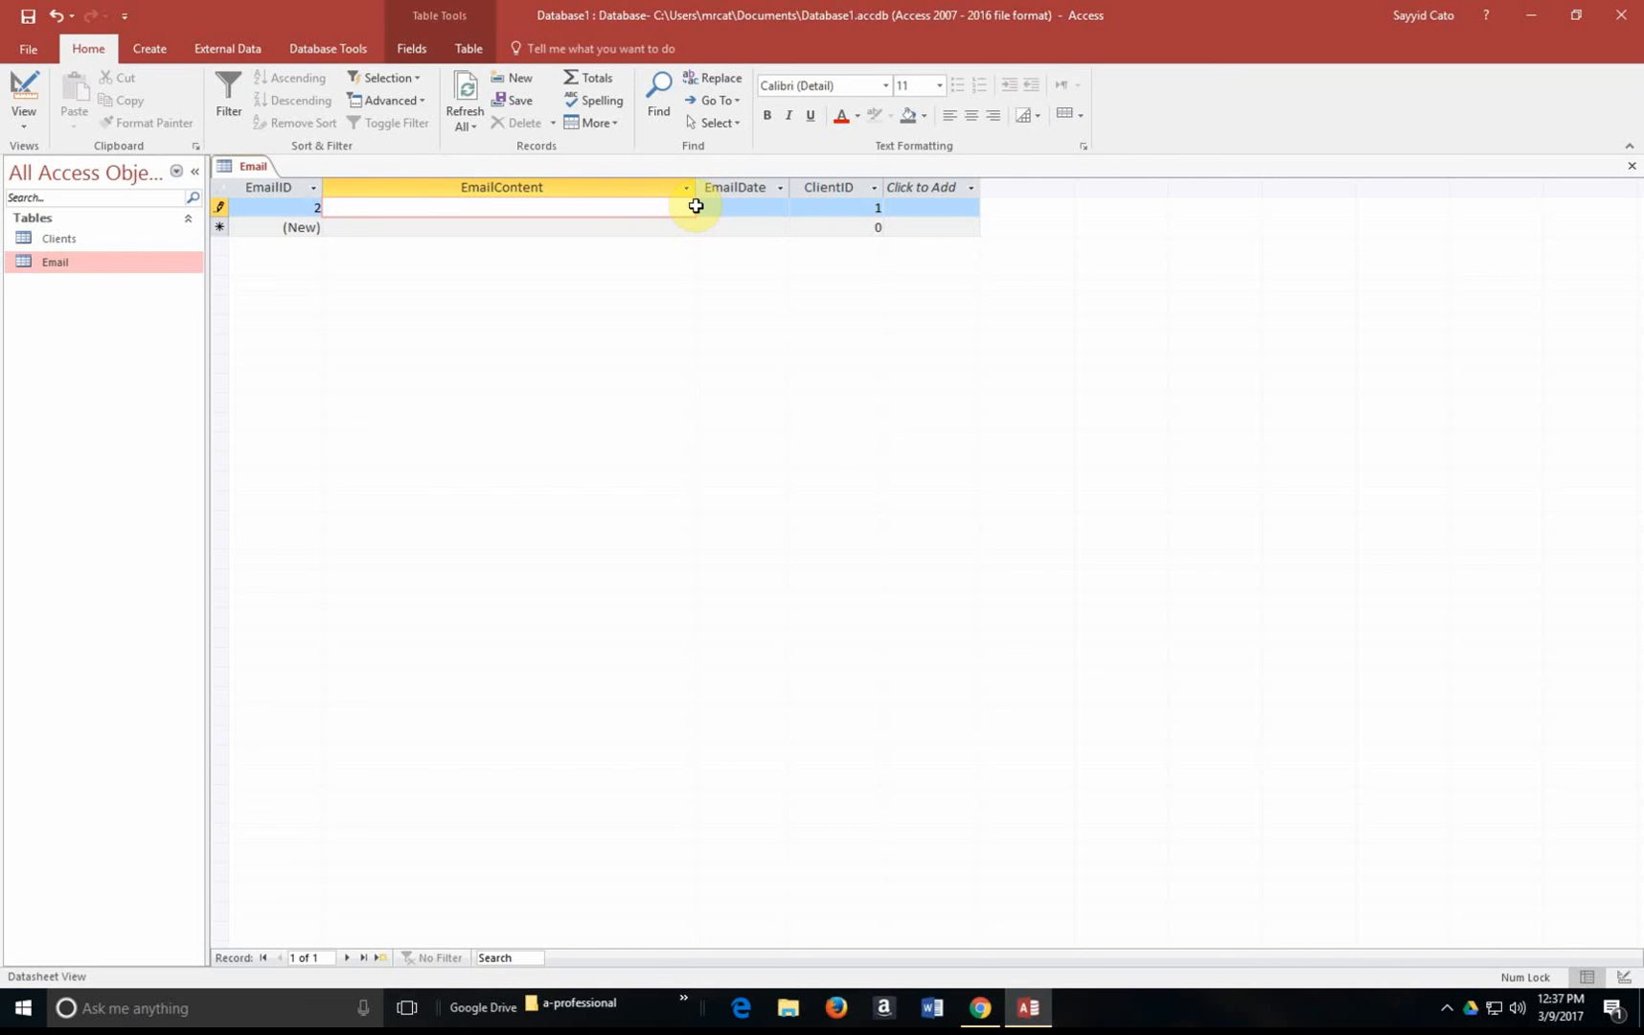
text(Rebexc)
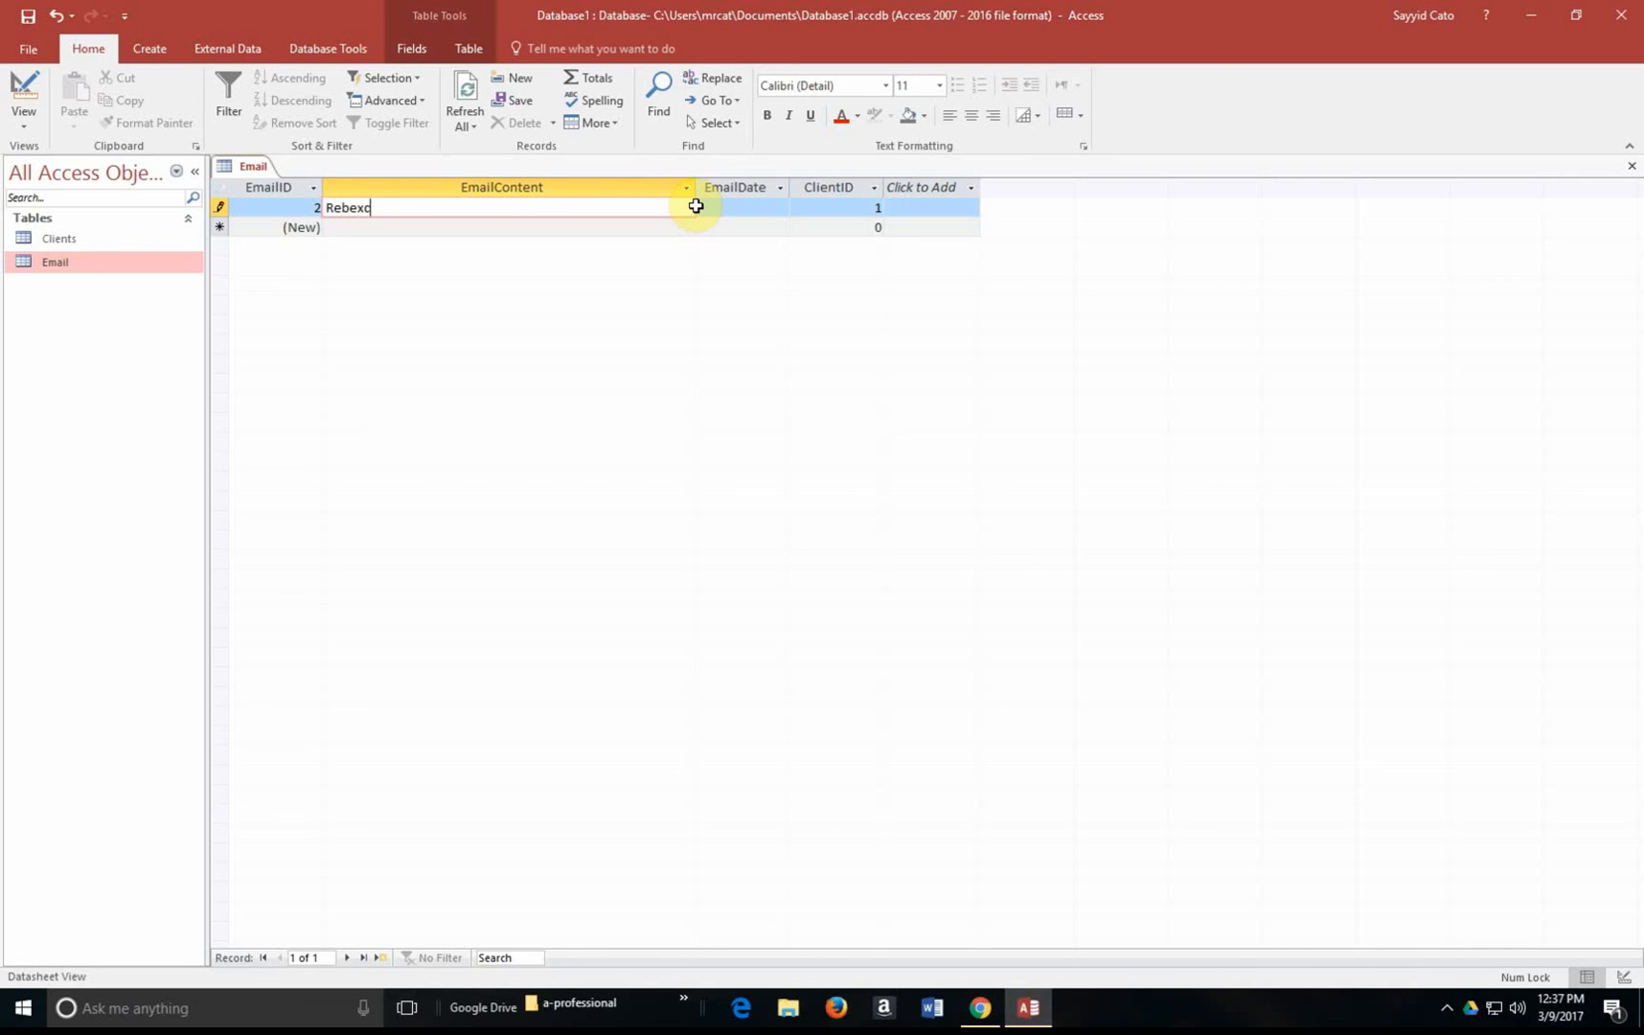
text(Rebecca)
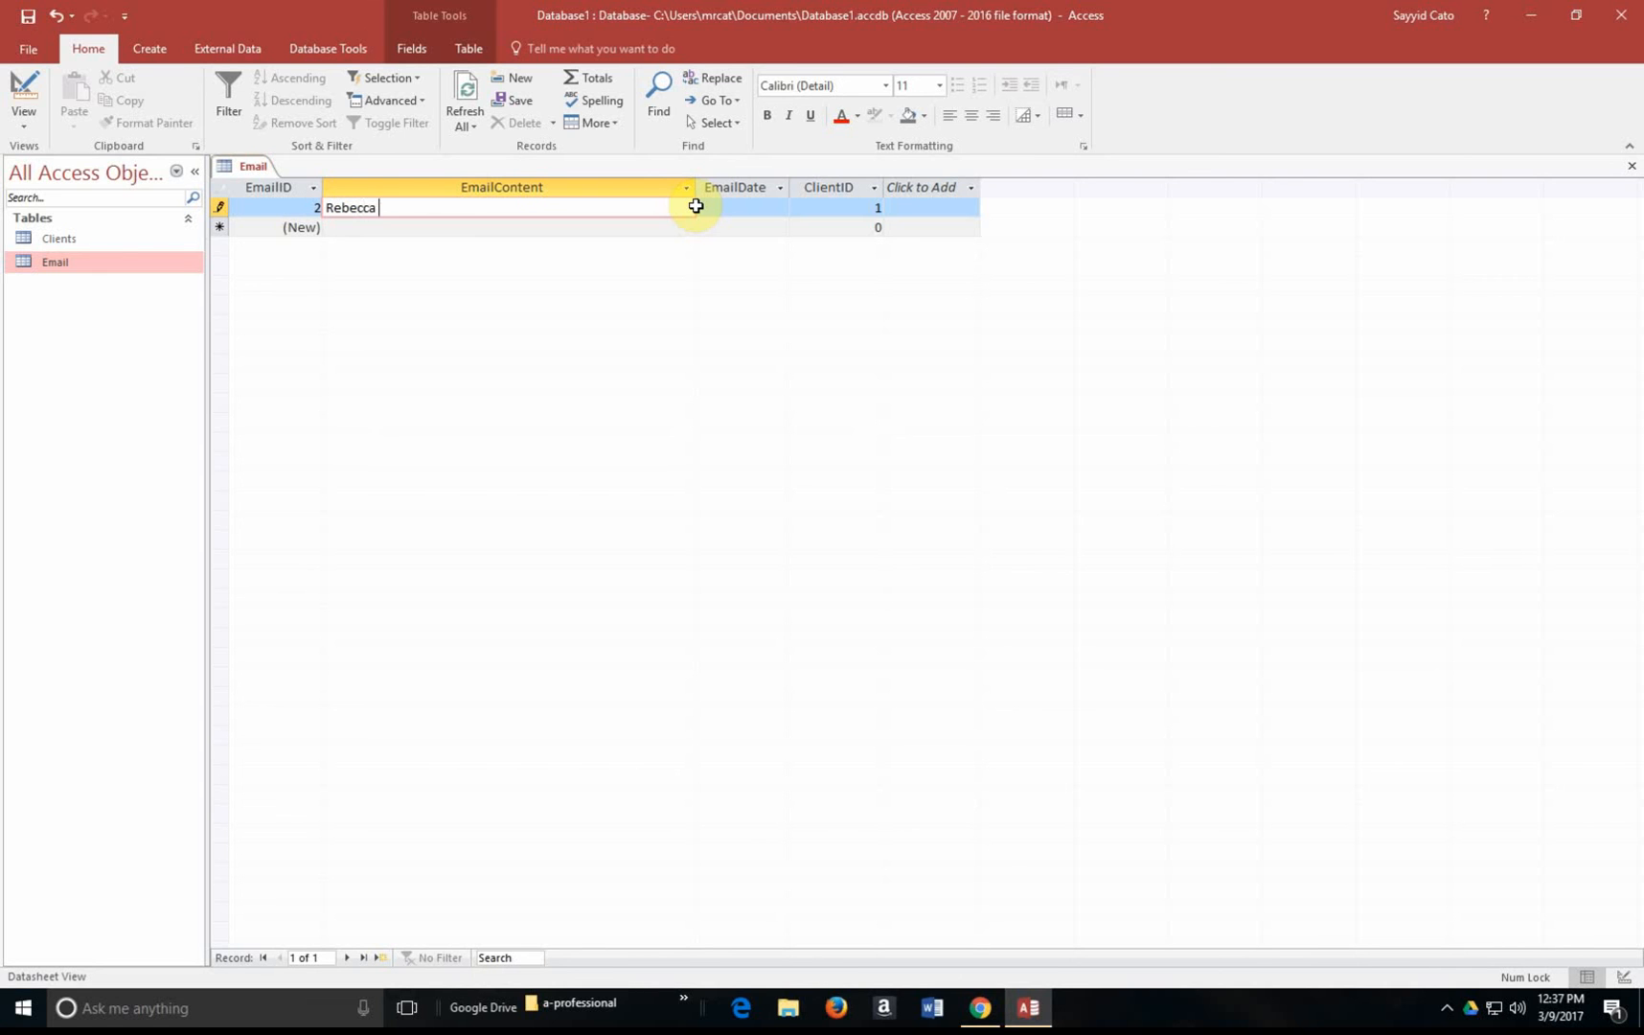
text(Rodrigues)
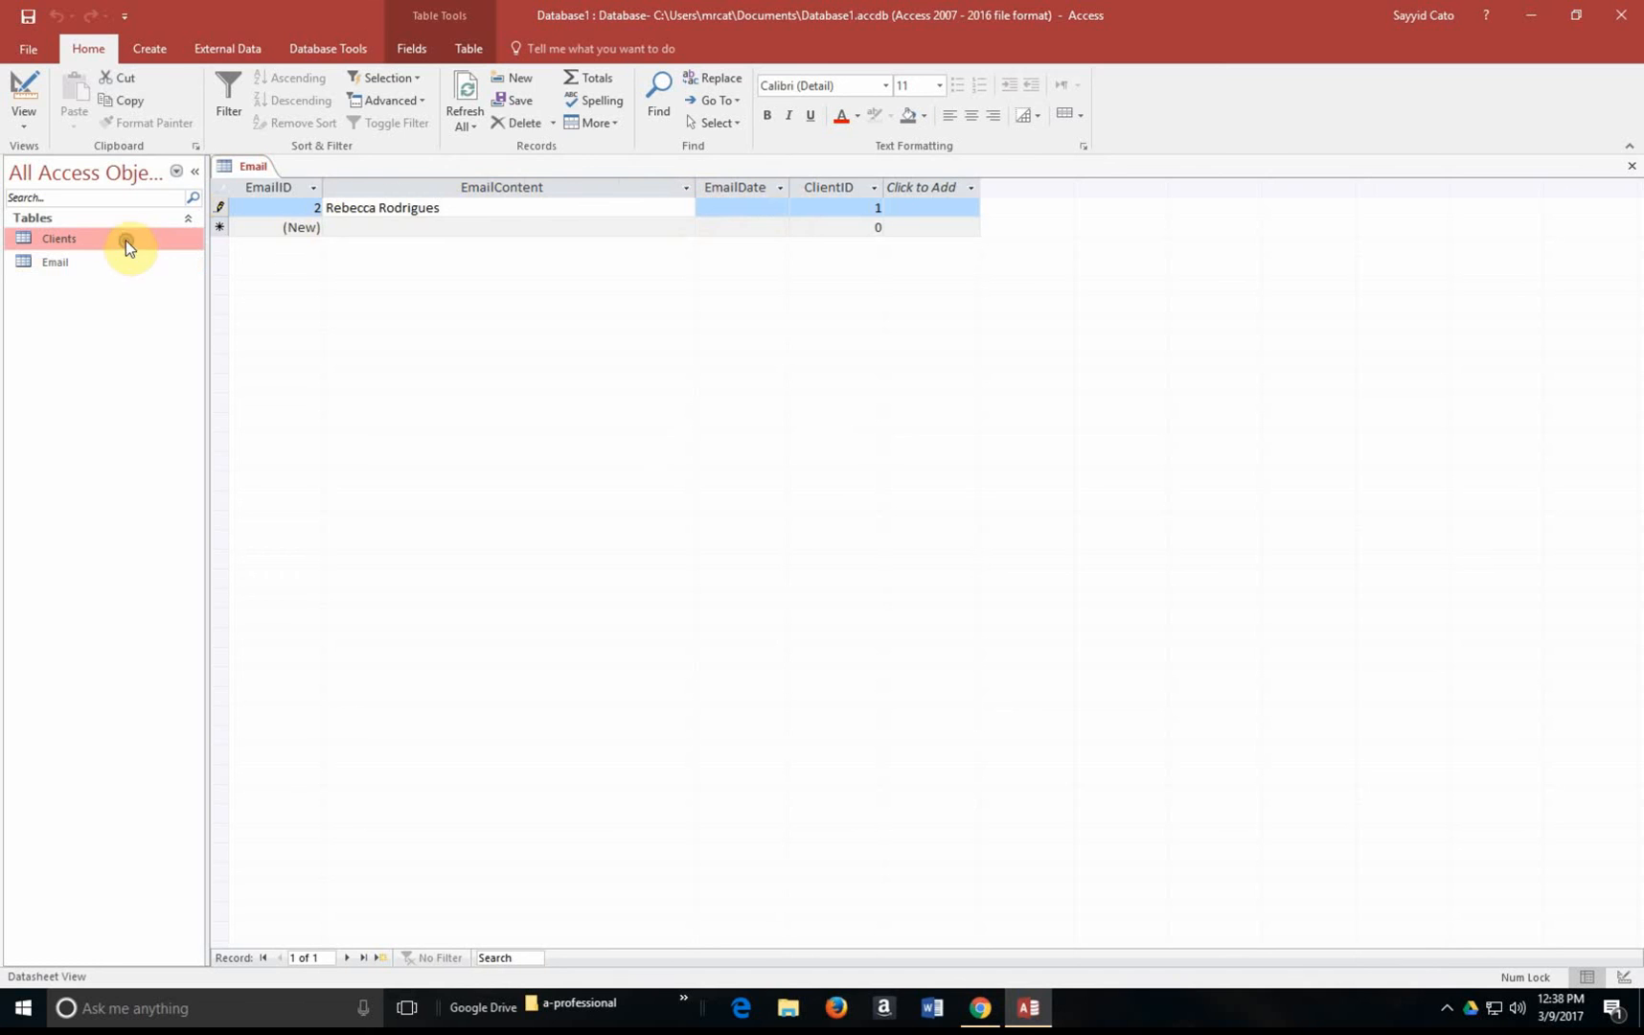
double_click(58, 239)
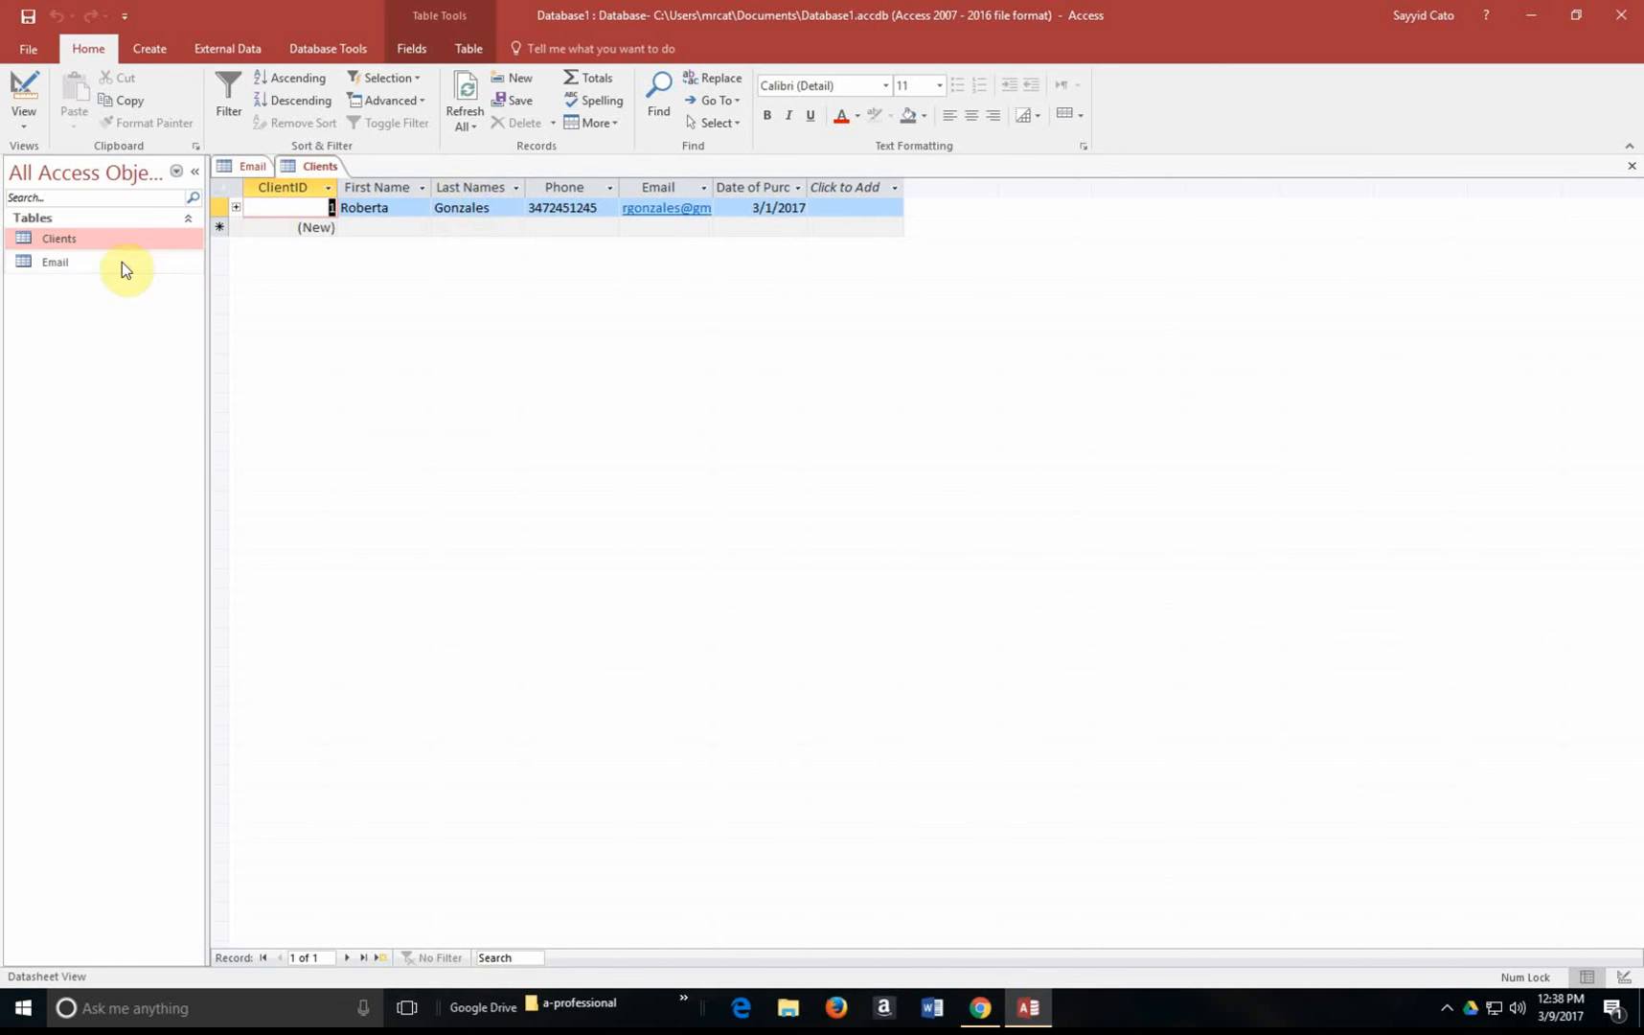
click(55, 262)
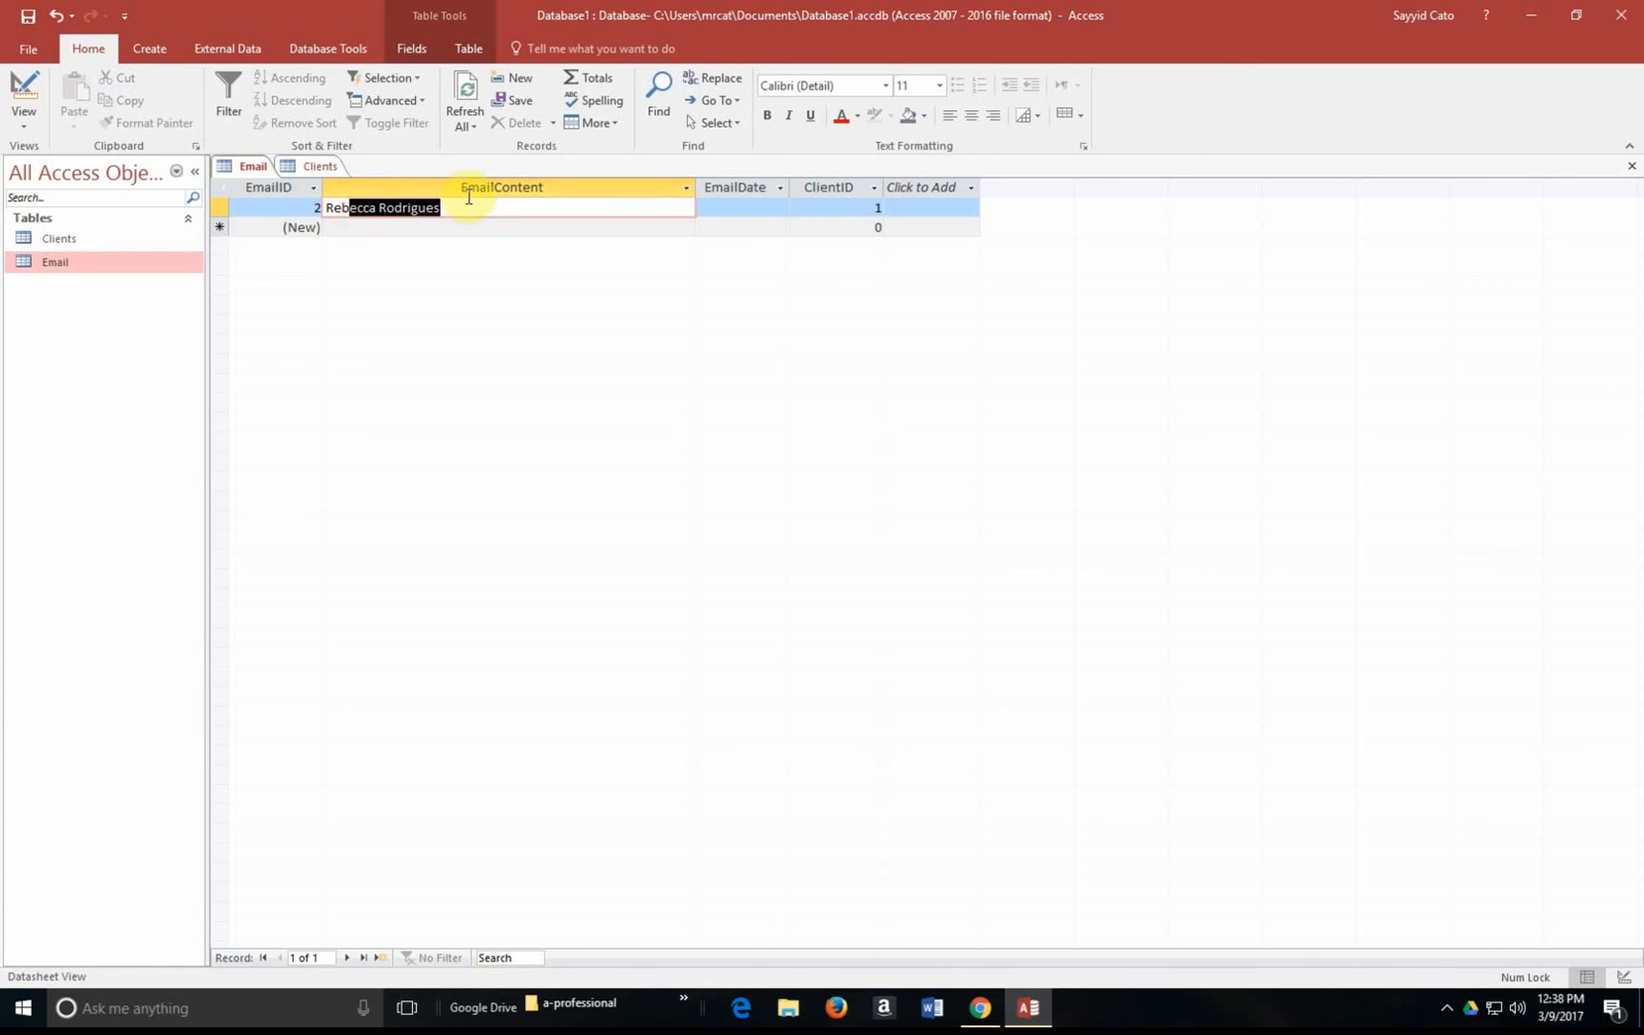
text(Rob)
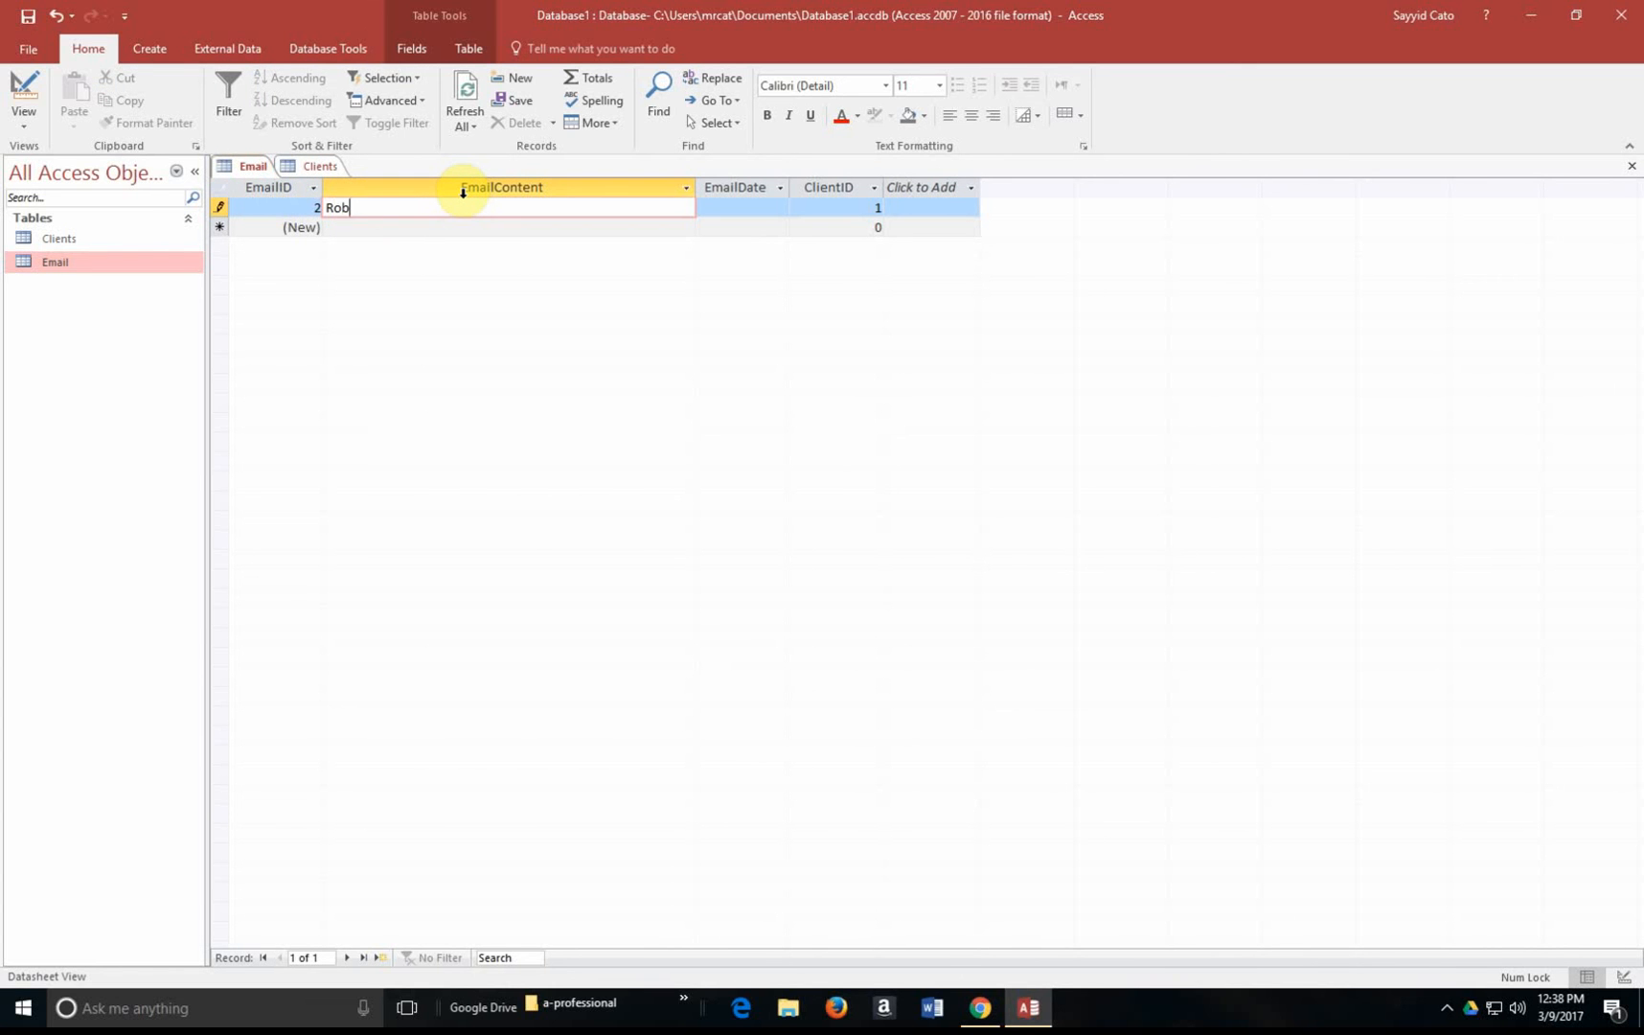
text(erta Gonzo)
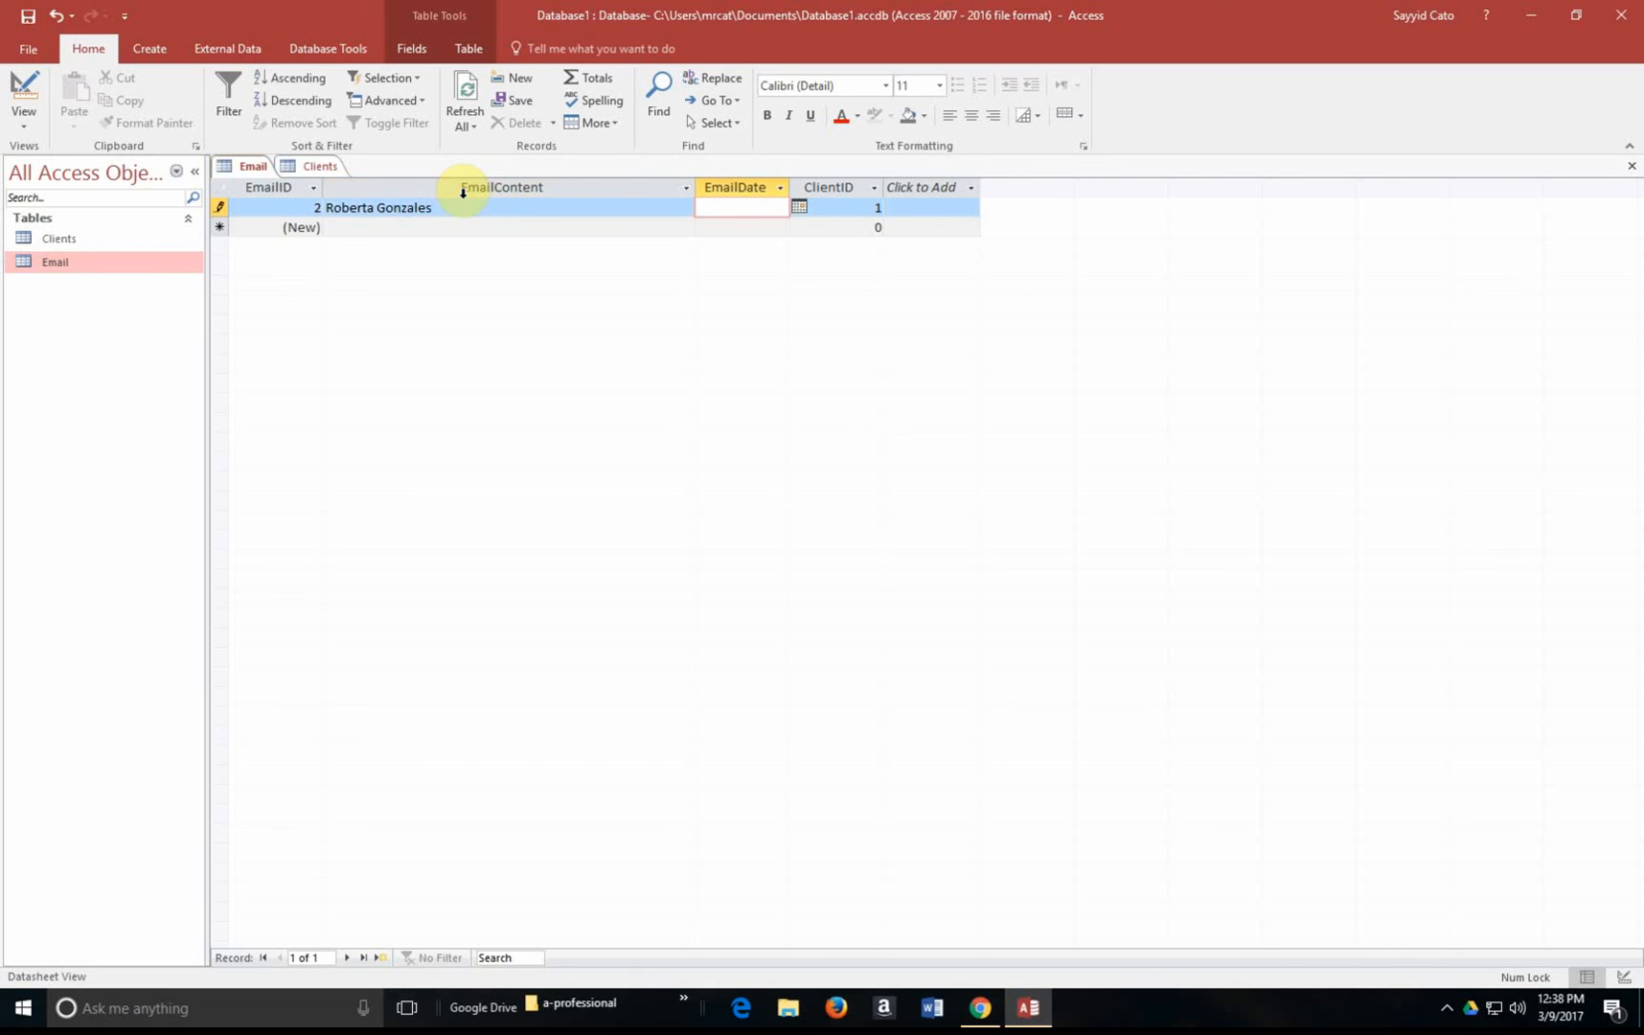
click(799, 206)
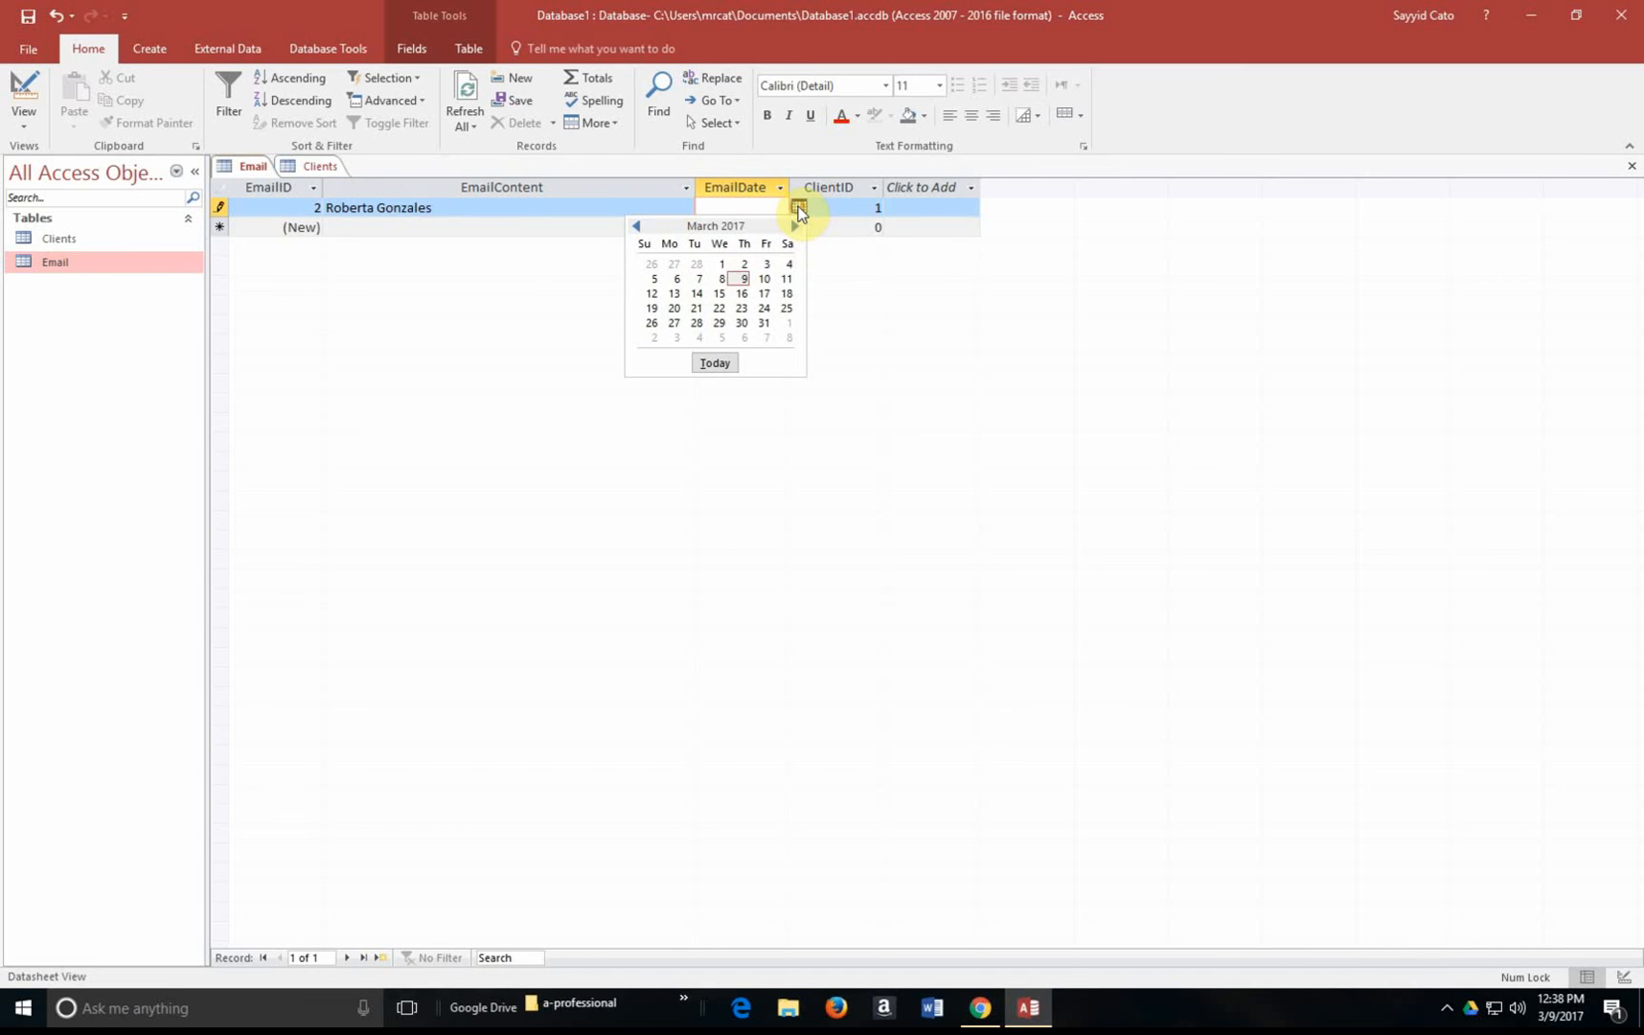
mouse_move(722, 276)
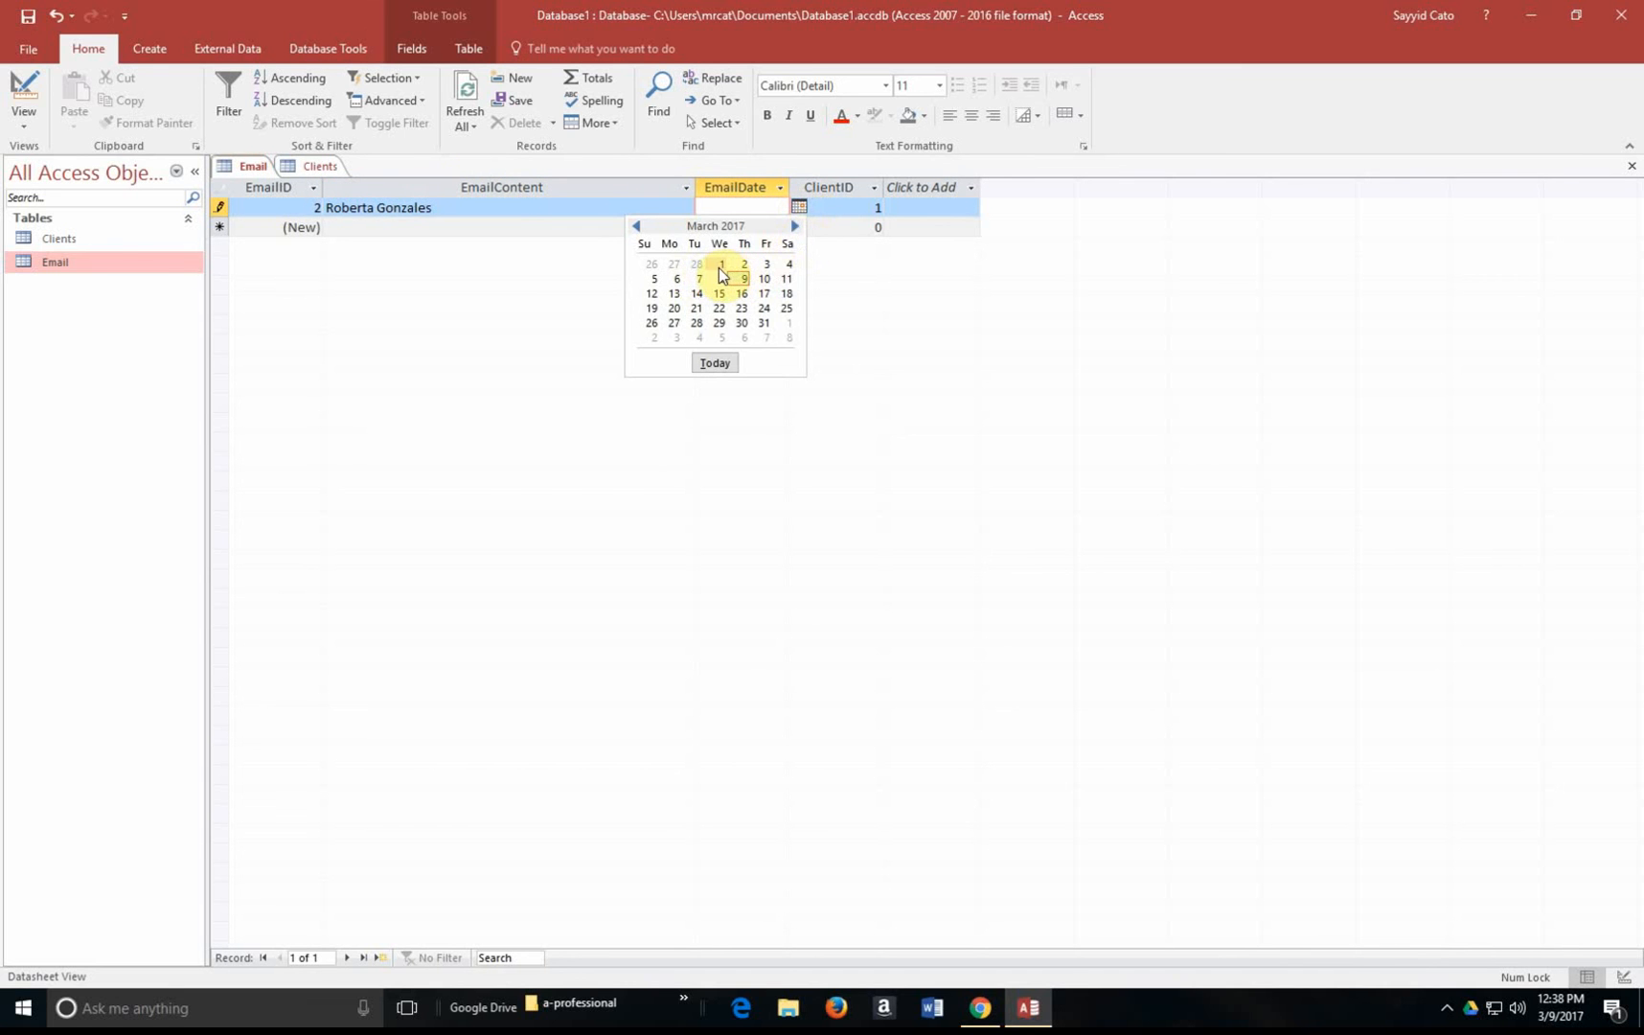
click(720, 264)
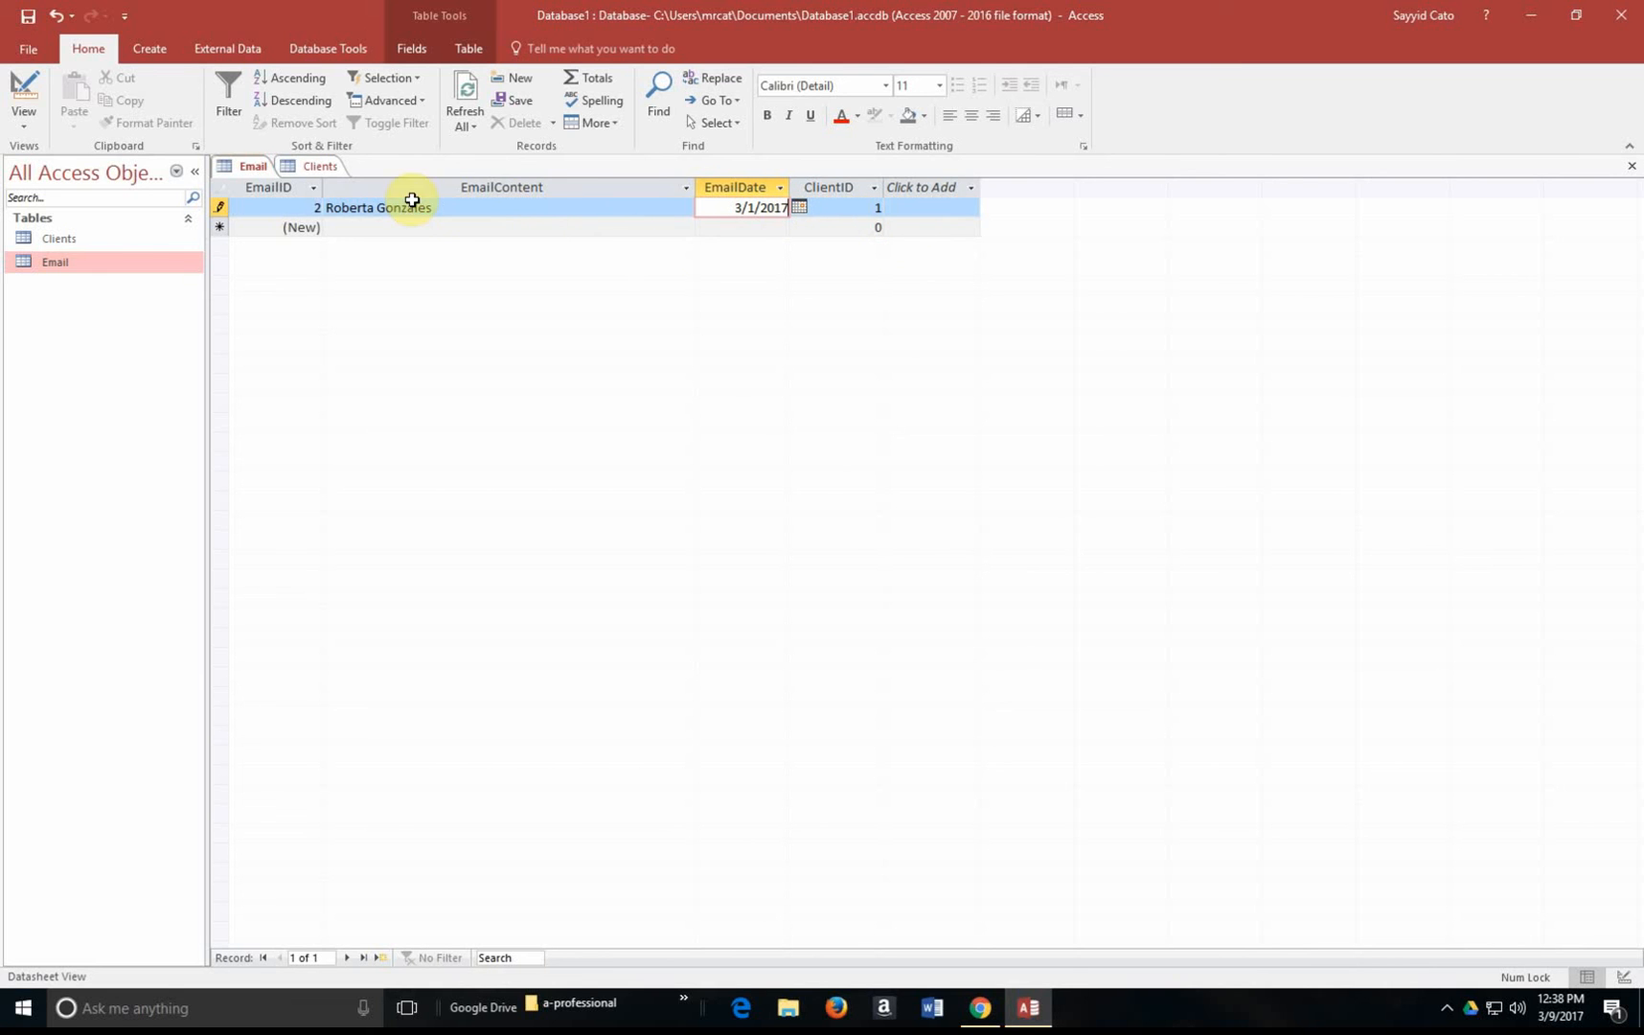
Continue the email content describing the product she bought and what she is requesting
click(514, 208)
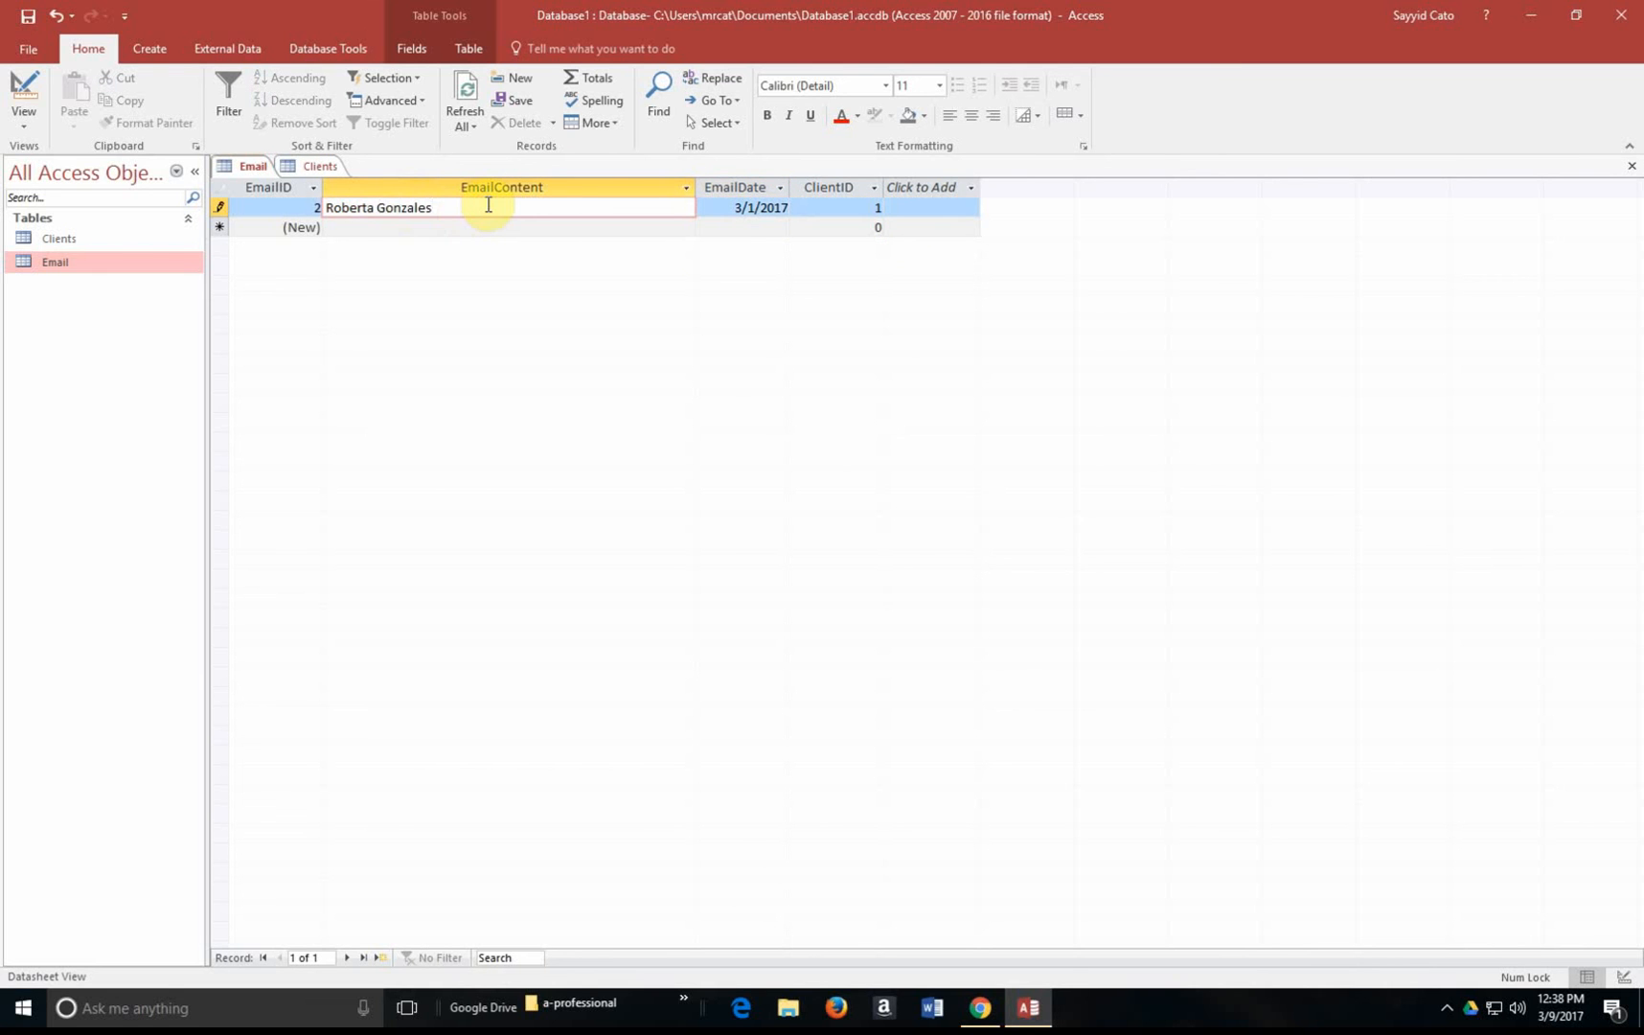
text(doie)
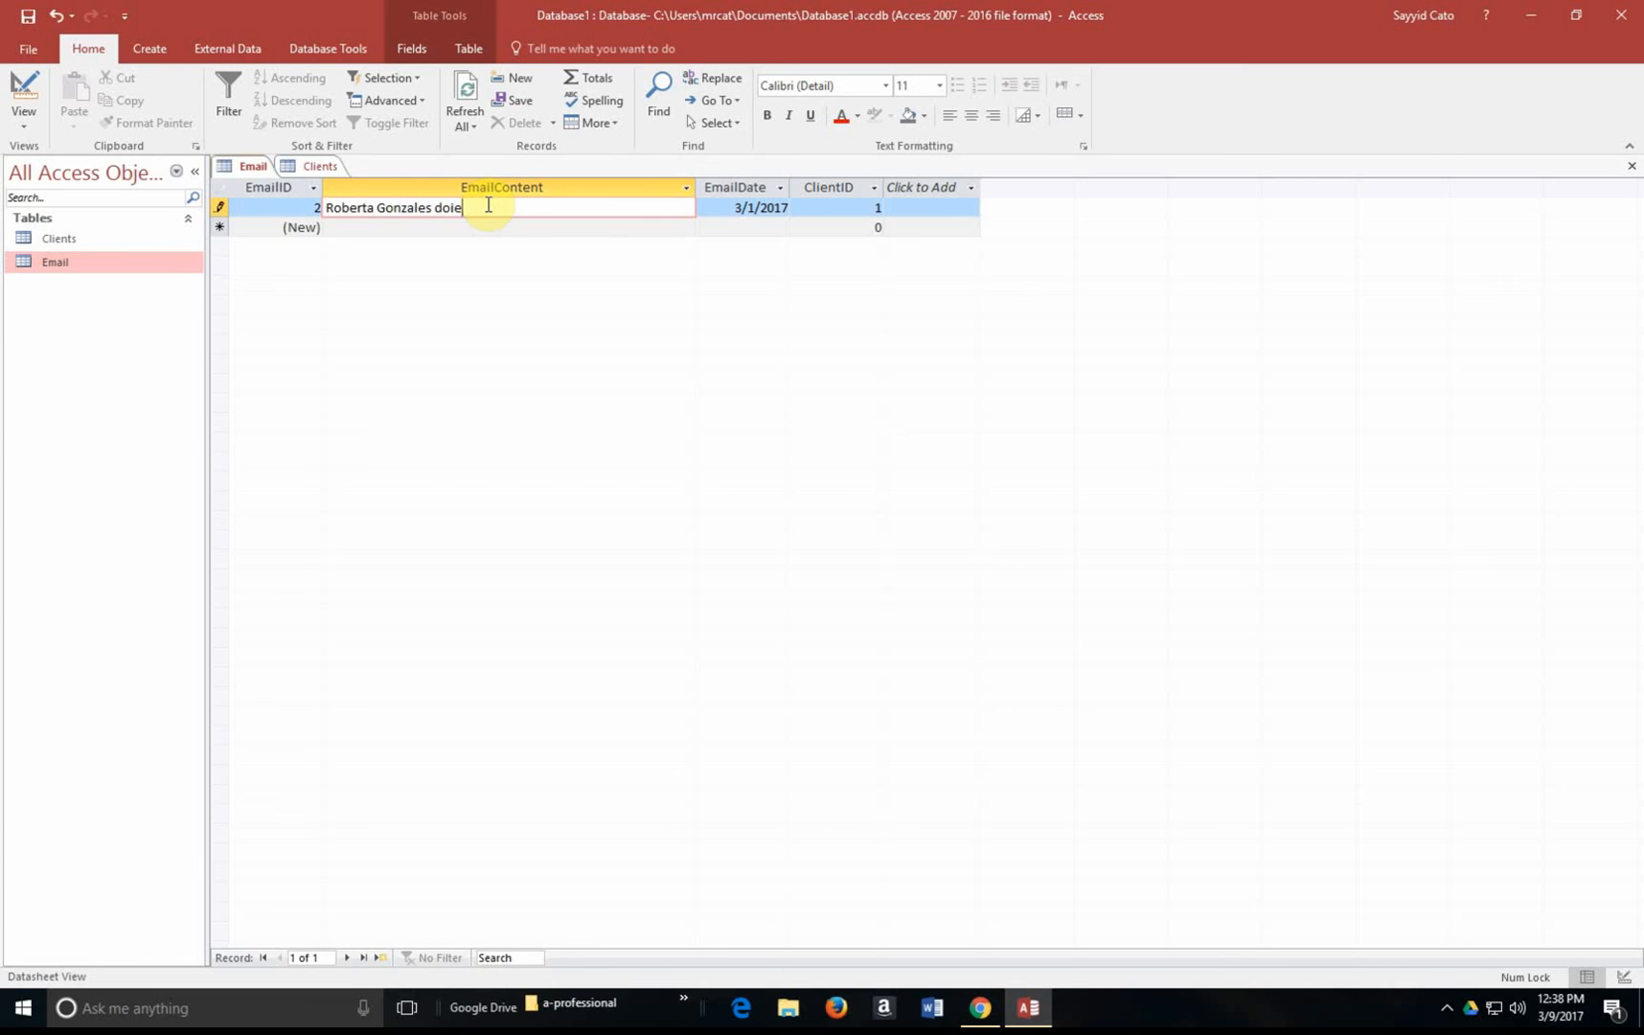
key(Backspace)
text(es not like the prod)
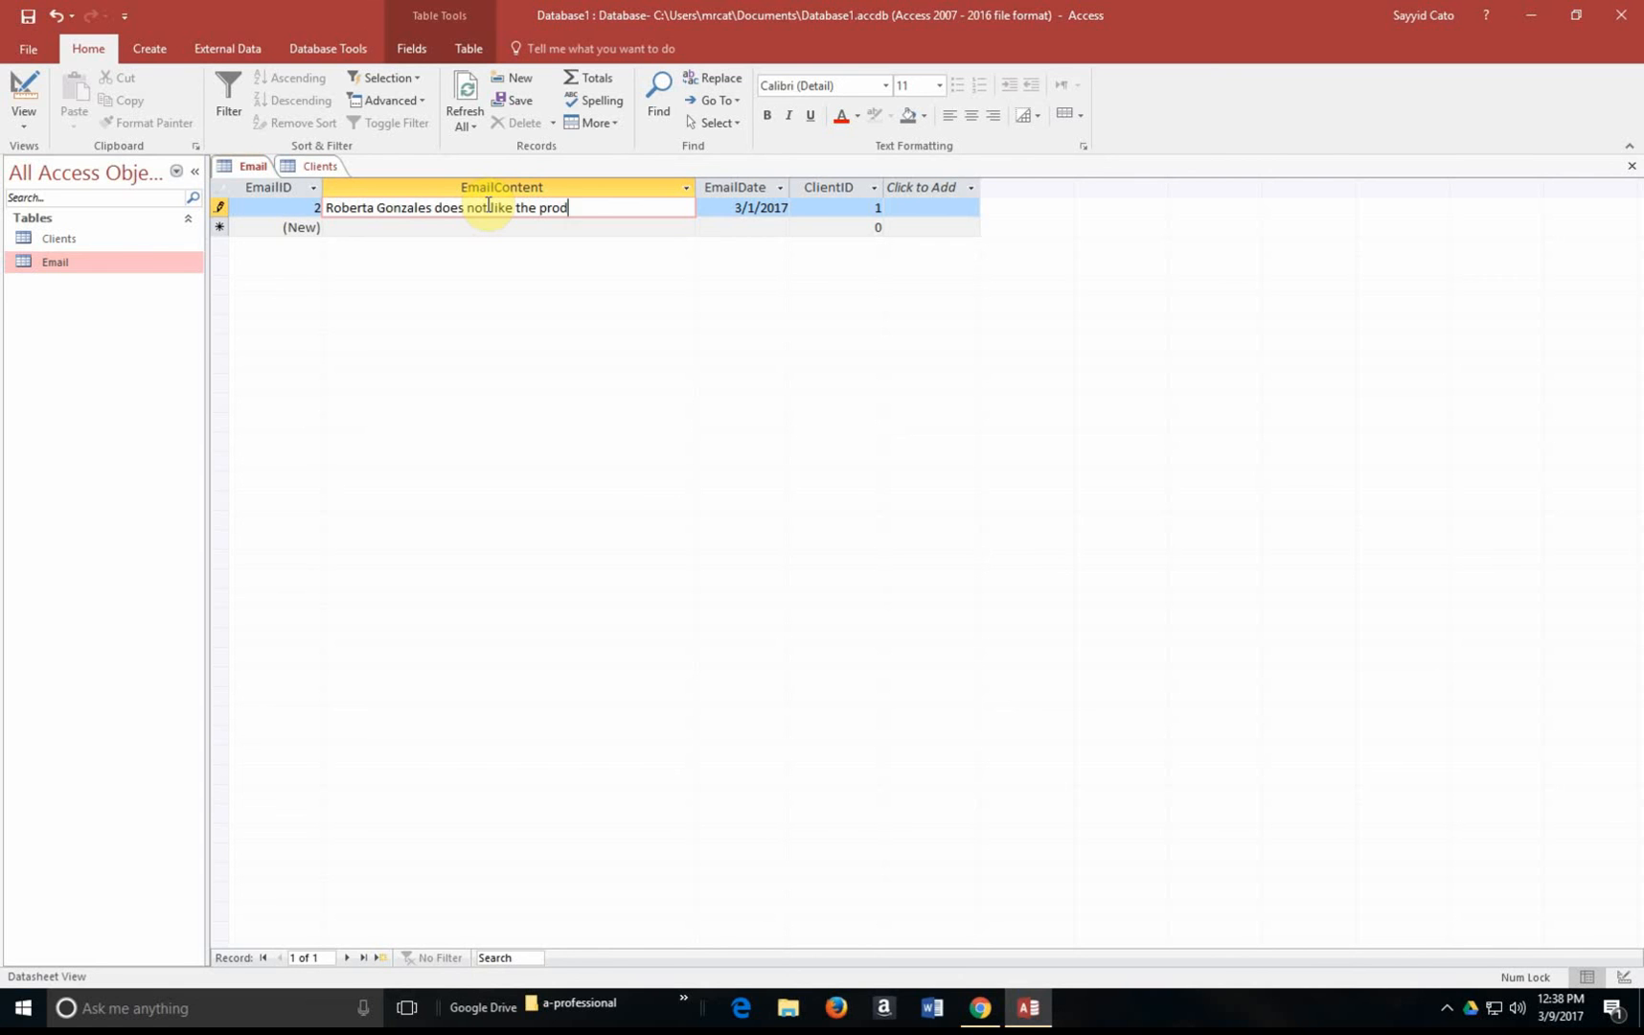
text(uct she bog)
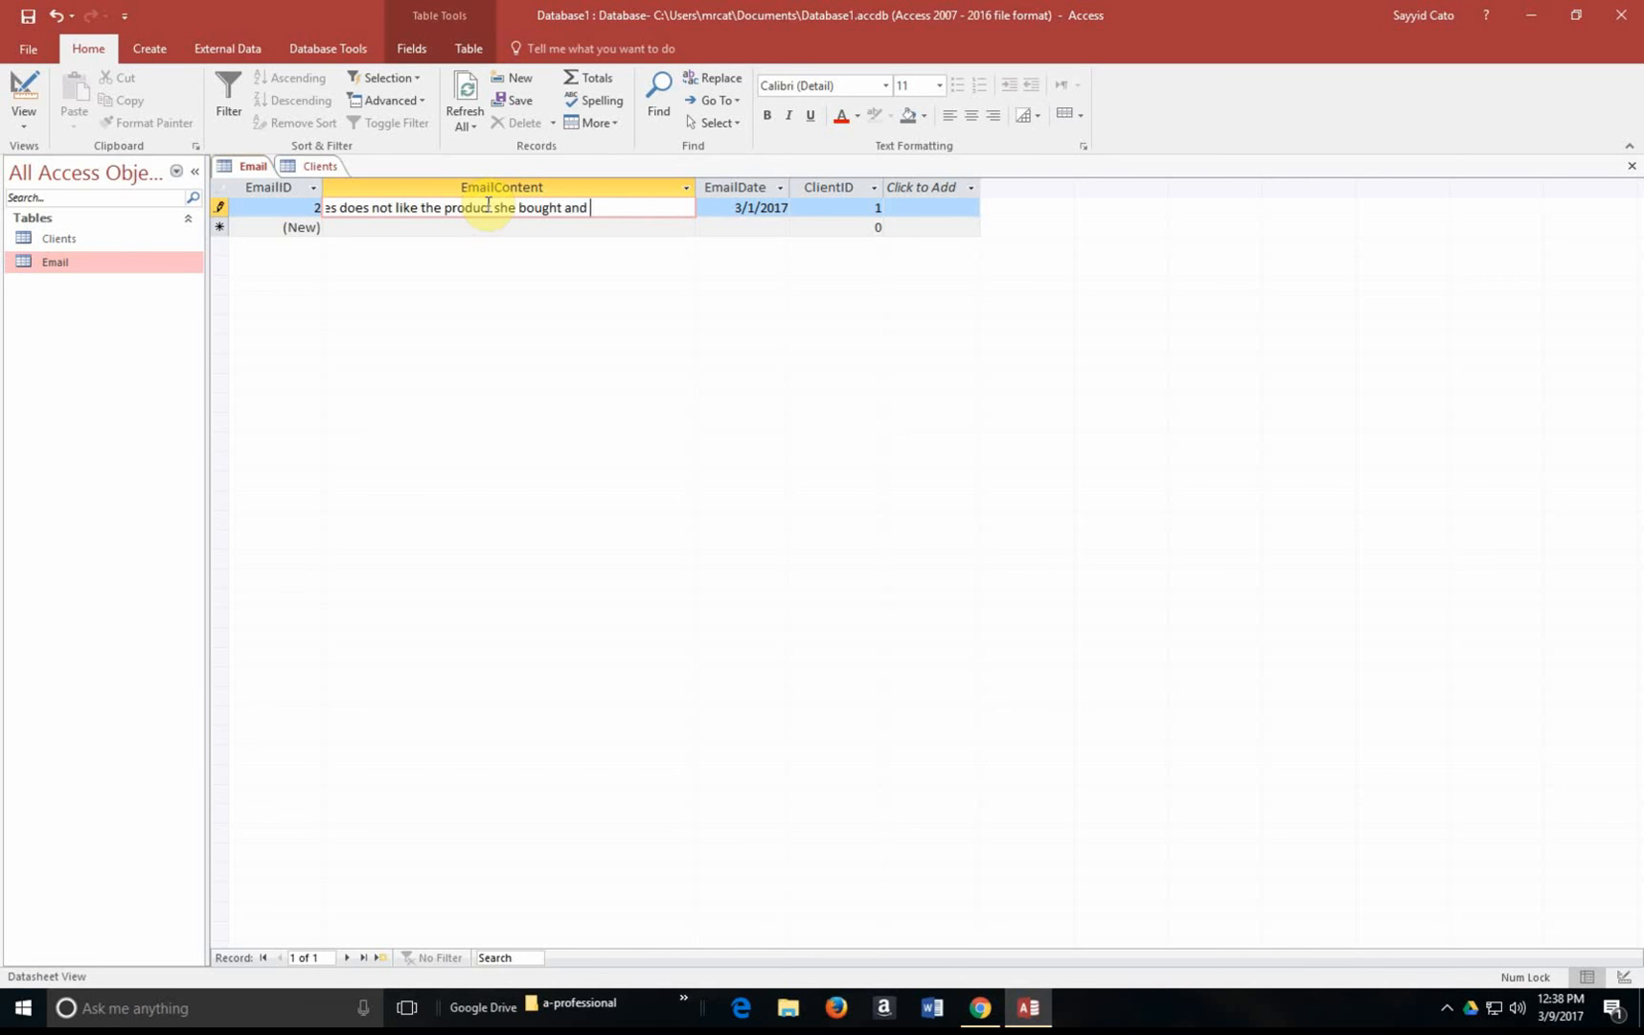
text(is requesting)
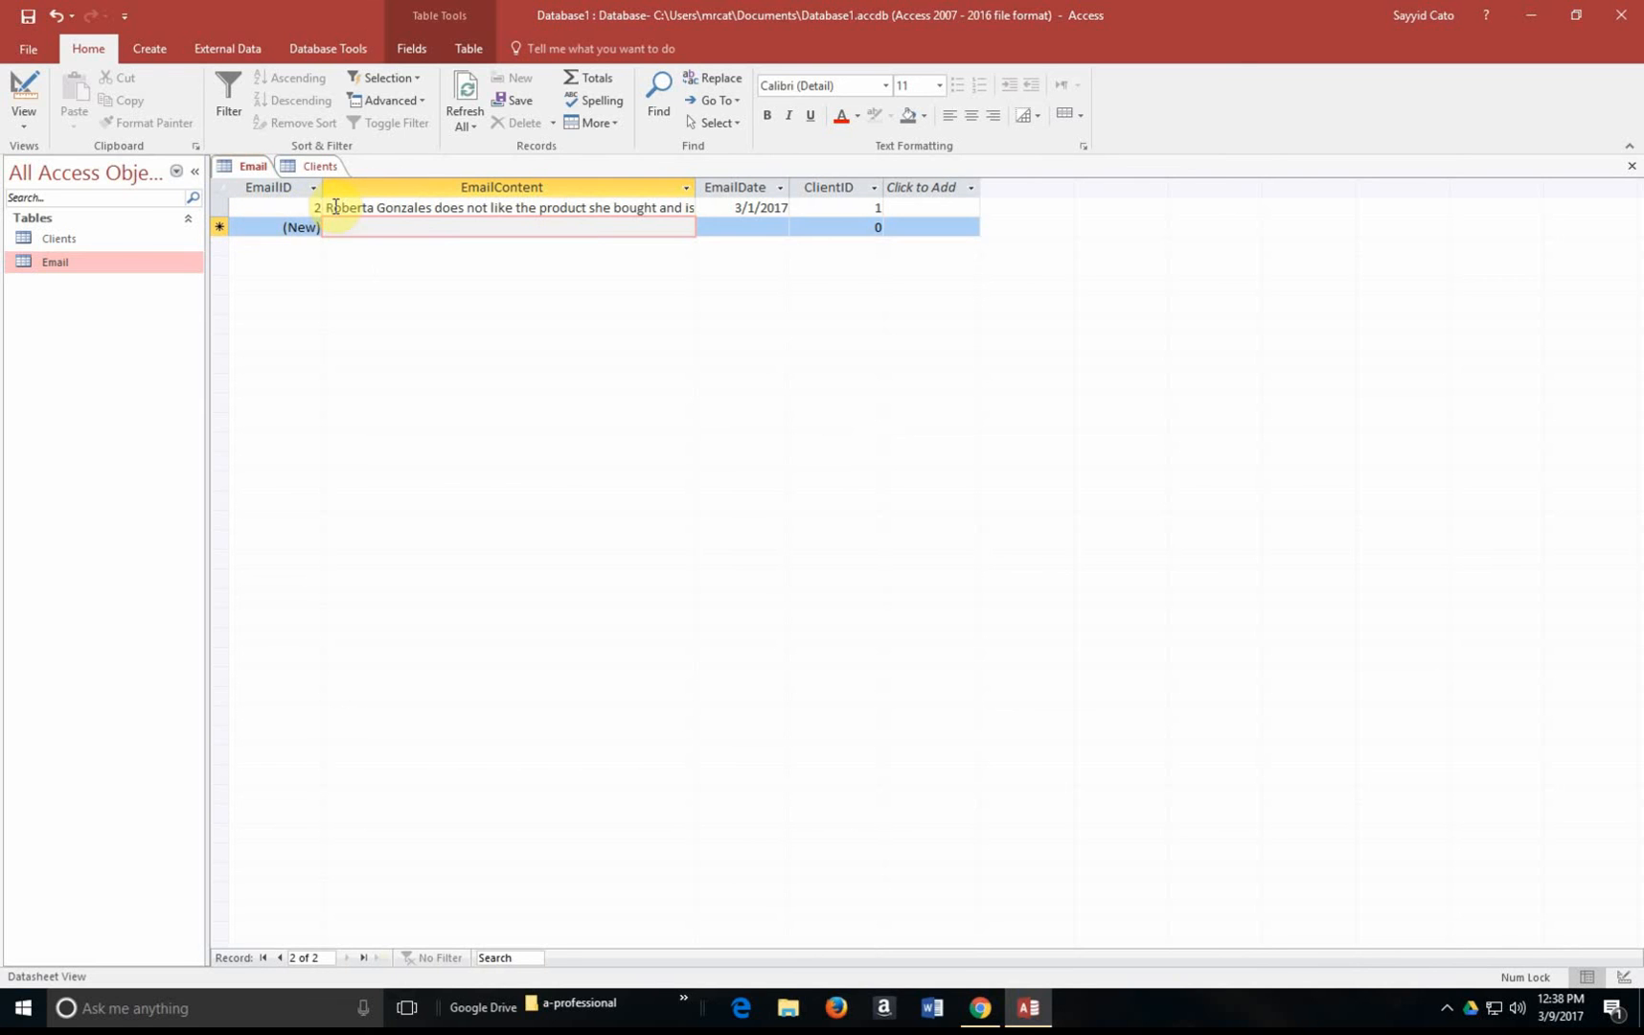
mouse_move(337, 208)
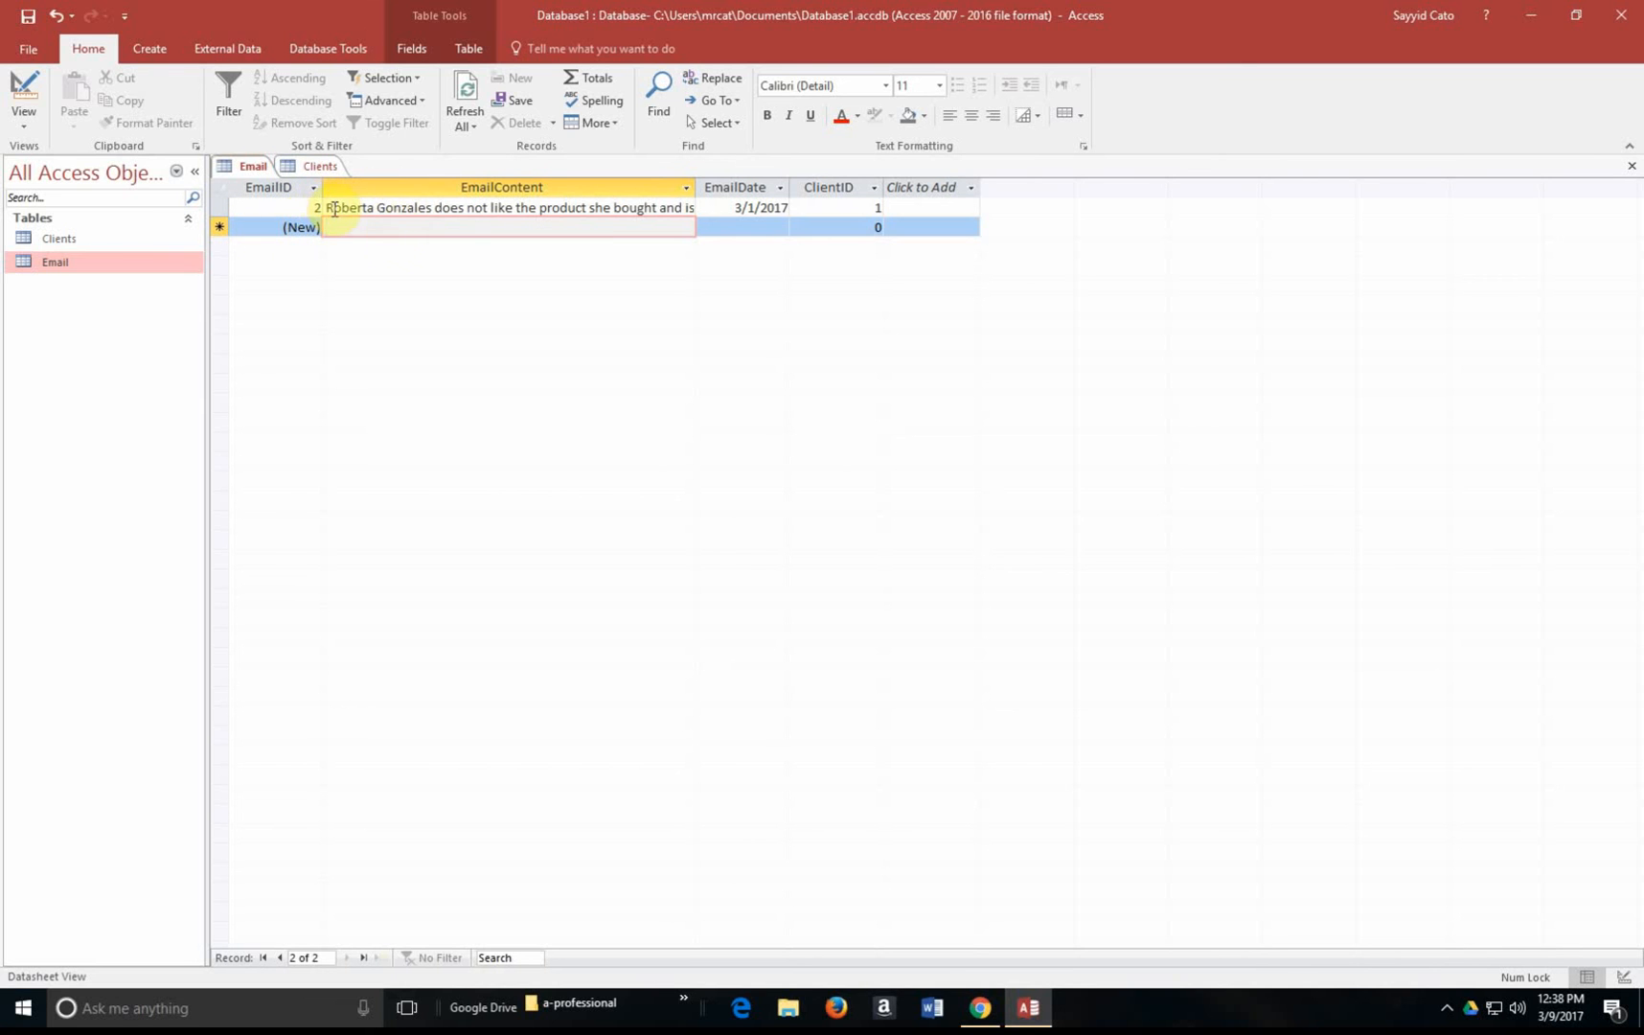
mouse_move(866, 200)
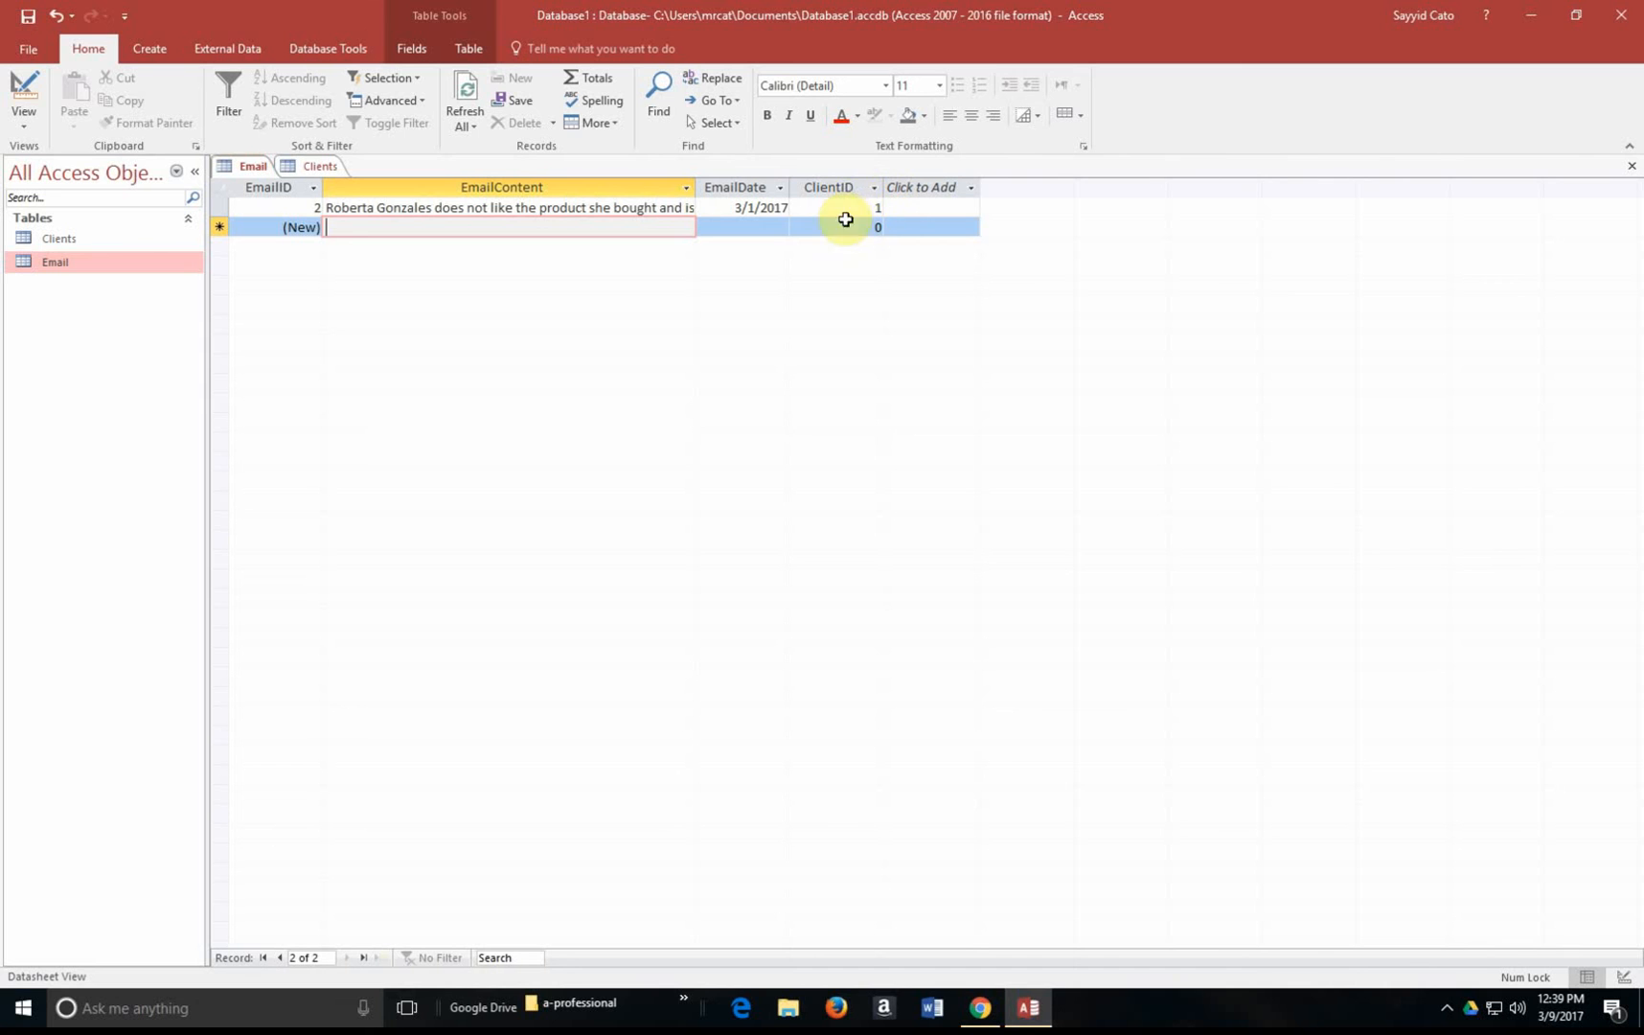
mouse_move(864, 208)
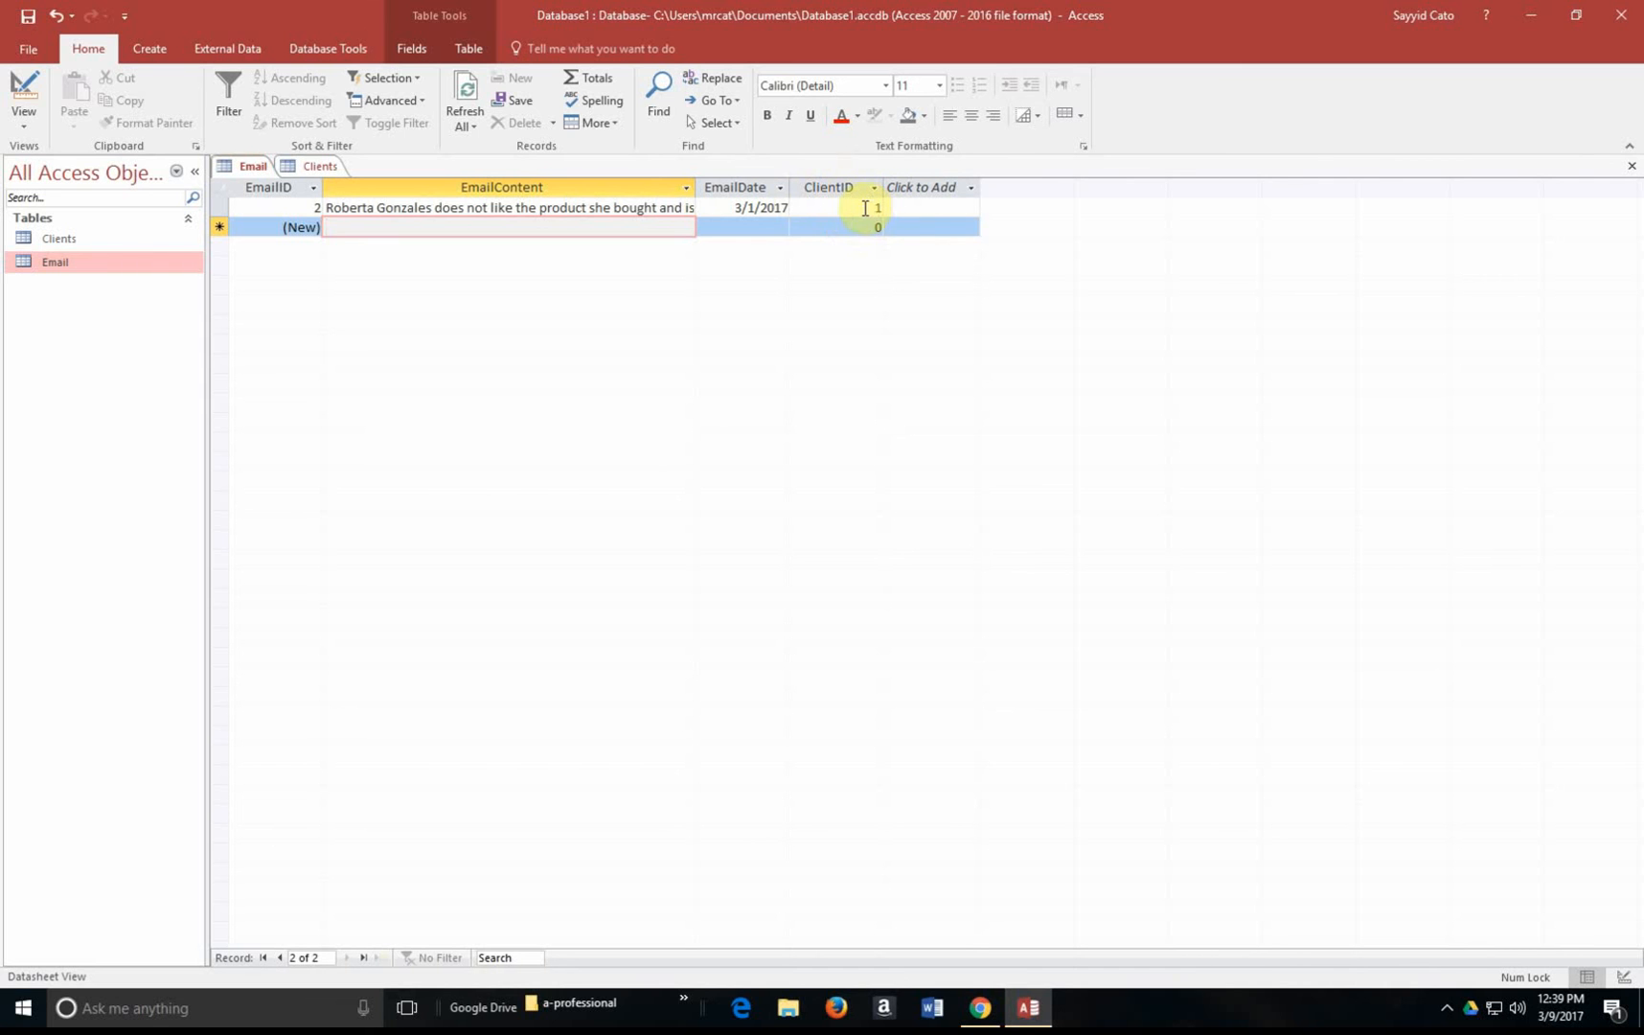
mouse_move(585, 187)
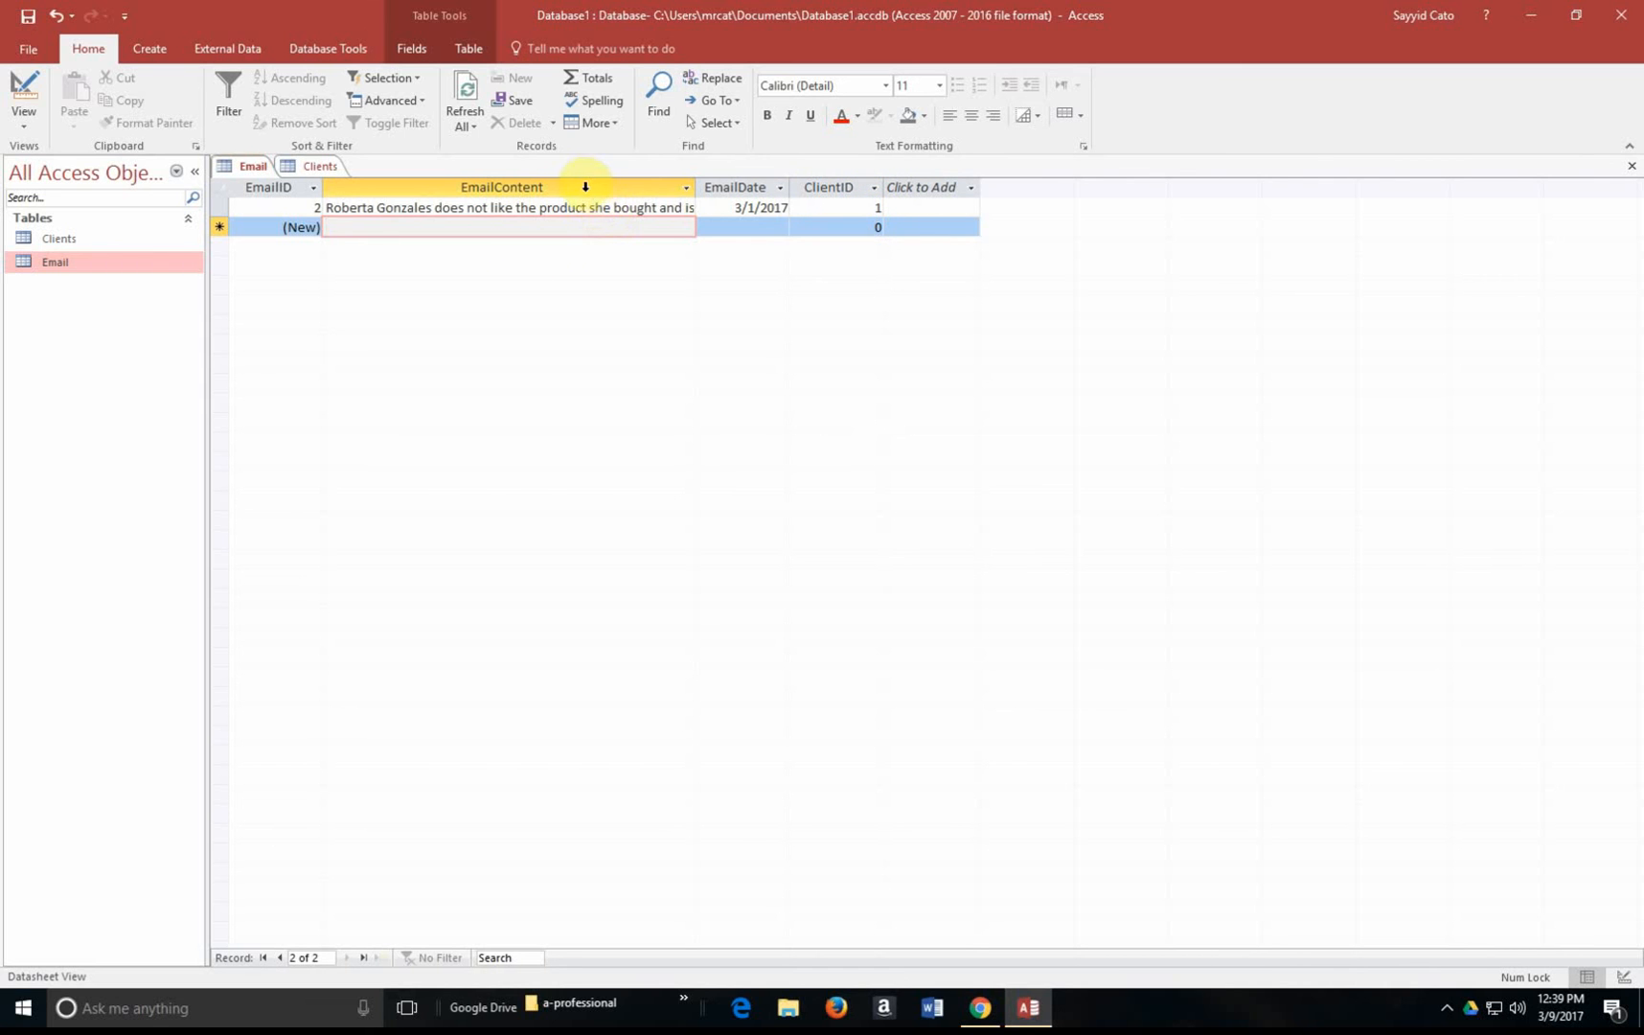
mouse_move(1474, 166)
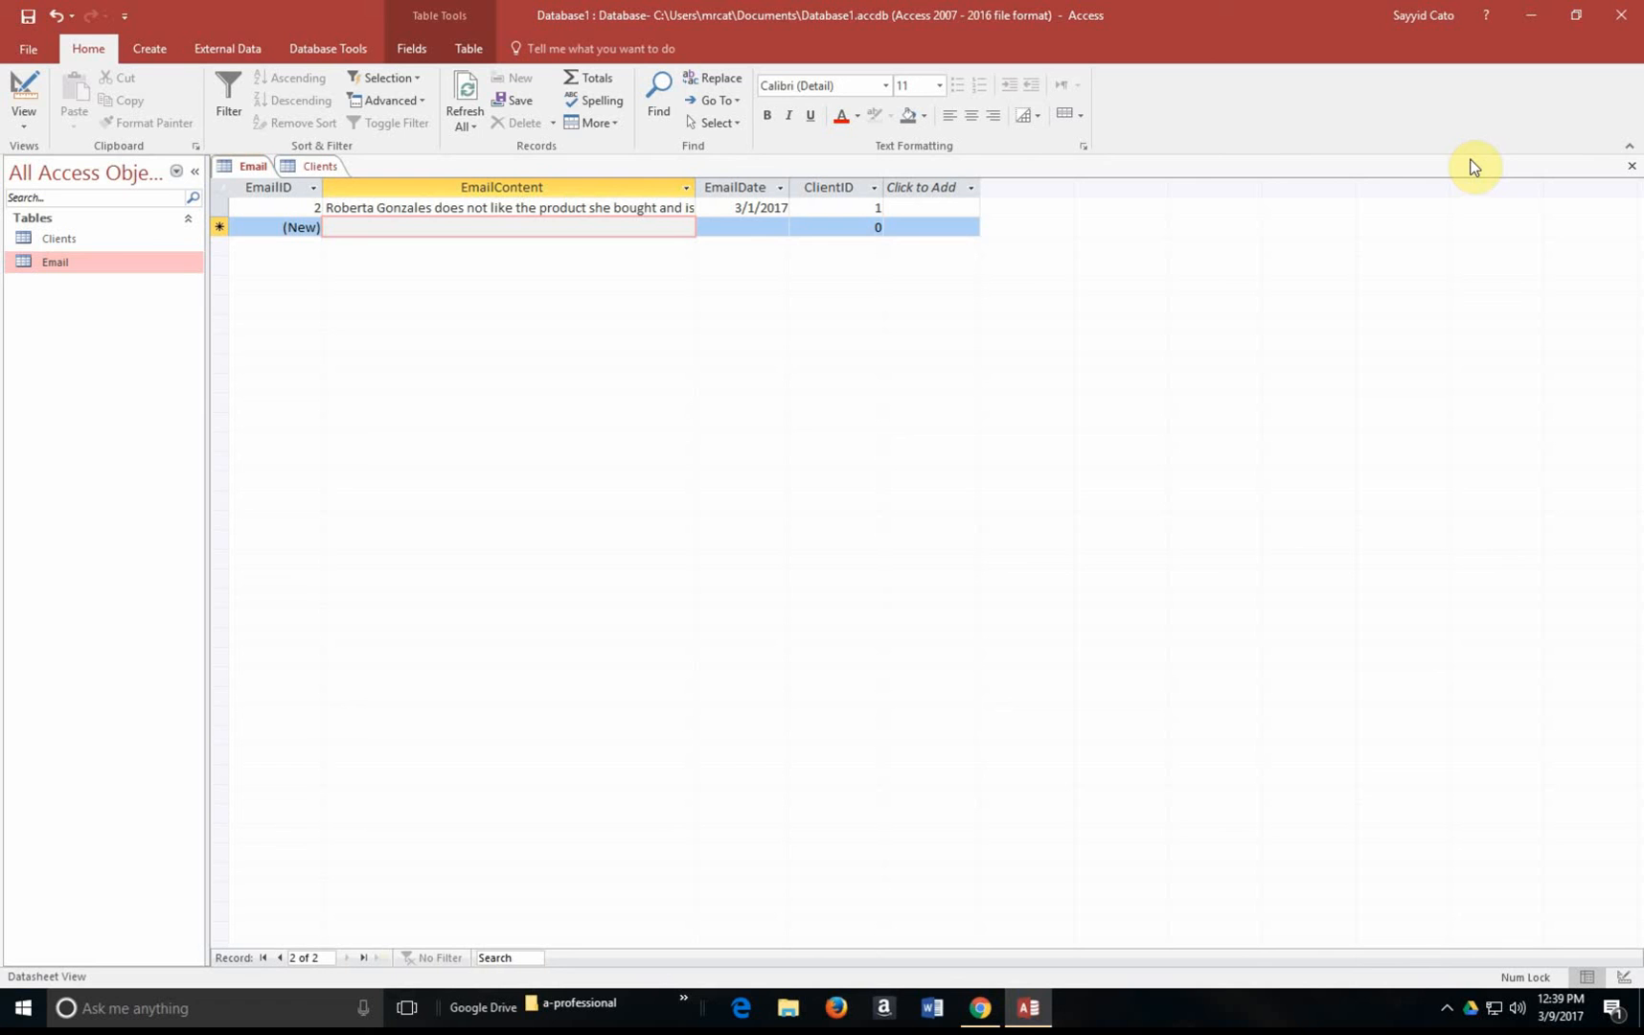
mouse_move(814, 16)
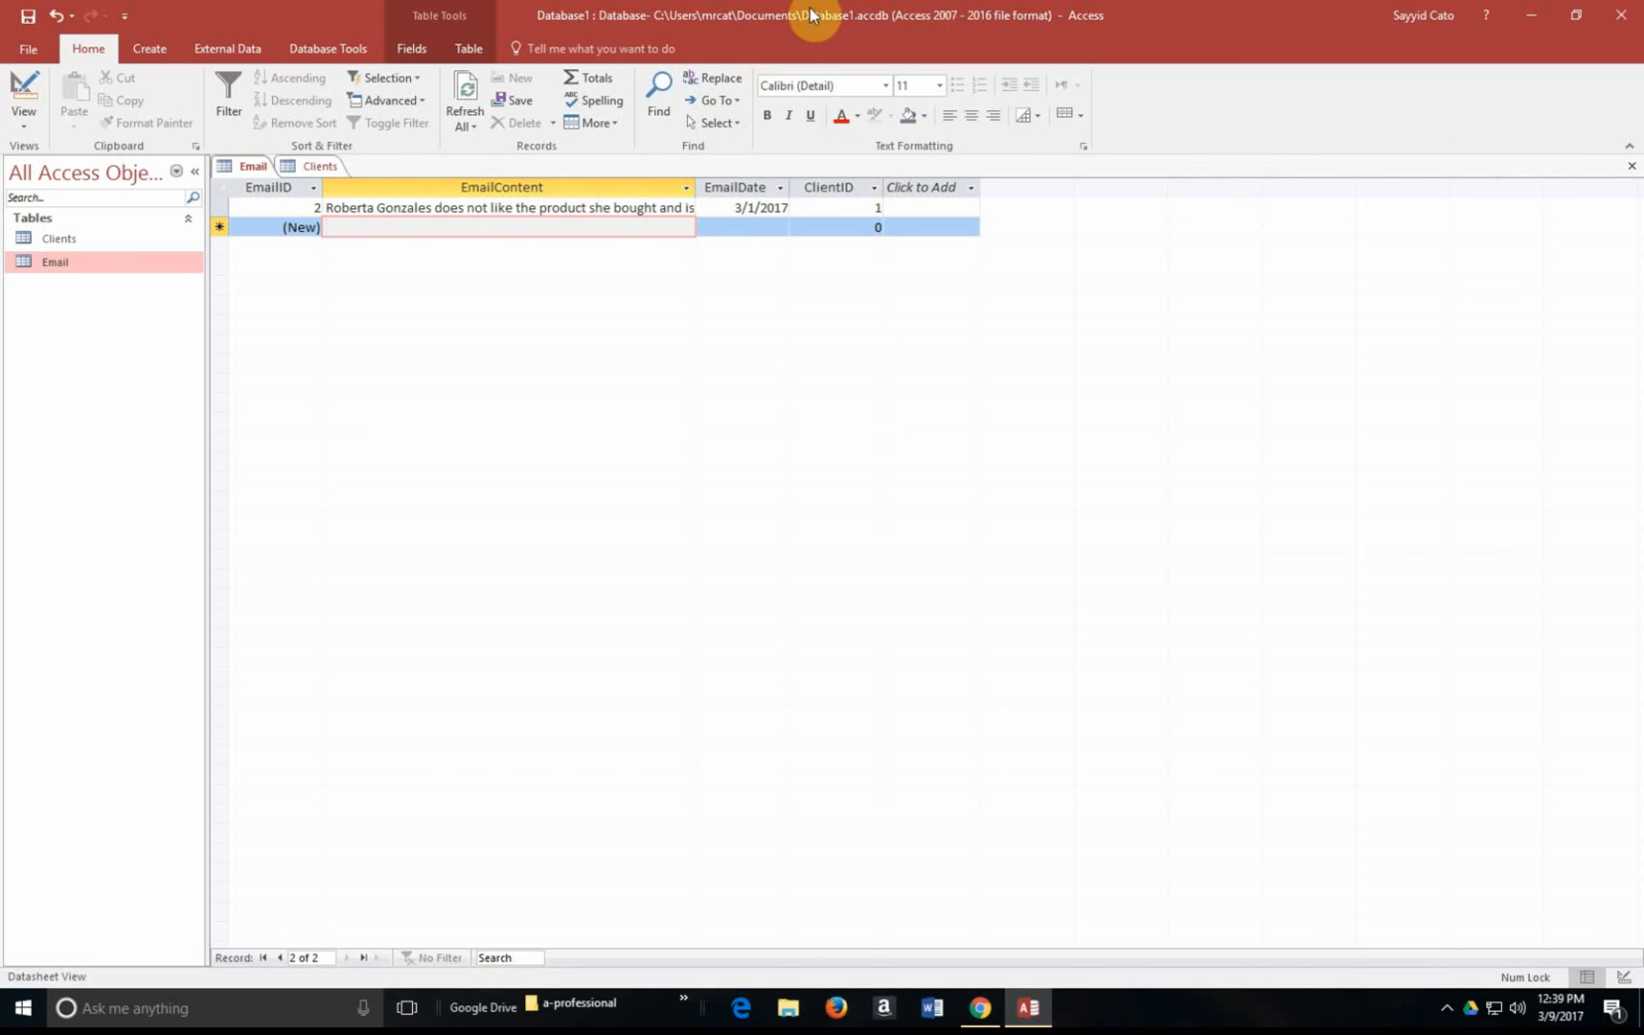
mouse_move(1168, 147)
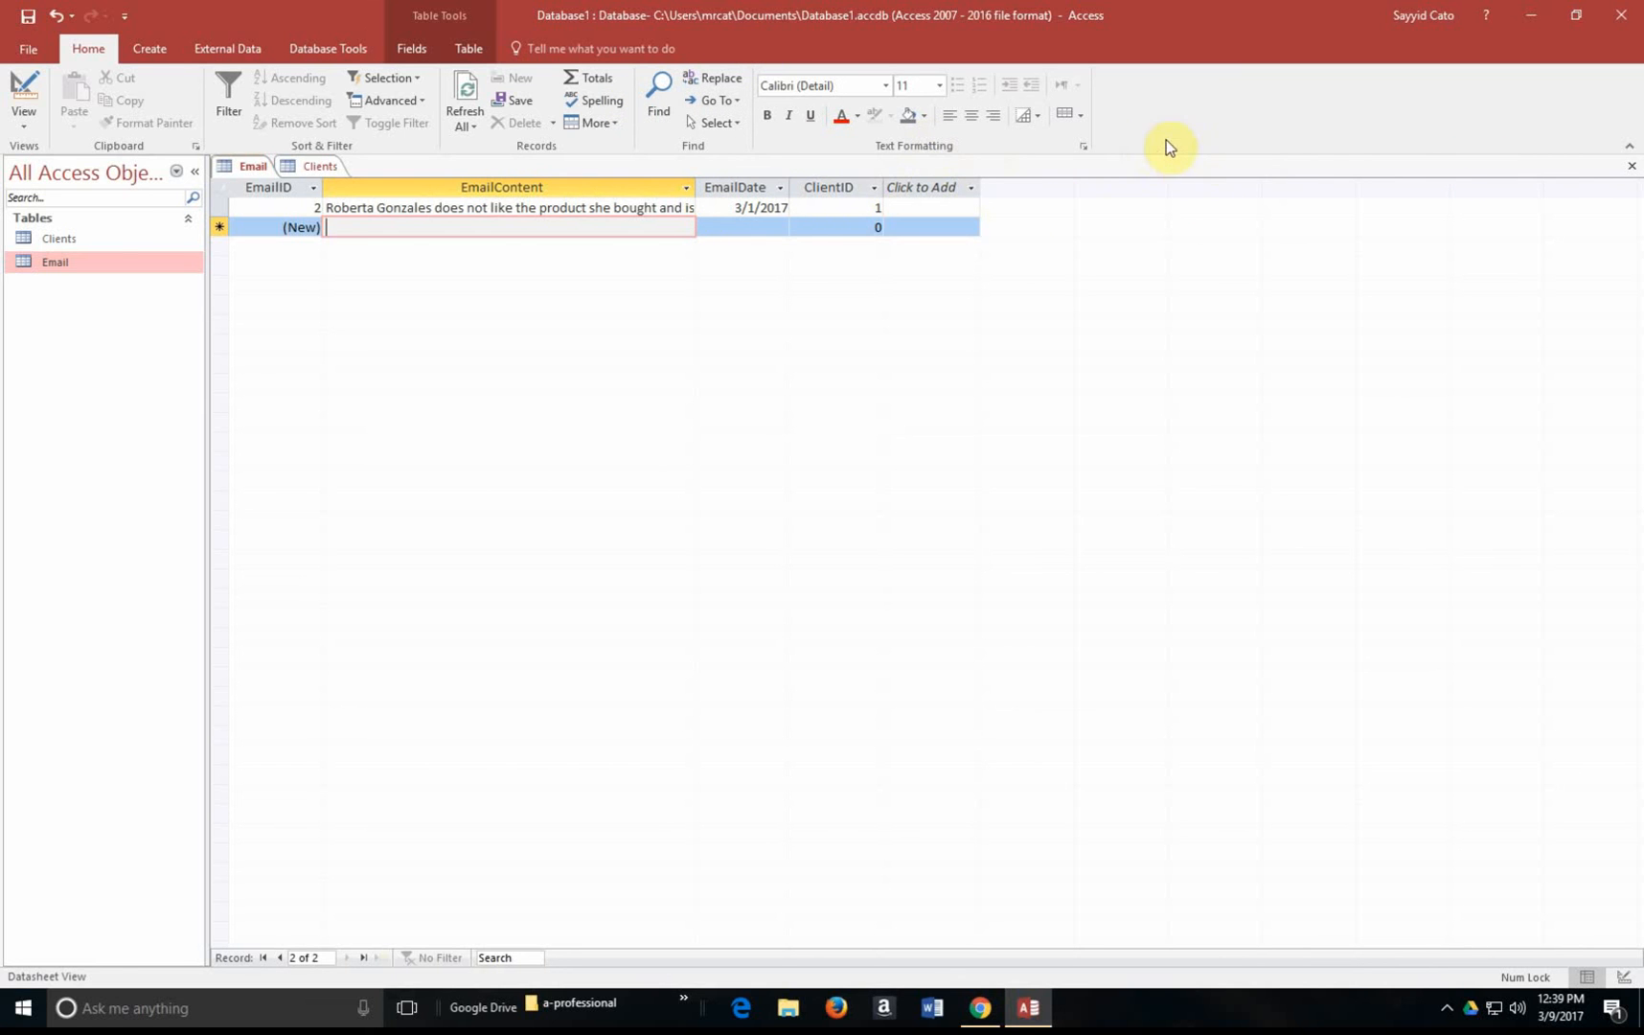
mouse_move(870, 214)
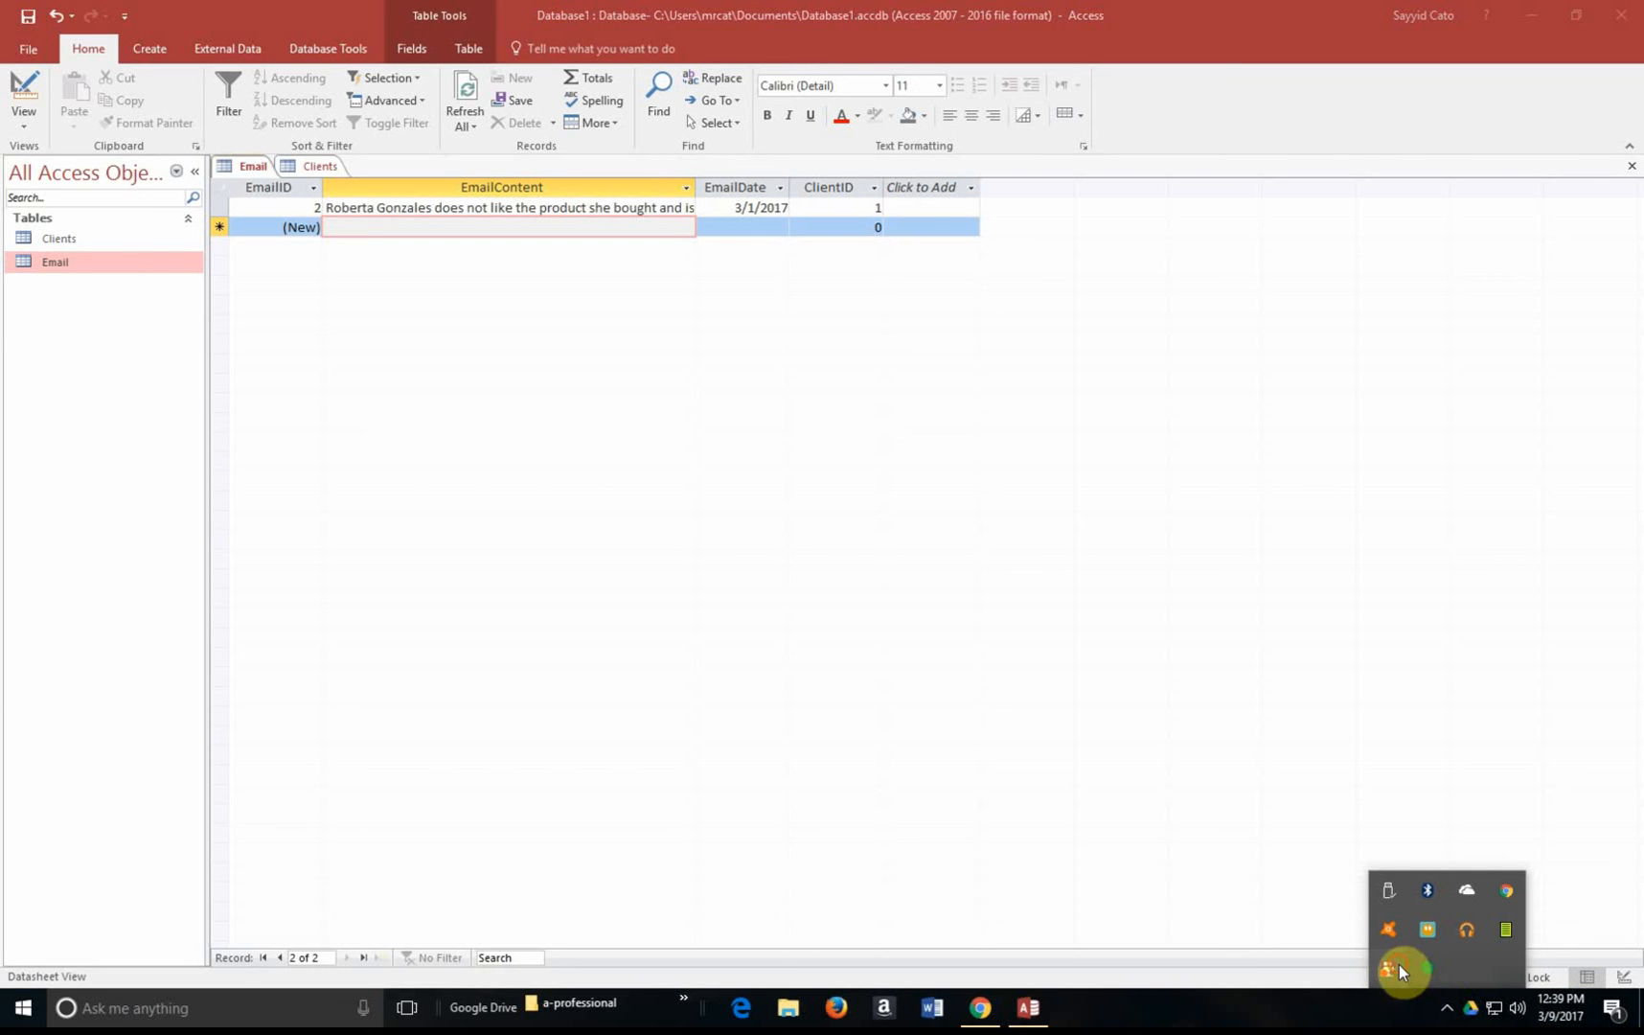
right_click(1403, 970)
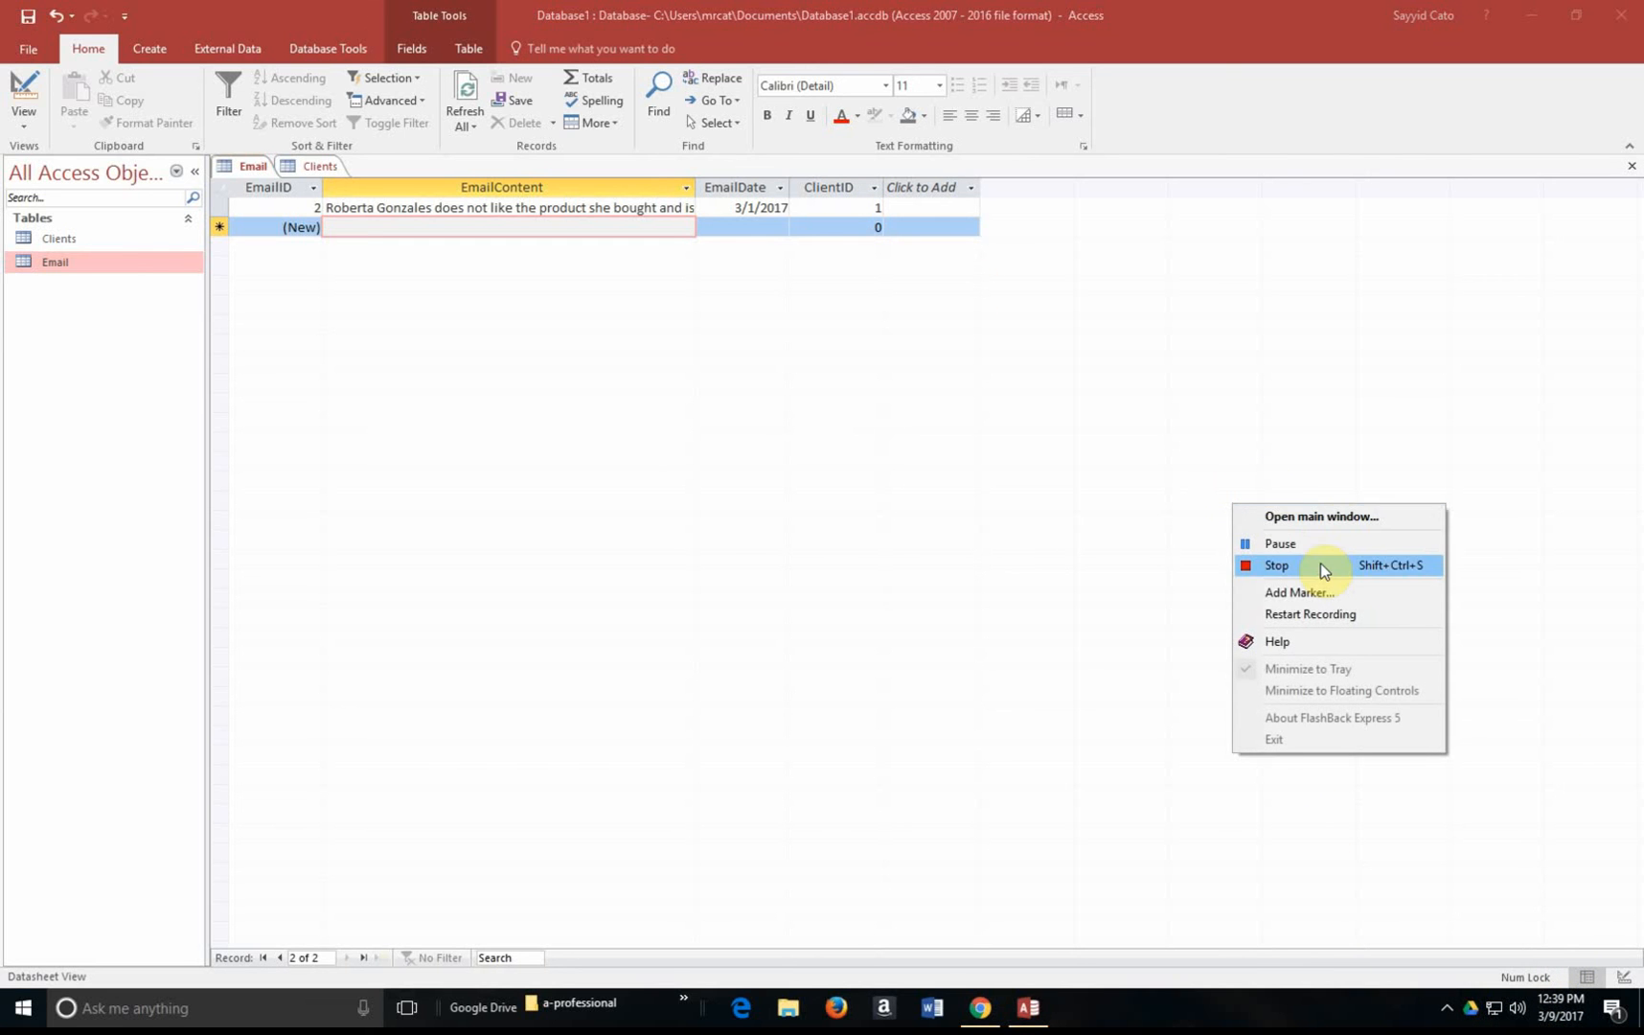